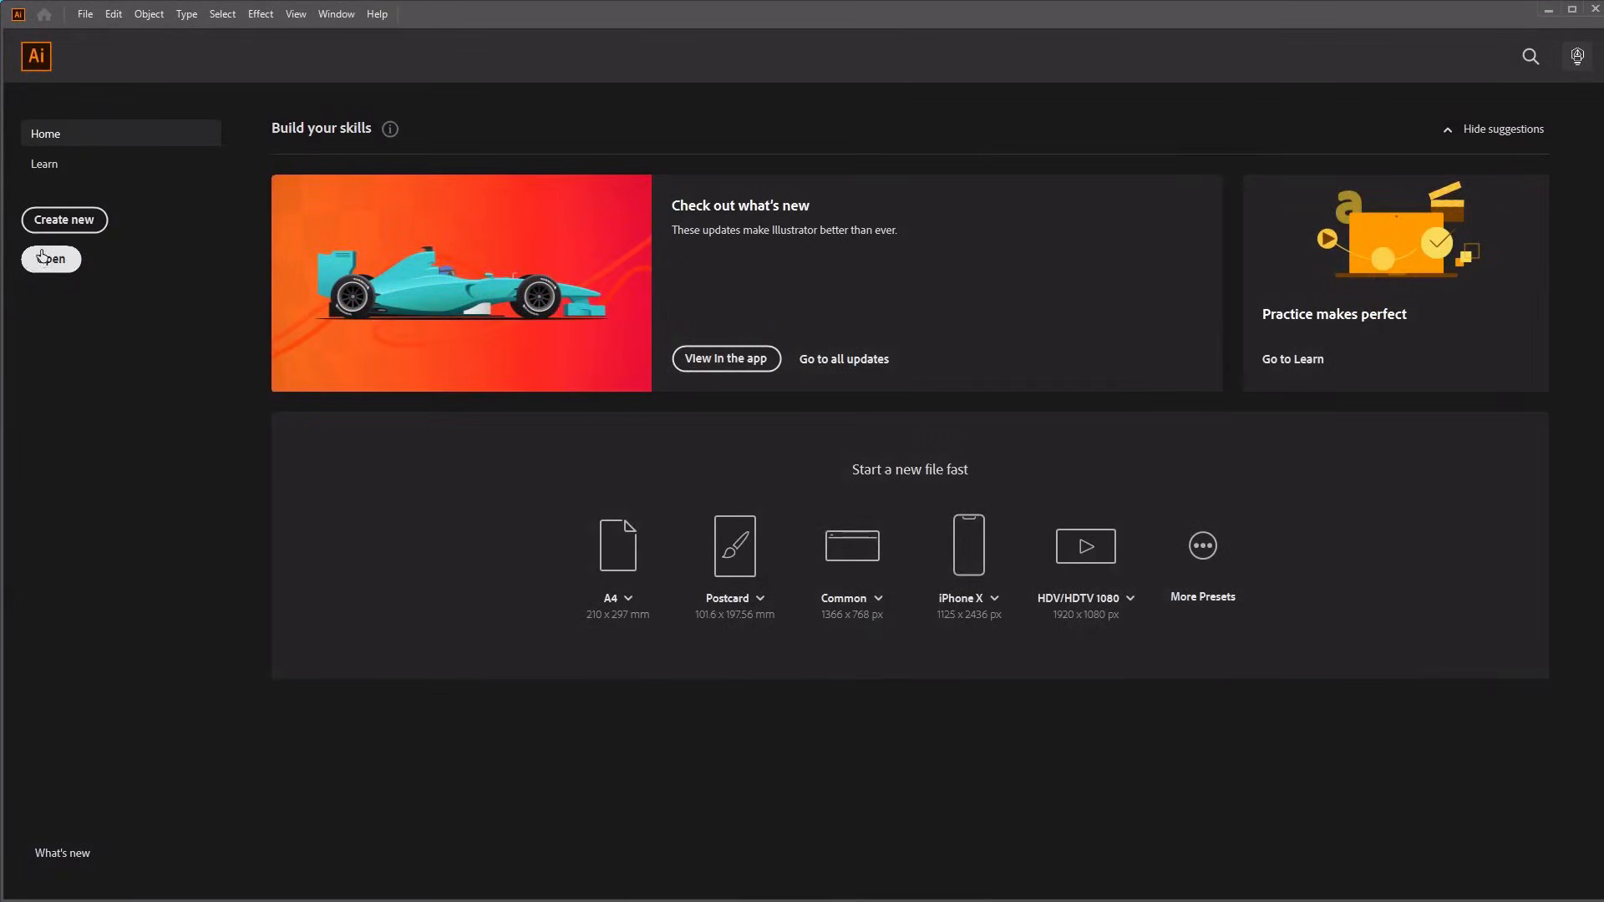
Step: Create a new blank A3 portrait document from the Print presets
left_click(64, 220)
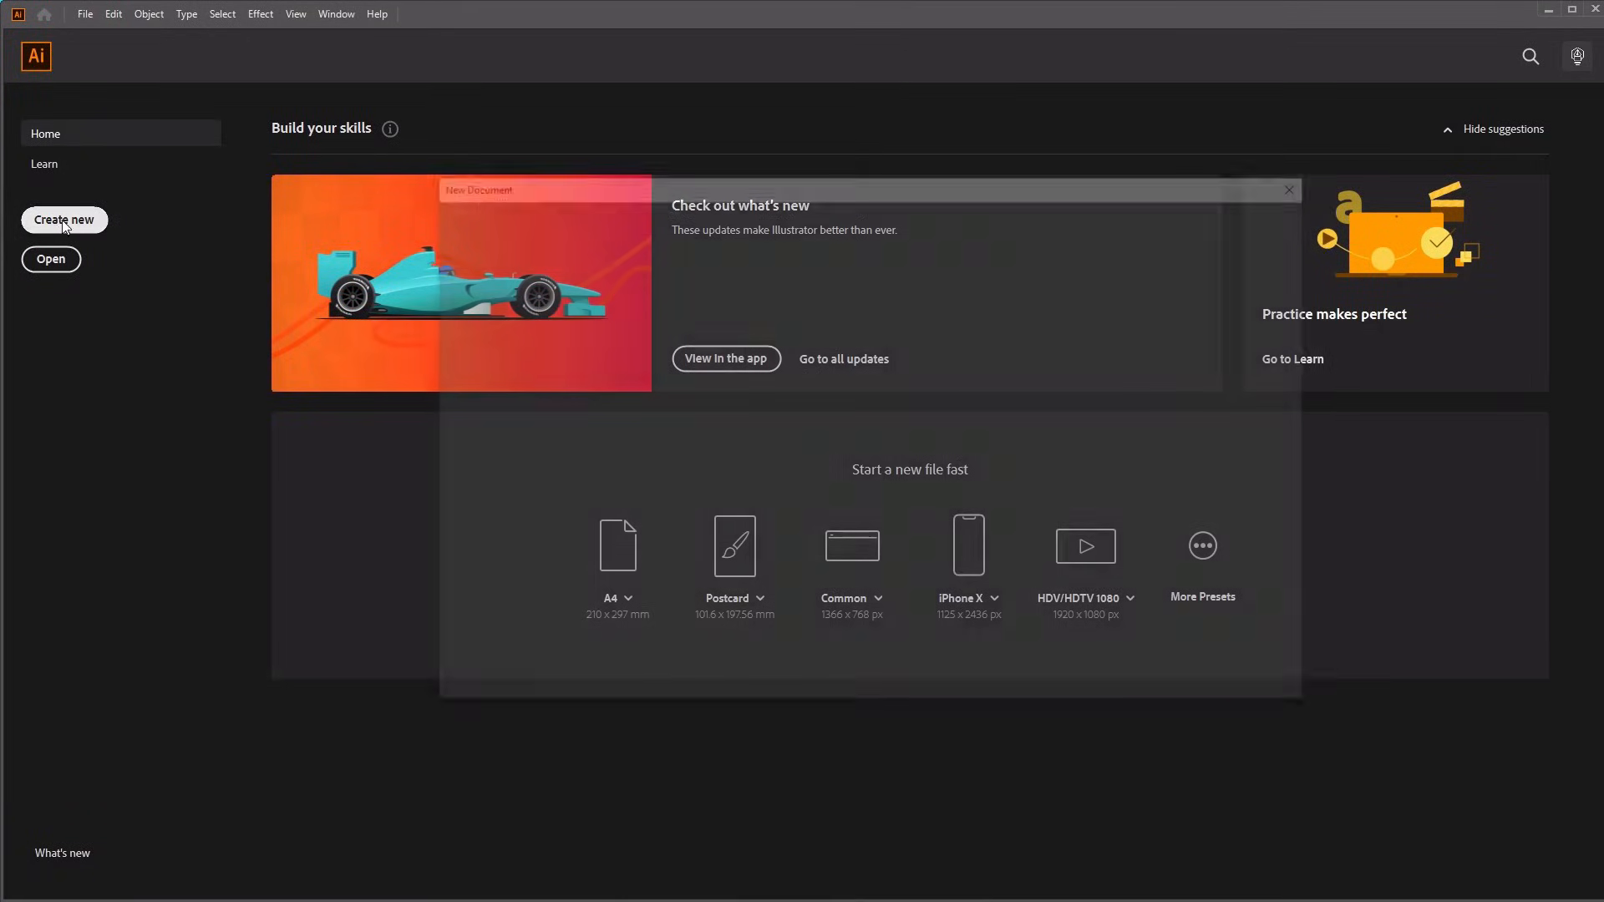
left_click(63, 220)
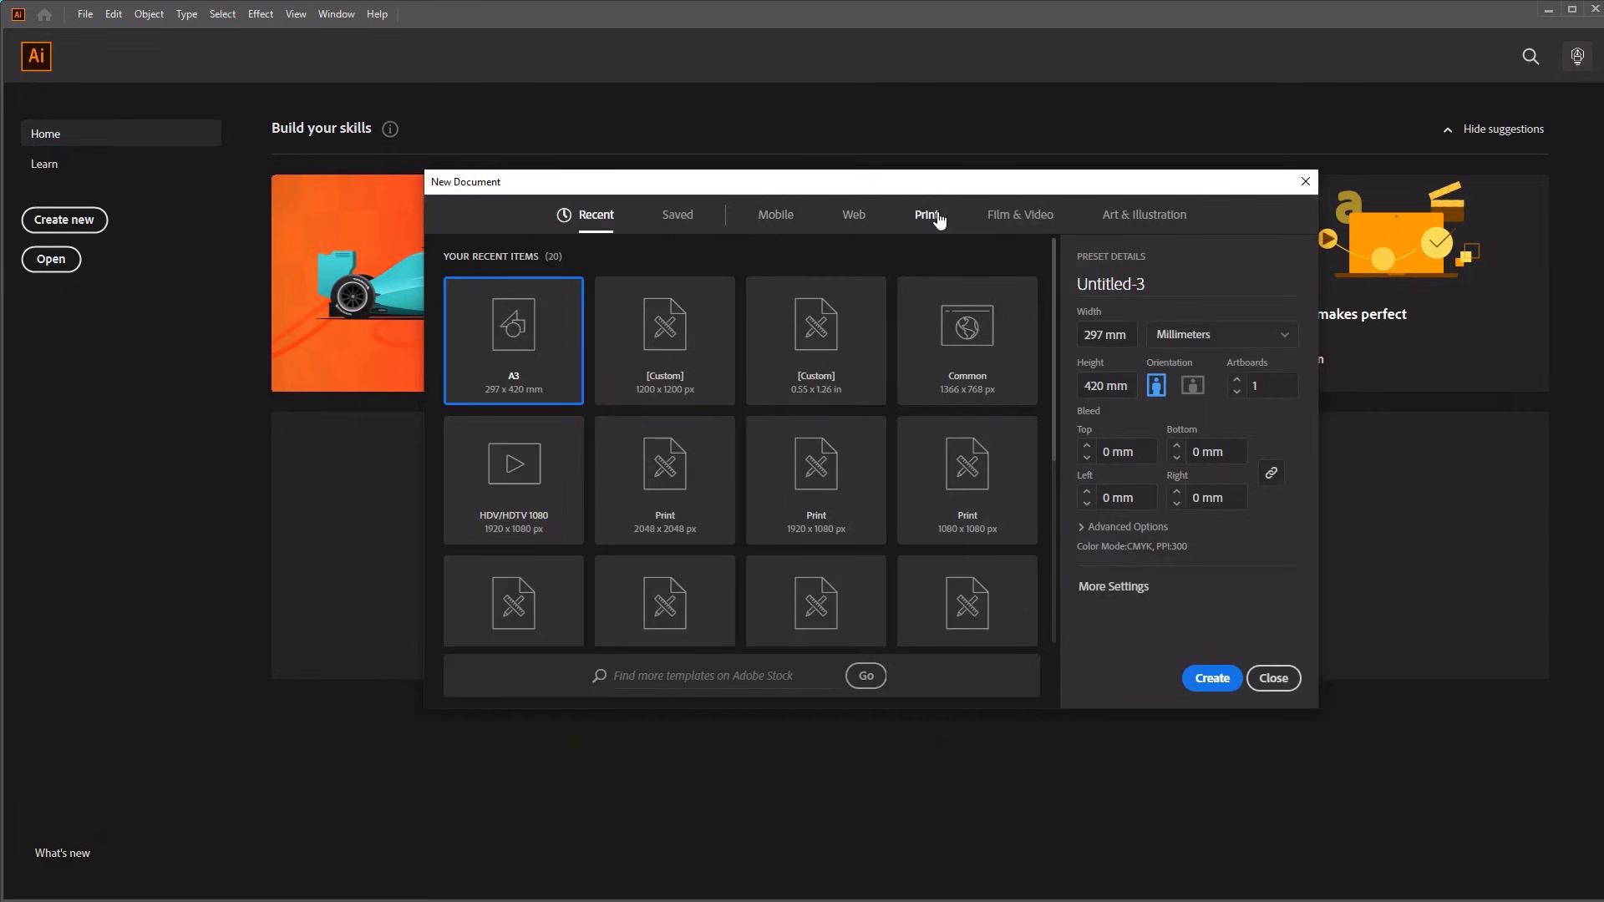
left_click(926, 215)
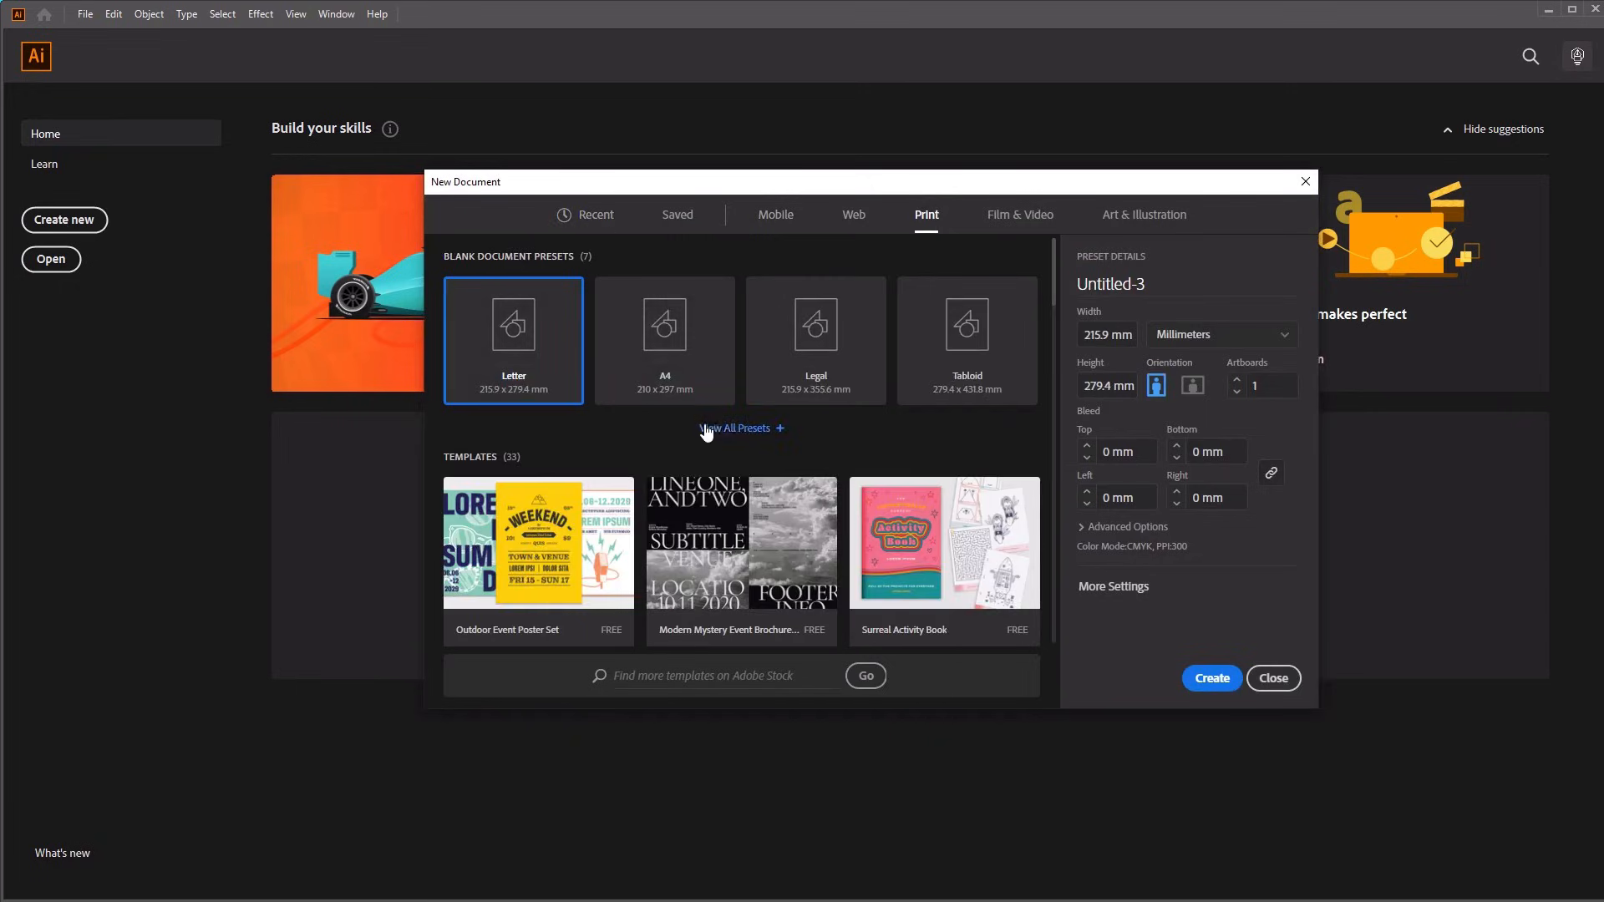
left_click(734, 428)
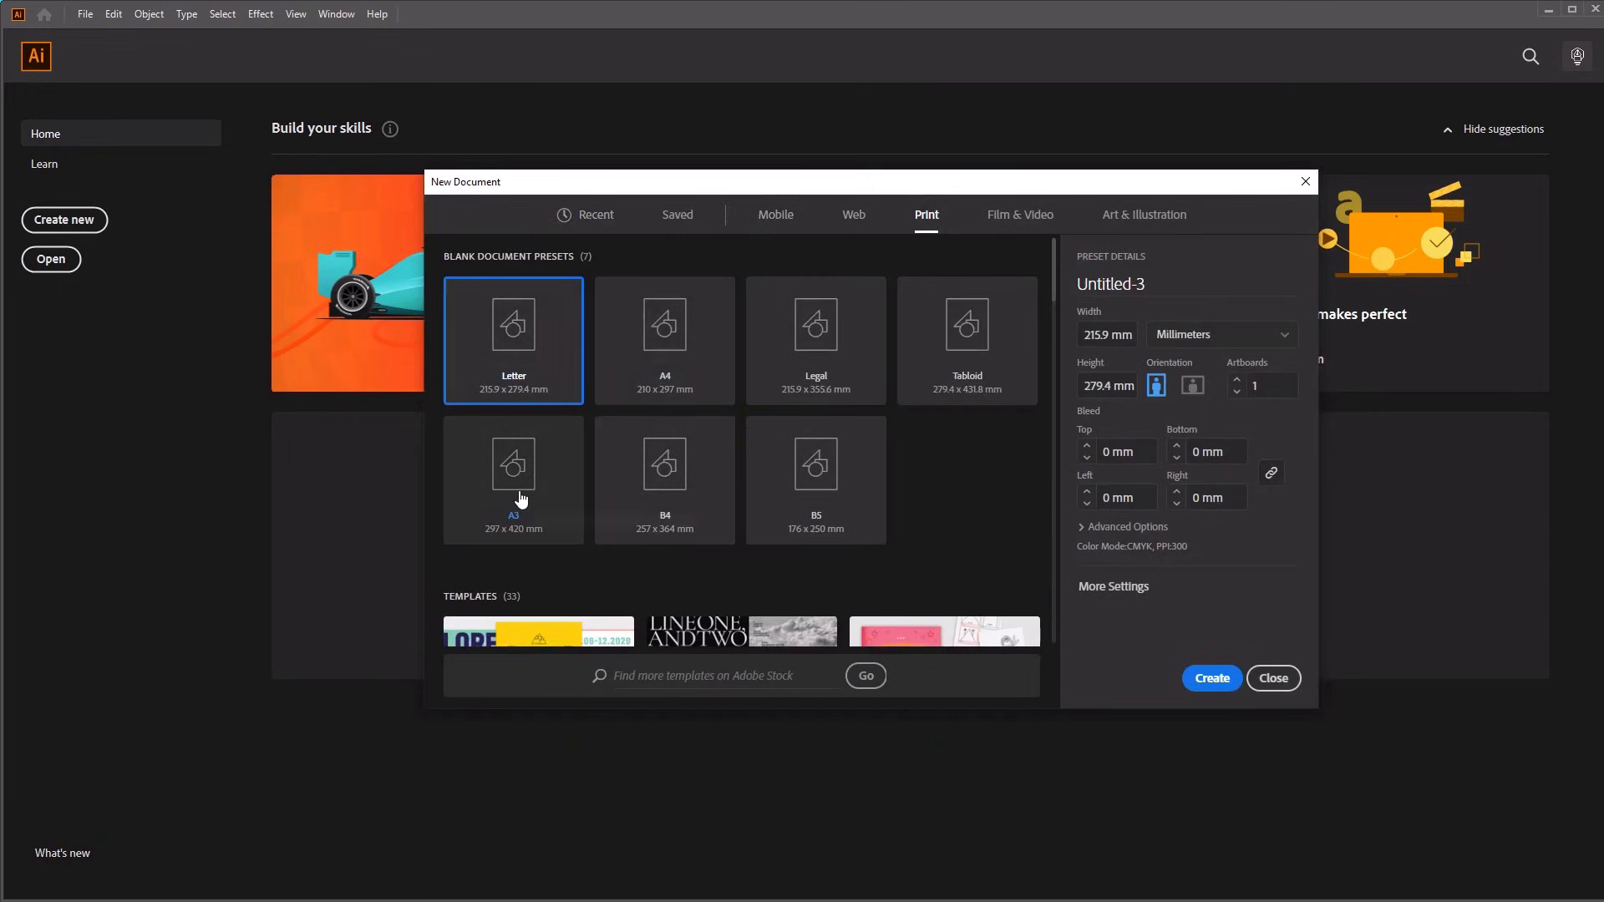
left_click(512, 470)
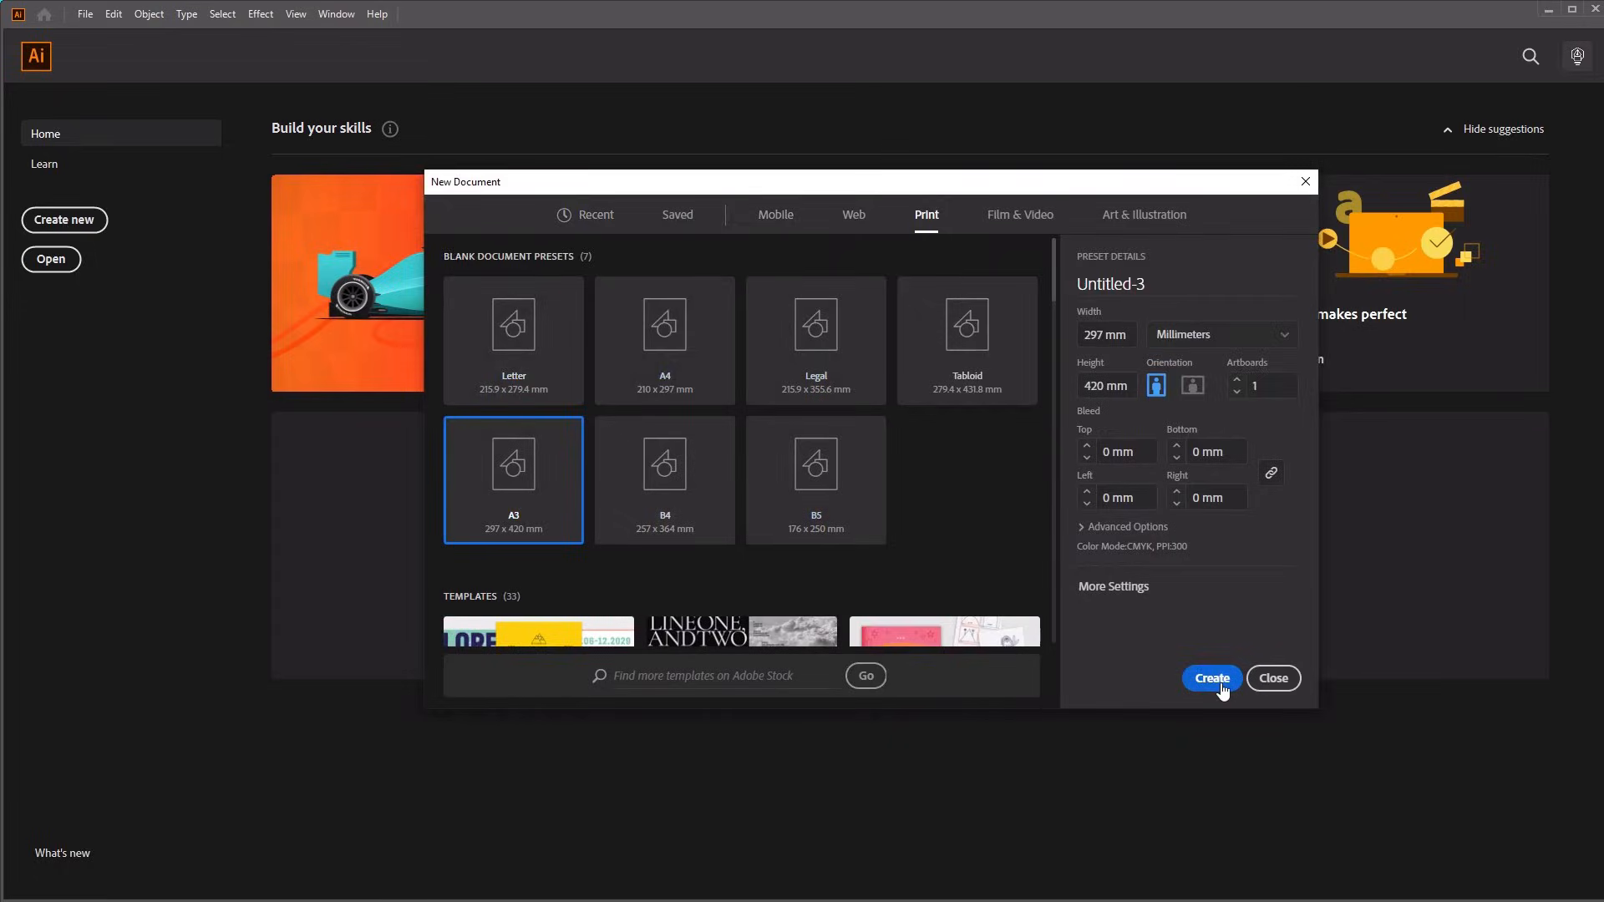
left_click(1211, 678)
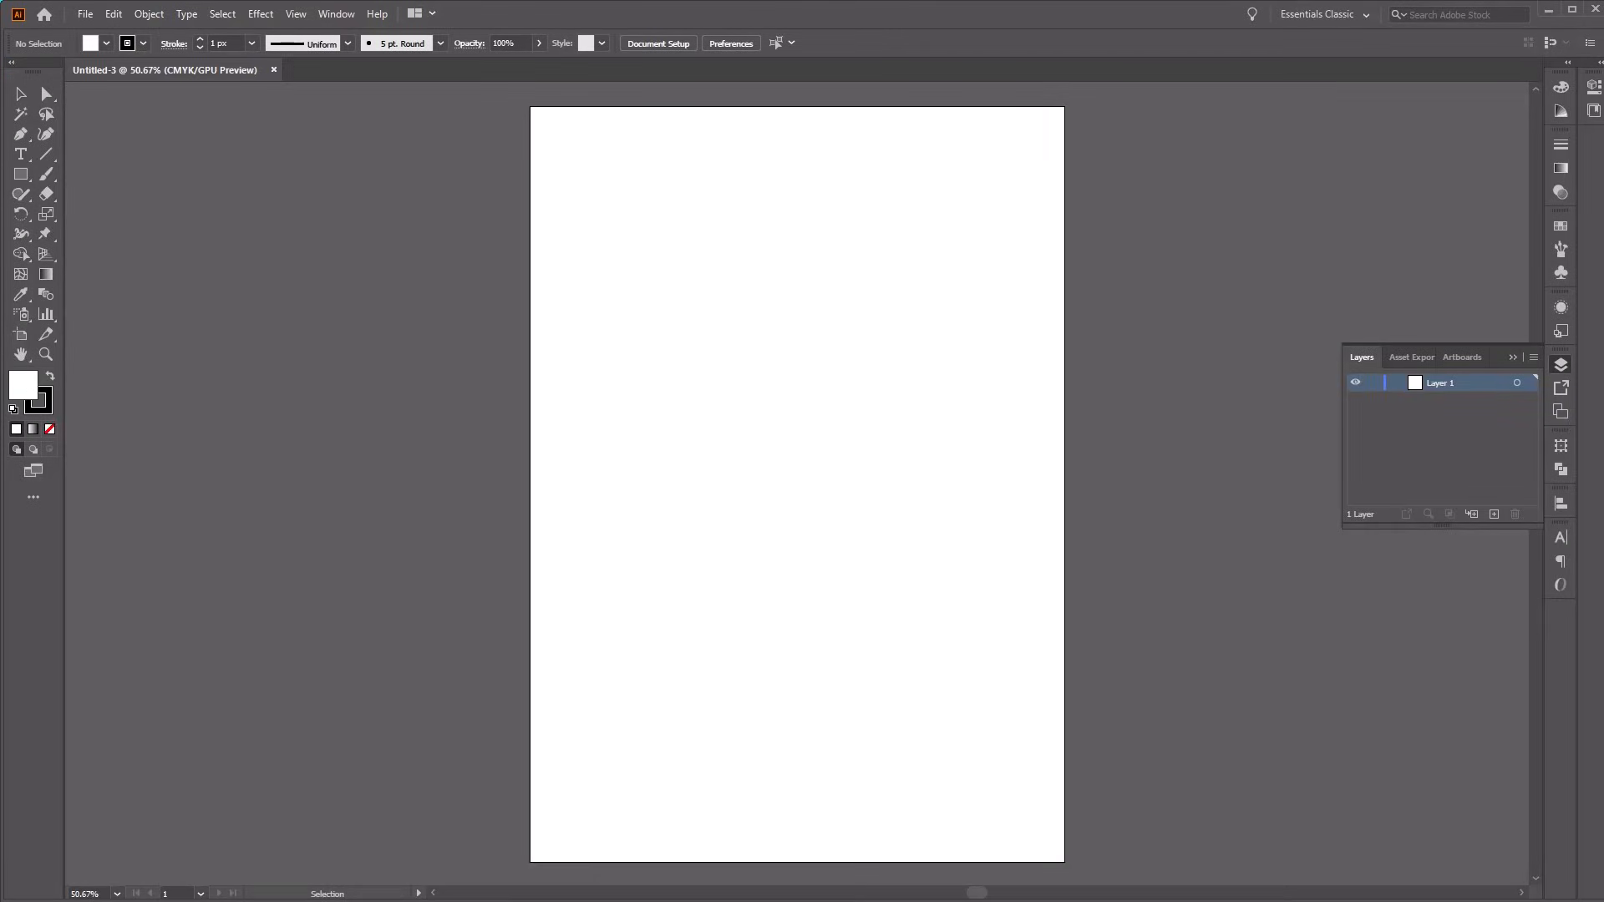
mouse_move(118, 369)
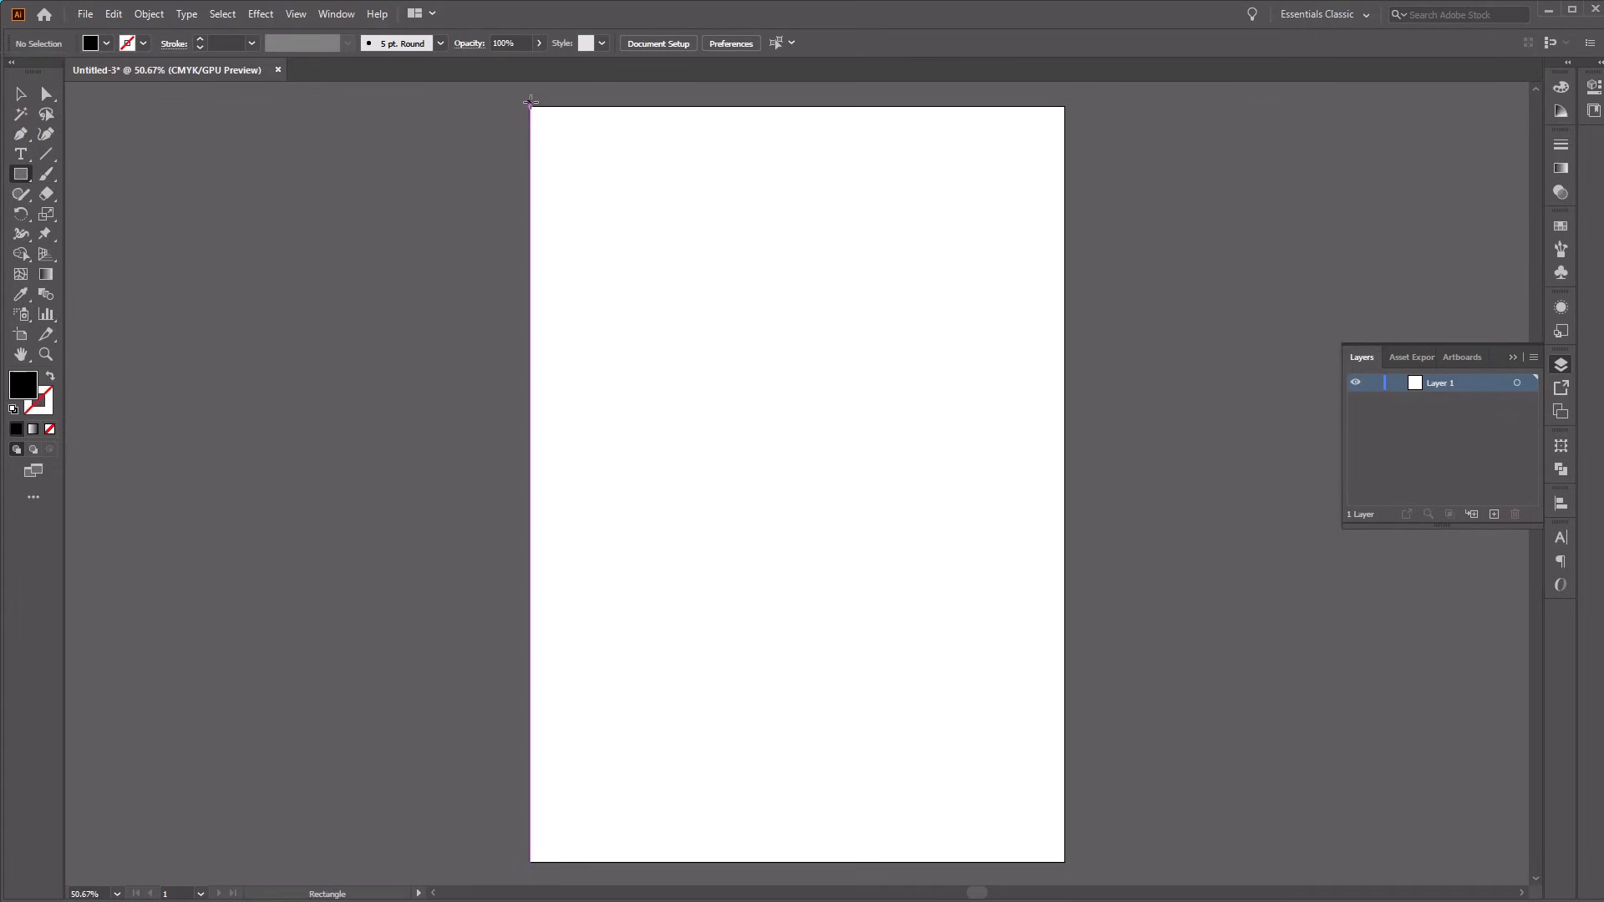
Step: Draw a black rectangle spanning the full artboard and bring up the Object menu
left_click_drag(530, 100, 1020, 778)
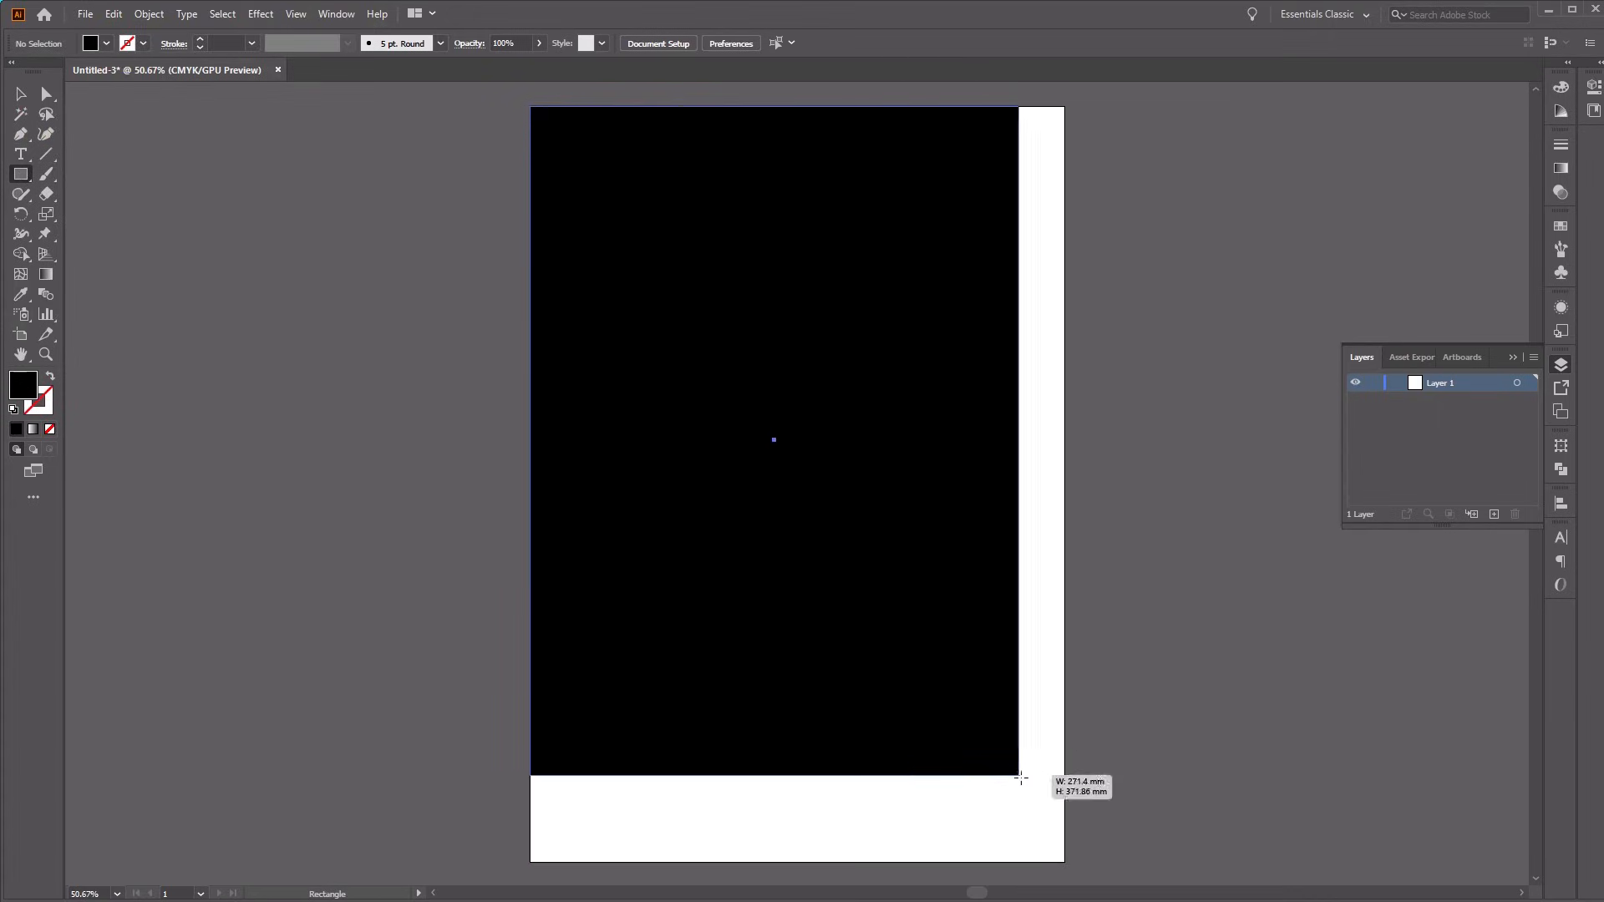
left_click_drag(533, 108, 1064, 860)
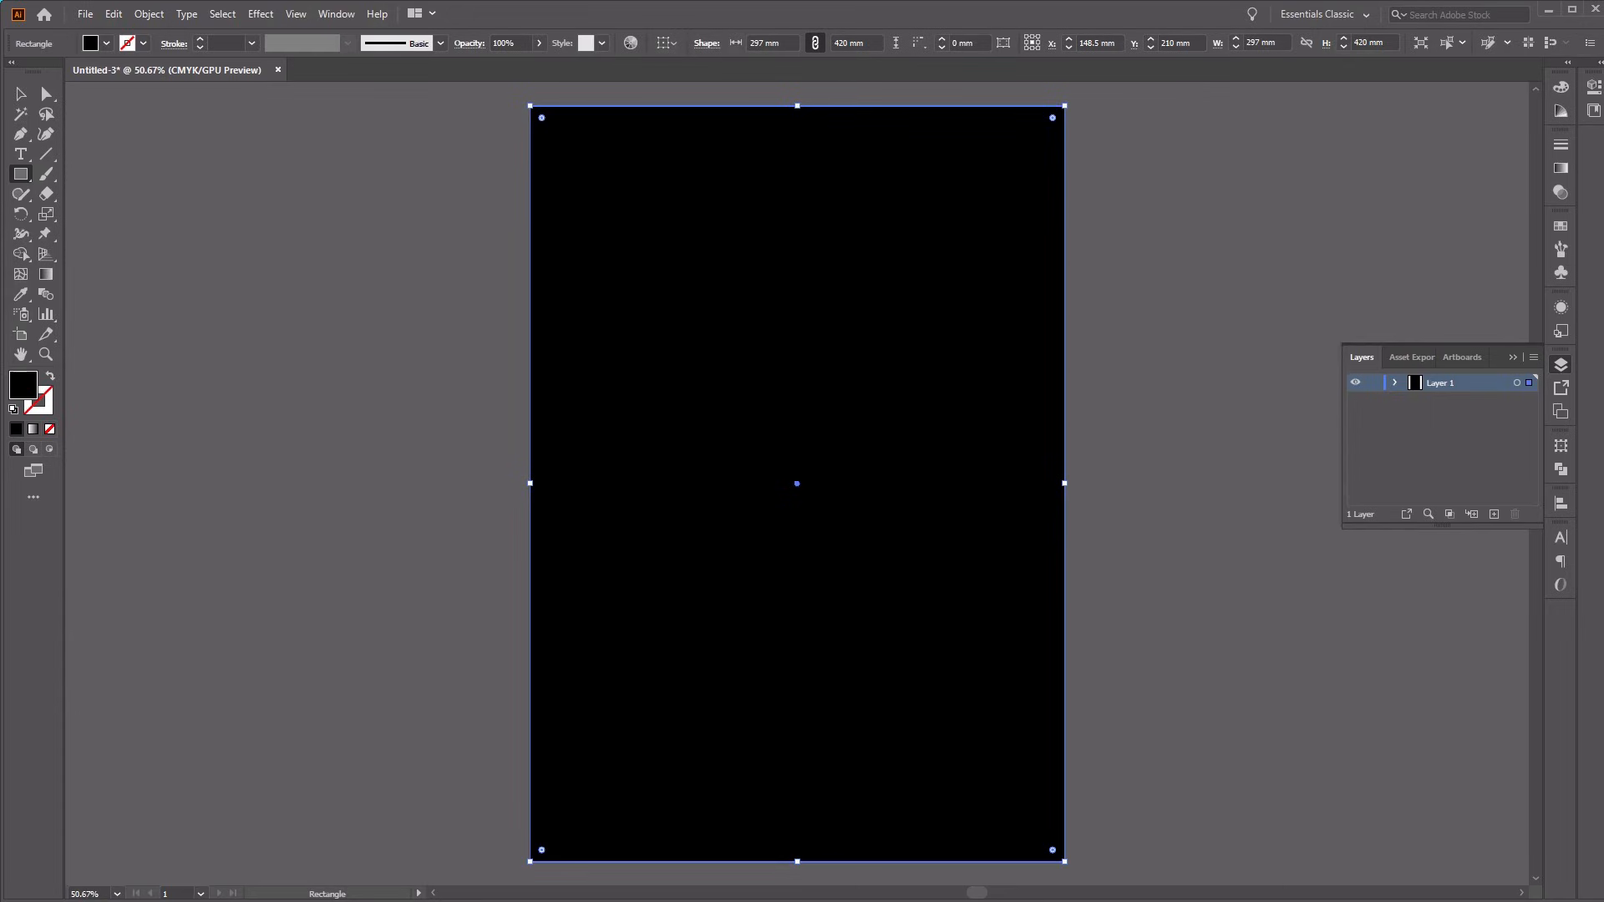
mouse_move(538, 217)
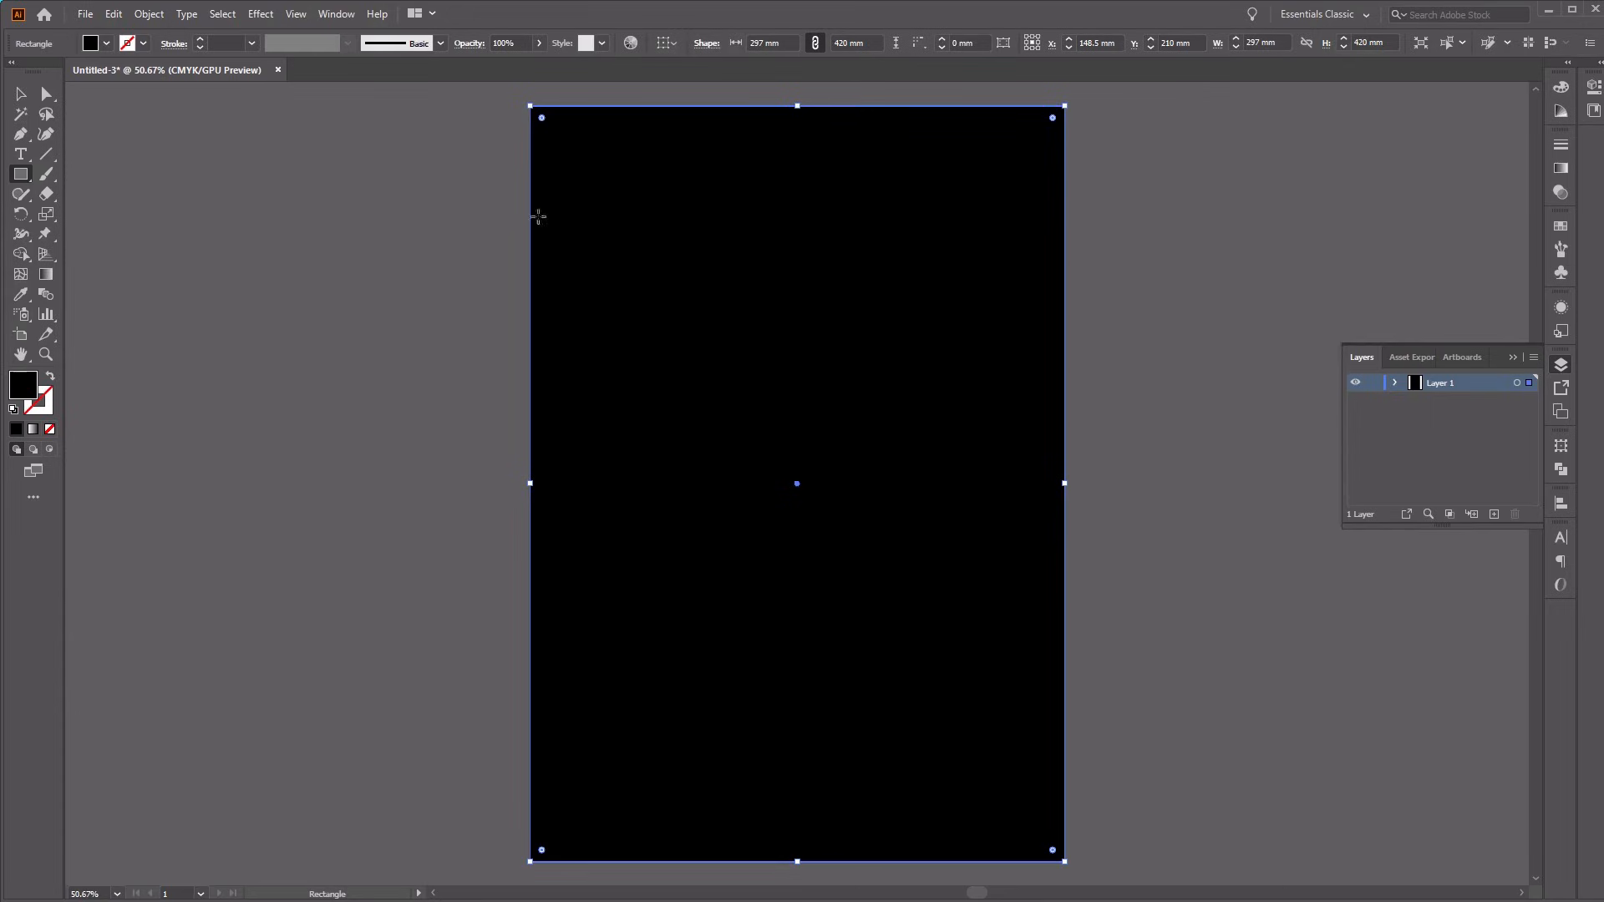
left_click(149, 13)
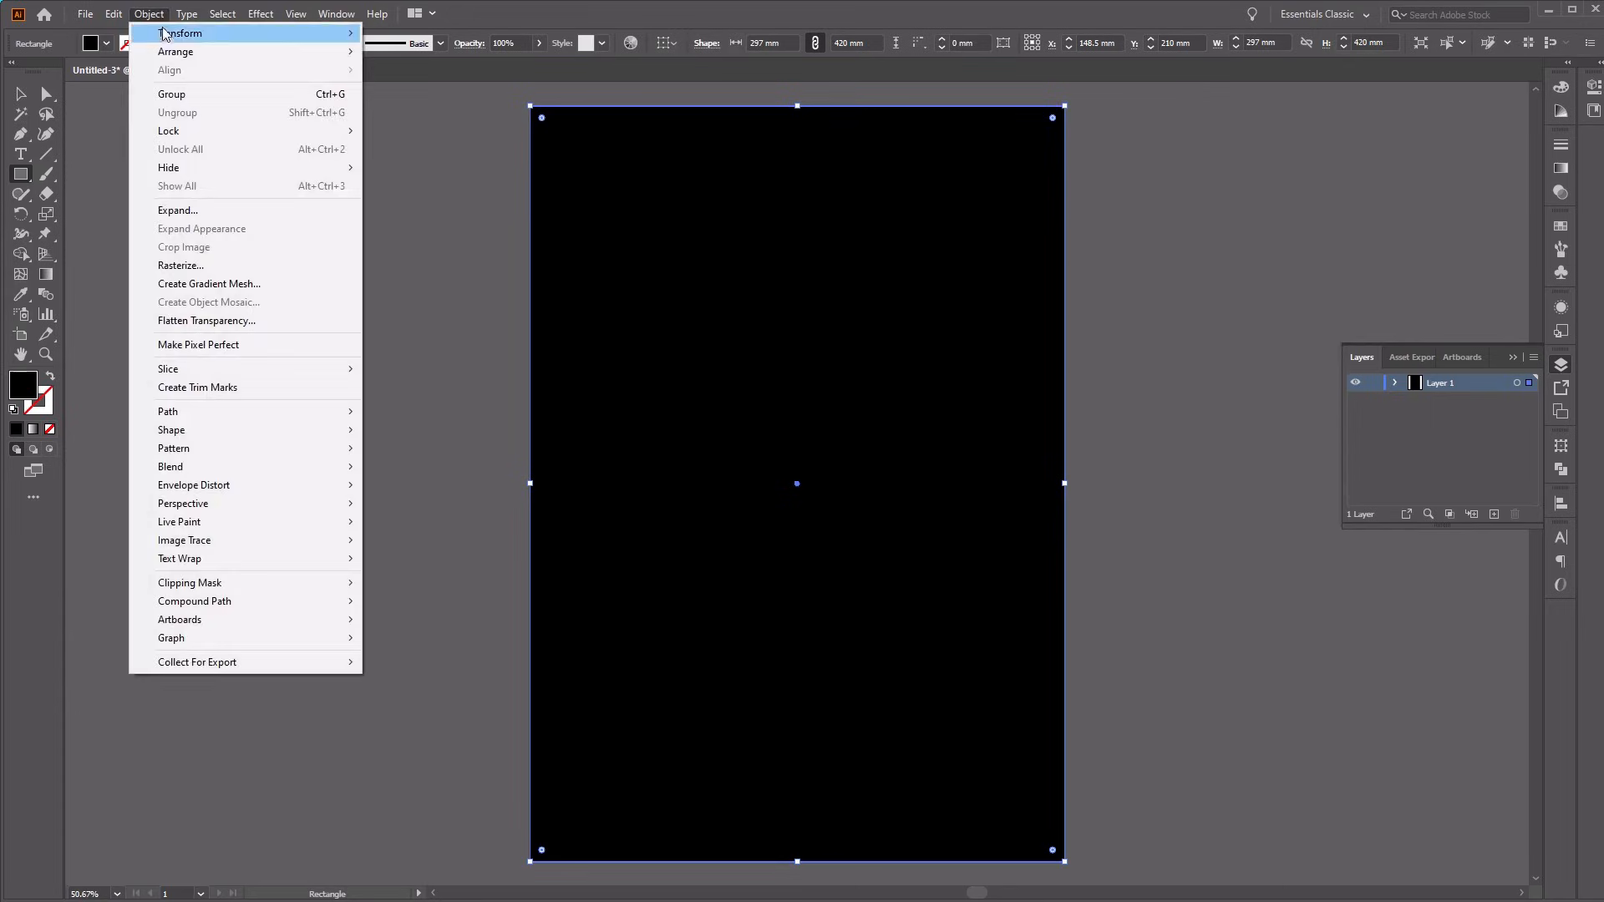
mouse_move(169, 130)
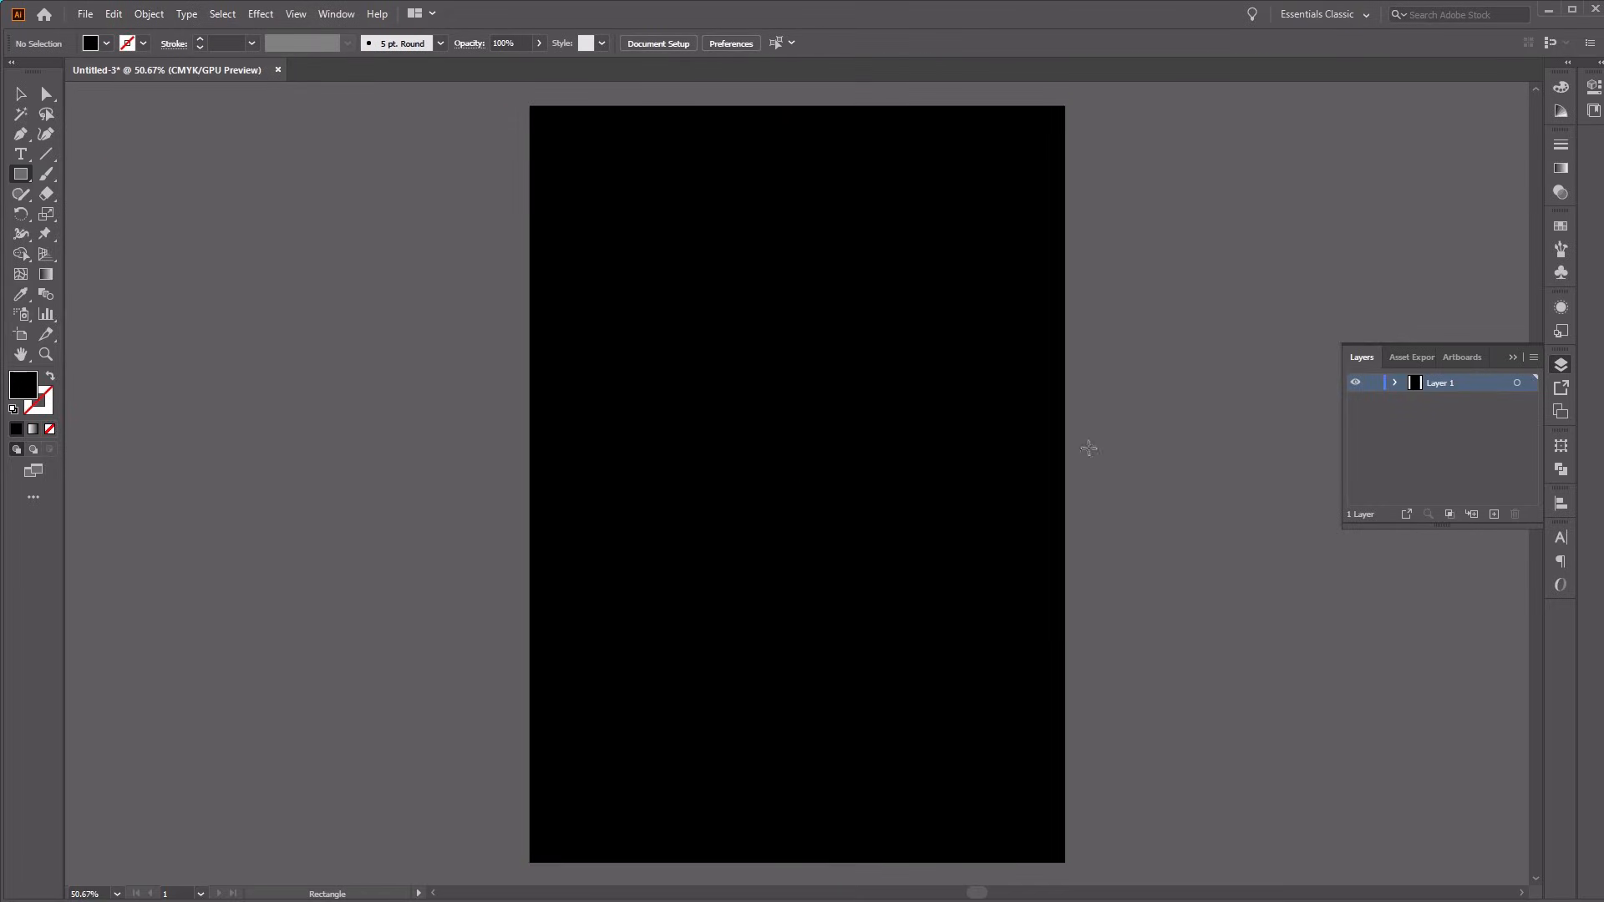
mouse_move(625, 525)
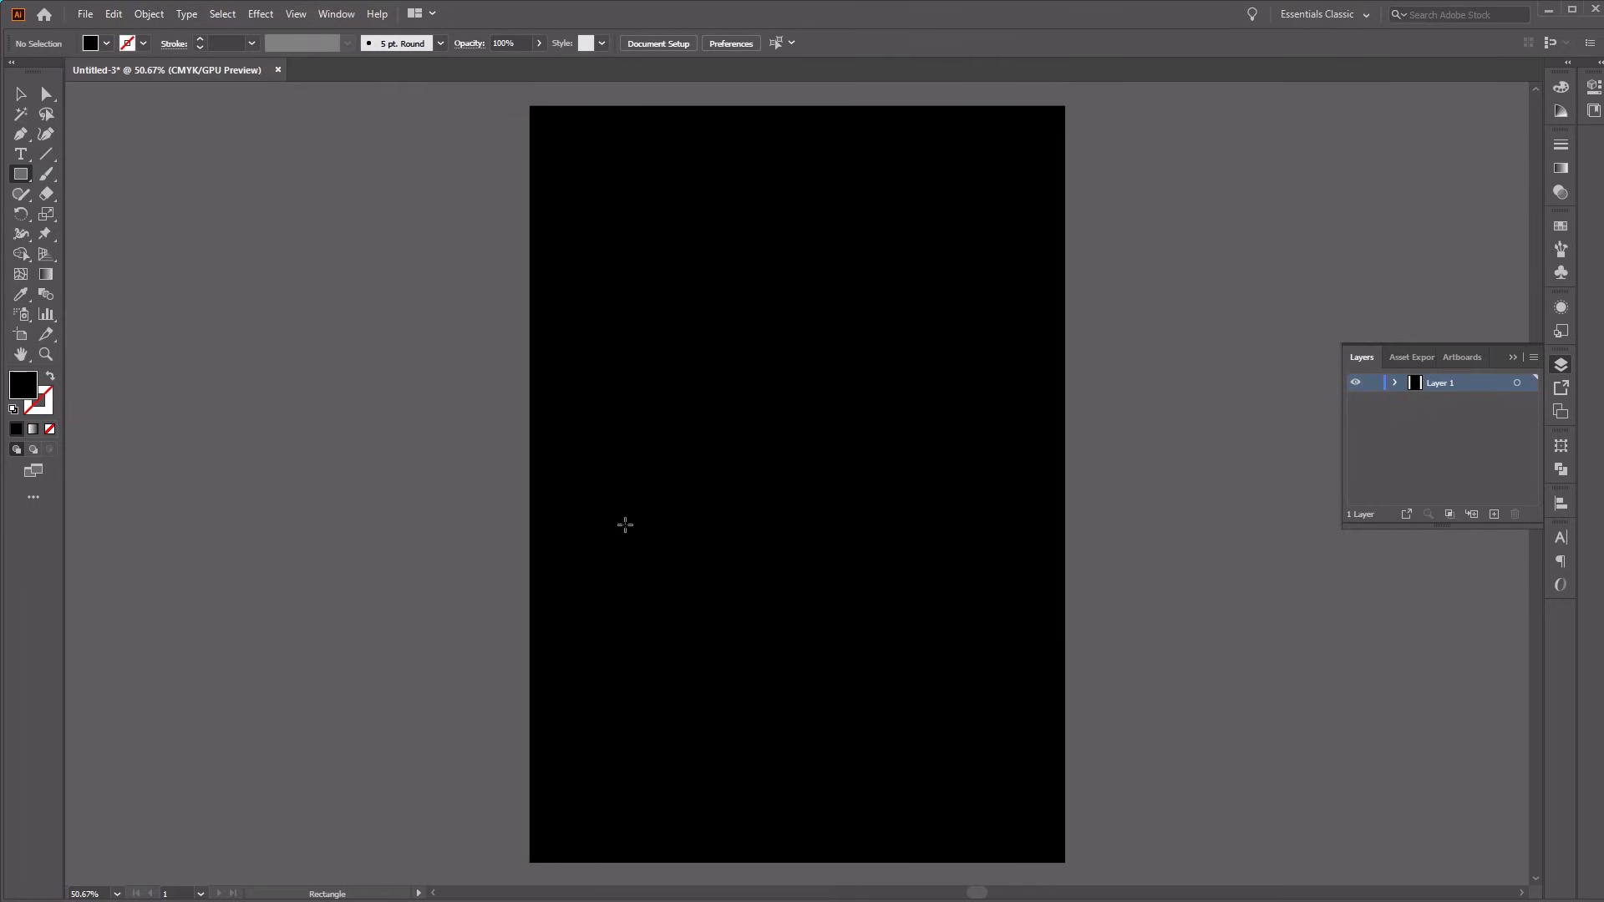
mouse_move(46, 133)
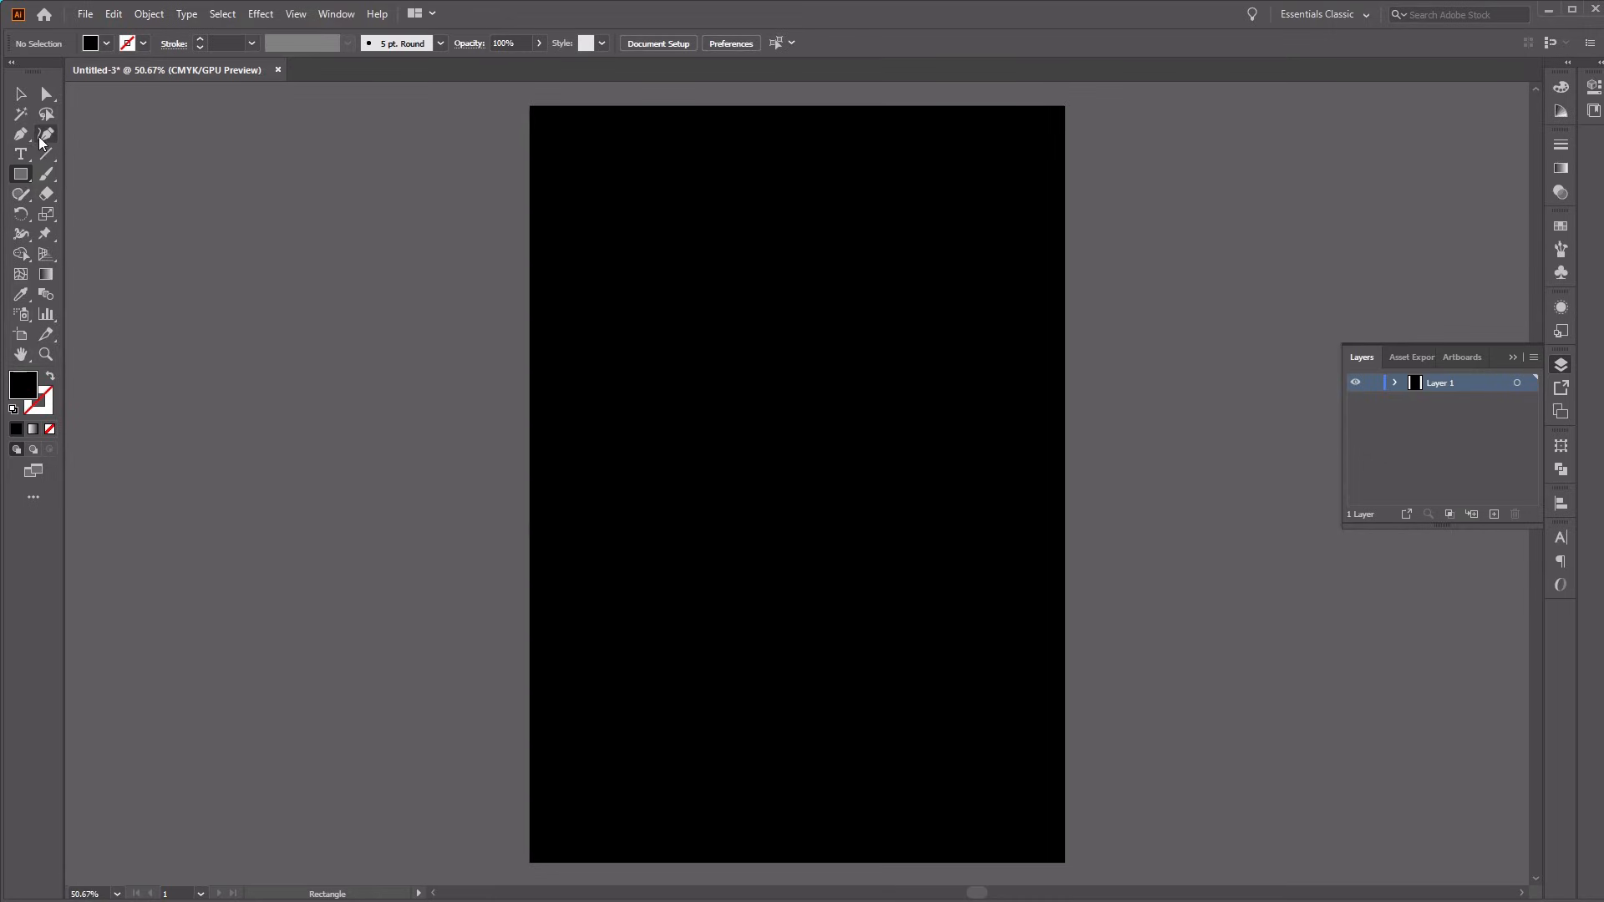
Step: Draw a vertical line with the Pen tool, no fill, white 0.05 px stroke
left_click(46, 134)
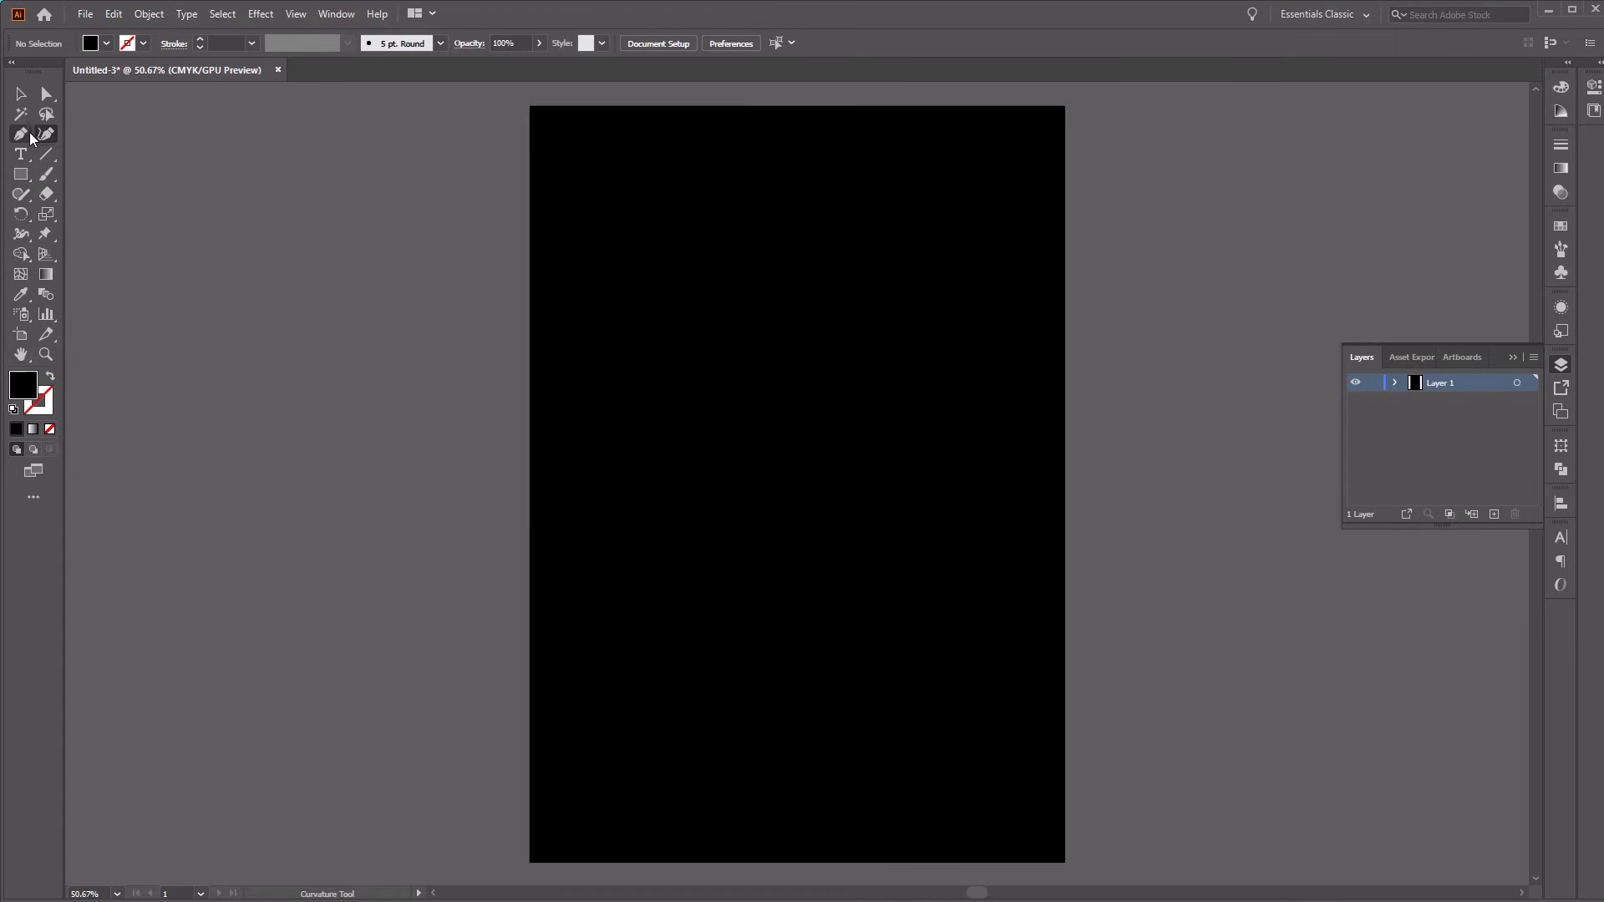
left_click(19, 133)
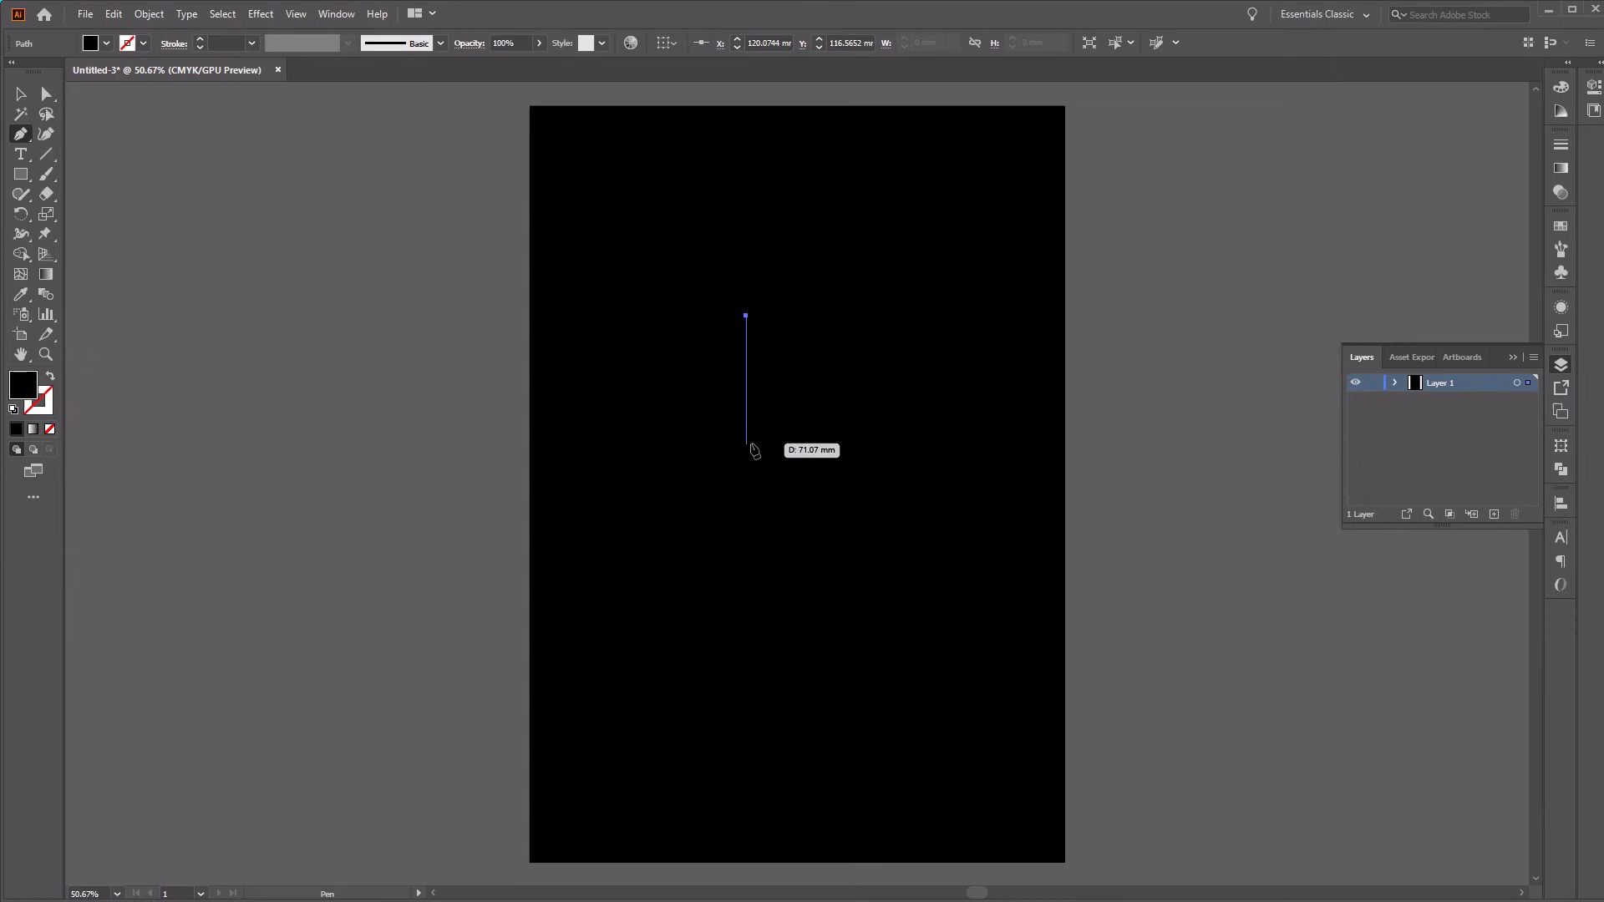
mouse_move(747, 442)
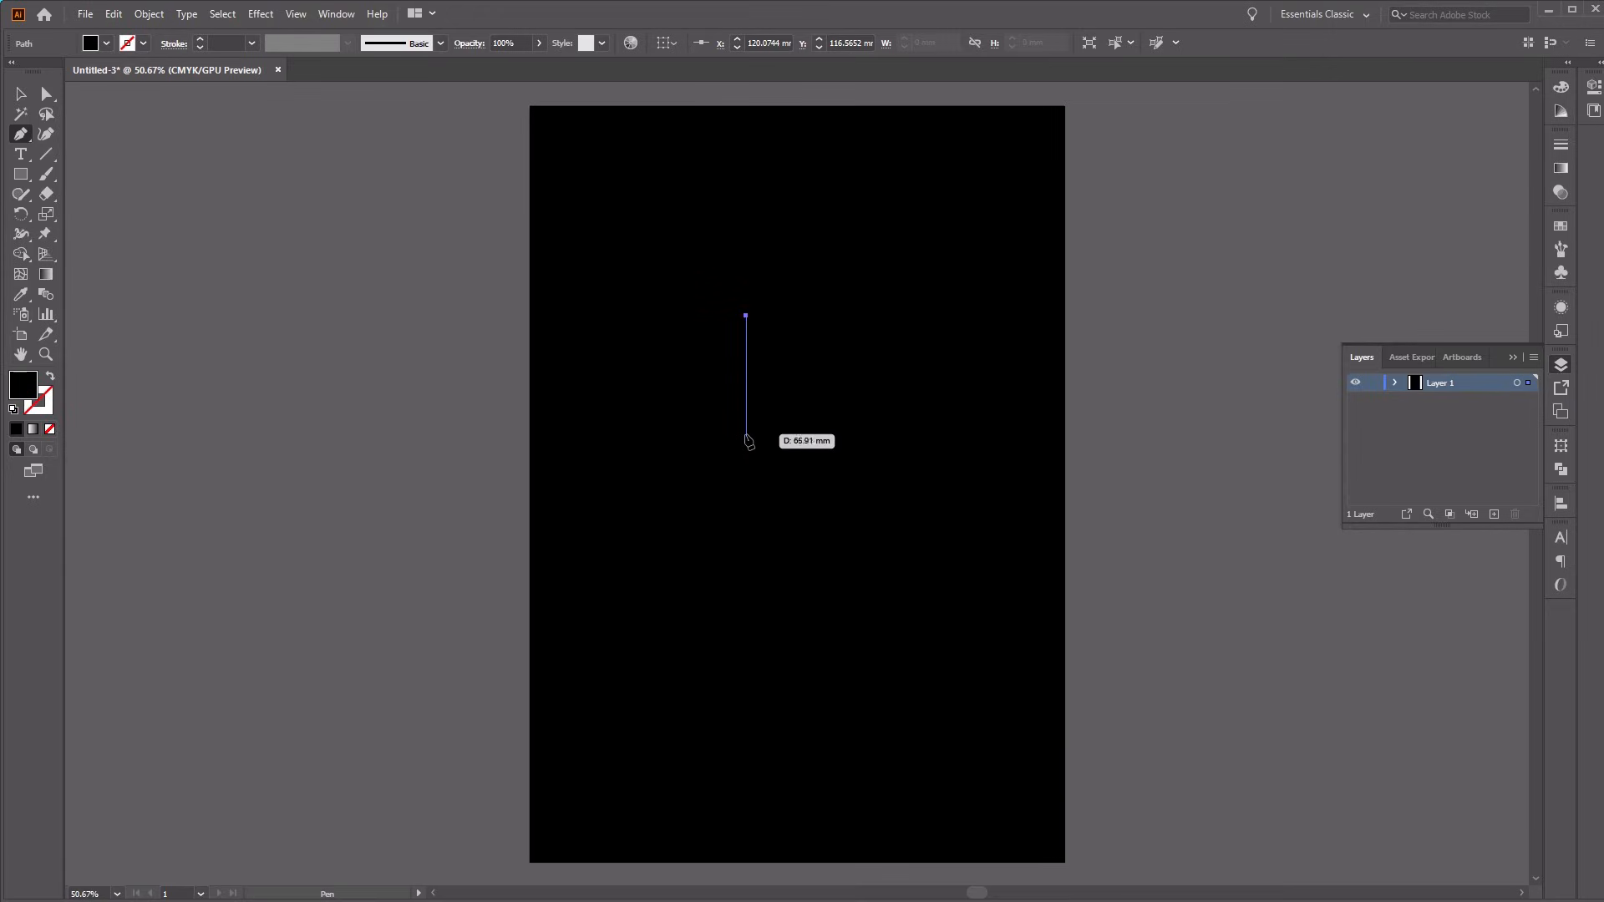
mouse_move(748, 453)
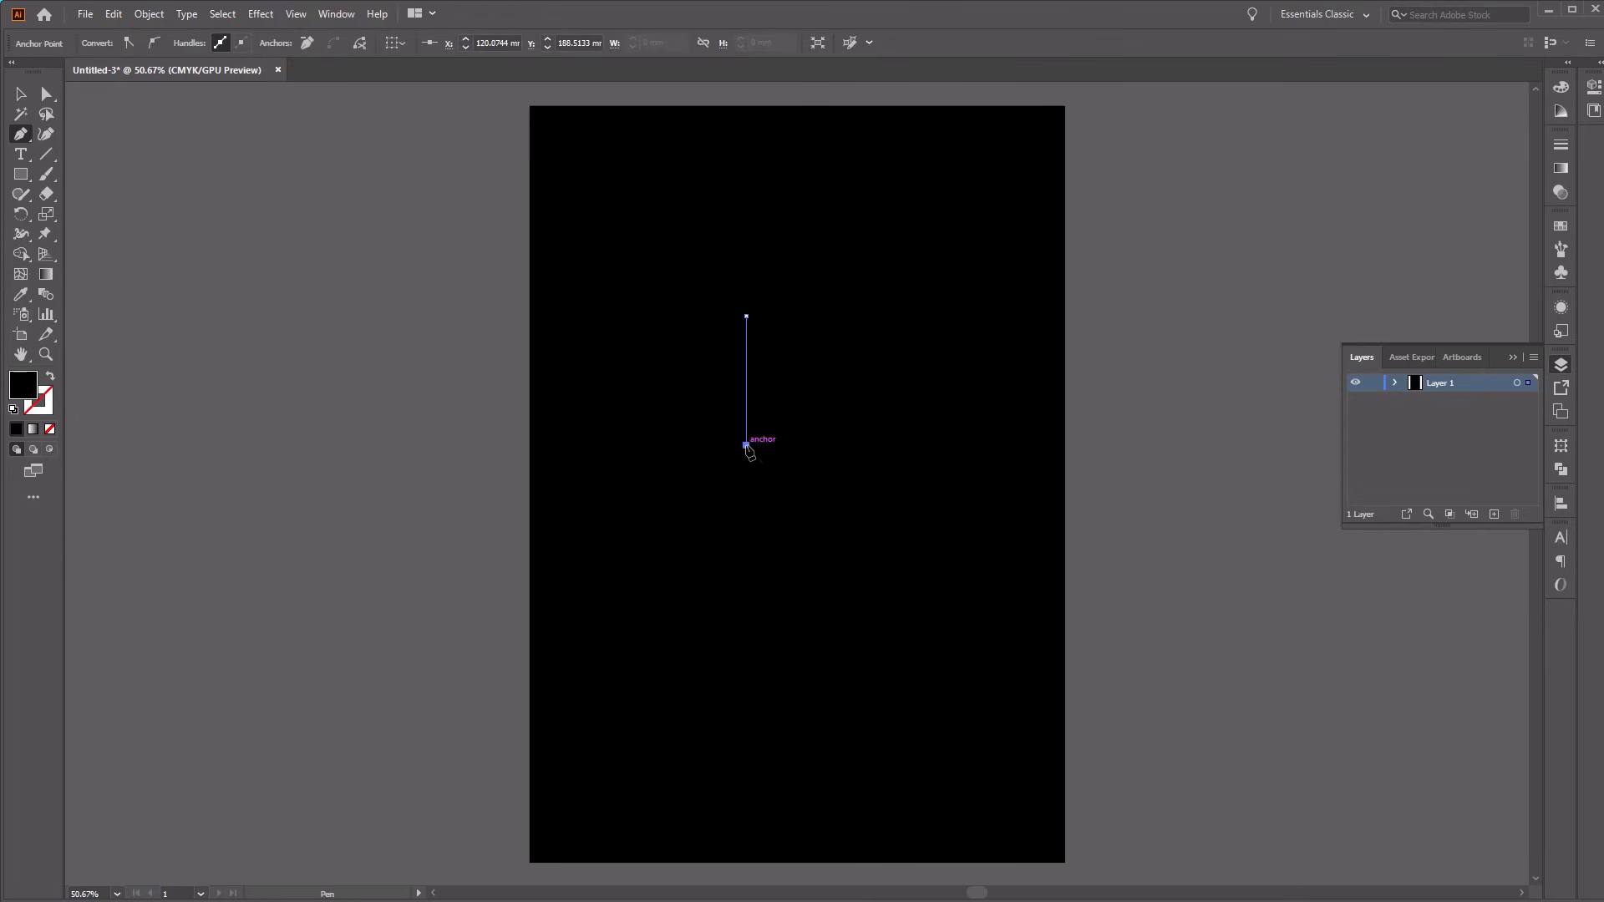
mouse_move(483, 346)
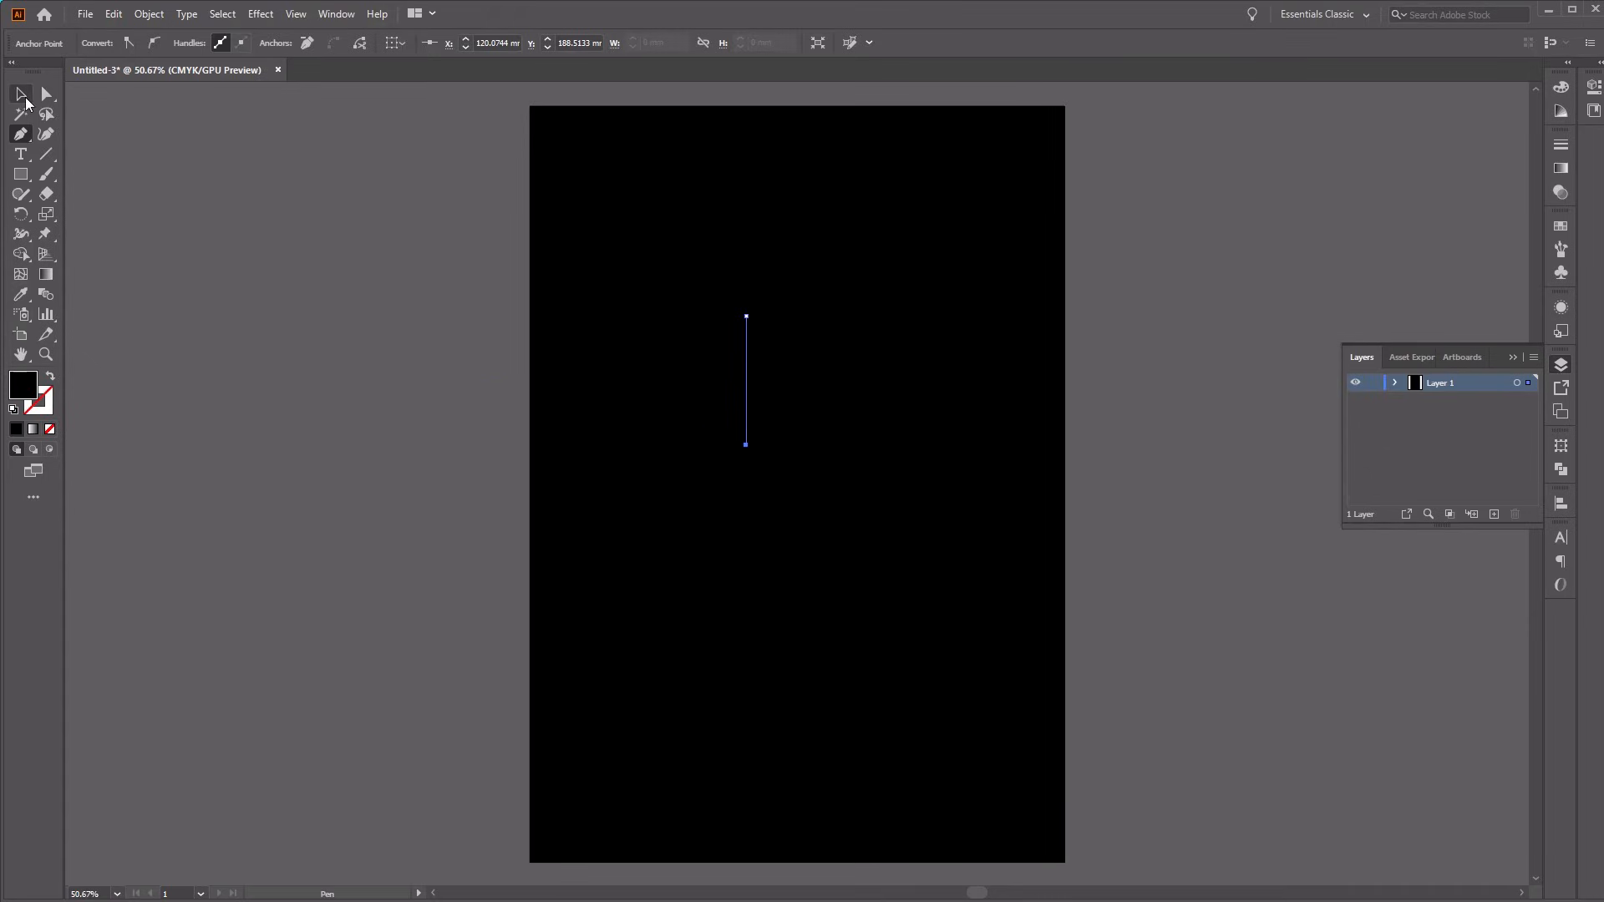
left_click(21, 94)
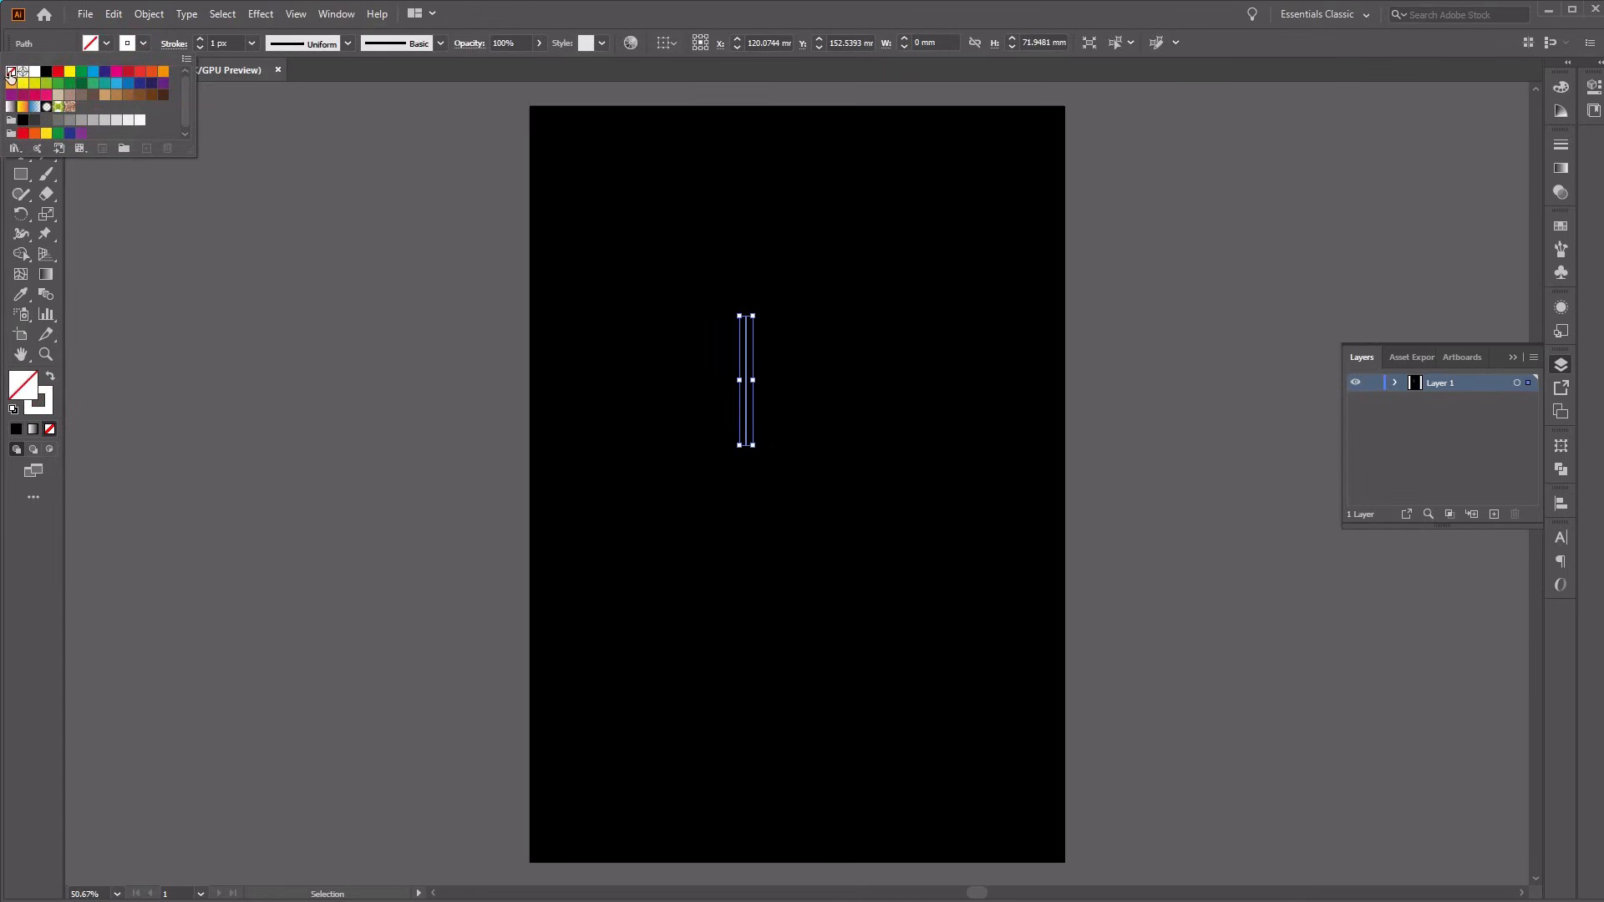
mouse_move(351, 173)
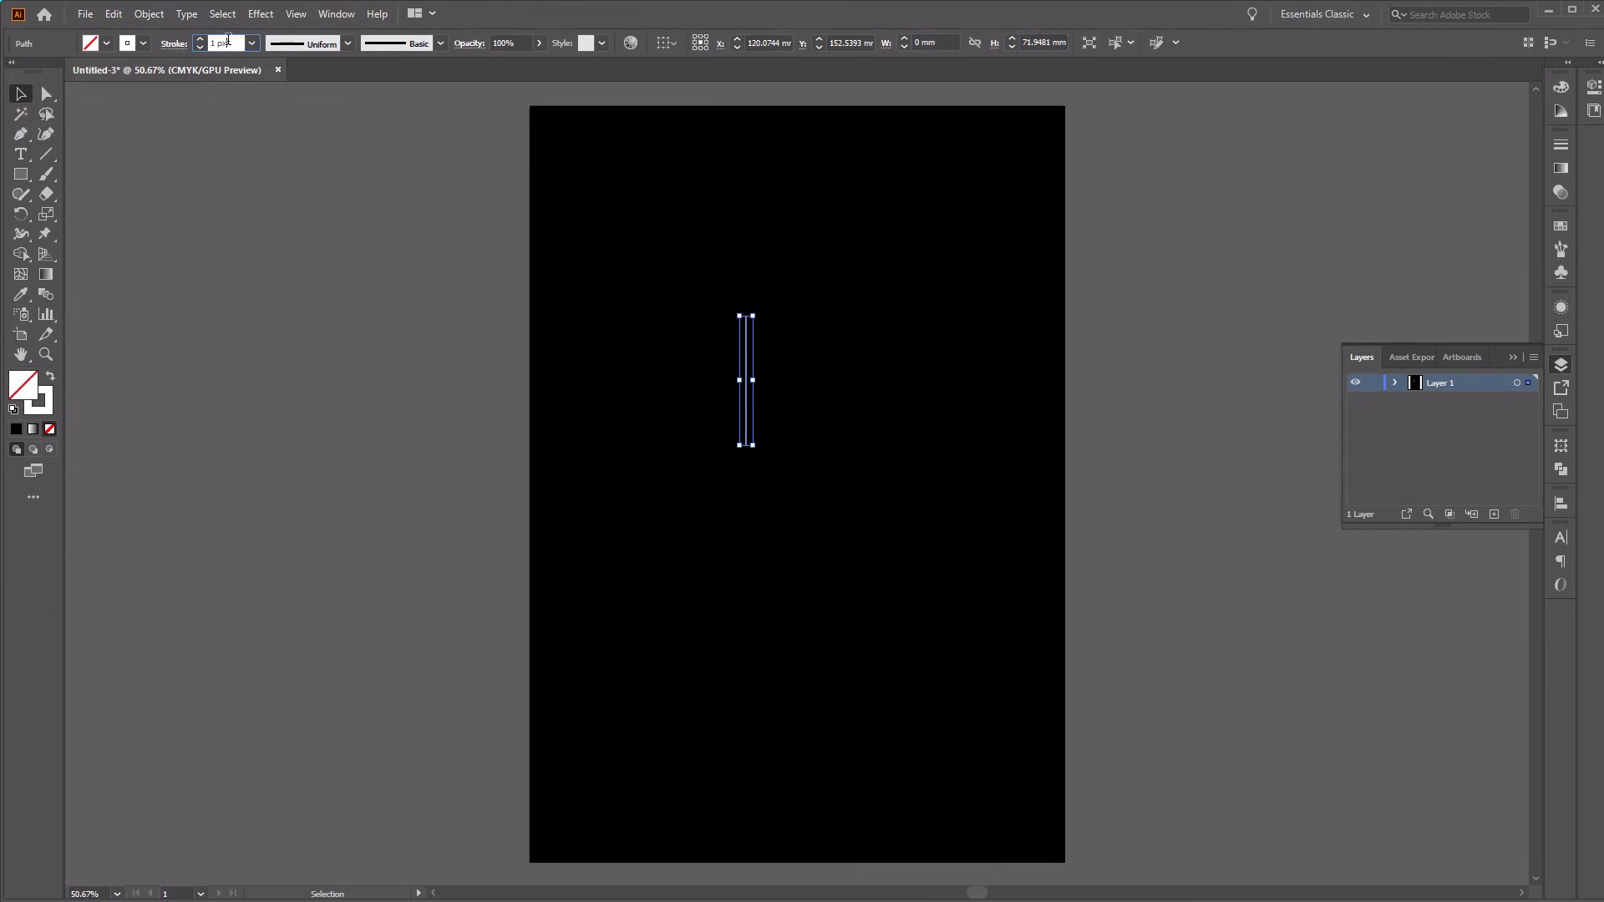
type("0.05 px")
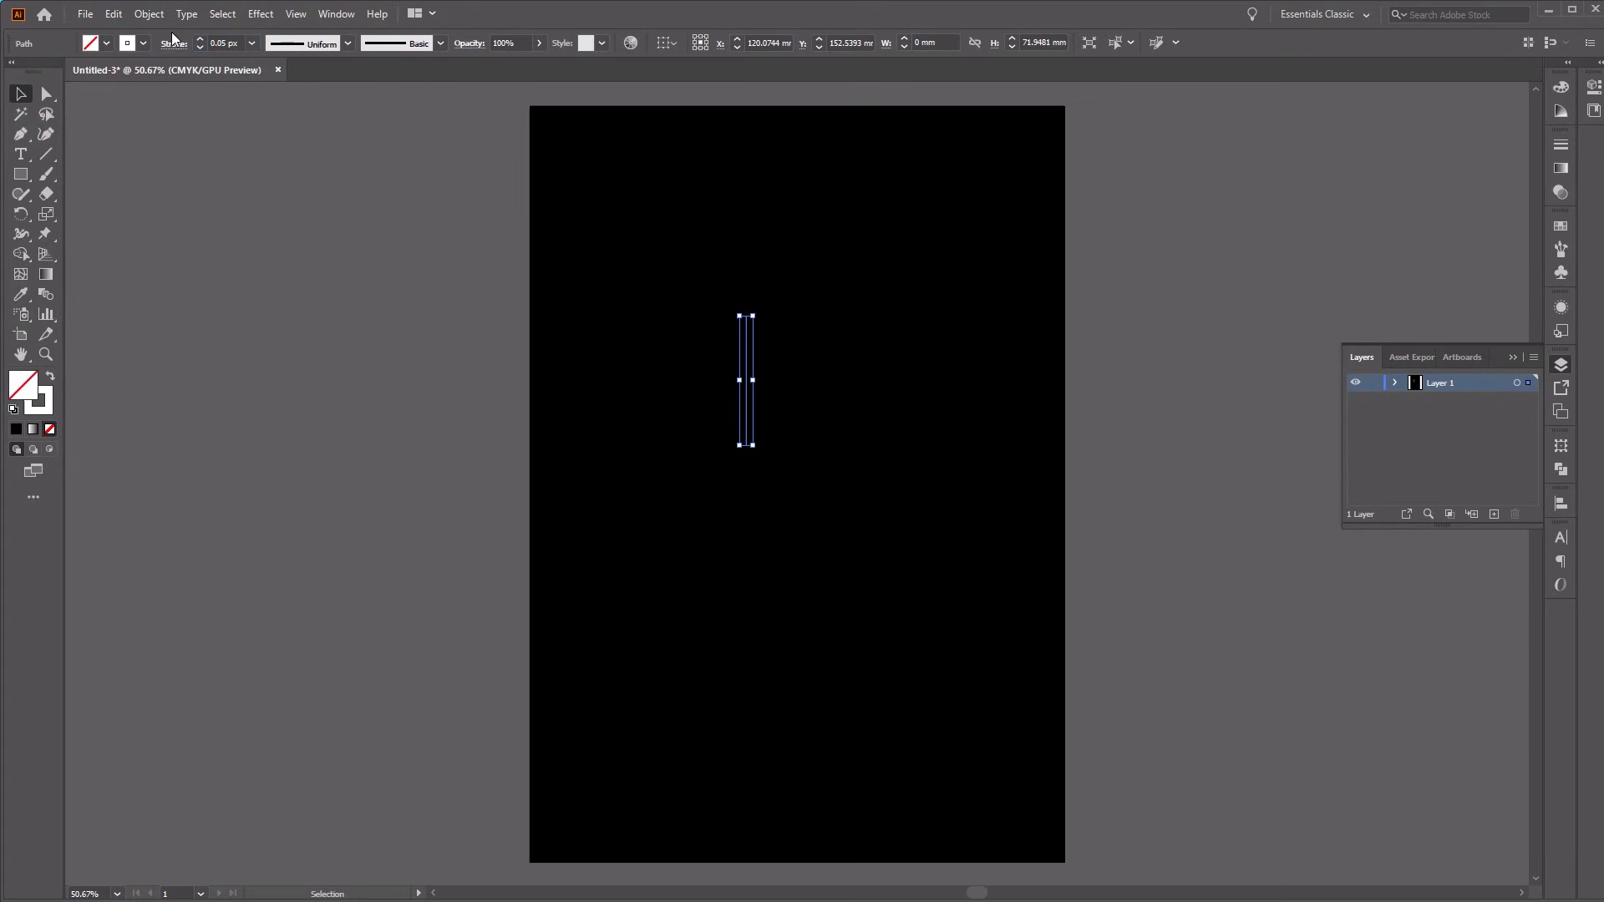
Step: Zoom in on the line and enter a 0.05 mm horizontal offset in Move
left_click(898, 359)
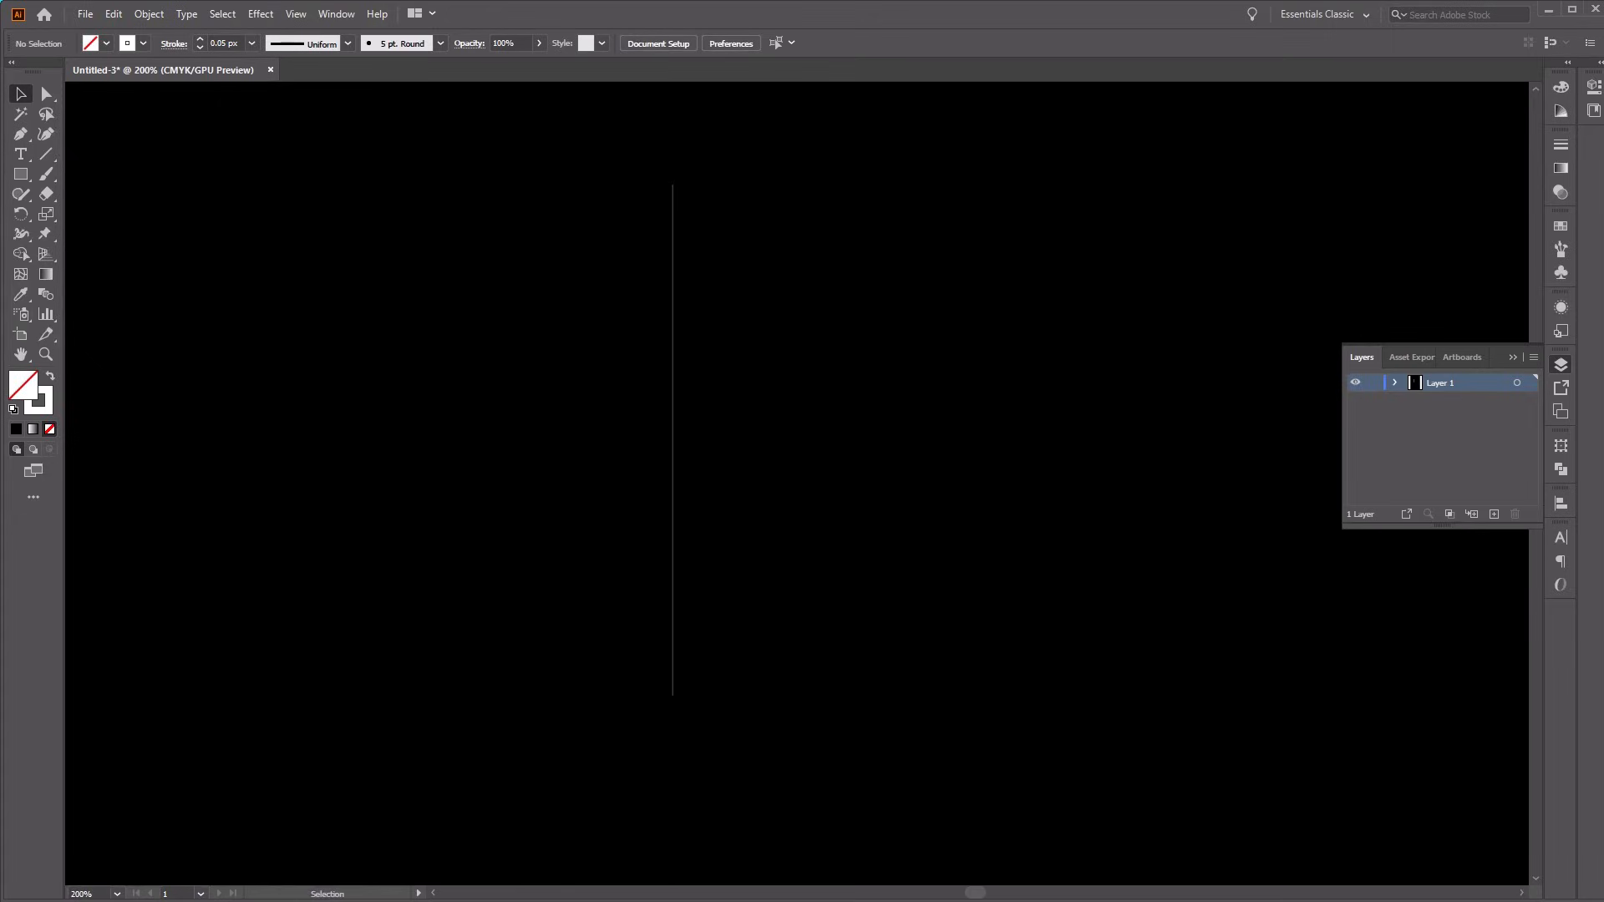
mouse_move(860, 333)
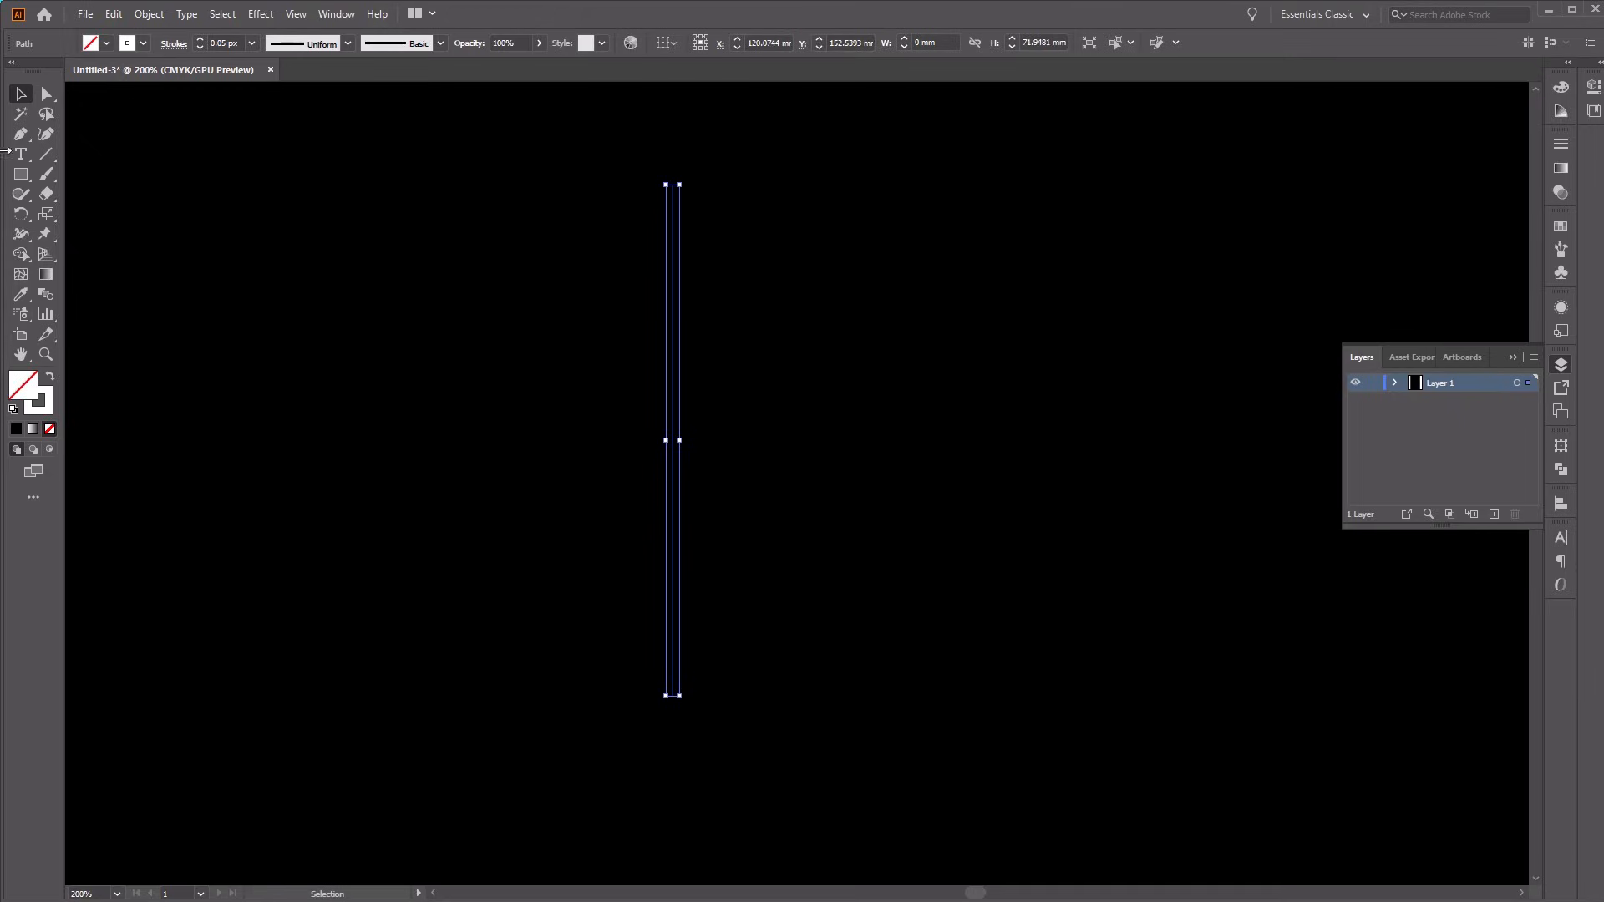
mouse_move(19, 95)
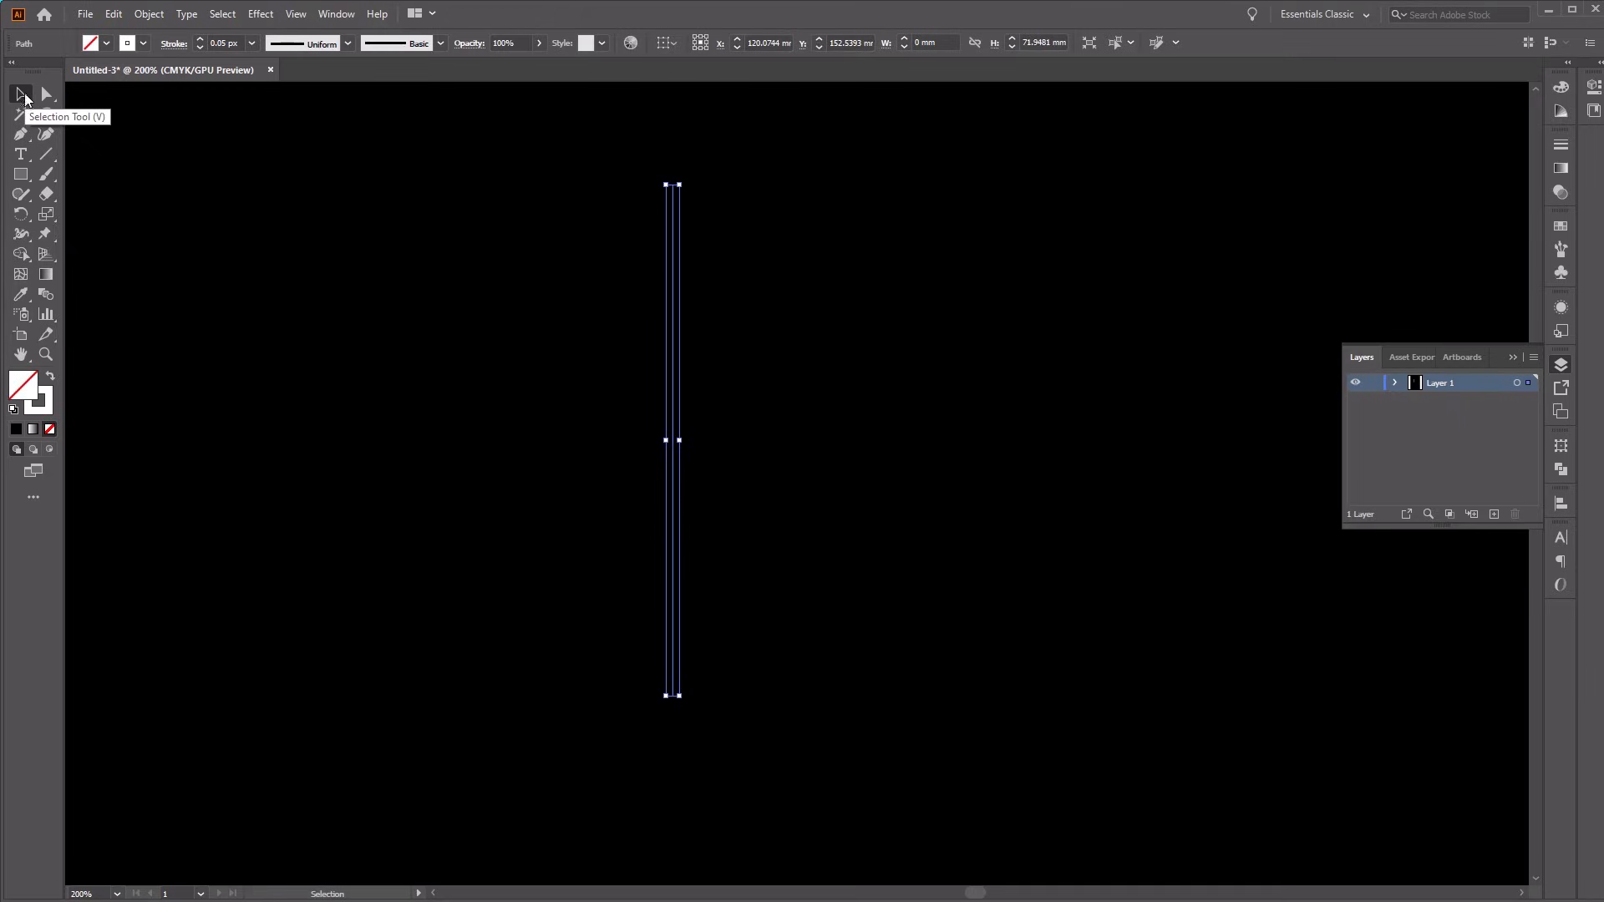
mouse_move(252, 261)
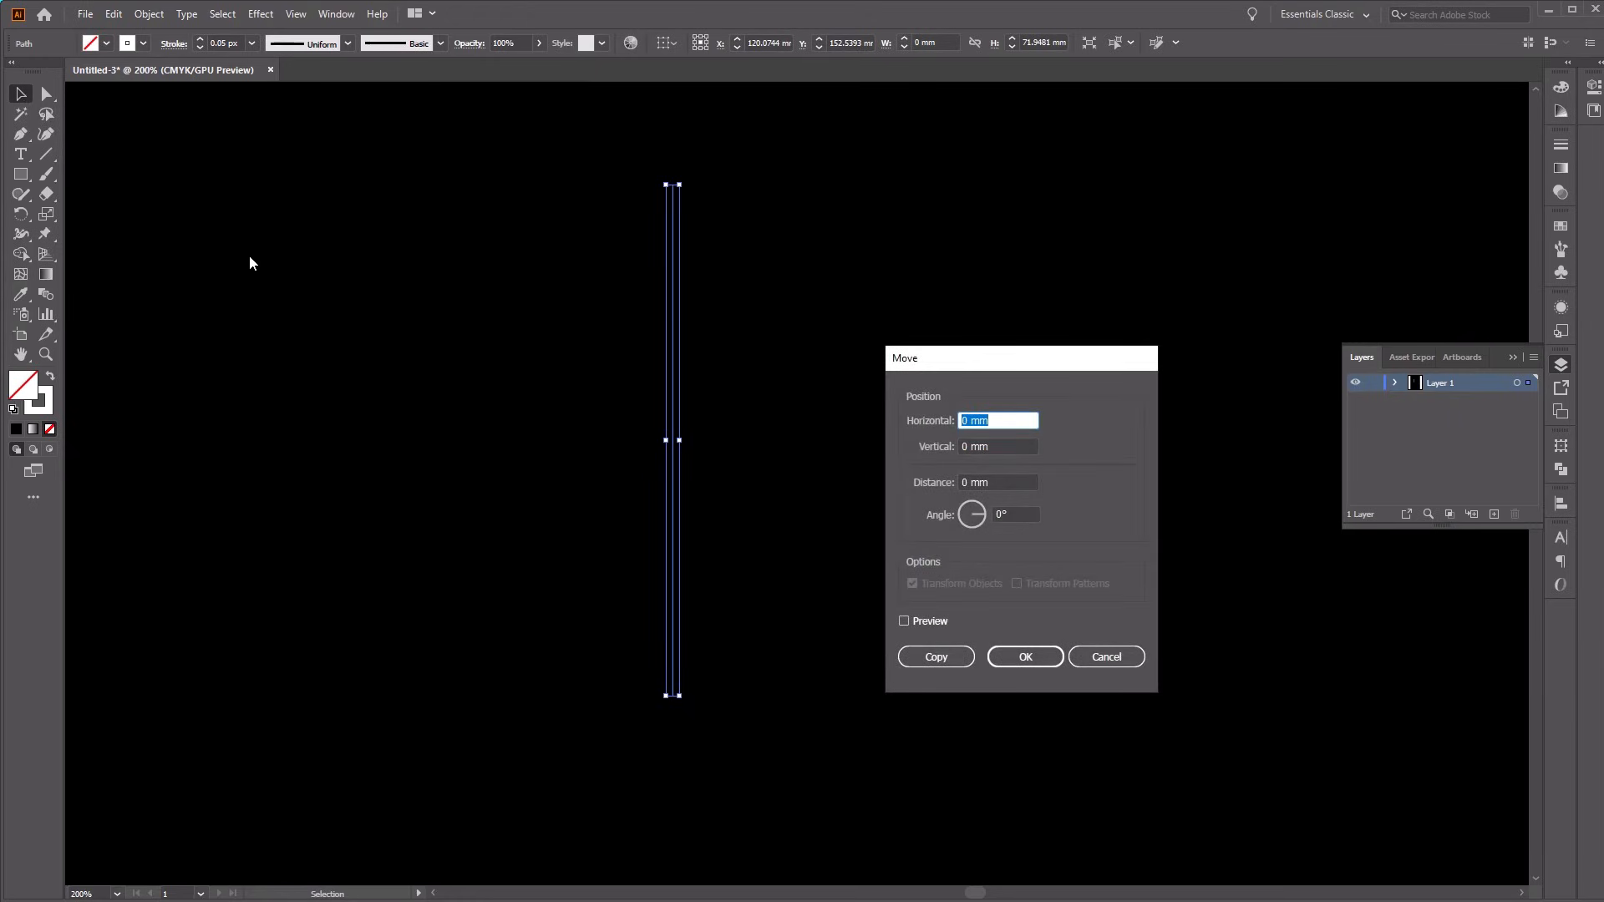
type("0.0")
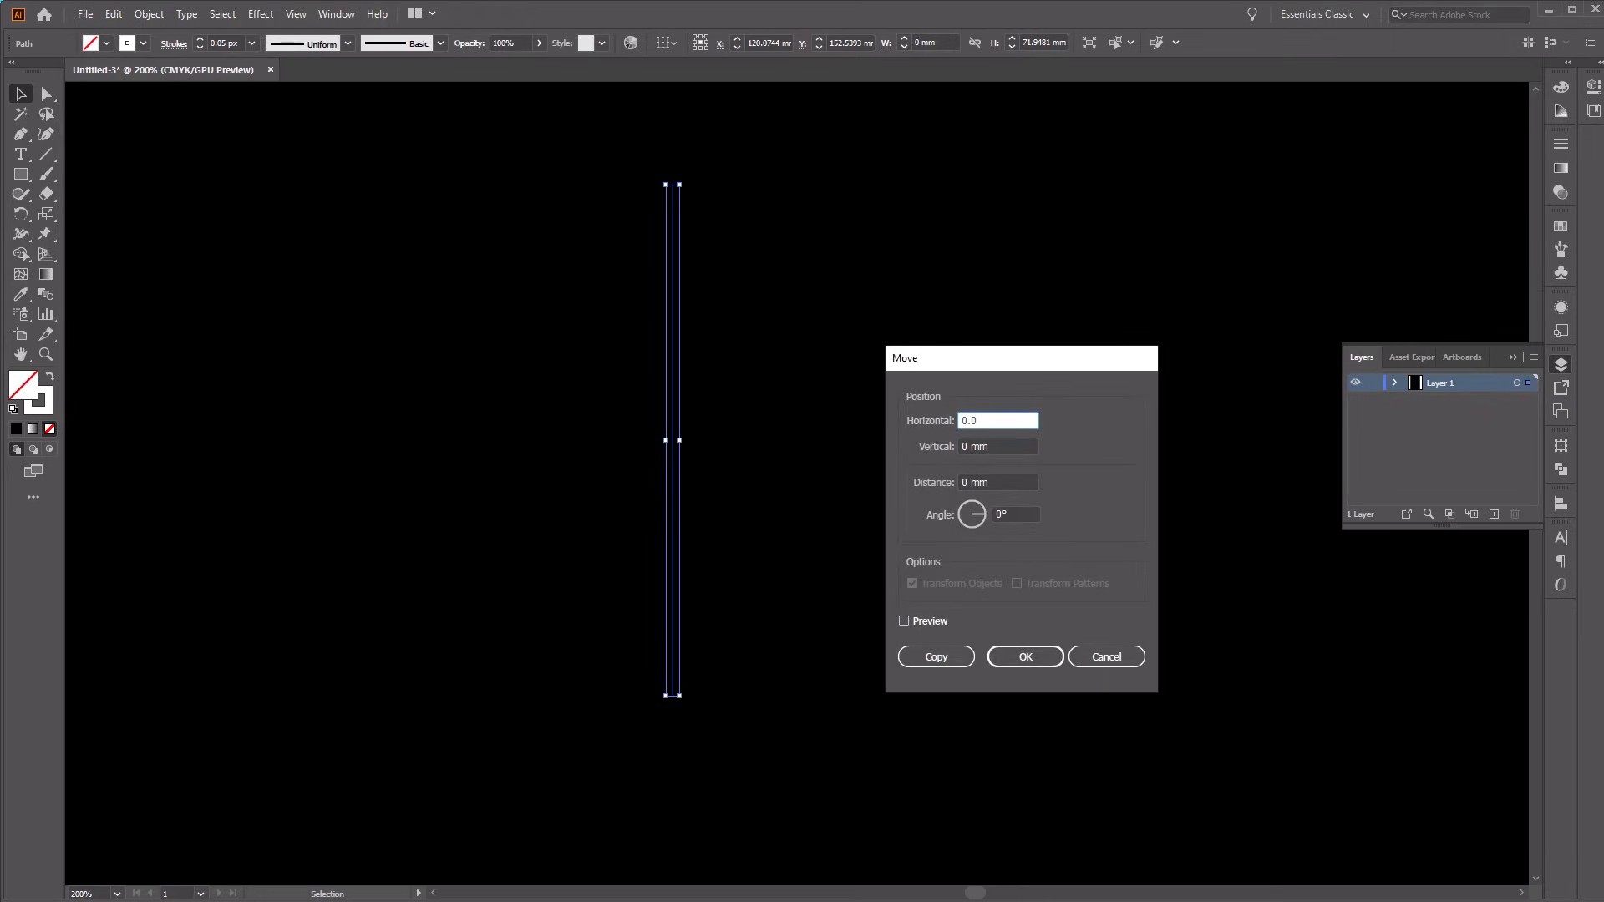
type("0.05 mm")
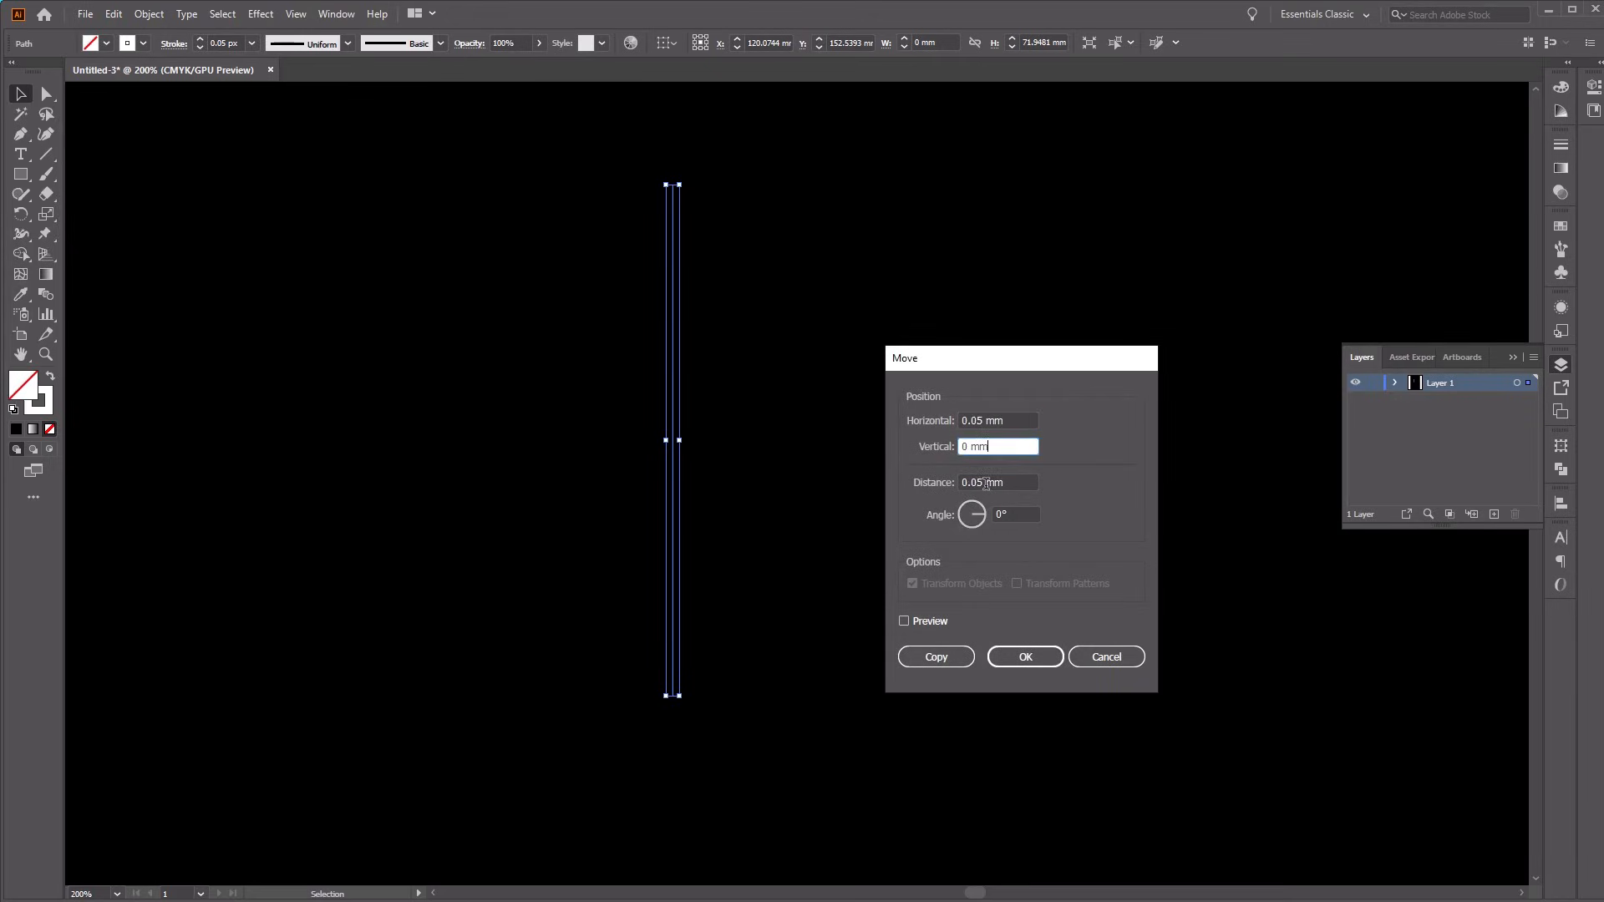
mouse_move(1007, 496)
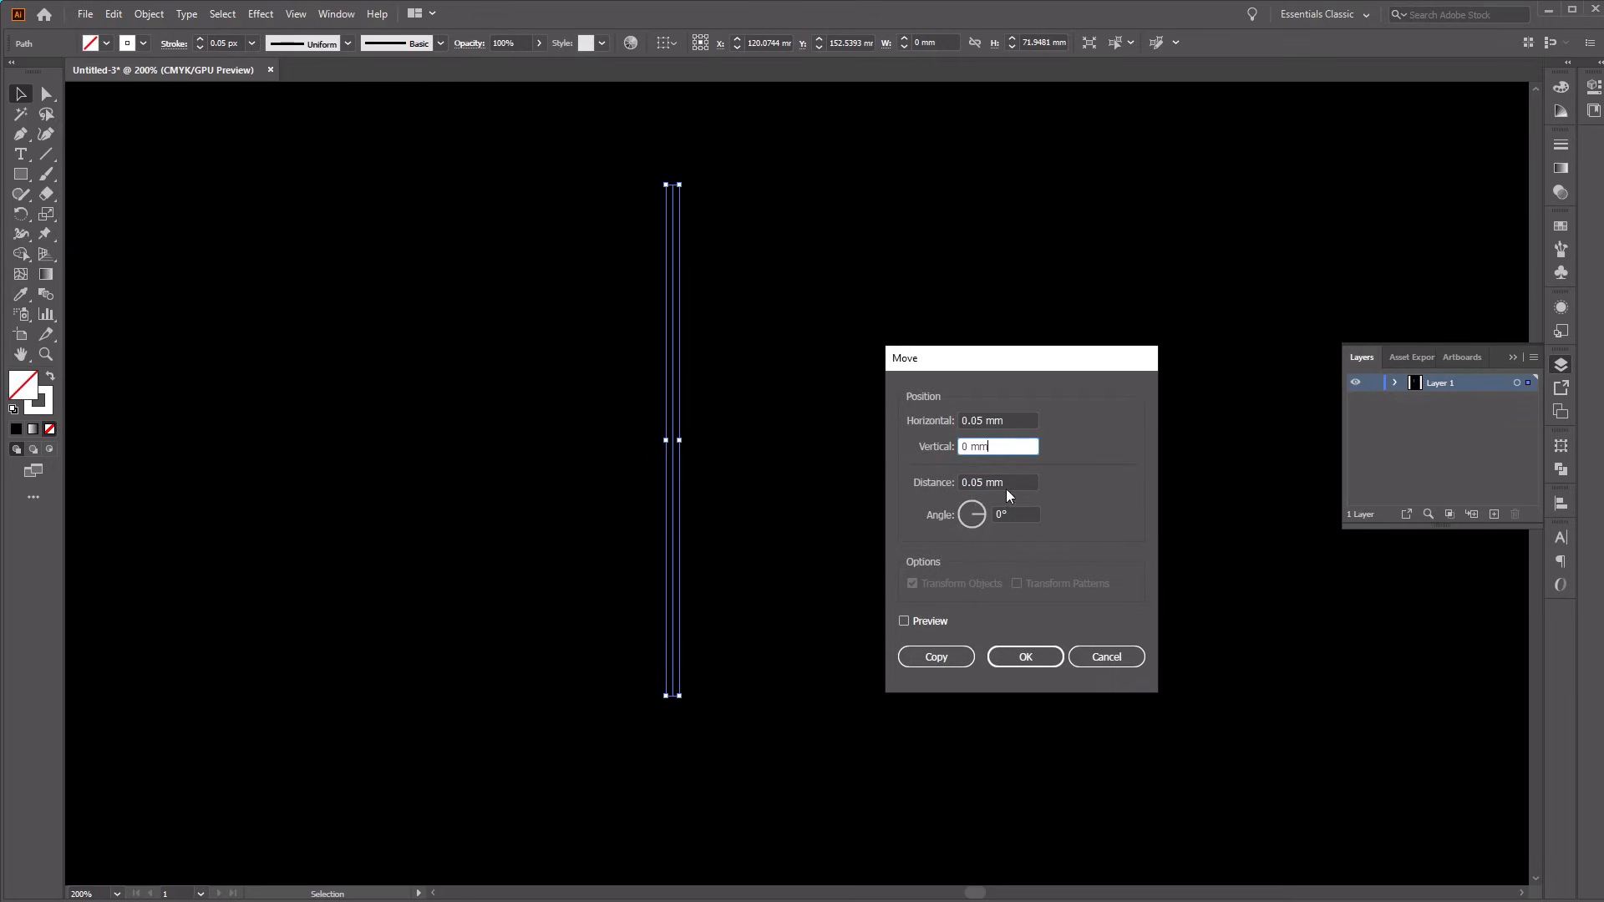
mouse_move(934, 656)
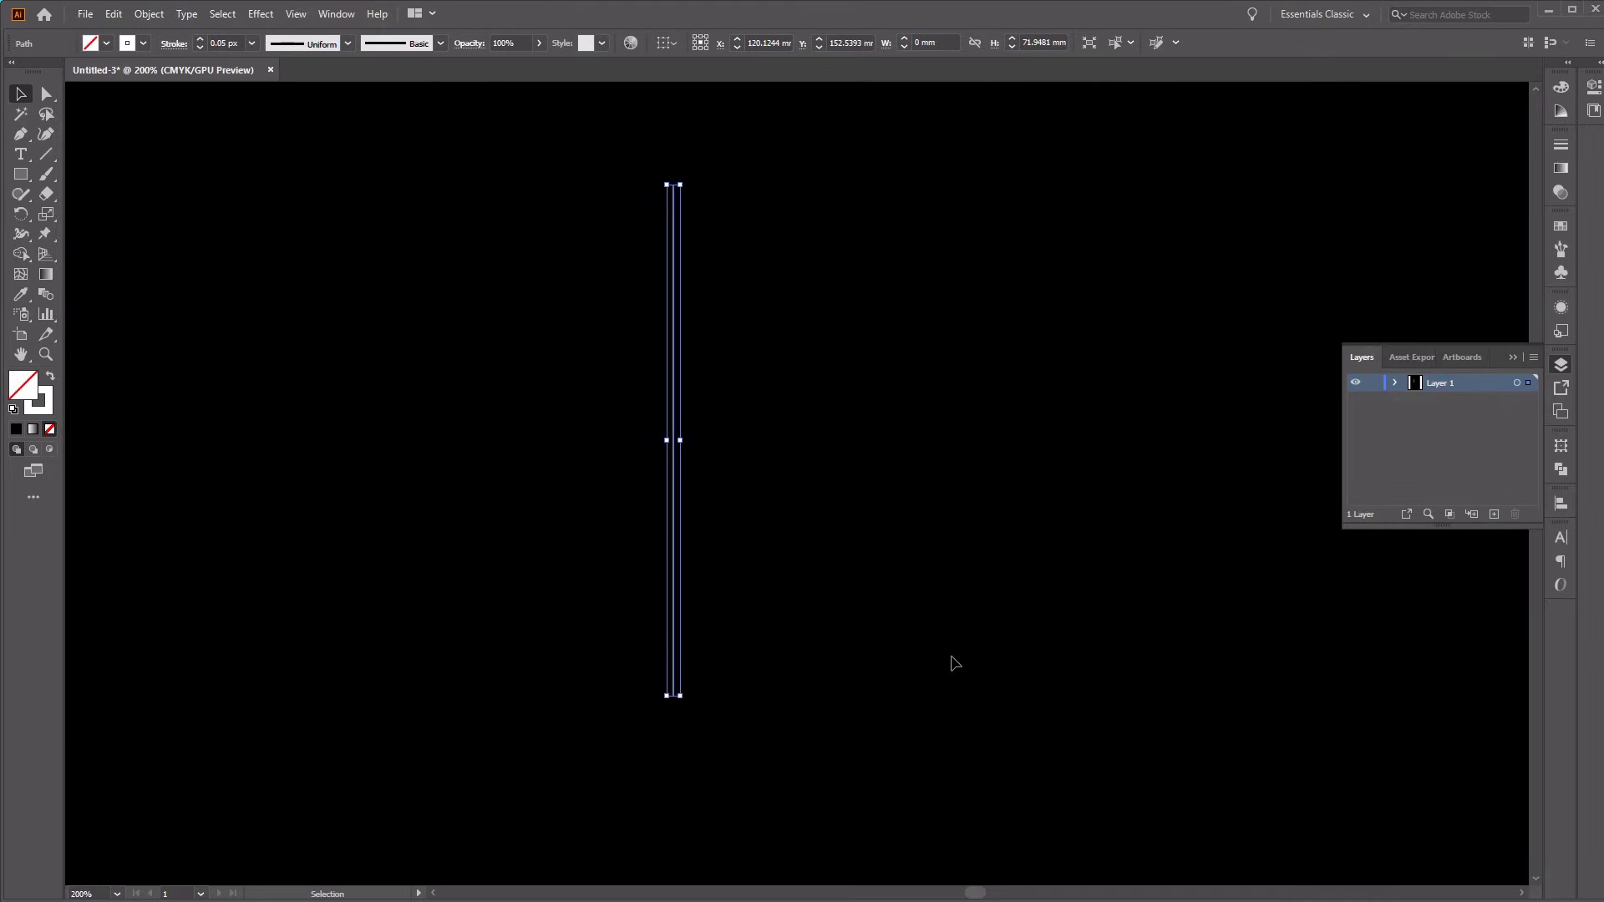
mouse_move(889, 492)
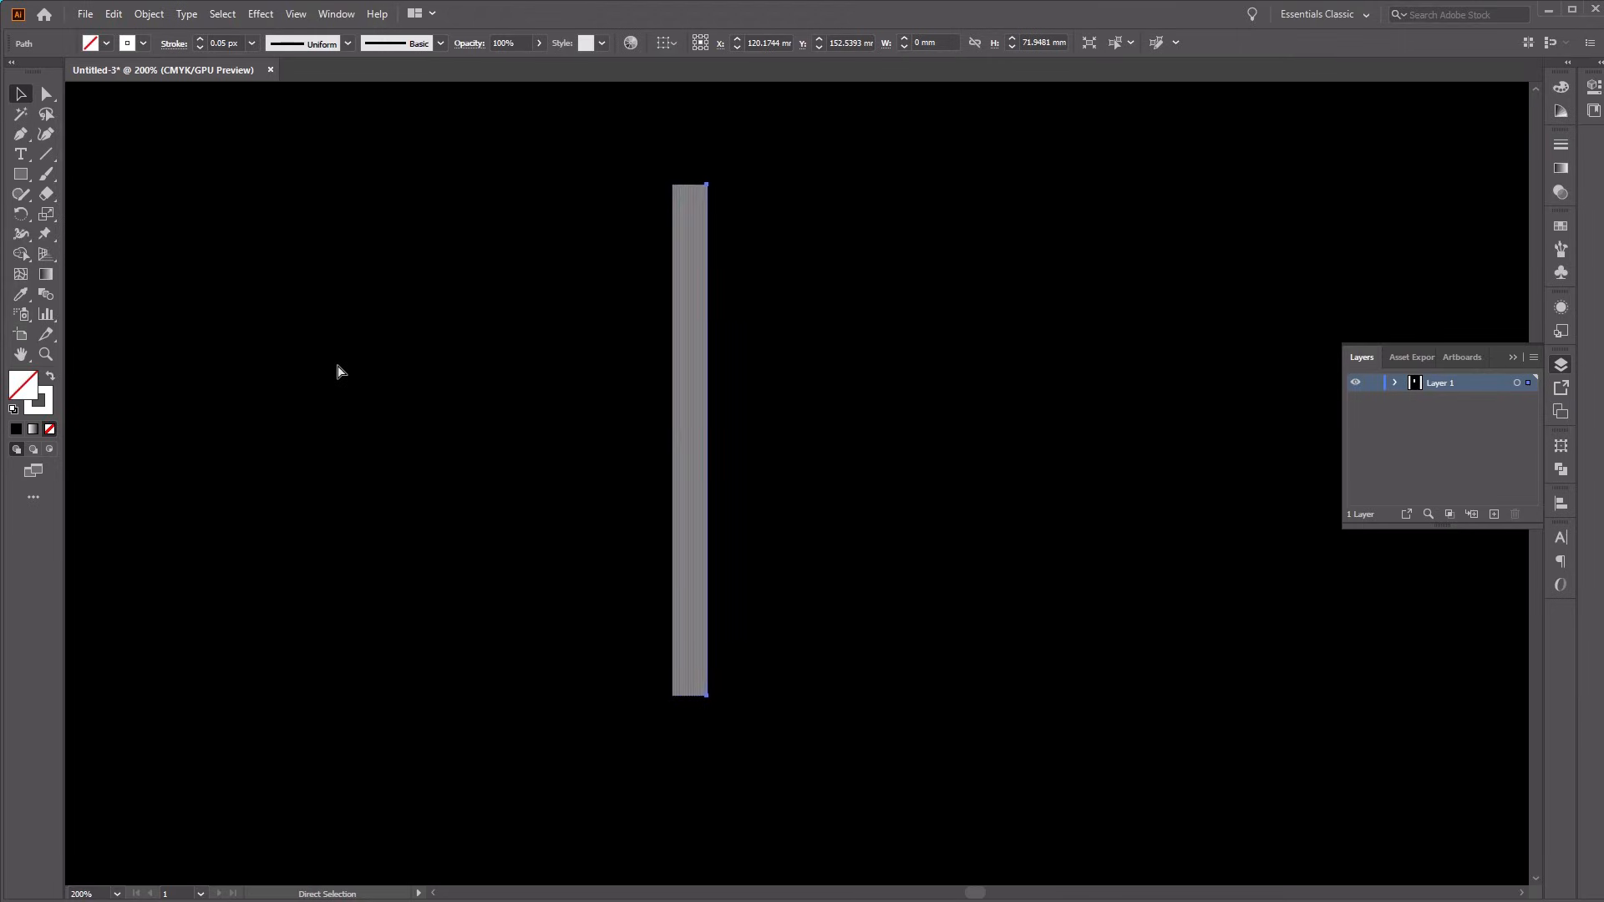
Step: Drag the end line rightward with Direct Selection to widen the band of lines
left_click_drag(706, 440, 729, 440)
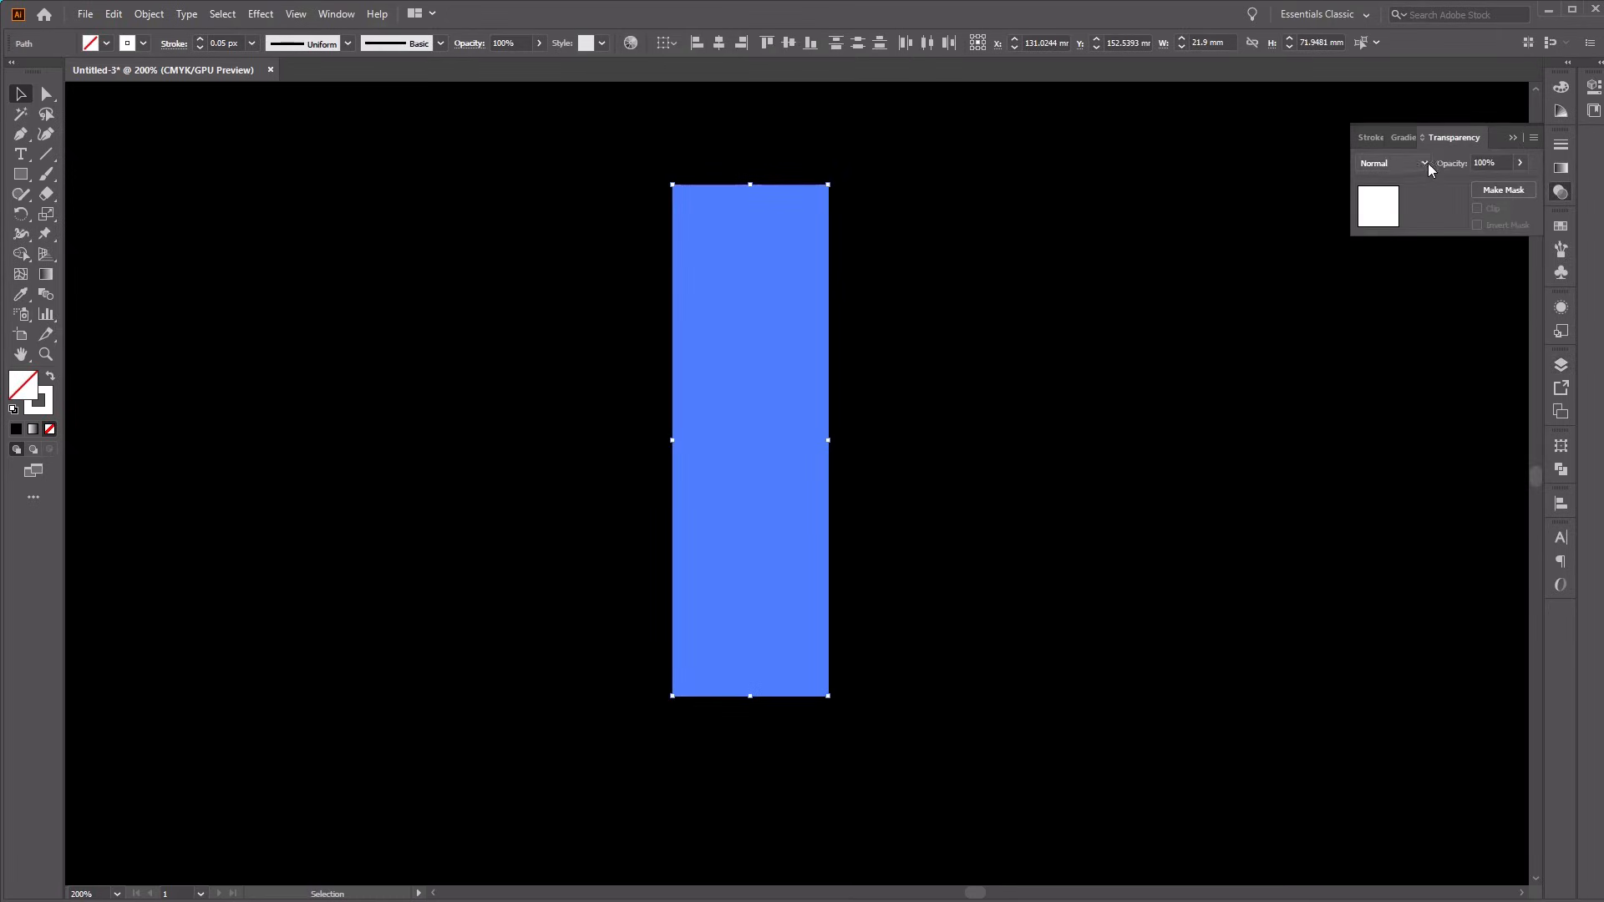
Step: Set the band's Transparency to Screen blending mode with 8% opacity
left_click(1423, 163)
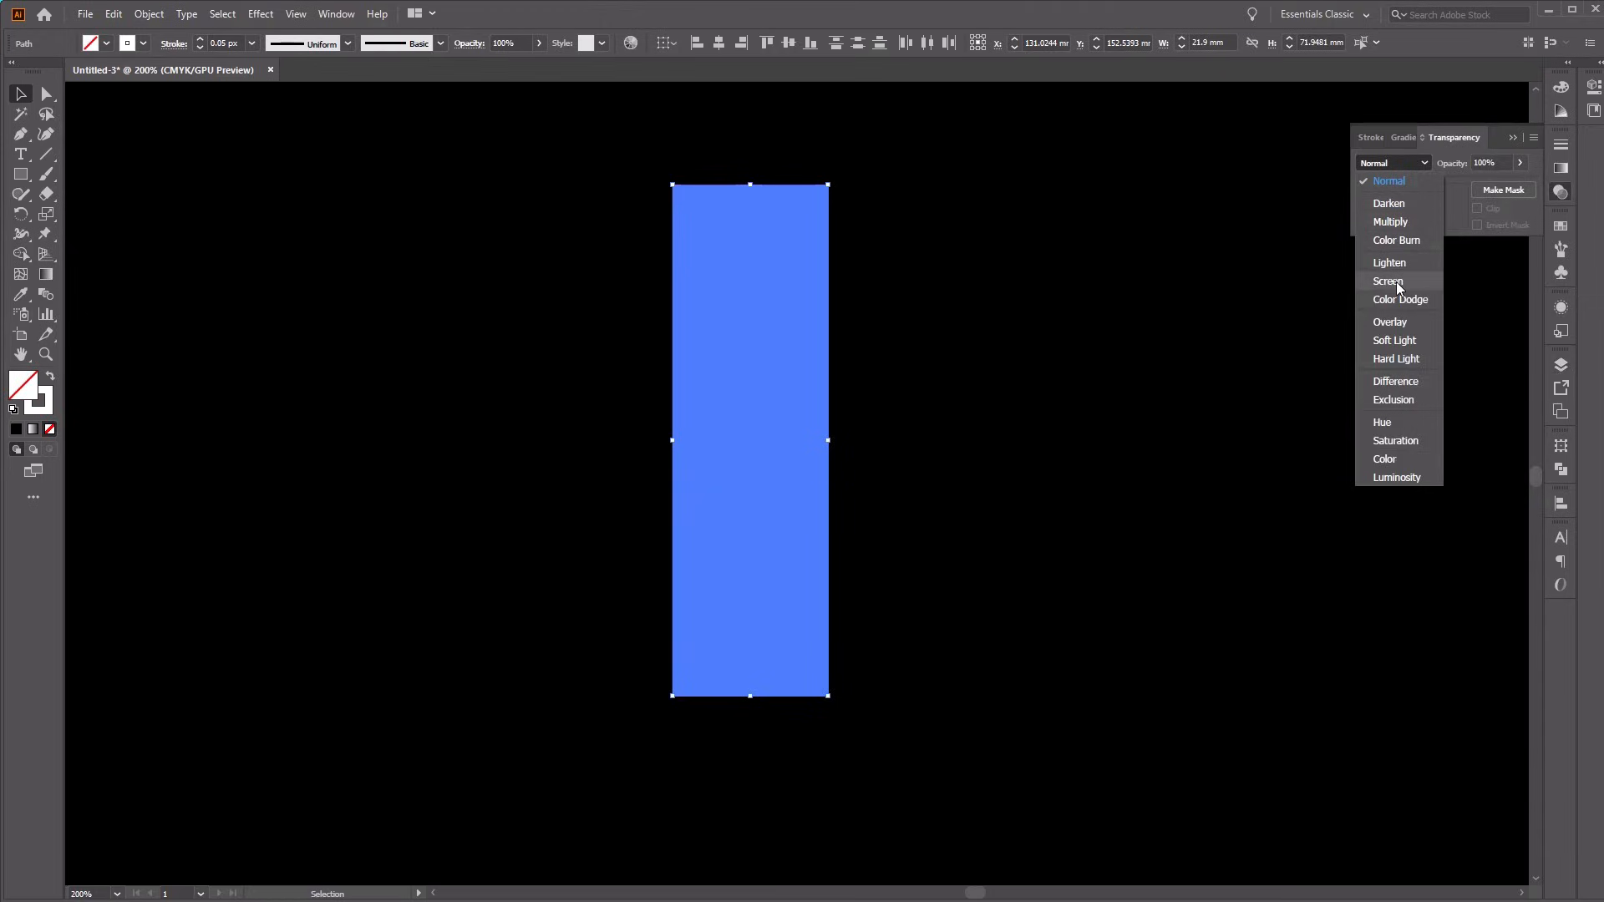
left_click(1389, 281)
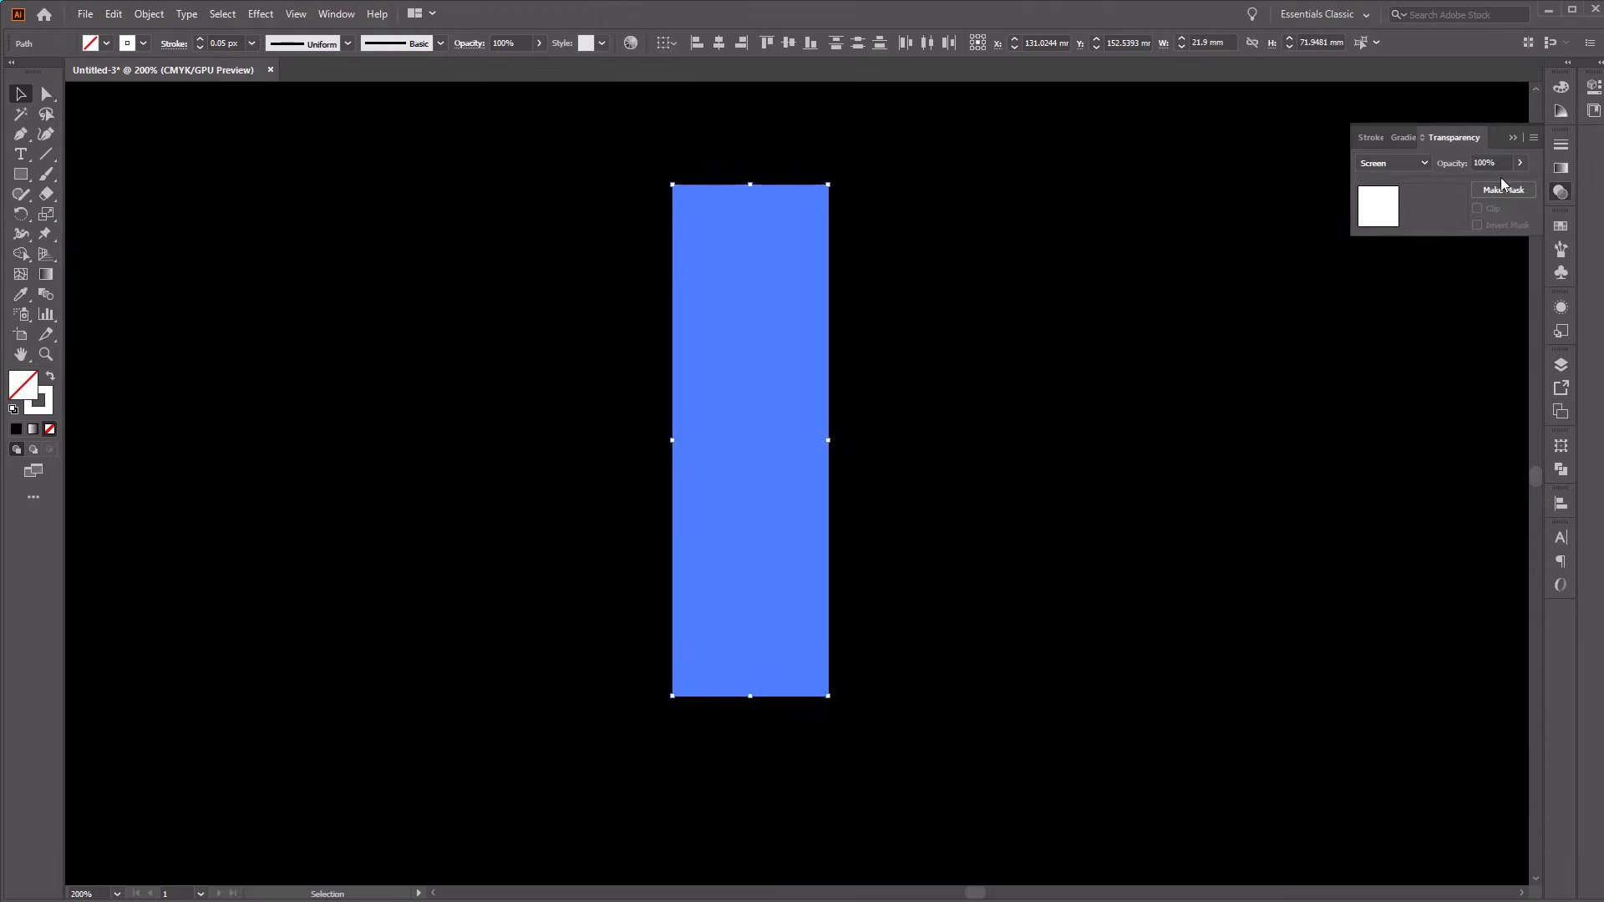
left_click(1490, 163)
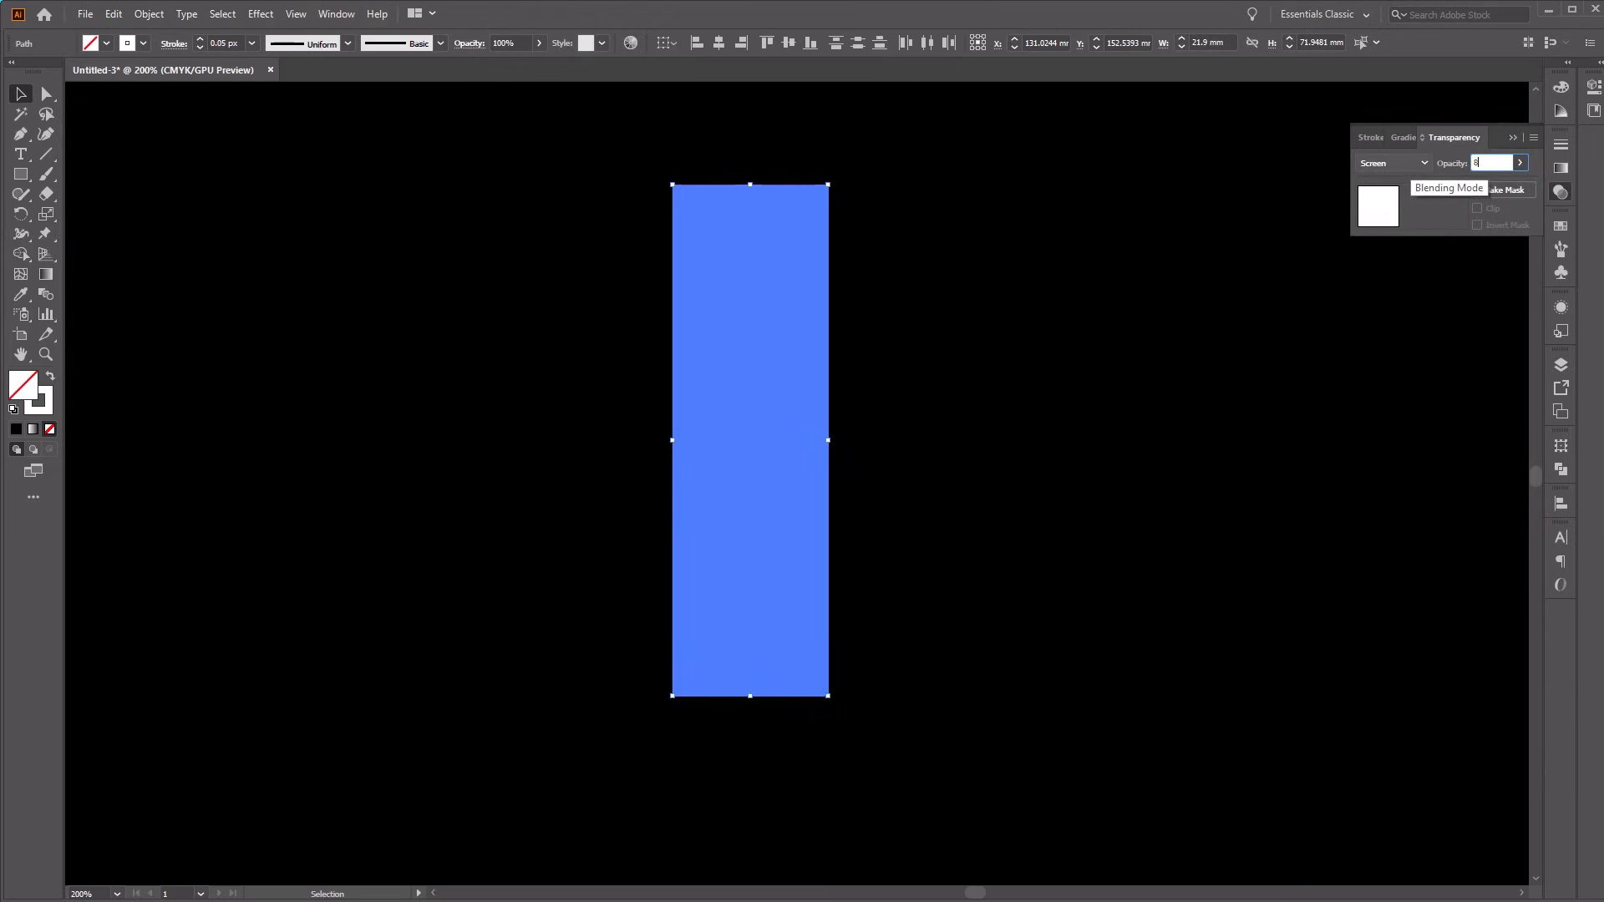
type("8")
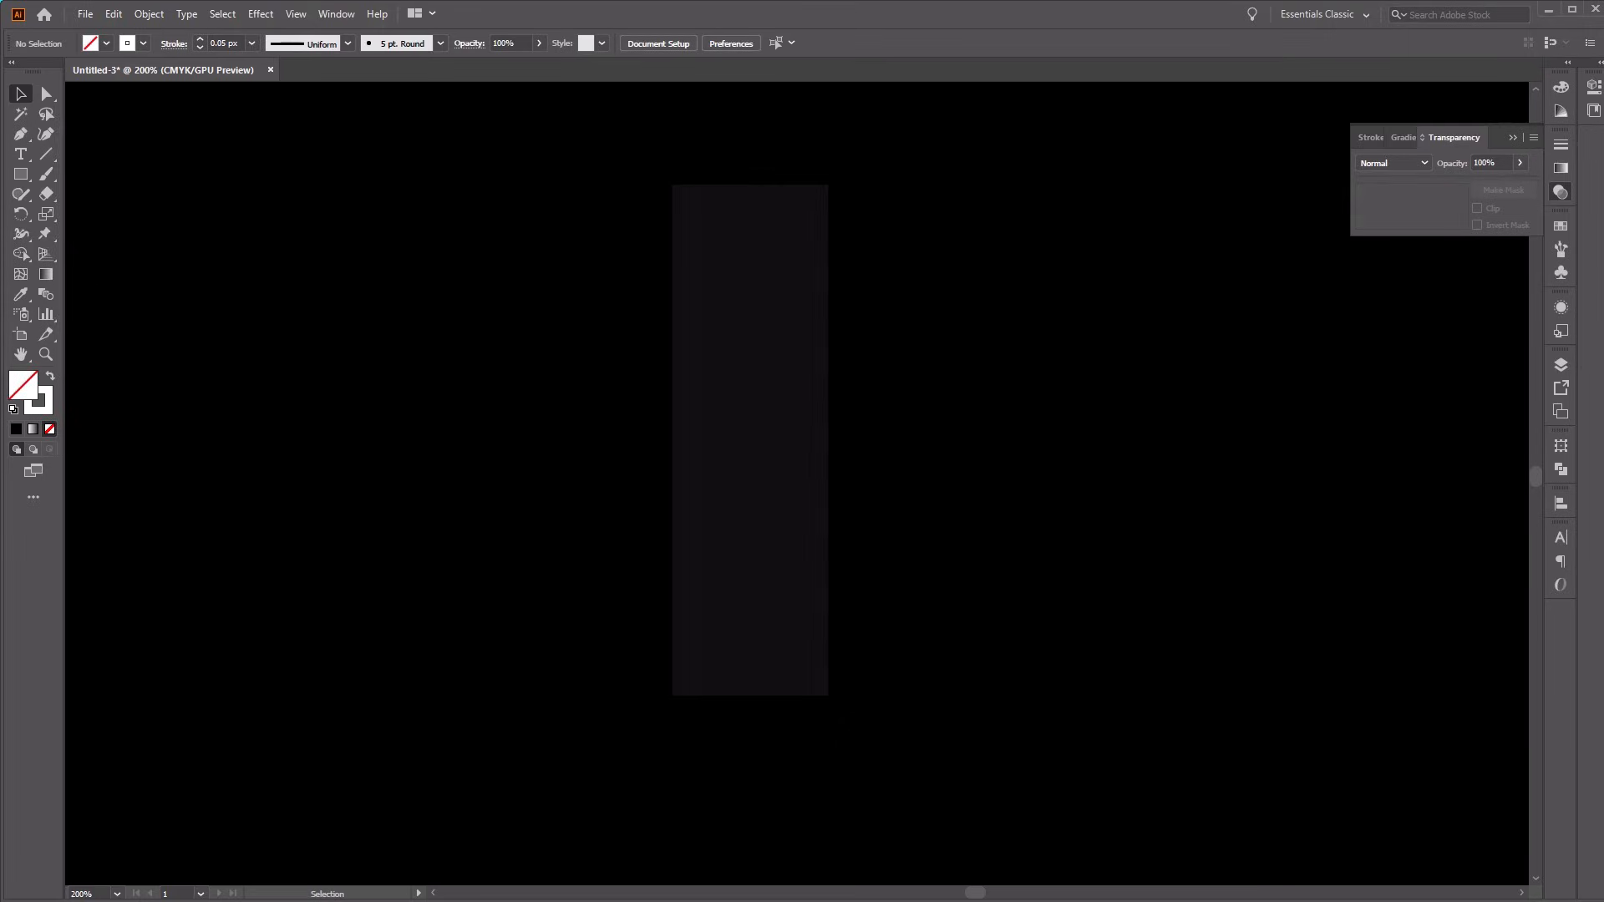
mouse_move(20, 174)
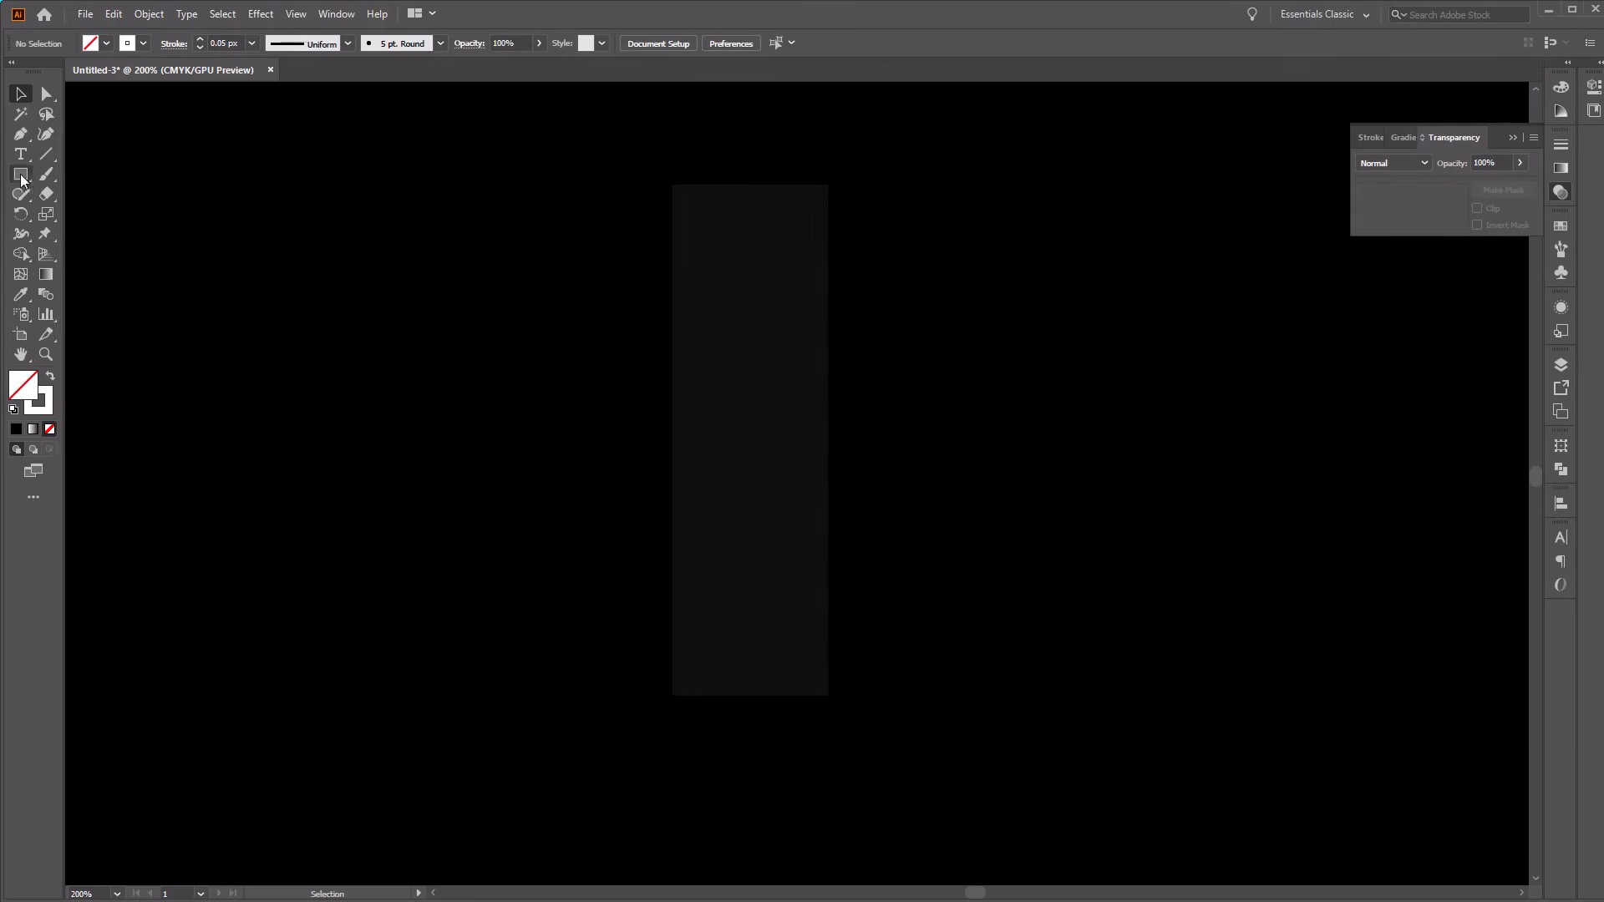
mouse_move(19, 134)
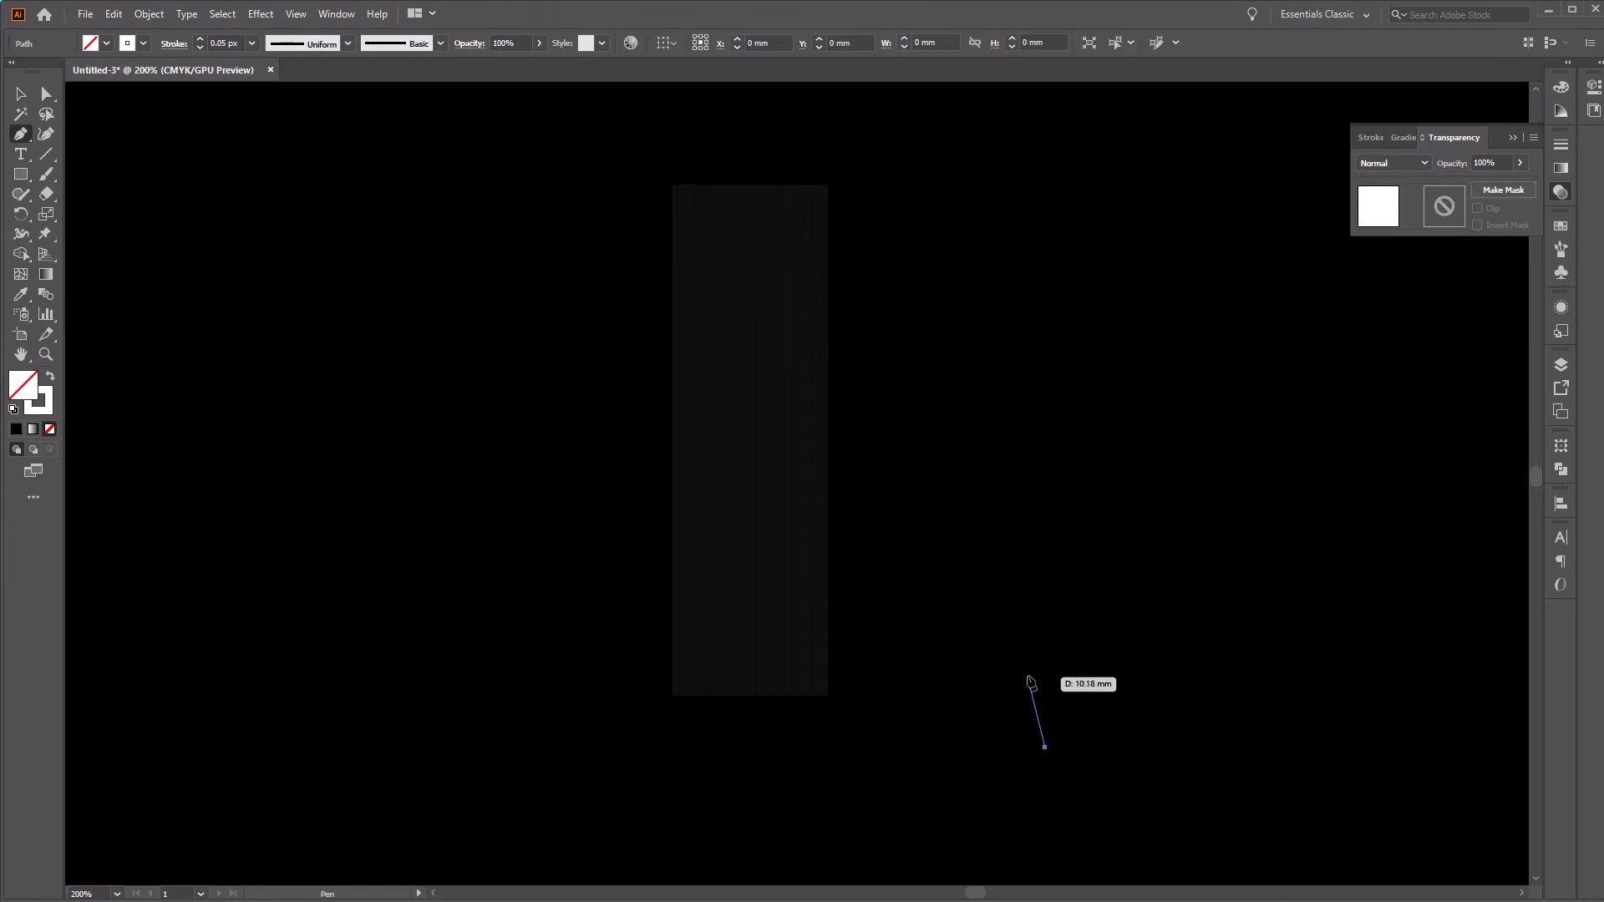
Step: Draw a tall white-filled wavy ribbon path with the Pen tool
left_click_drag(1031, 684, 1069, 603)
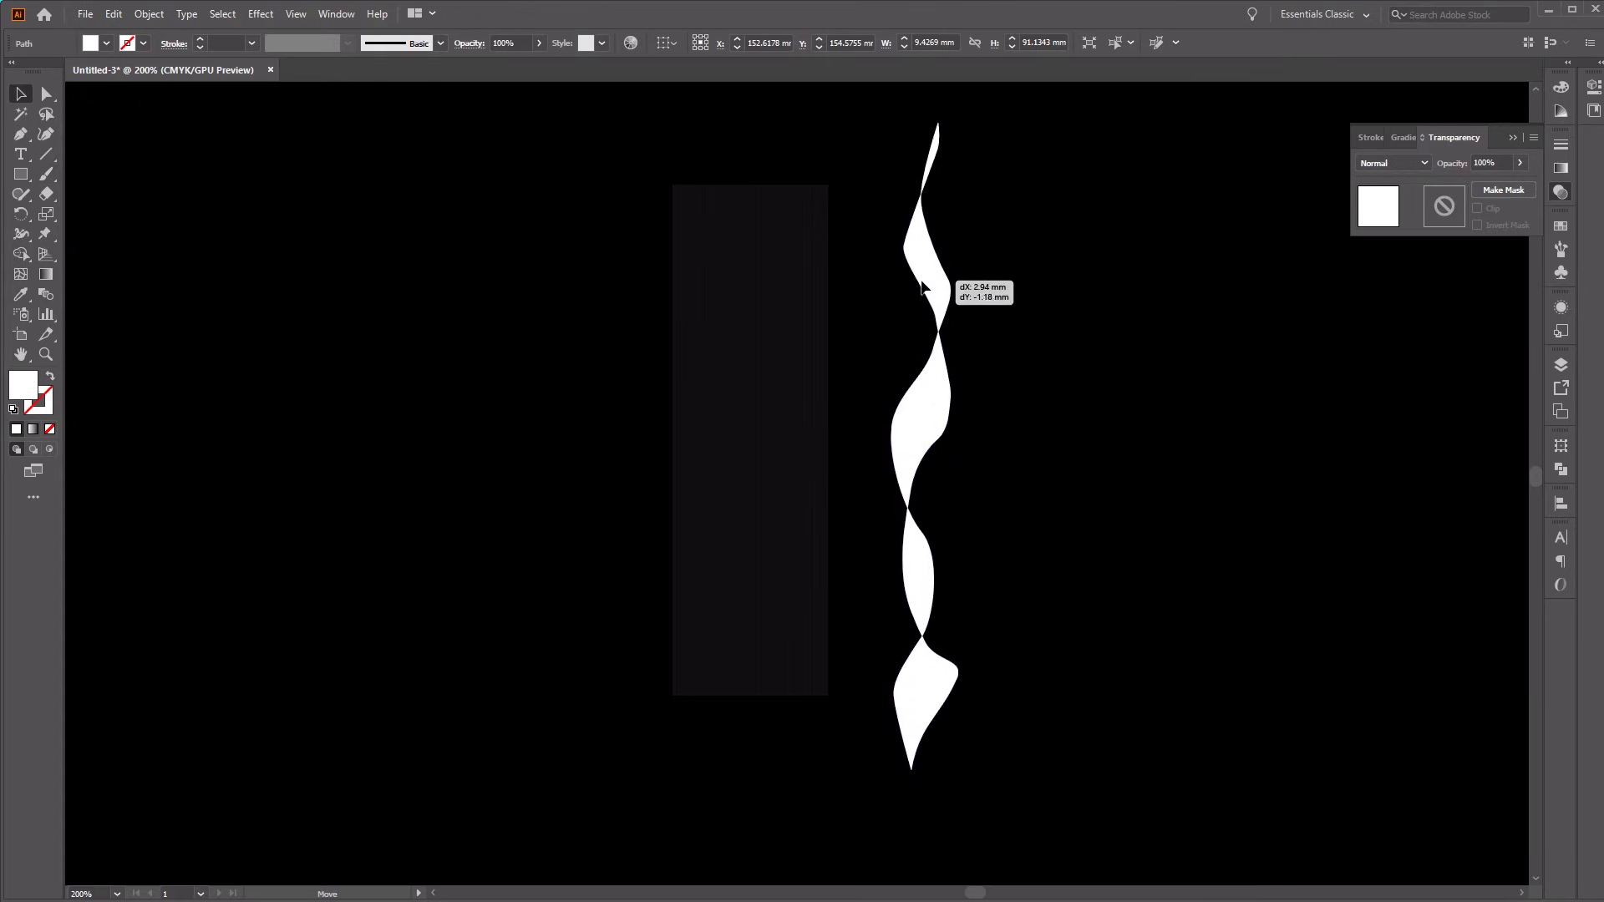
Step: Position the ribbon beside the band, Bring to Front, and marquee-select both
left_click_drag(919, 286, 920, 242)
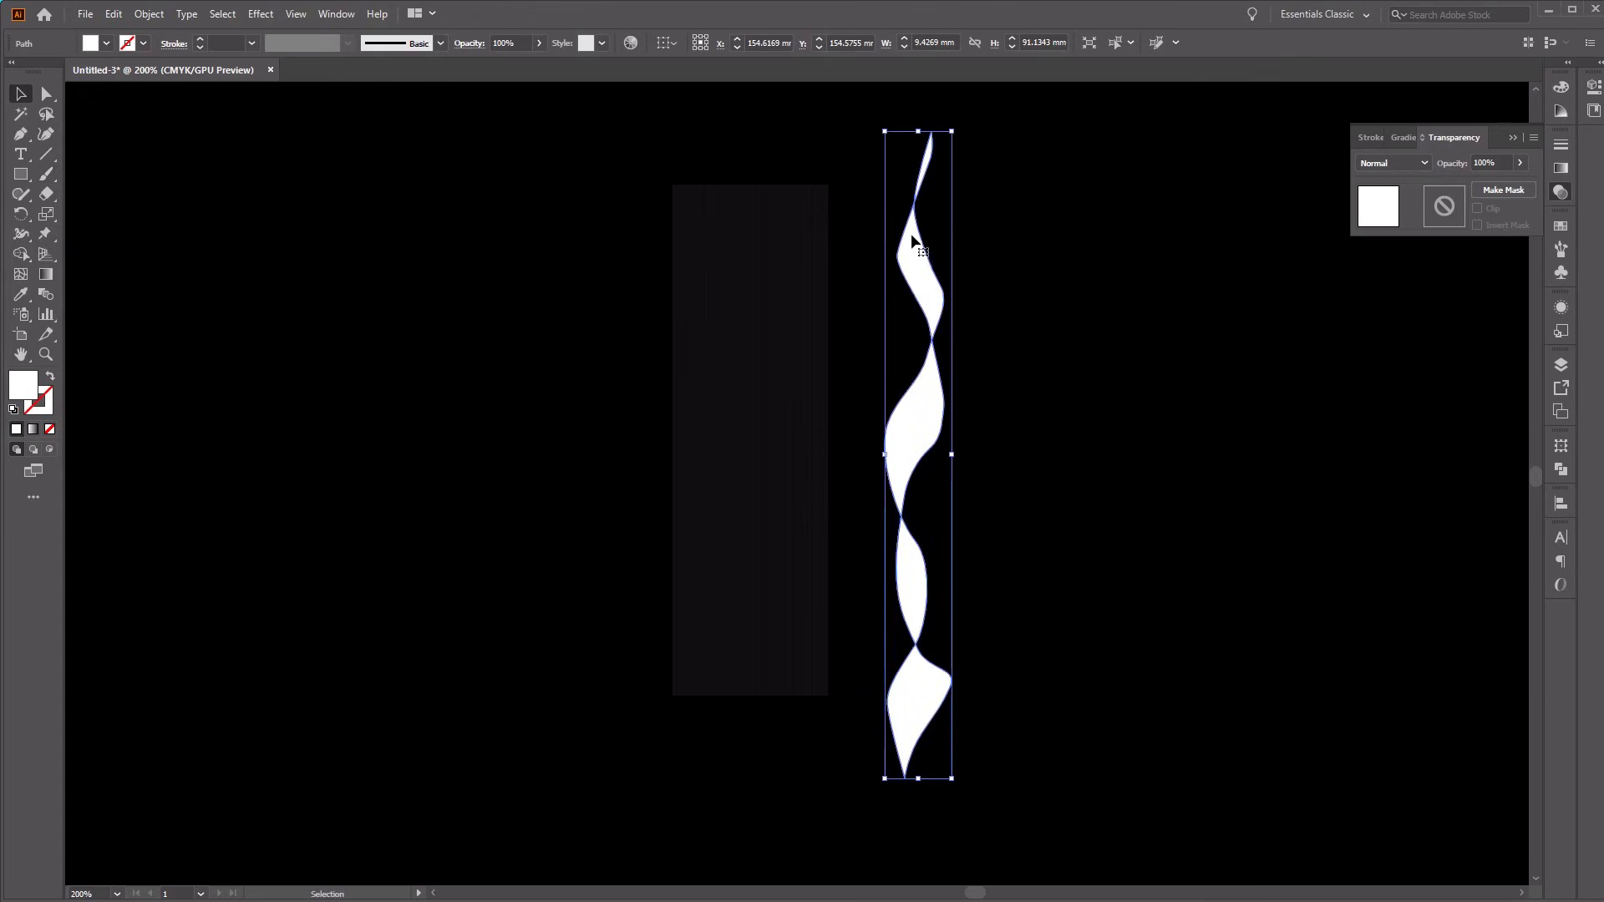
right_click(916, 242)
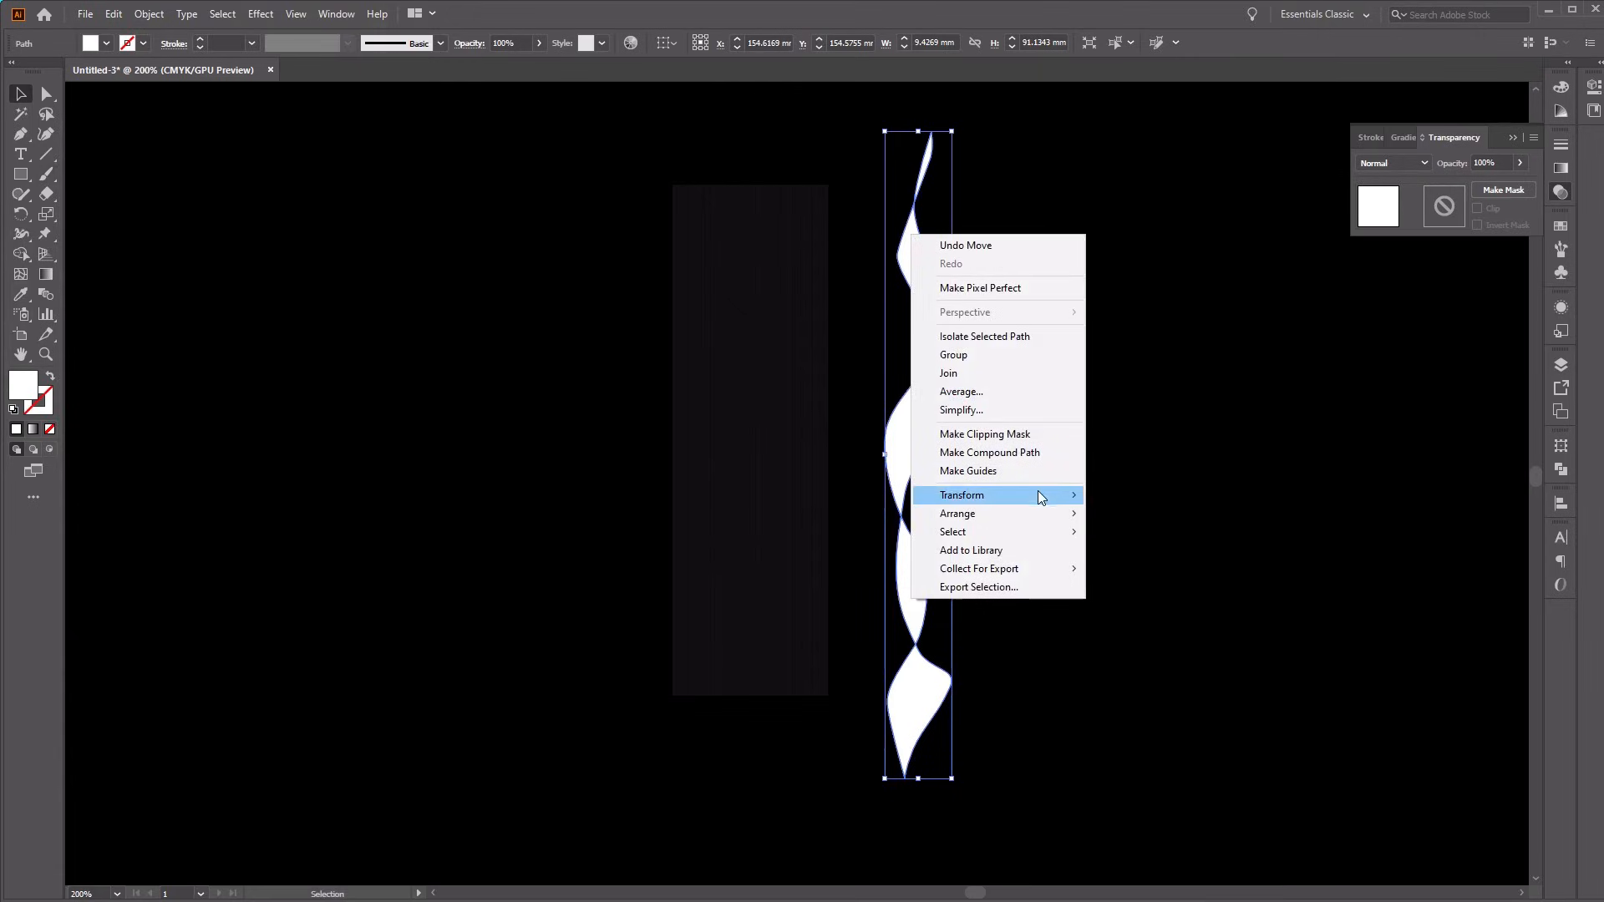
mouse_move(959, 512)
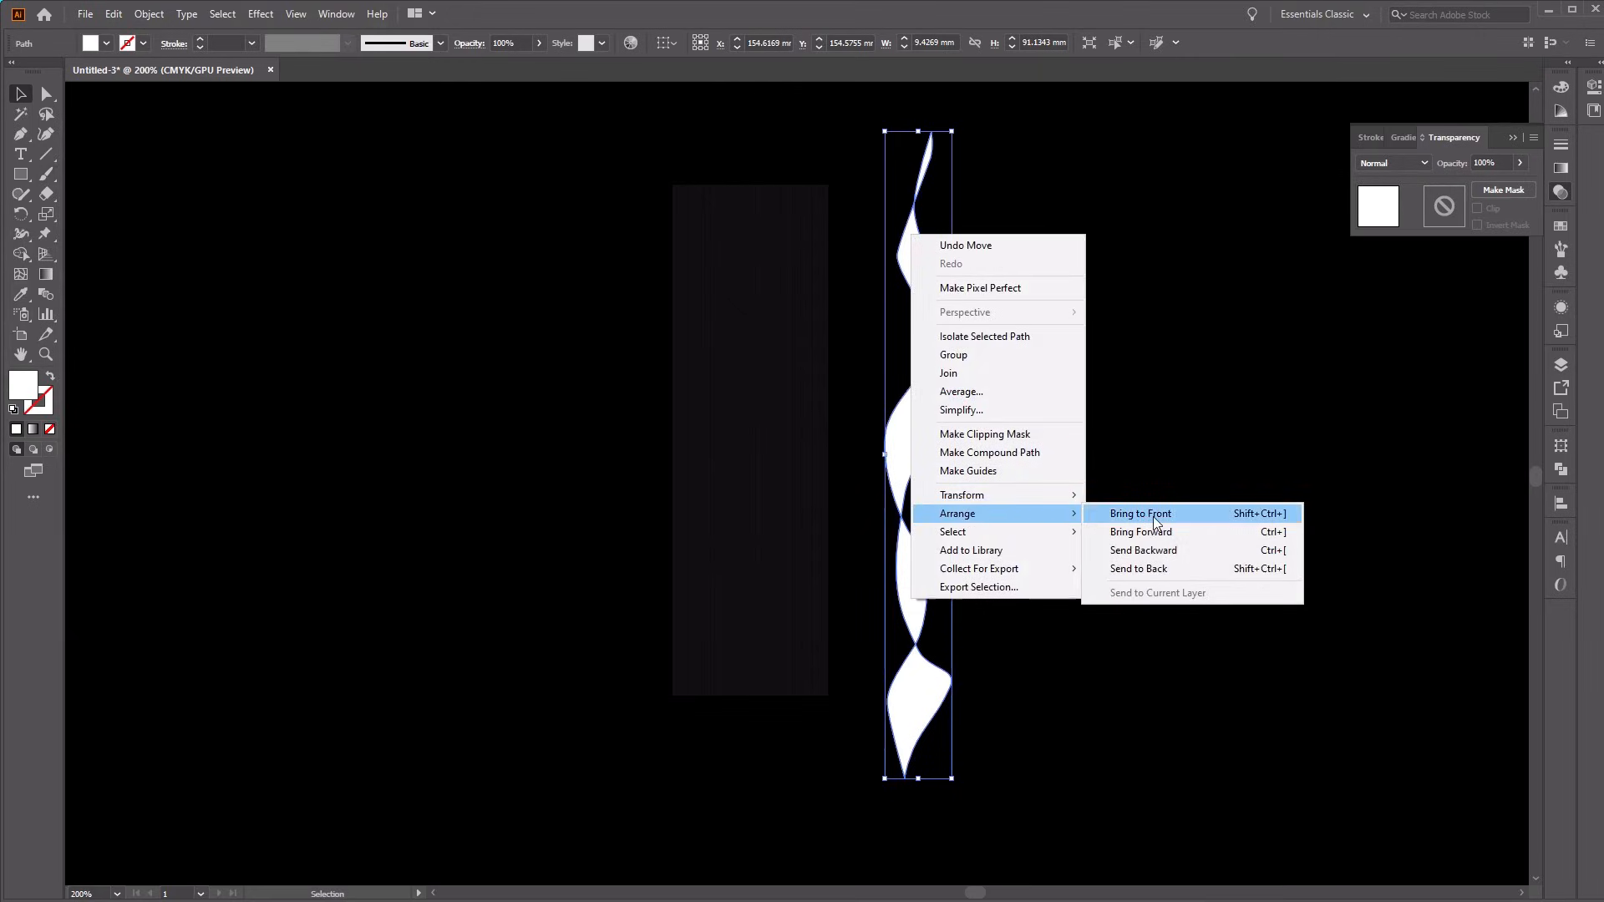
left_click(1139, 512)
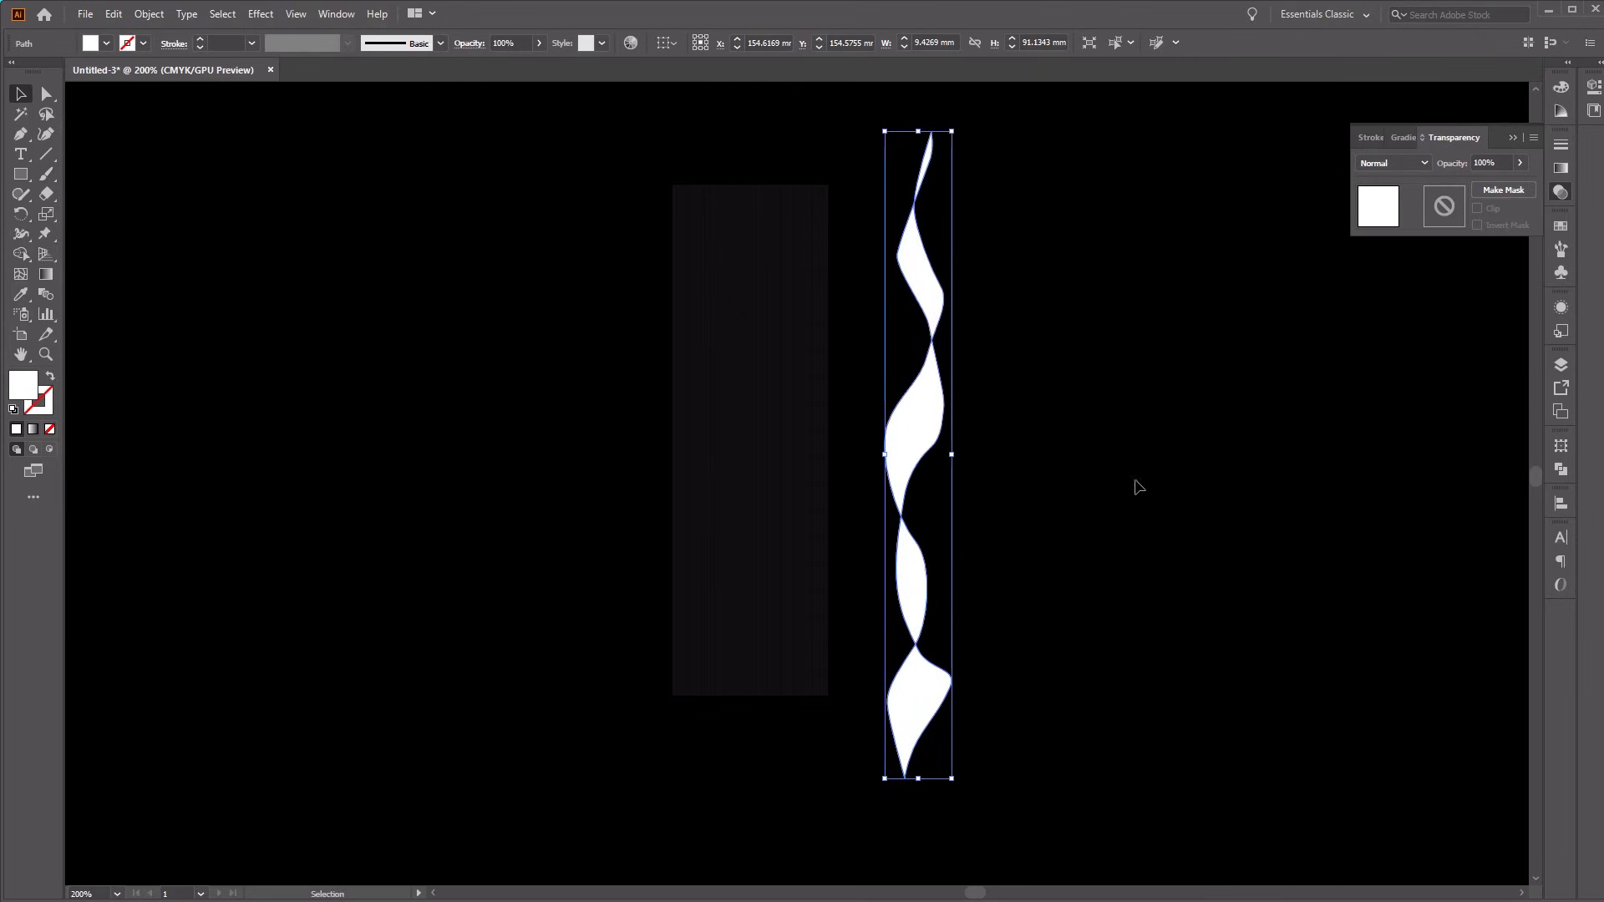
mouse_move(585, 209)
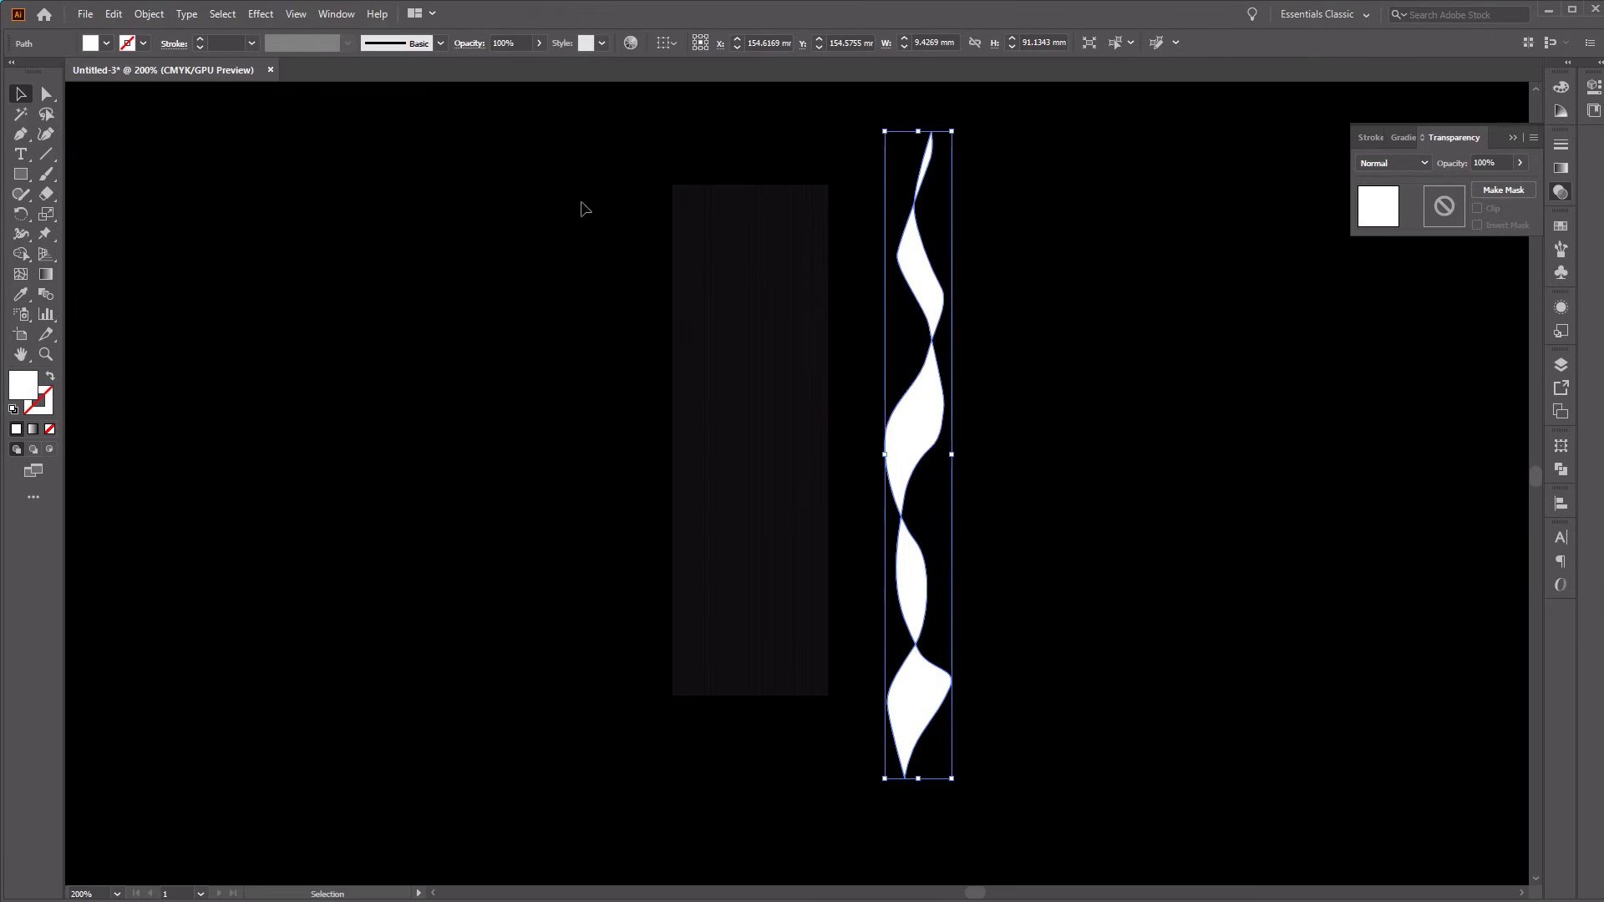
left_click_drag(587, 205, 653, 346)
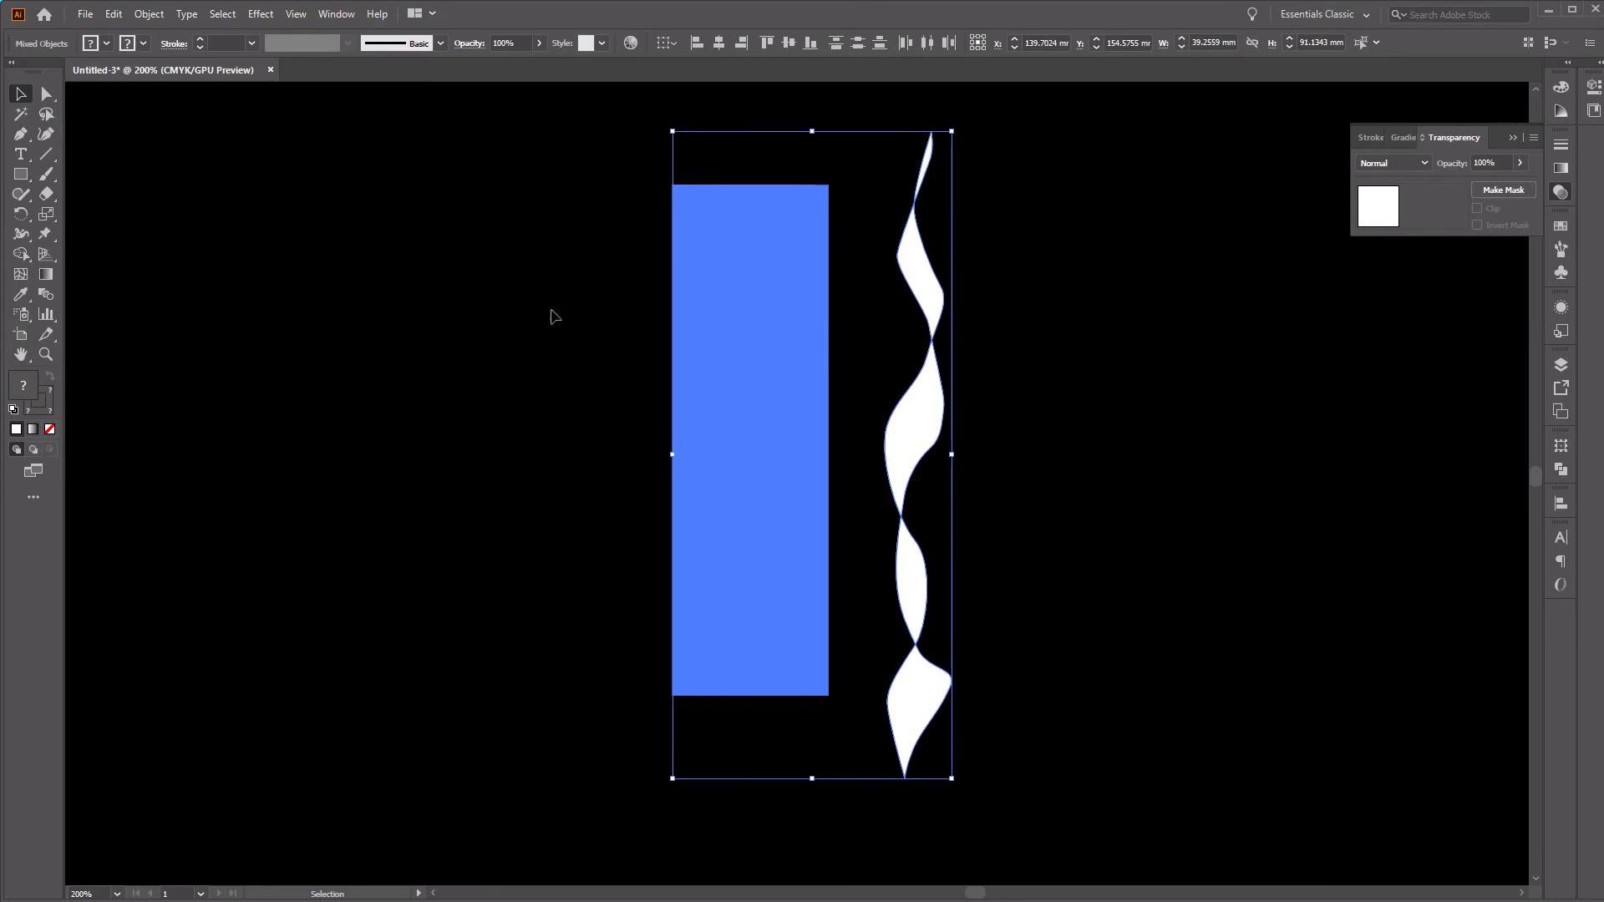
Step: Apply Envelope Distort > Make with Top Object to wrap the lines into the ribbon
left_click(149, 14)
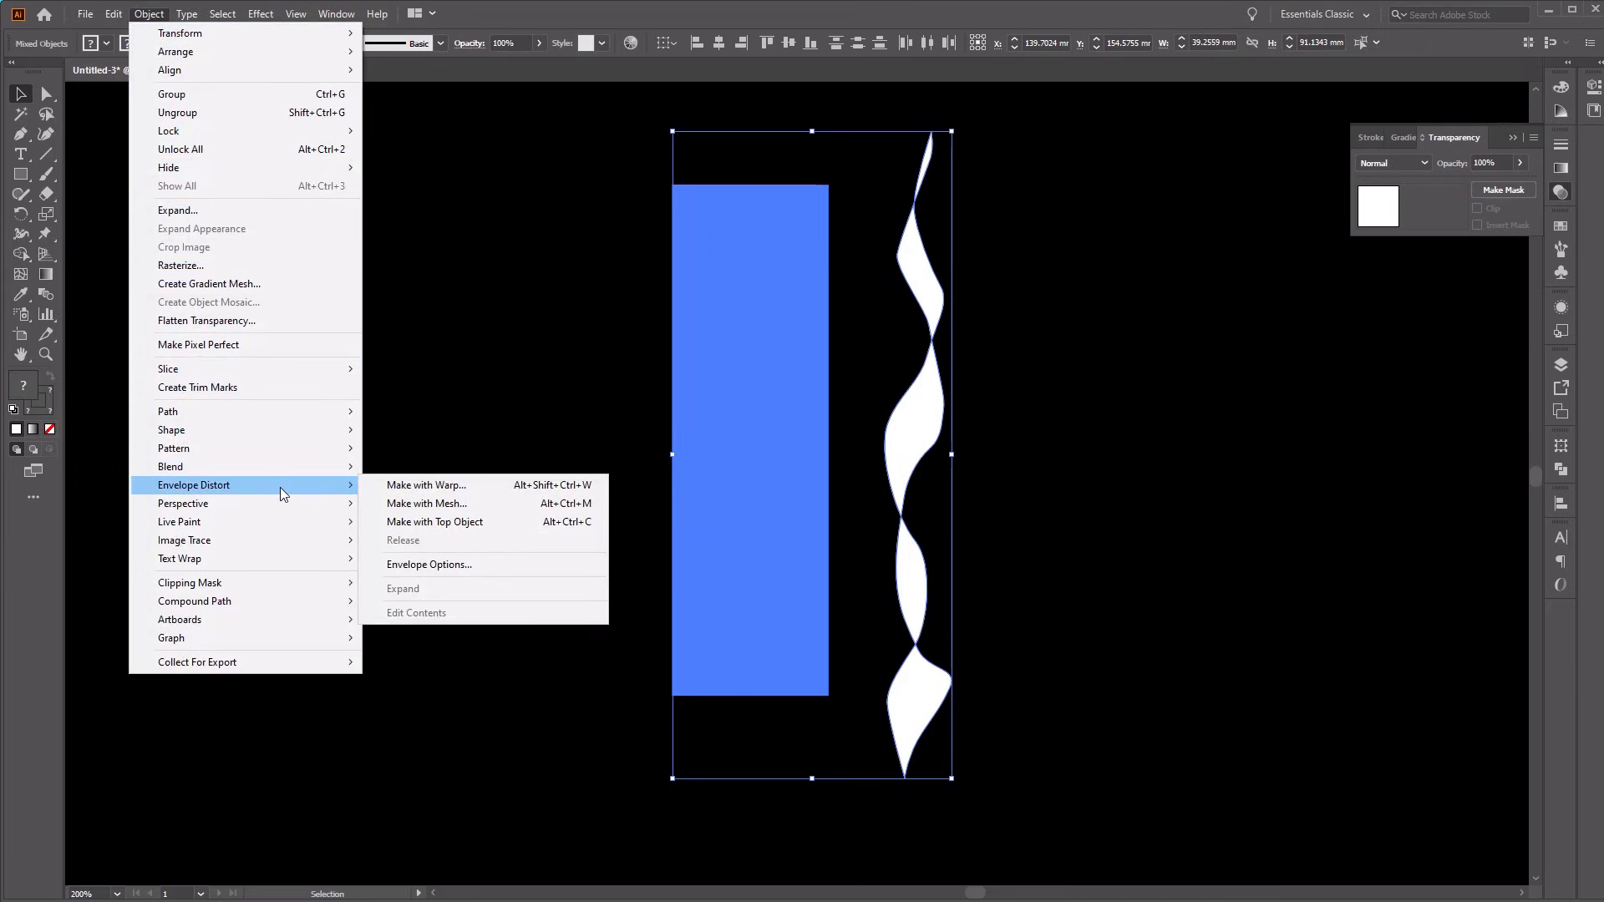
mouse_move(427, 503)
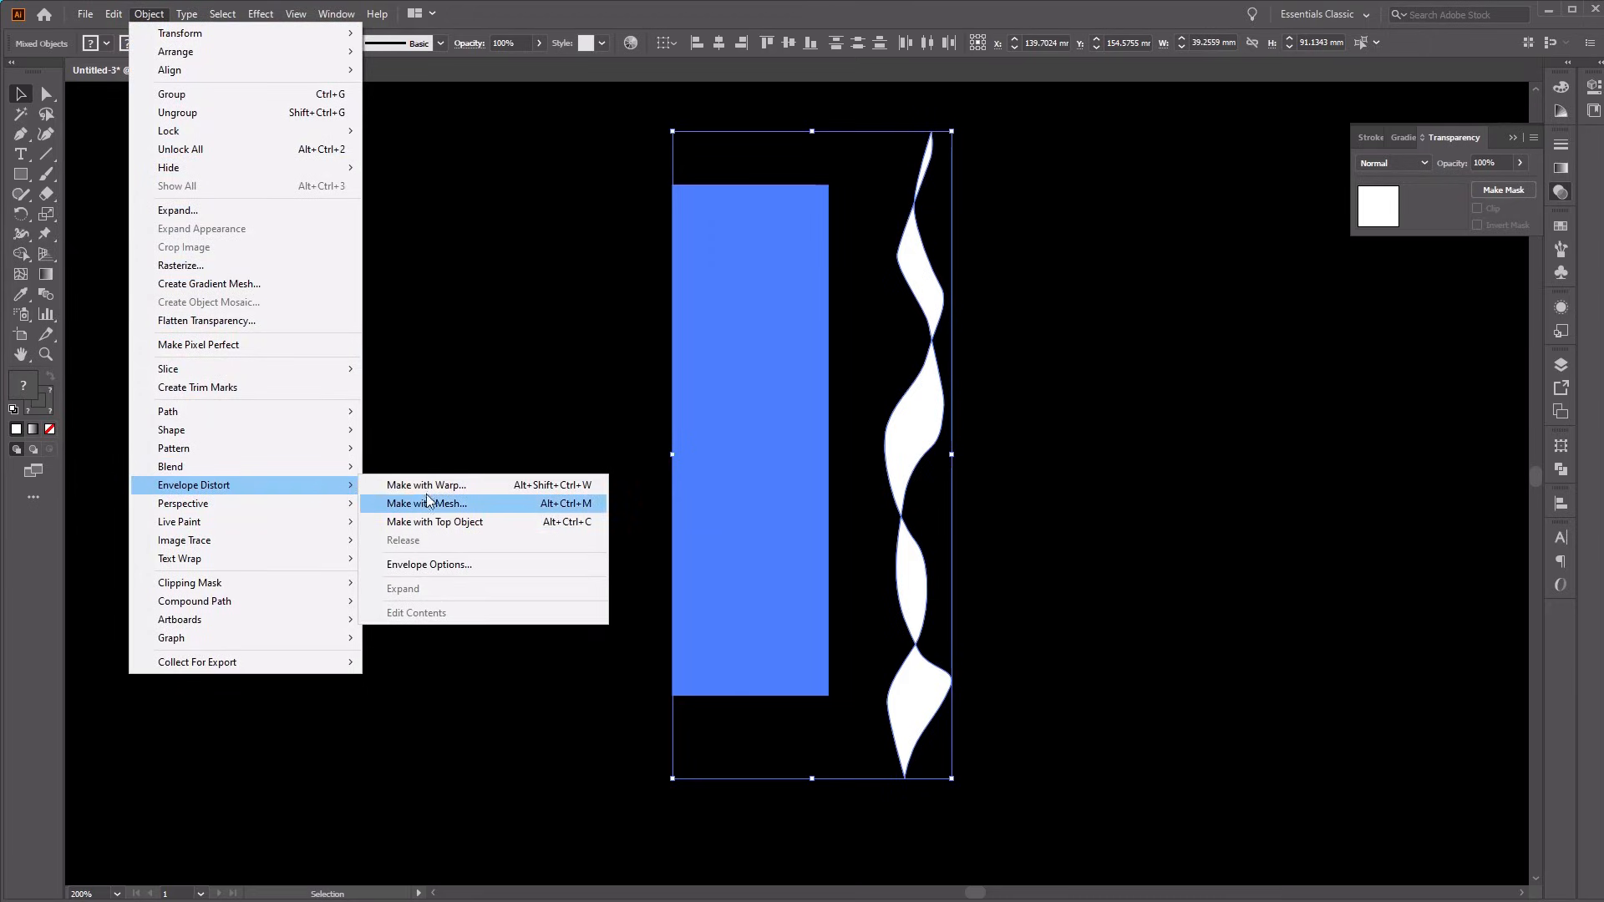
mouse_move(511, 527)
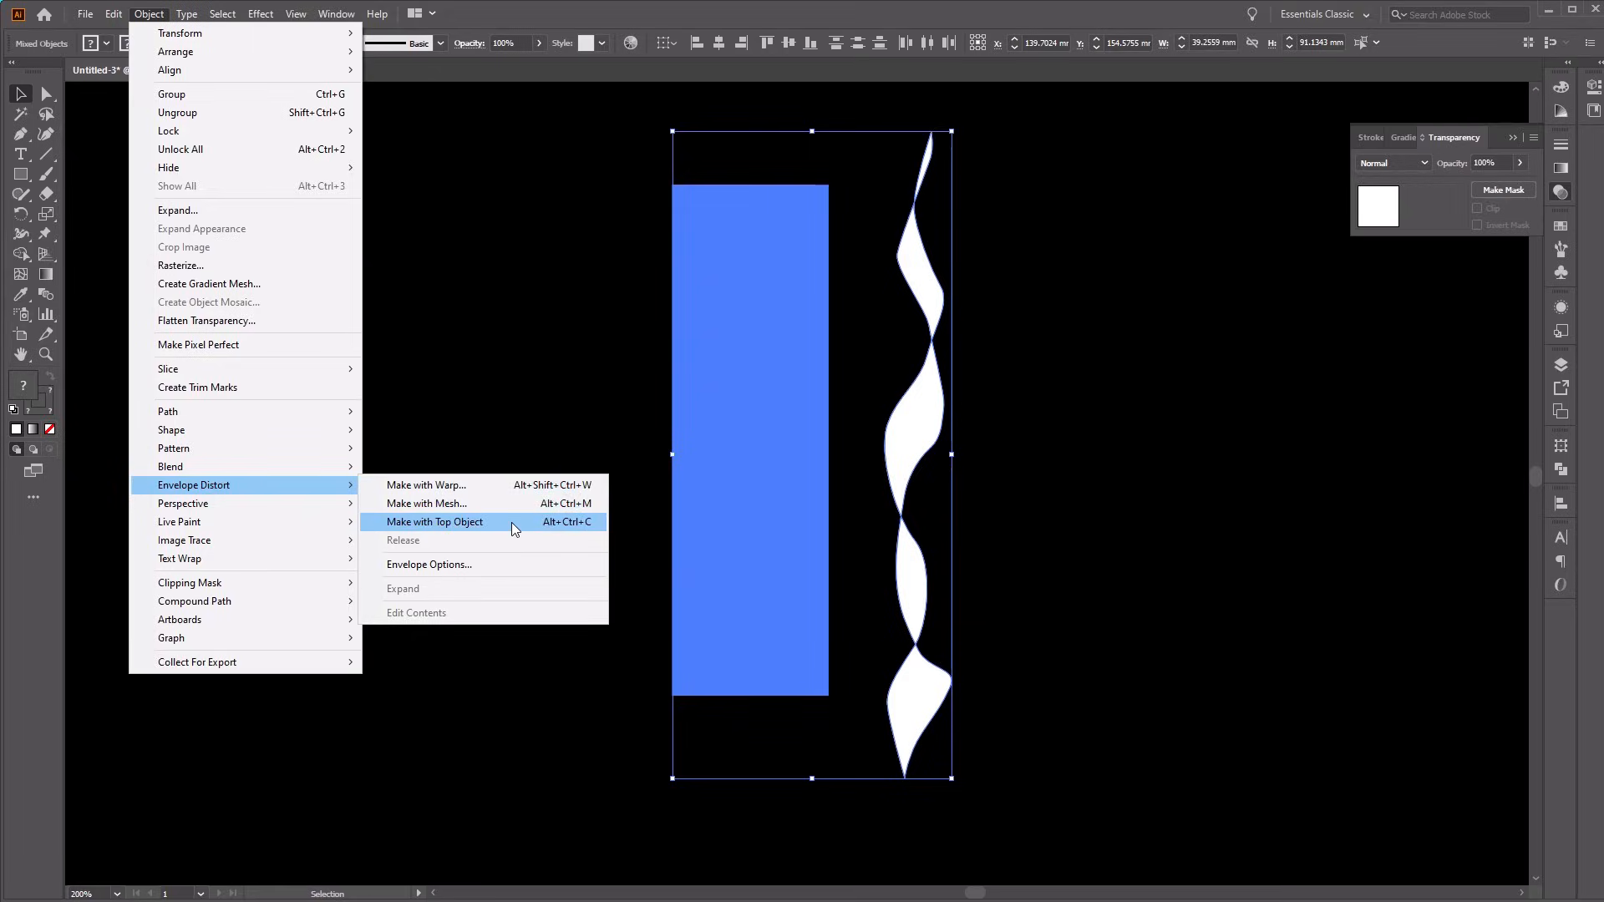
left_click(433, 522)
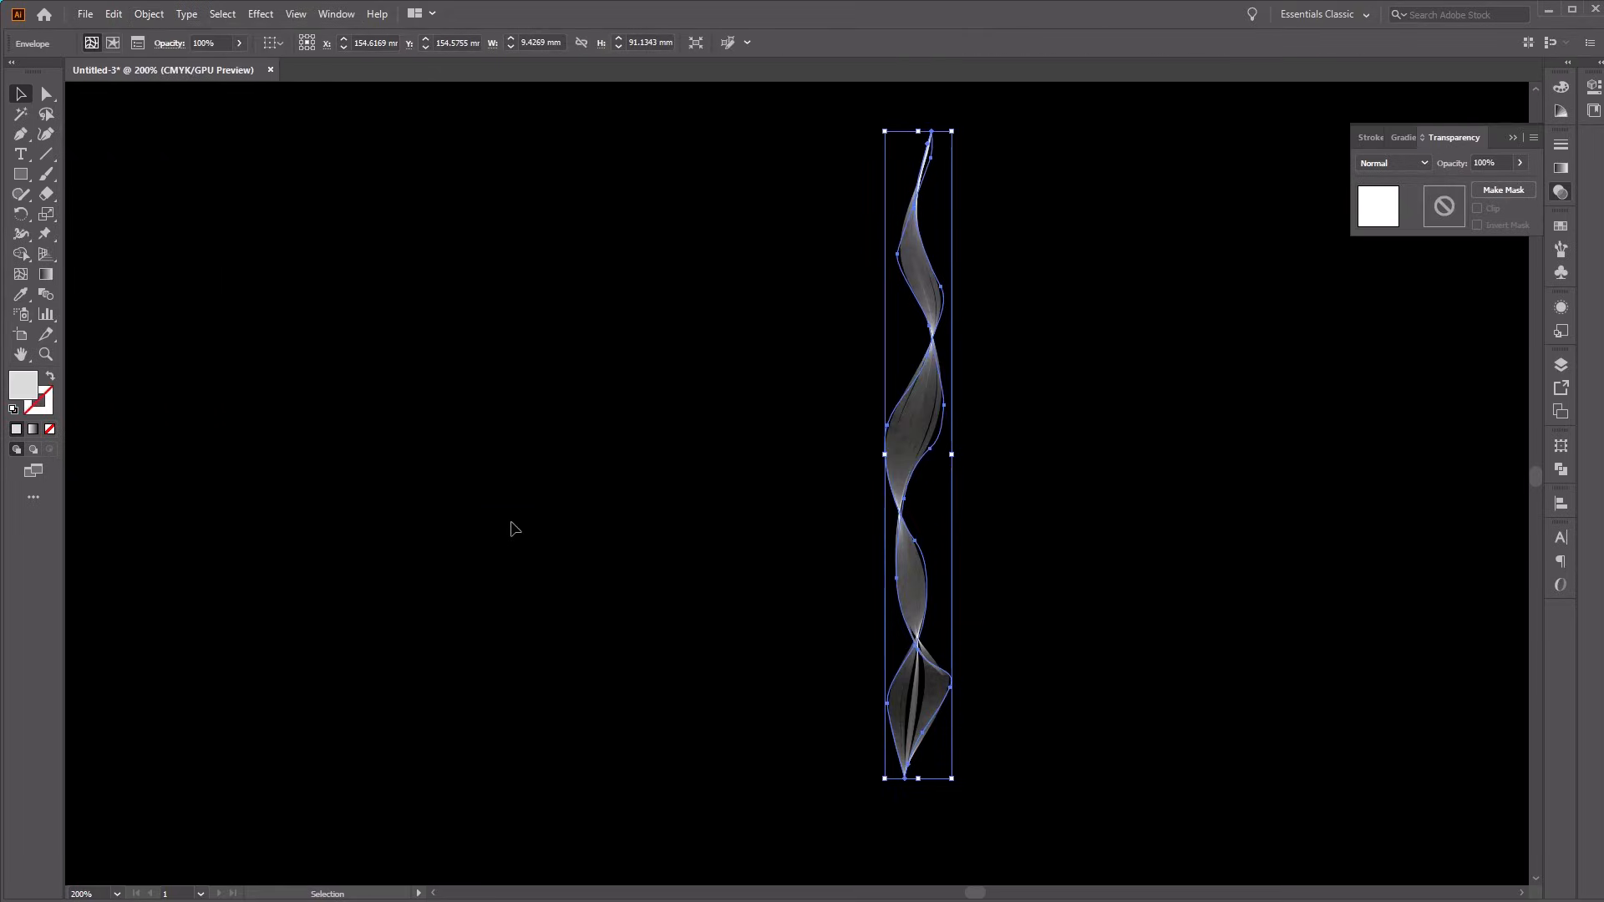
mouse_move(851, 592)
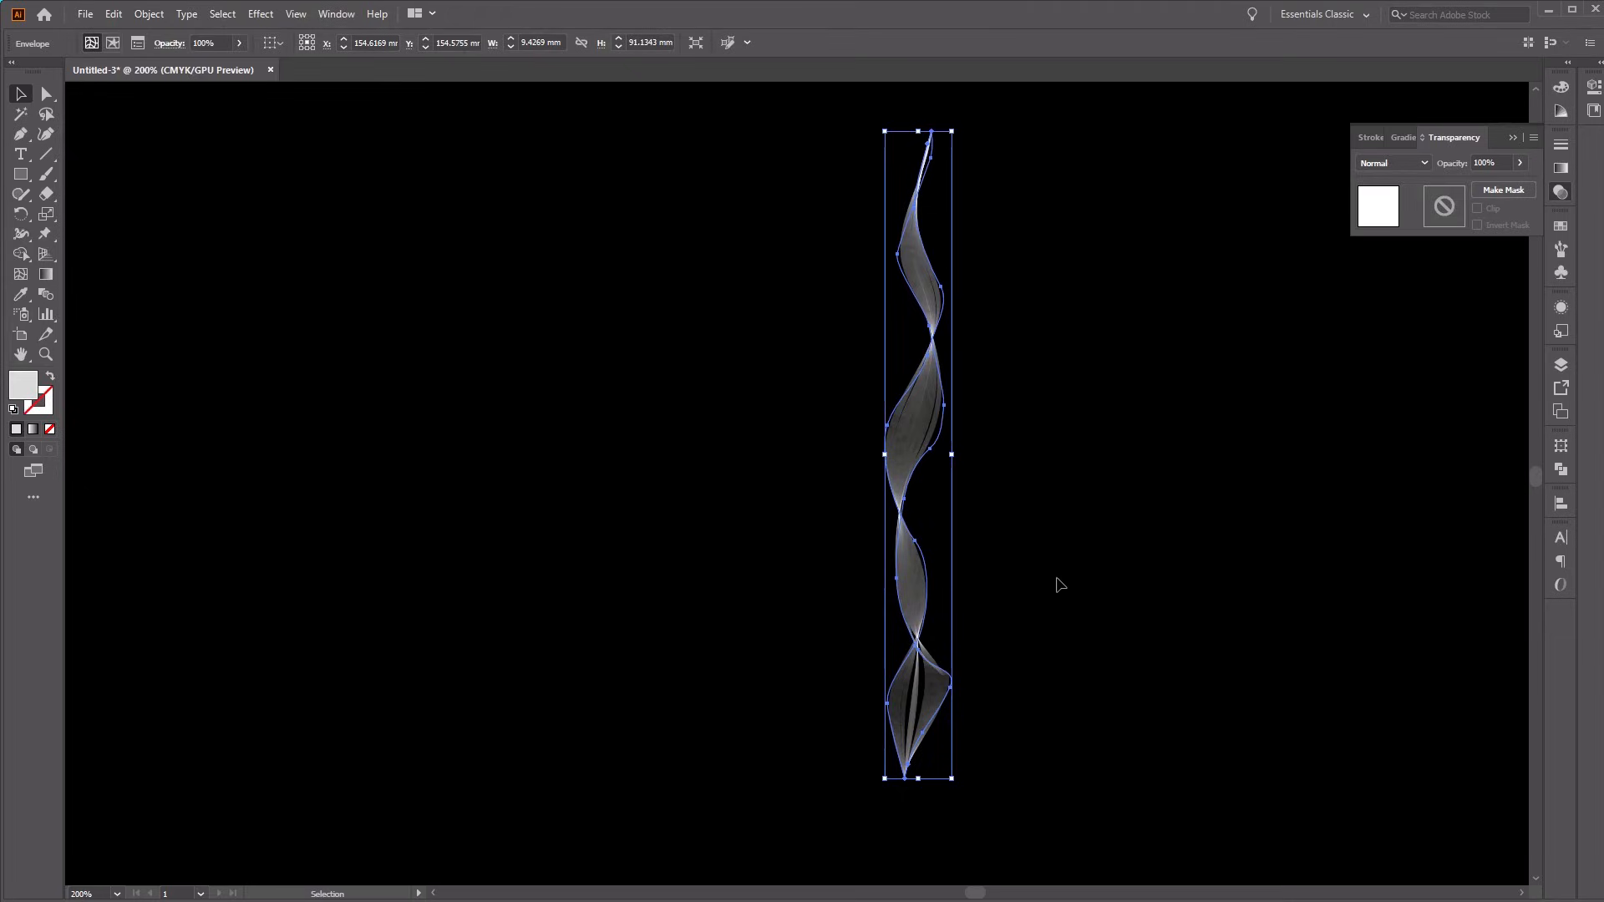
mouse_move(1129, 538)
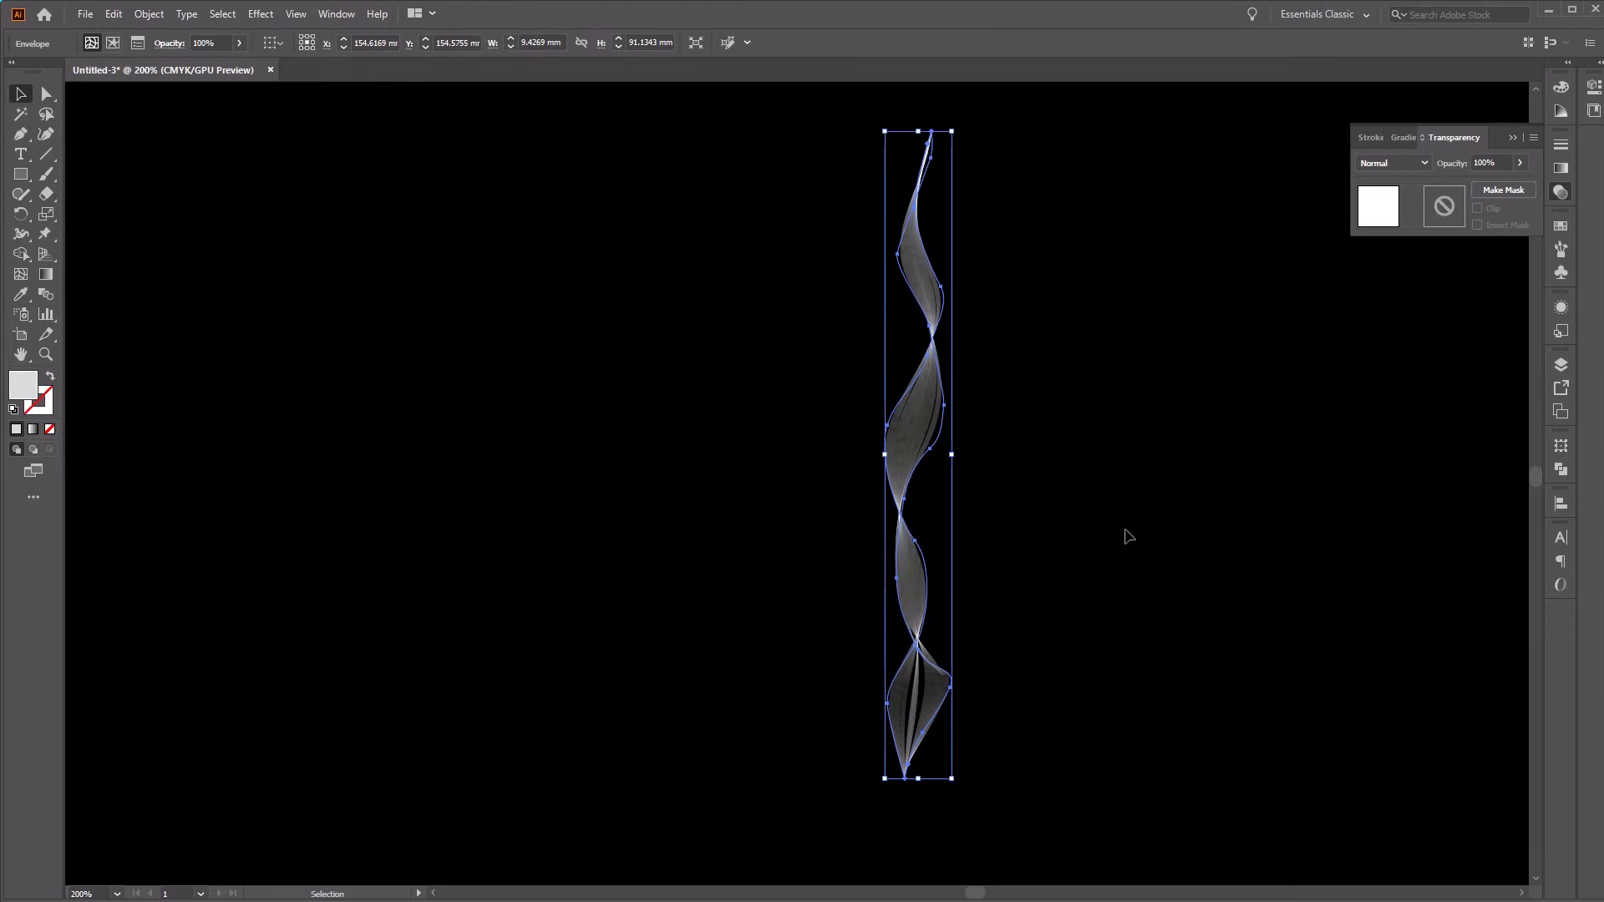
mouse_move(903, 516)
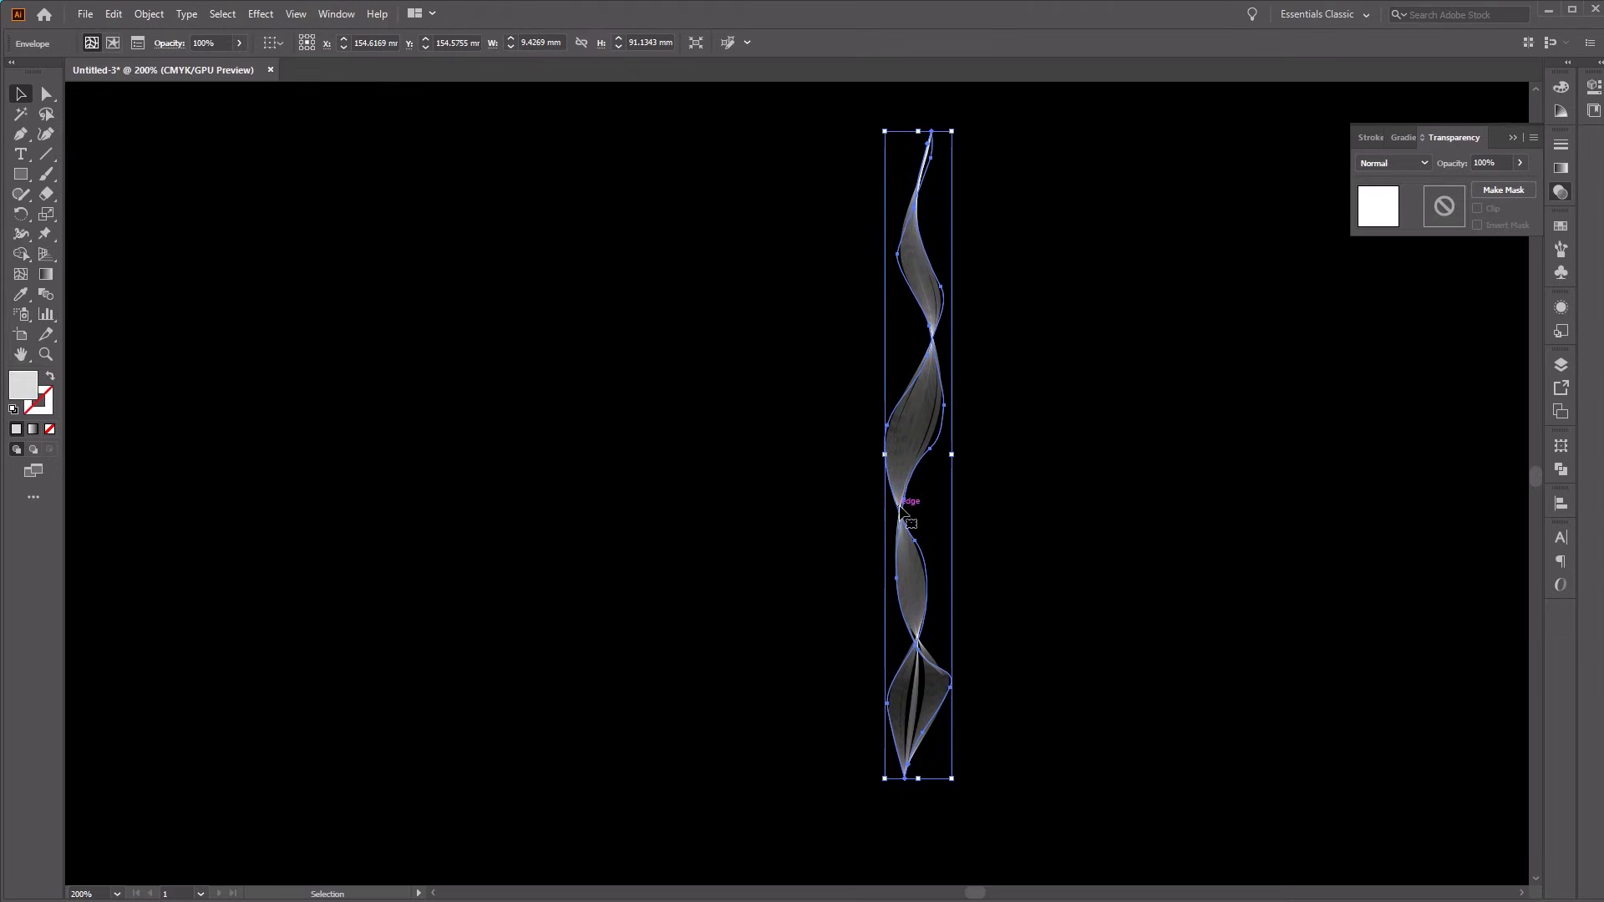
mouse_move(1031, 542)
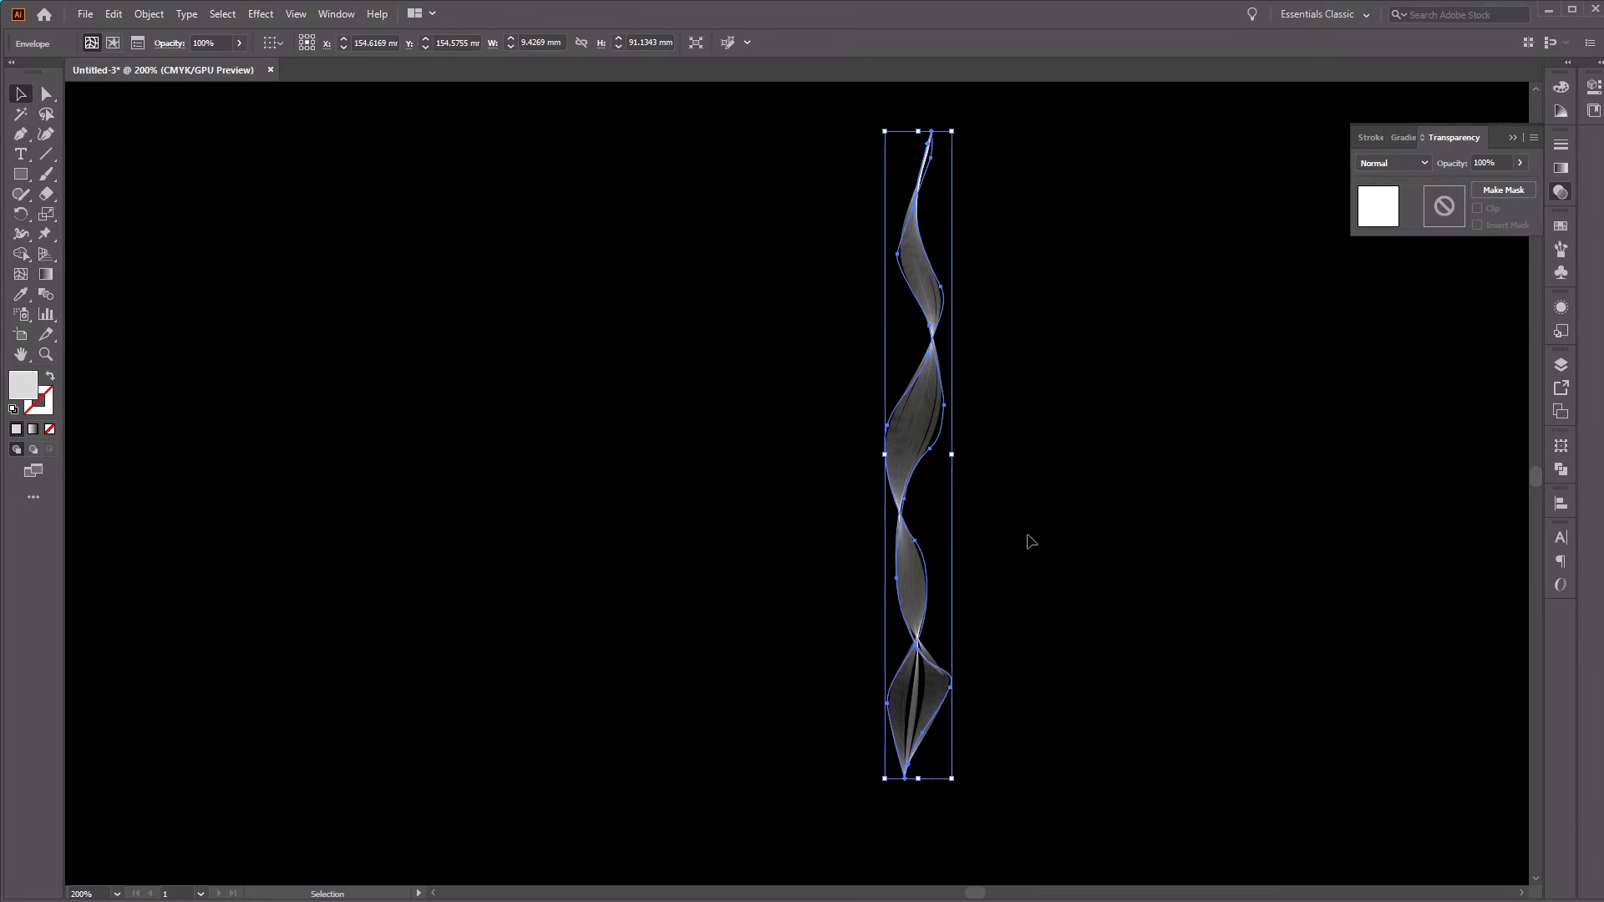
Step: Set the envelope's Fidelity to 100 in Envelope Options and confirm
left_click(149, 14)
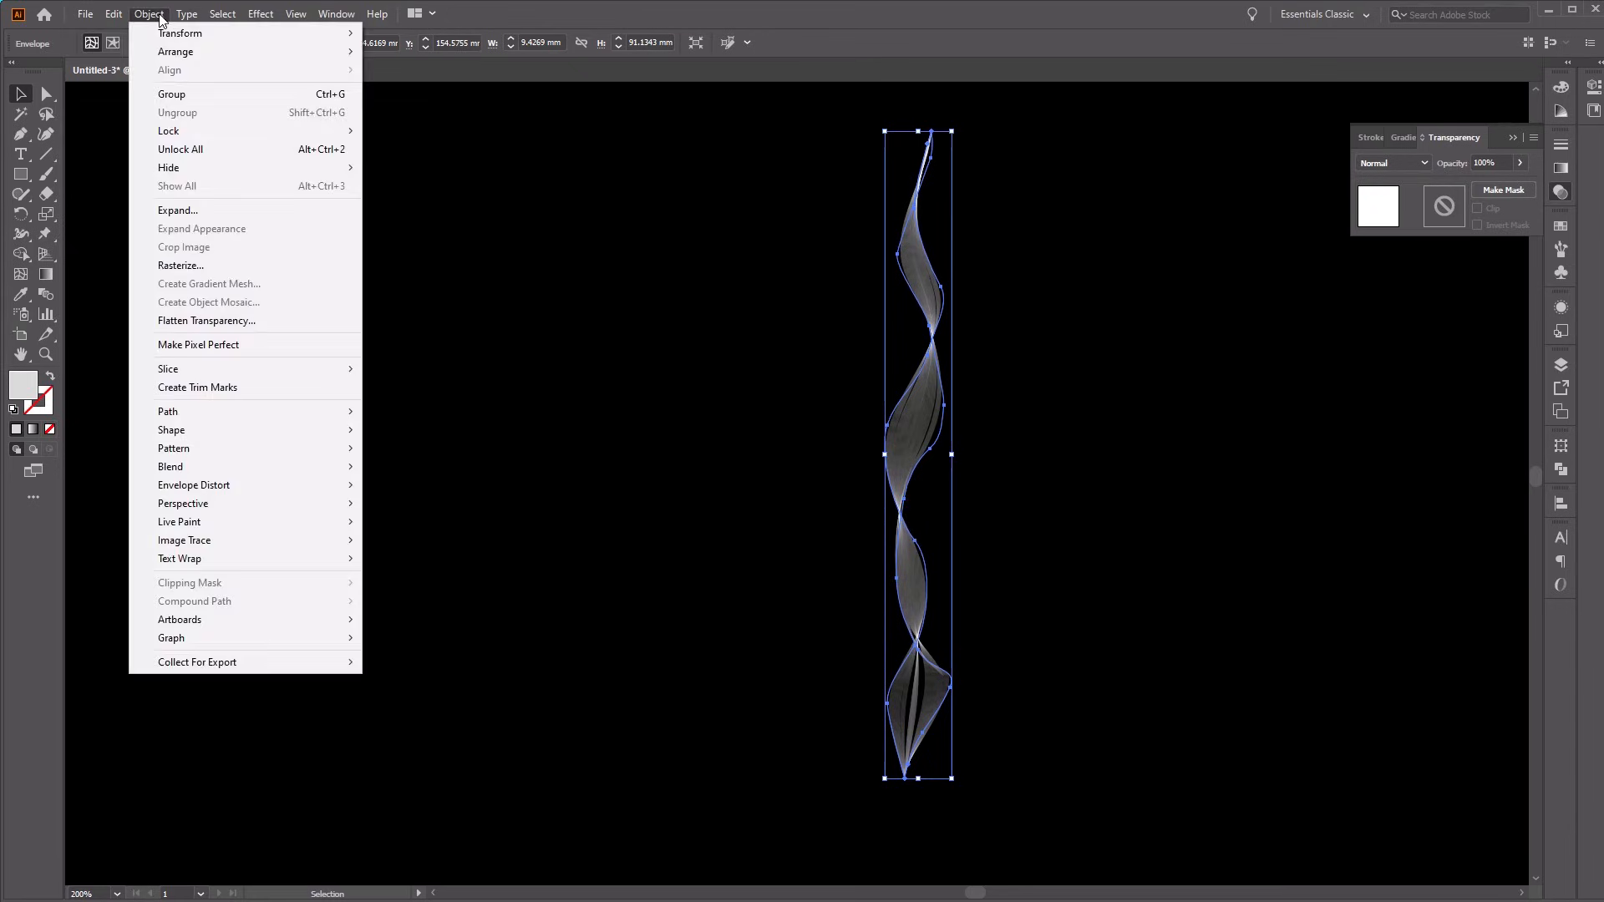
mouse_move(184, 541)
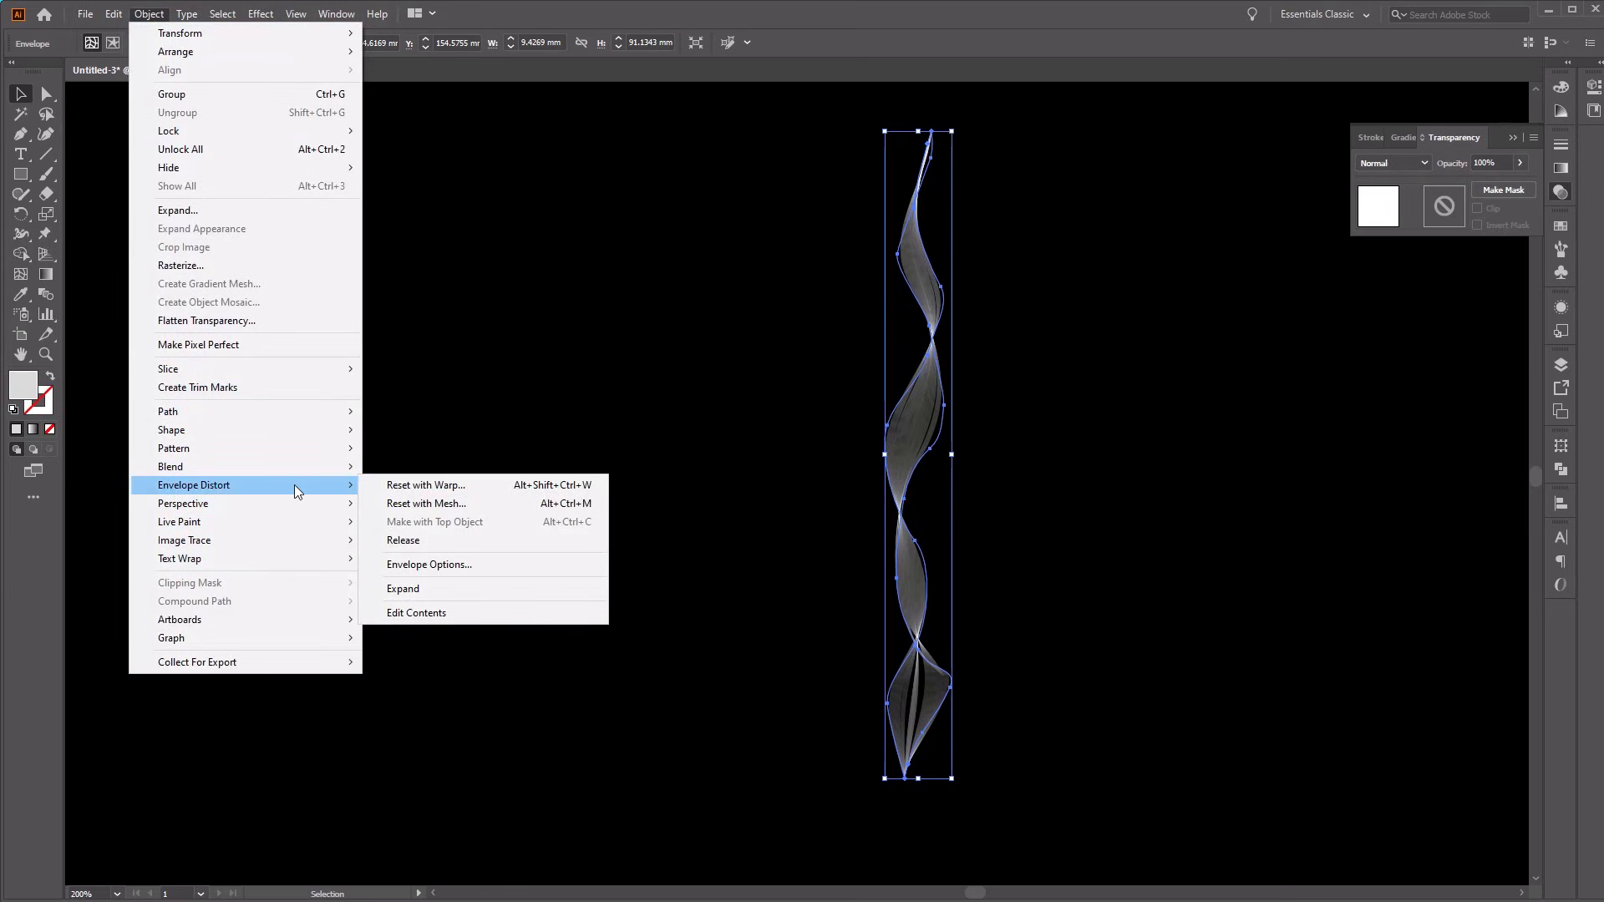
mouse_move(515, 584)
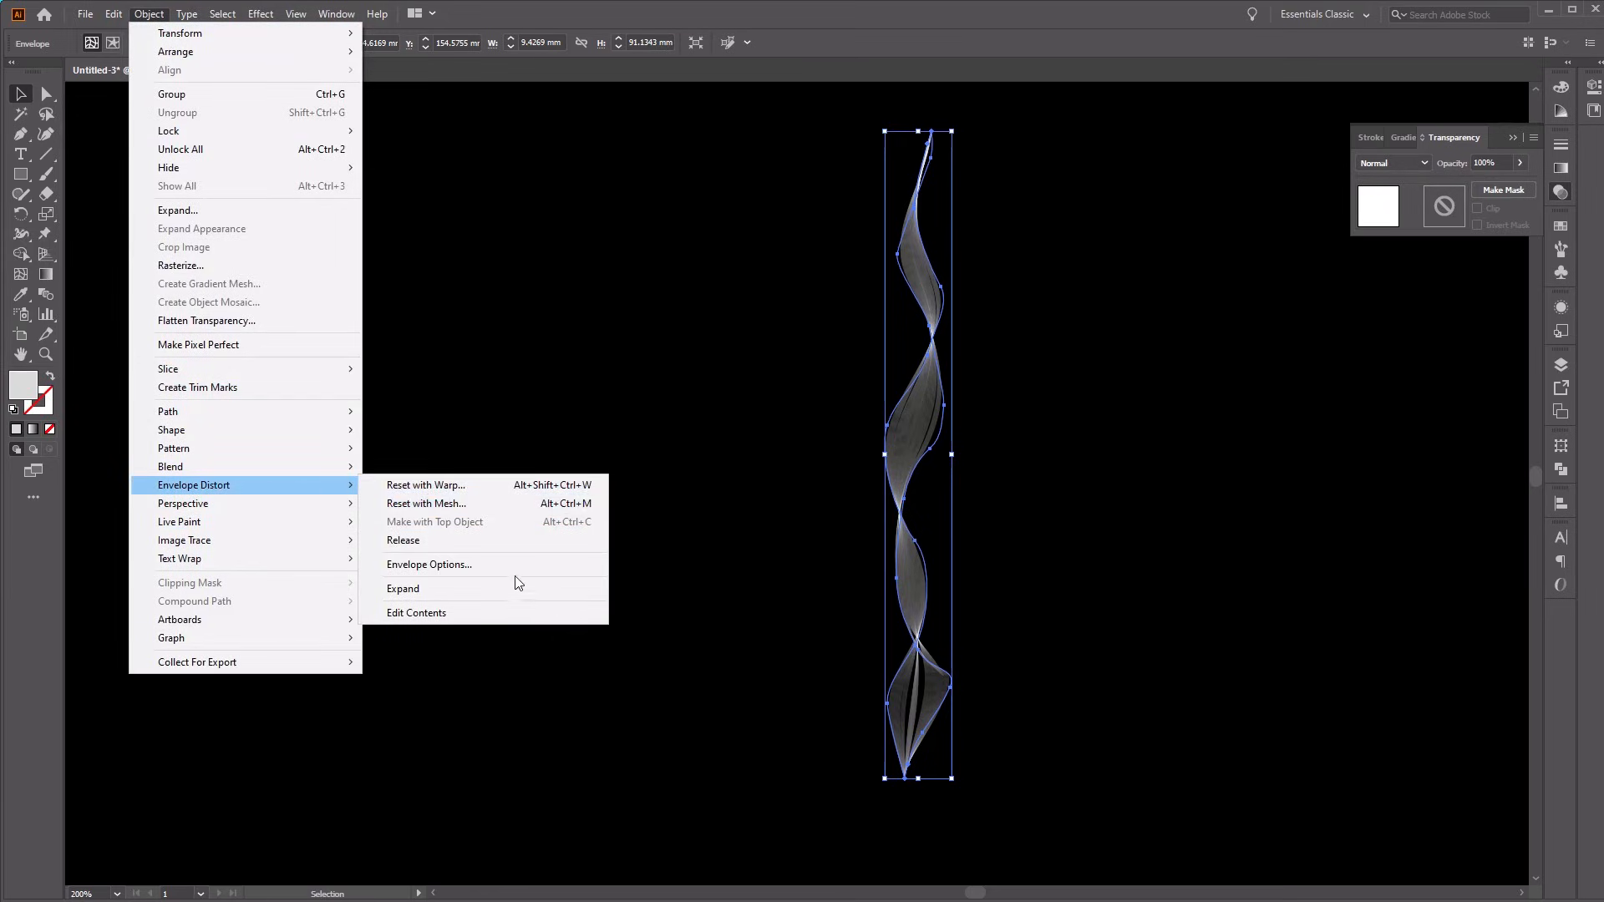
left_click(428, 564)
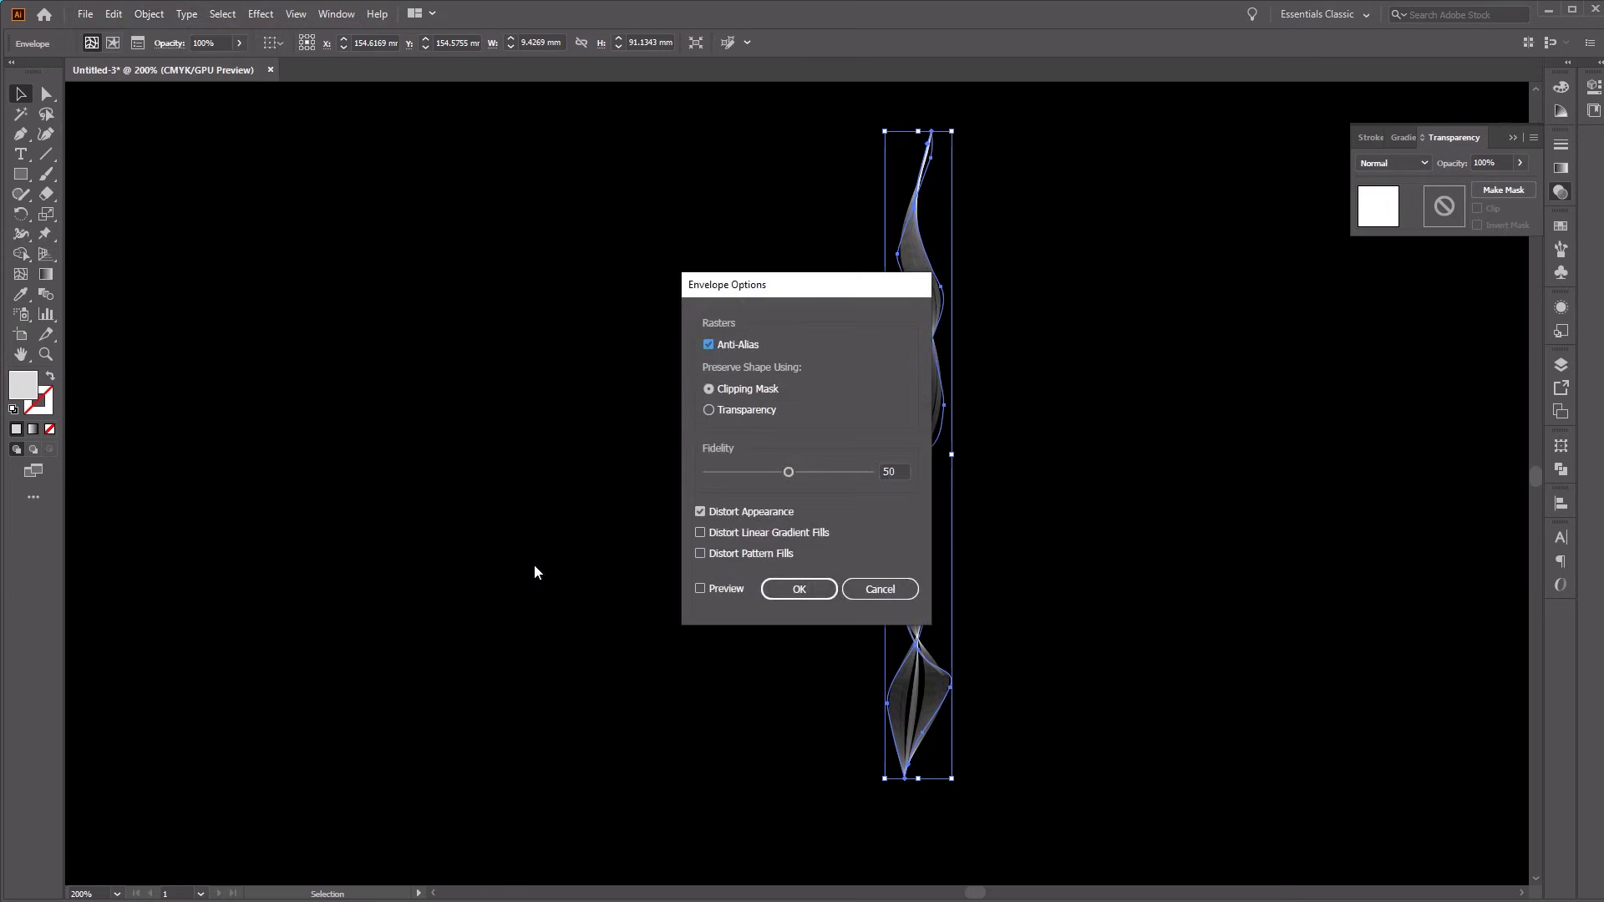
mouse_move(830, 440)
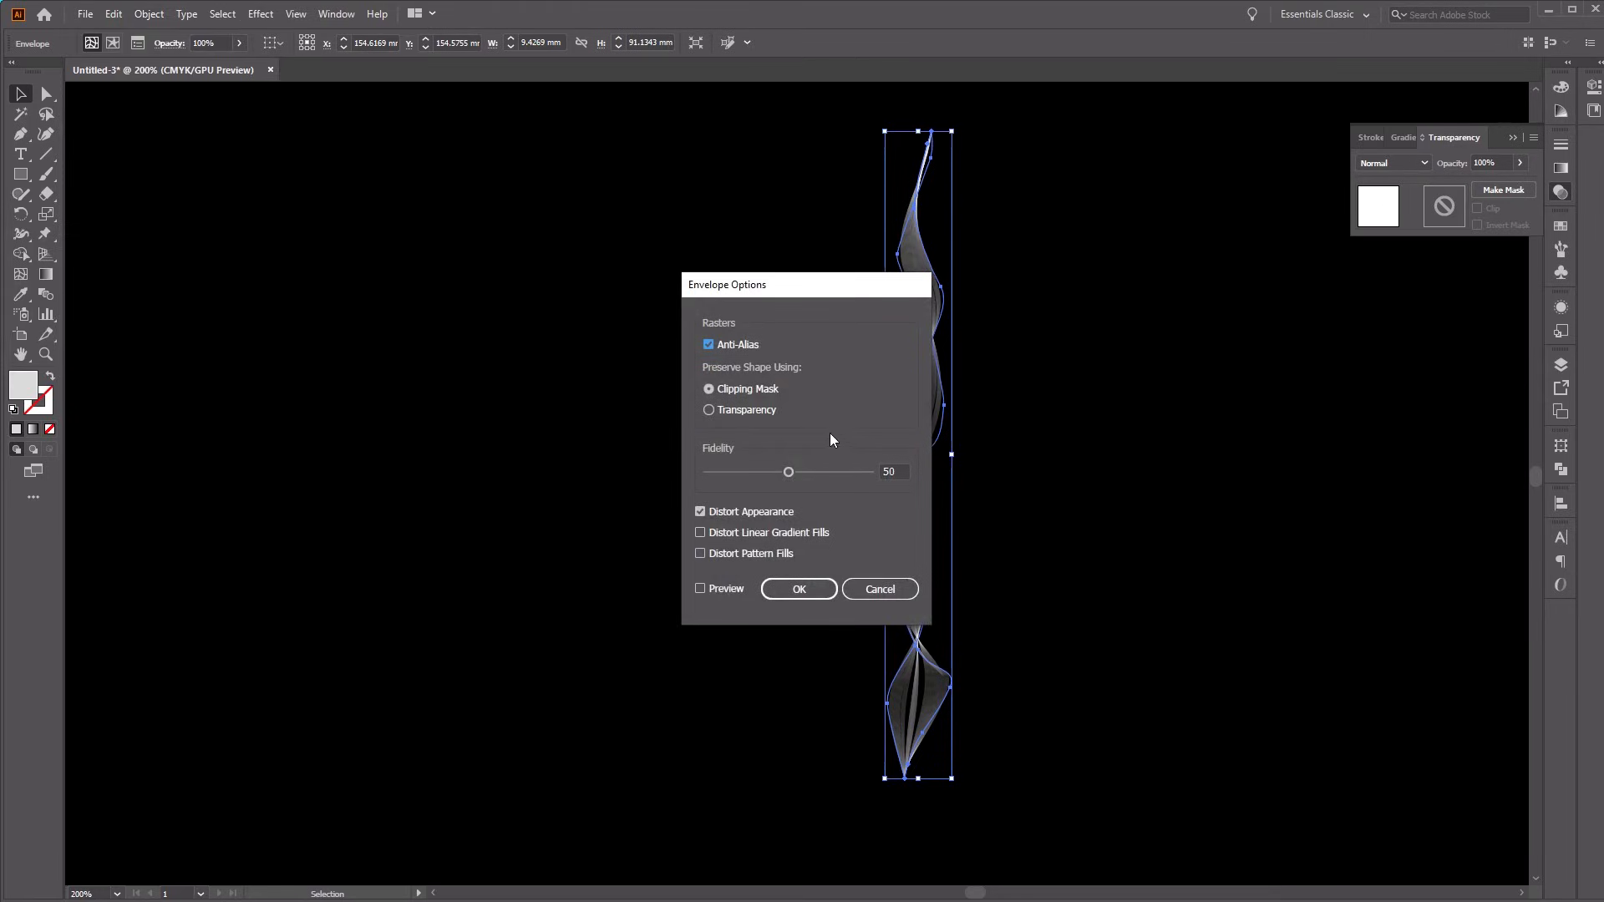
left_click_drag(788, 472, 870, 471)
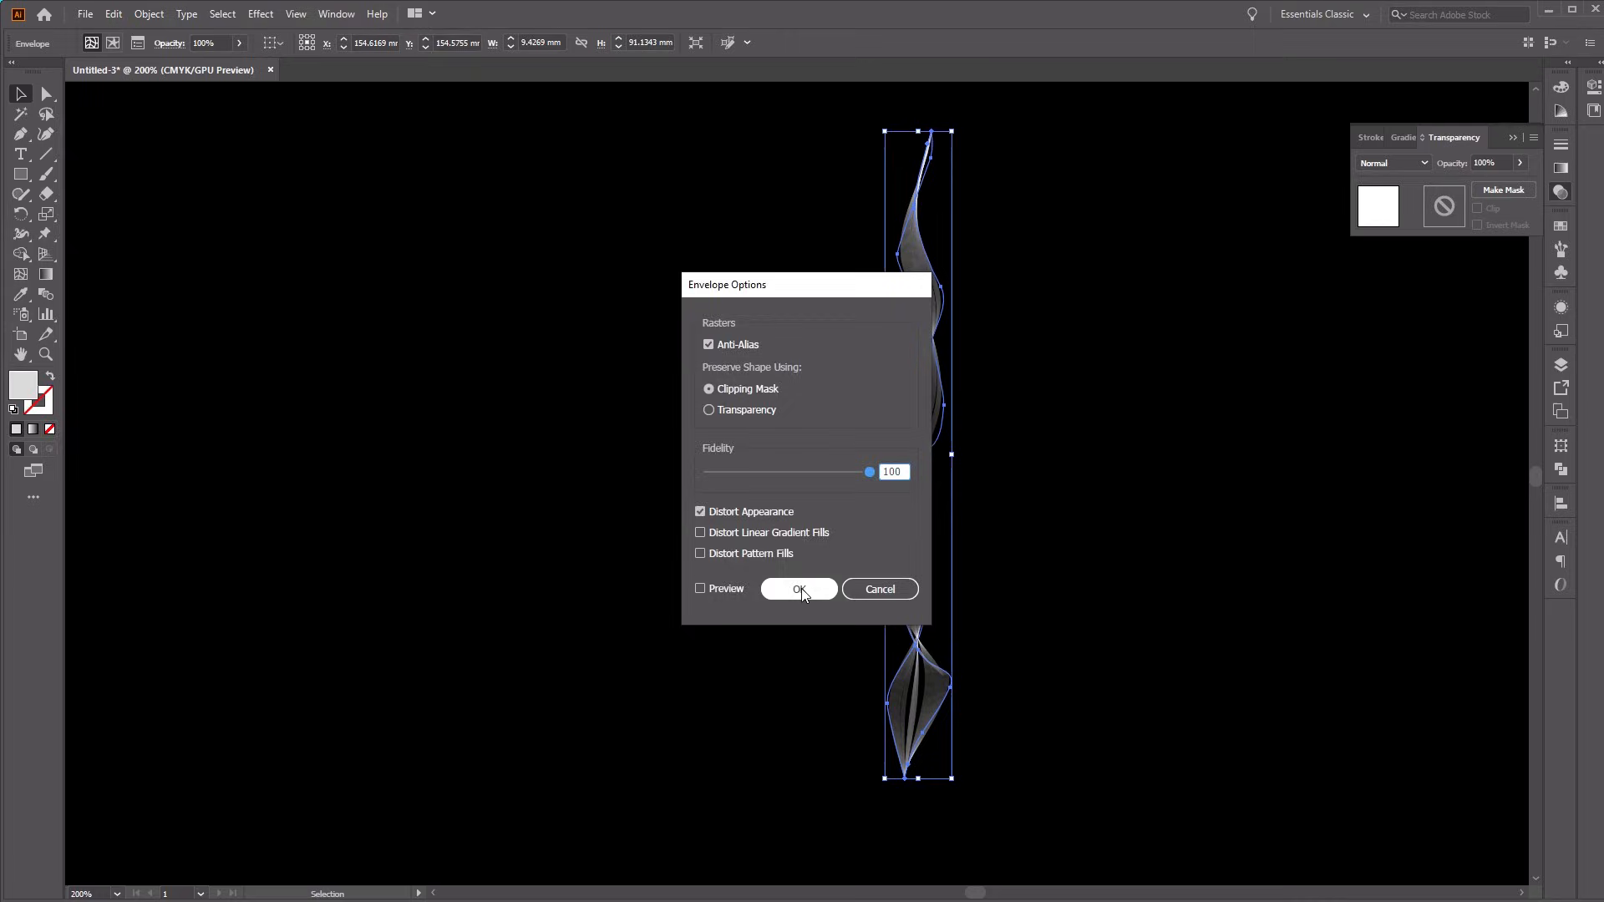
left_click(799, 589)
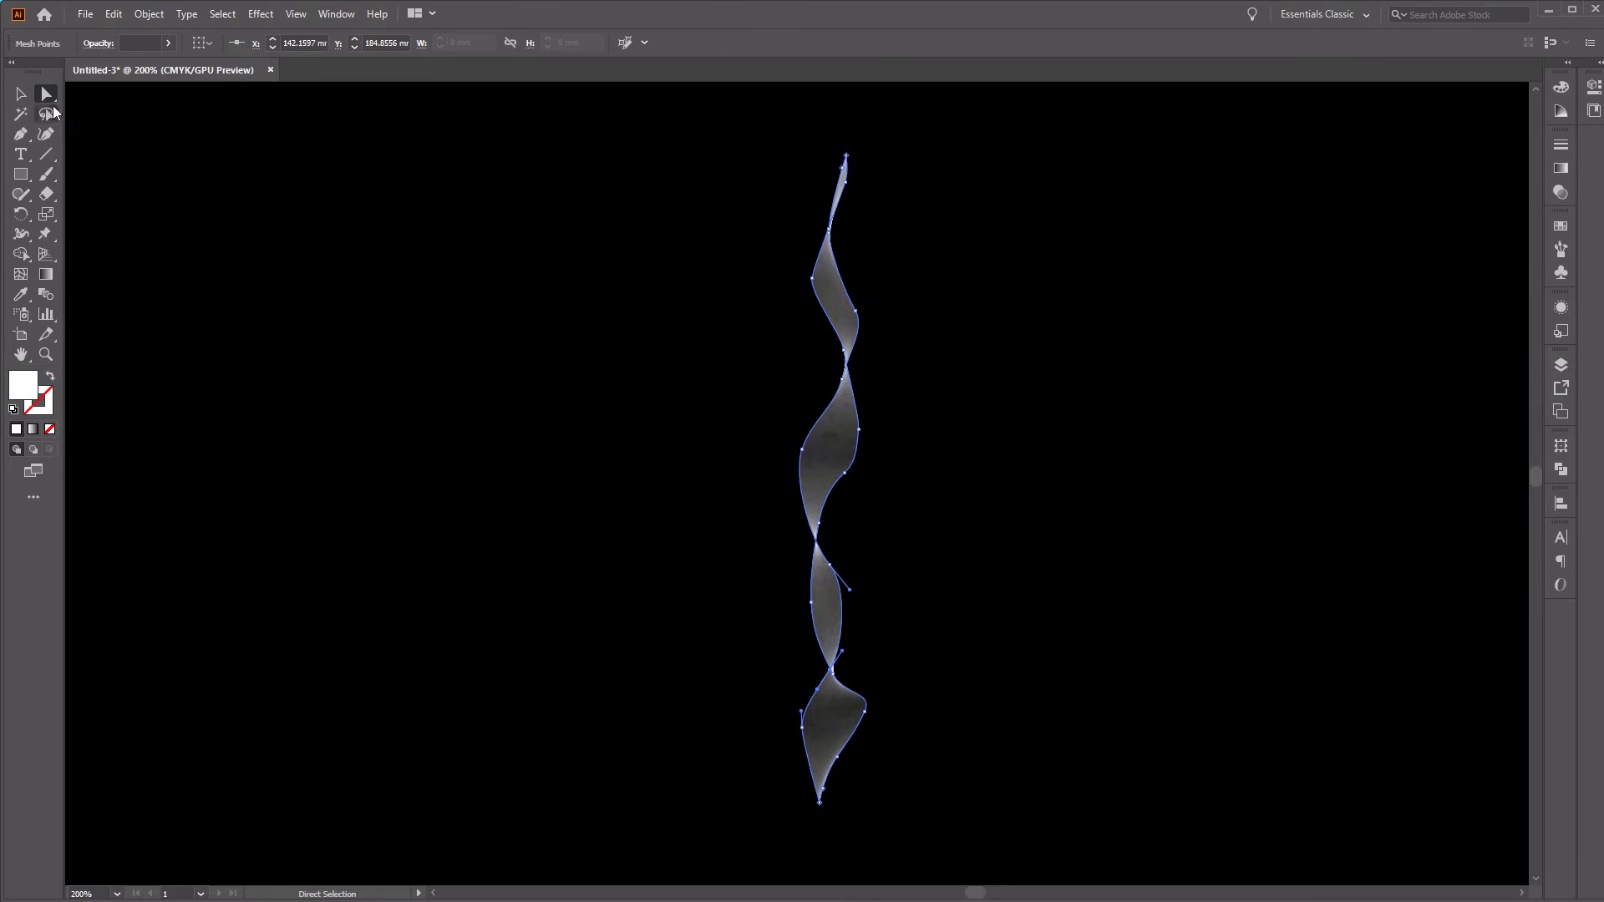
mouse_move(46, 94)
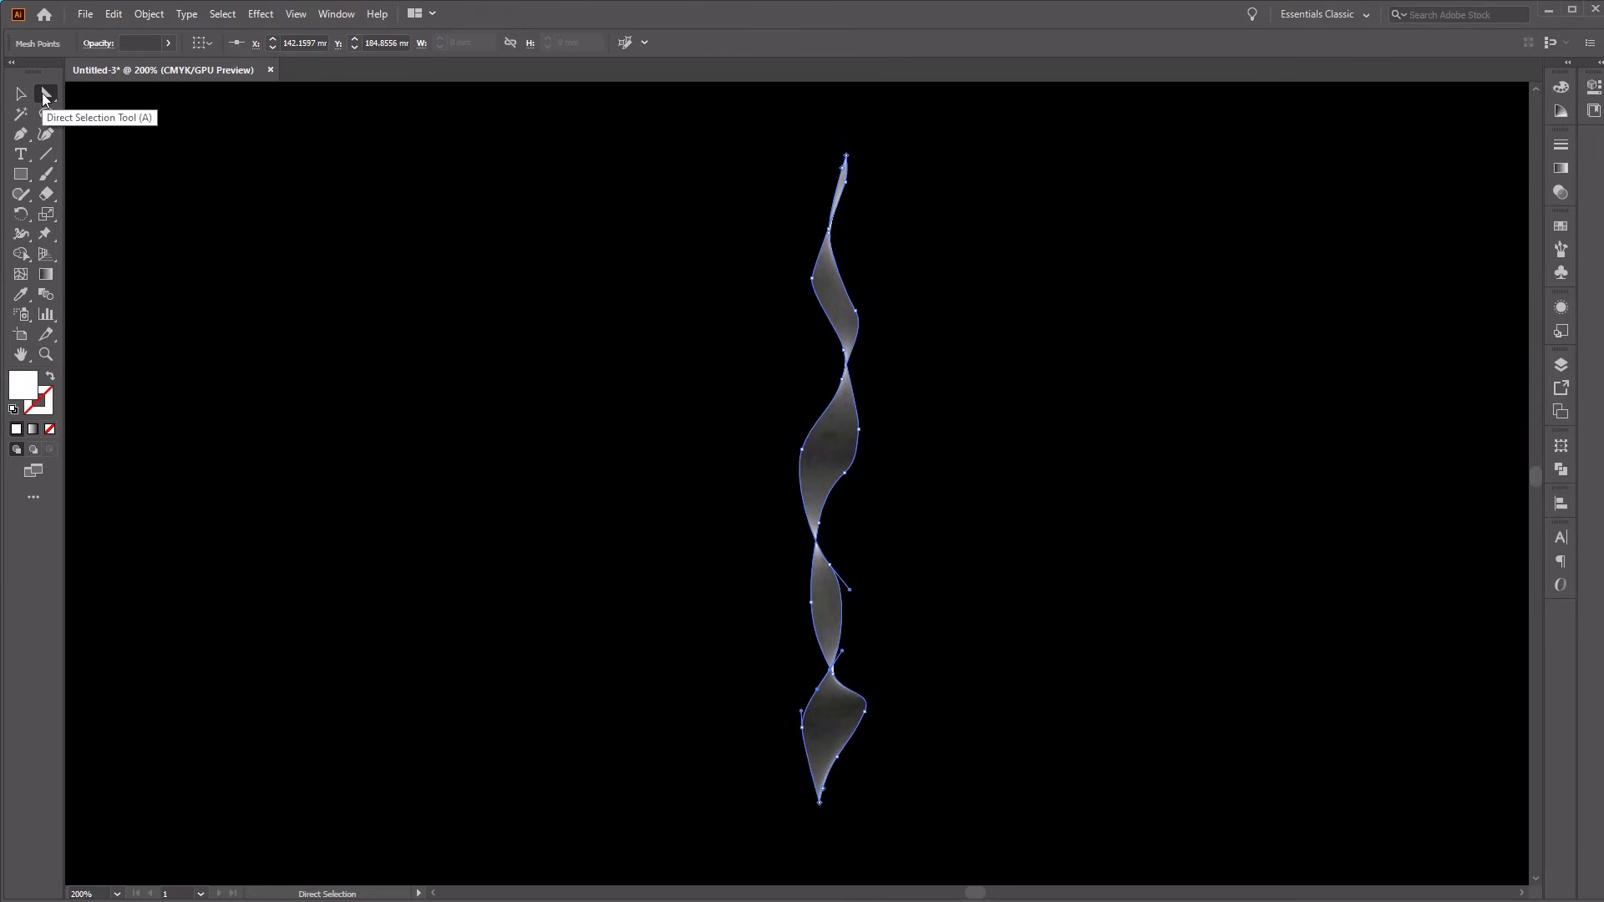
mouse_move(831, 680)
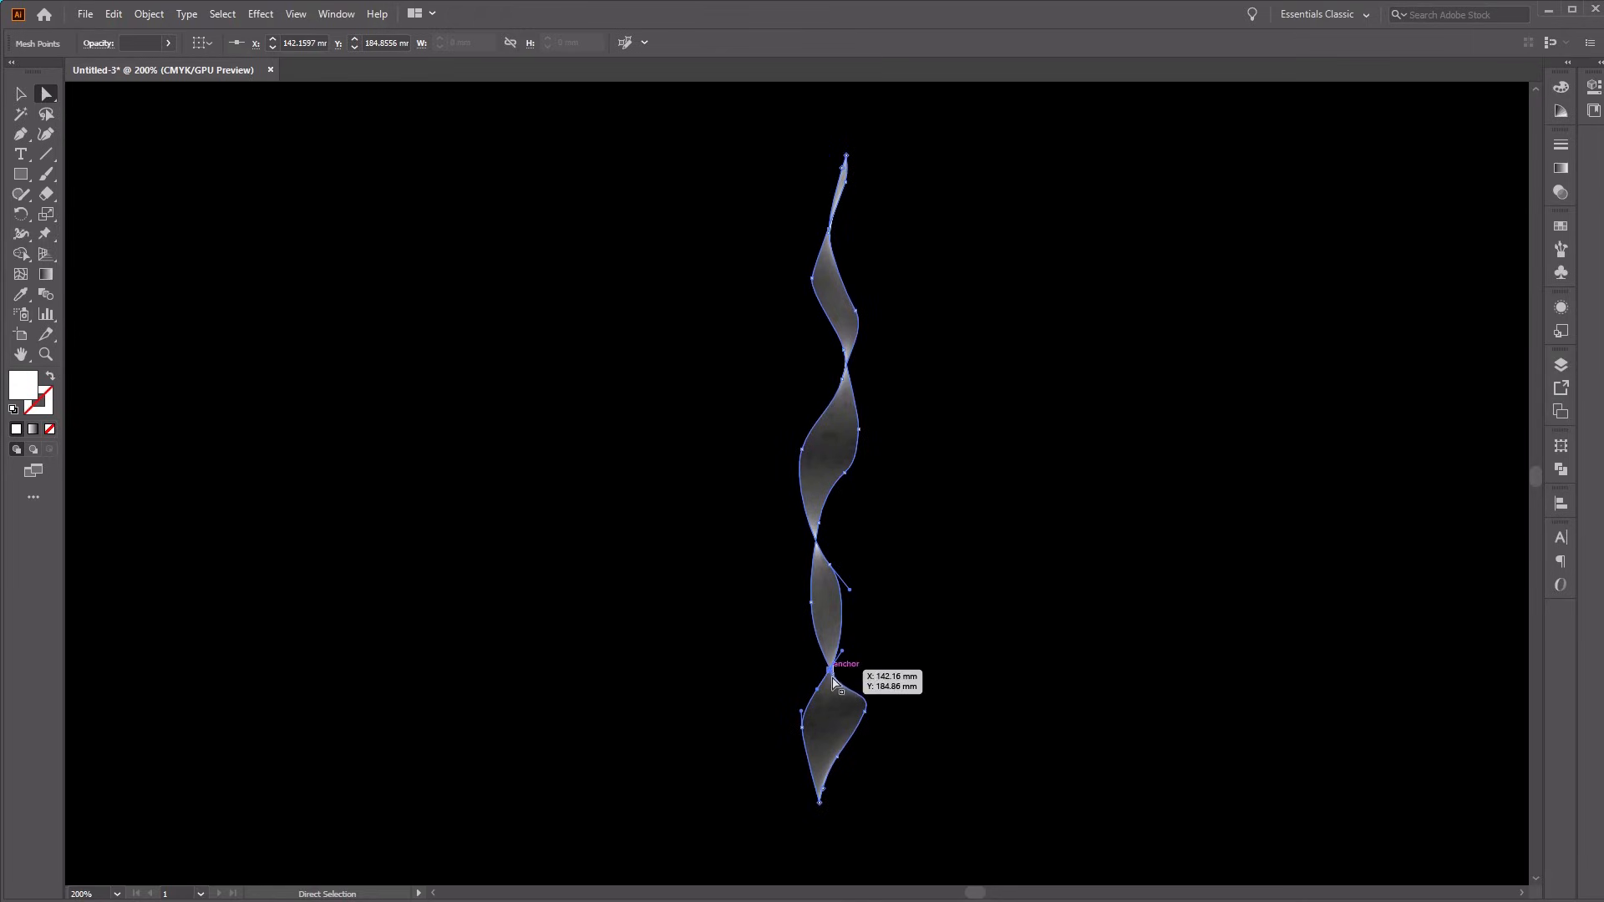
Step: Drag the envelope points to bend the ribbon's lower, middle and bottom curls into uneven twists
left_click_drag(834, 675, 875, 706)
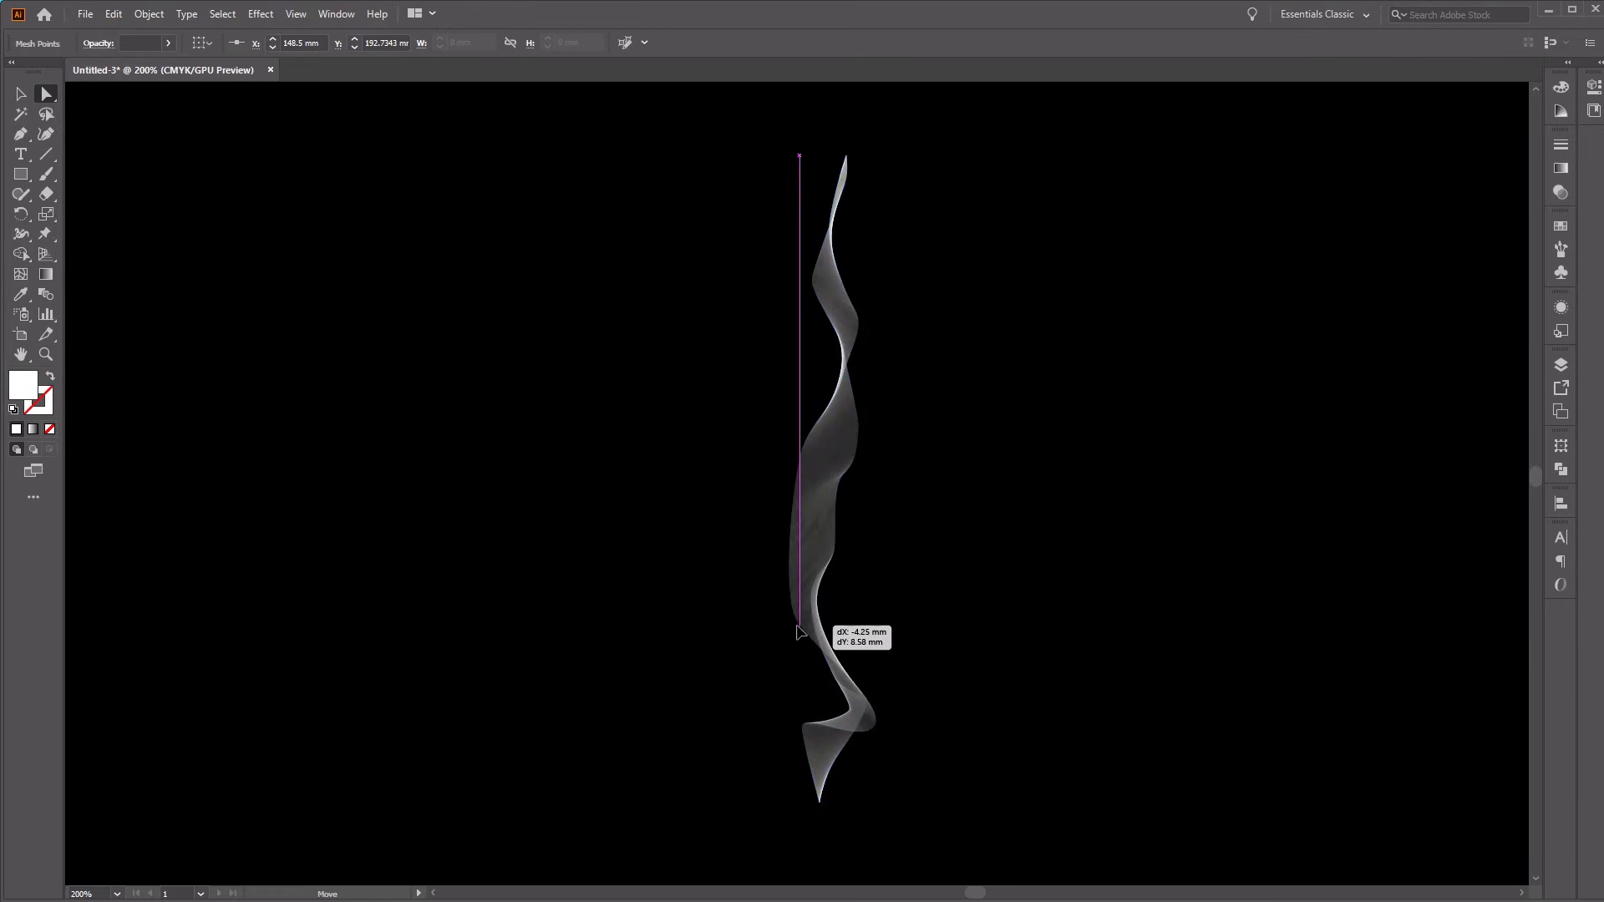
left_click_drag(798, 633, 834, 487)
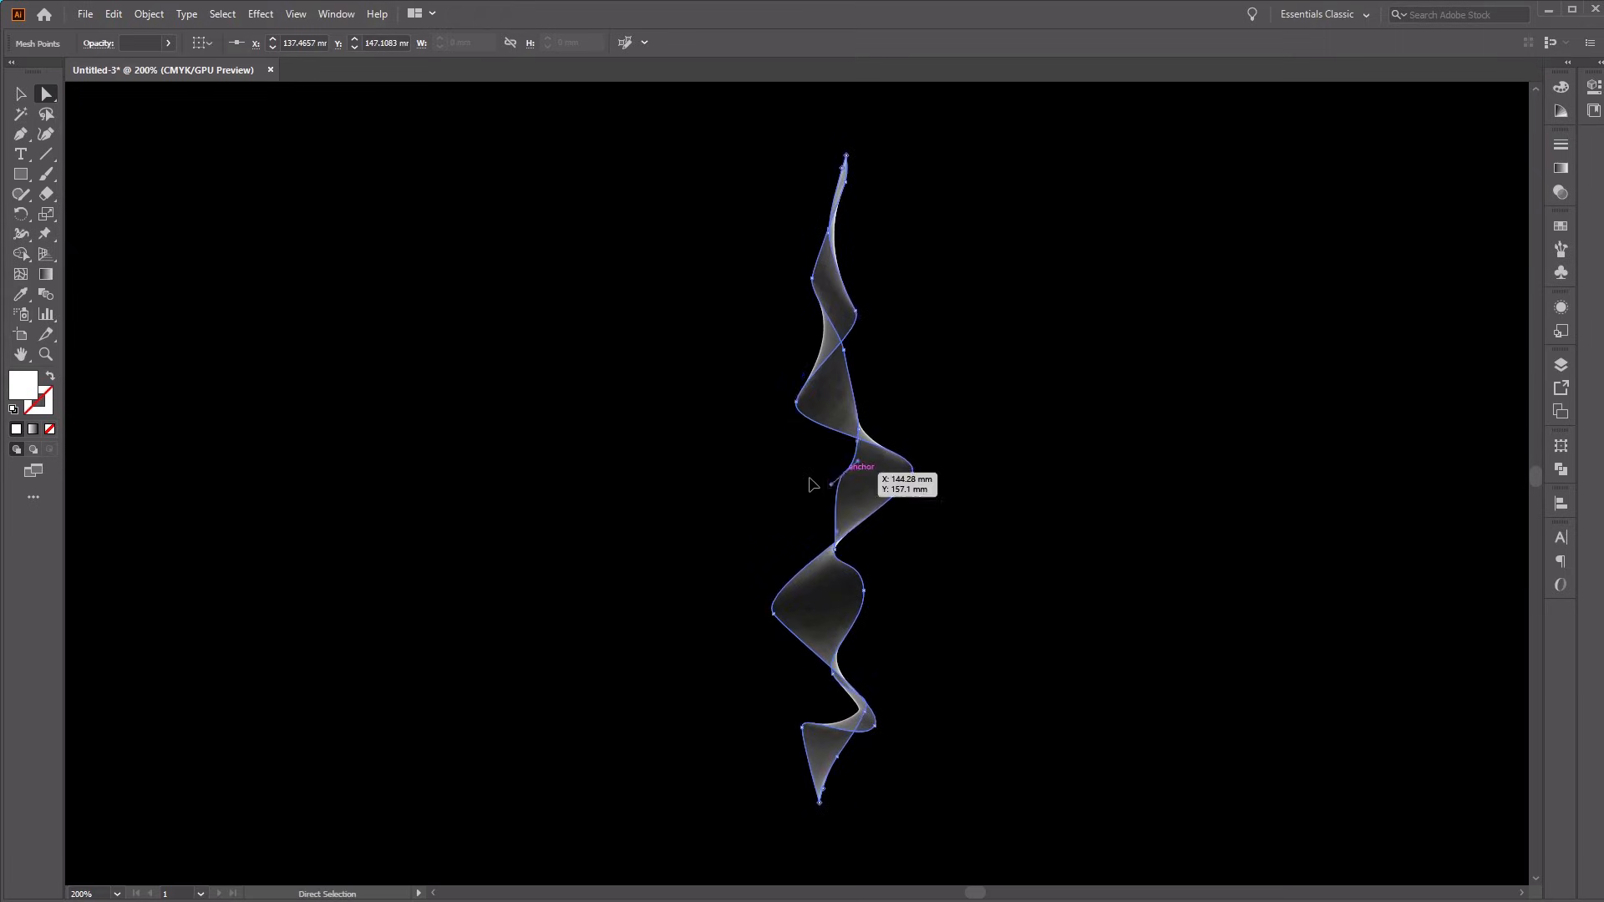
left_click_drag(860, 466, 866, 501)
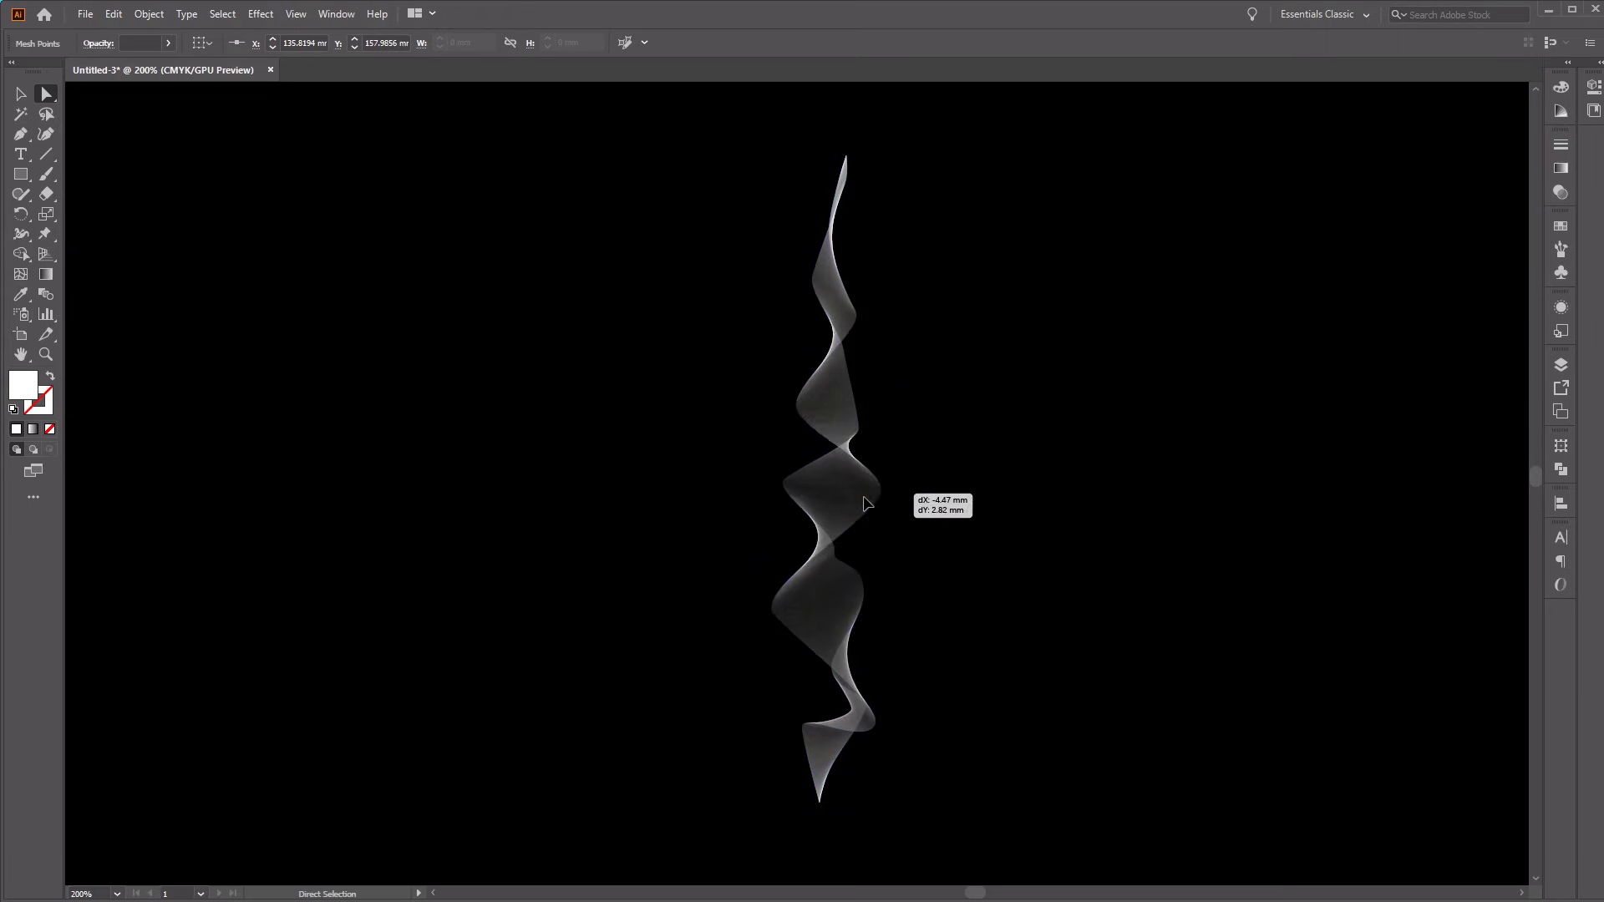
left_click_drag(865, 501, 798, 501)
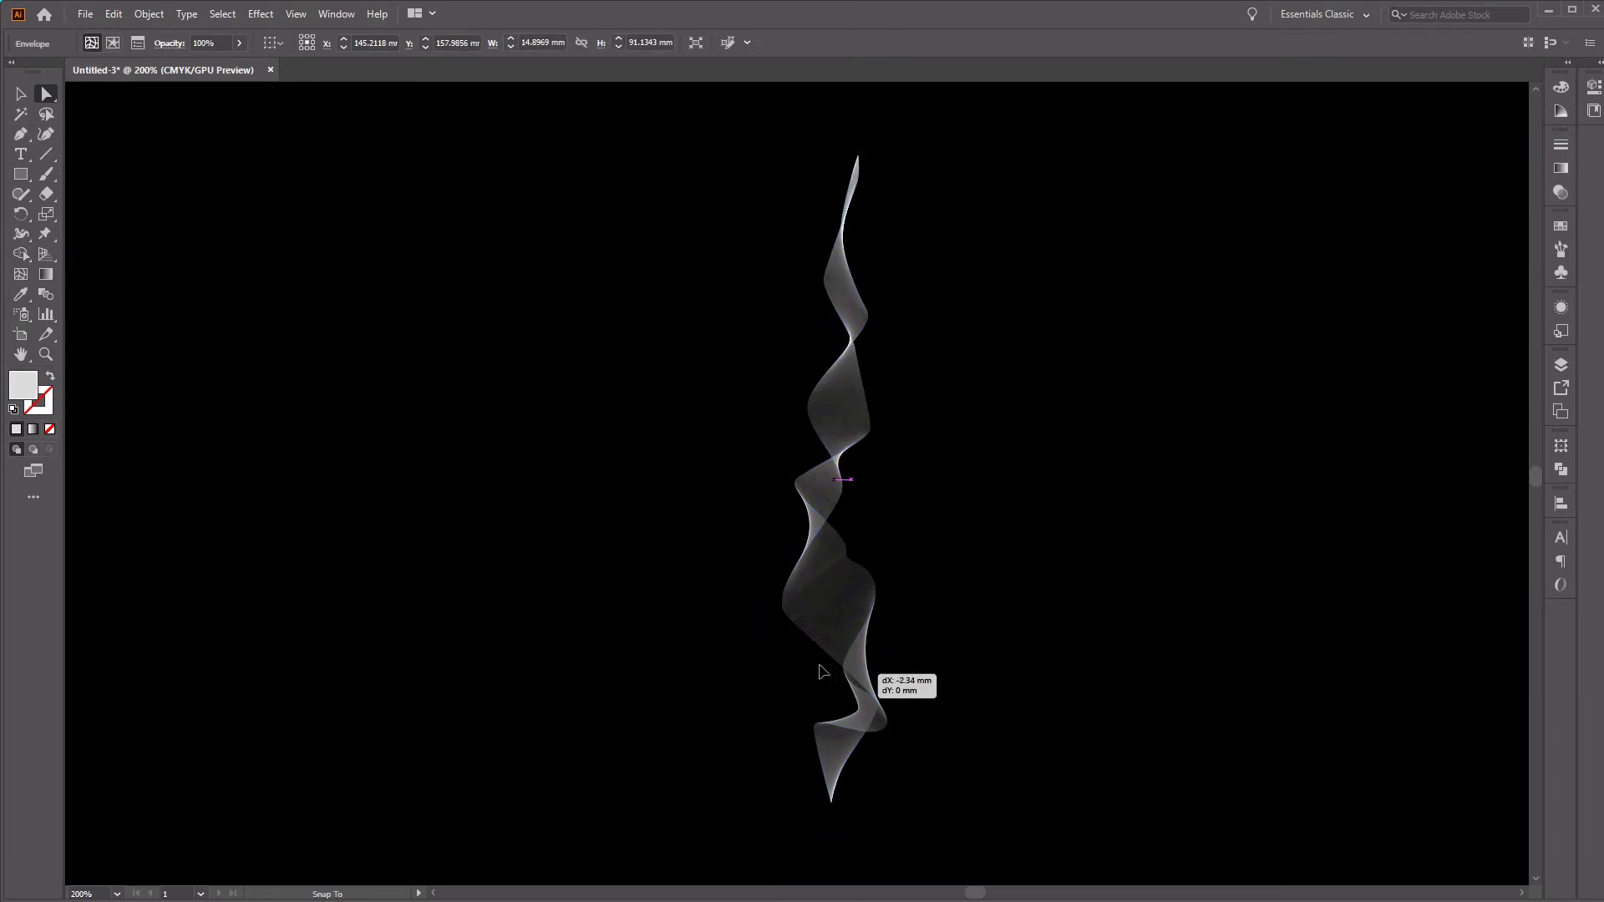
left_click_drag(824, 672, 801, 655)
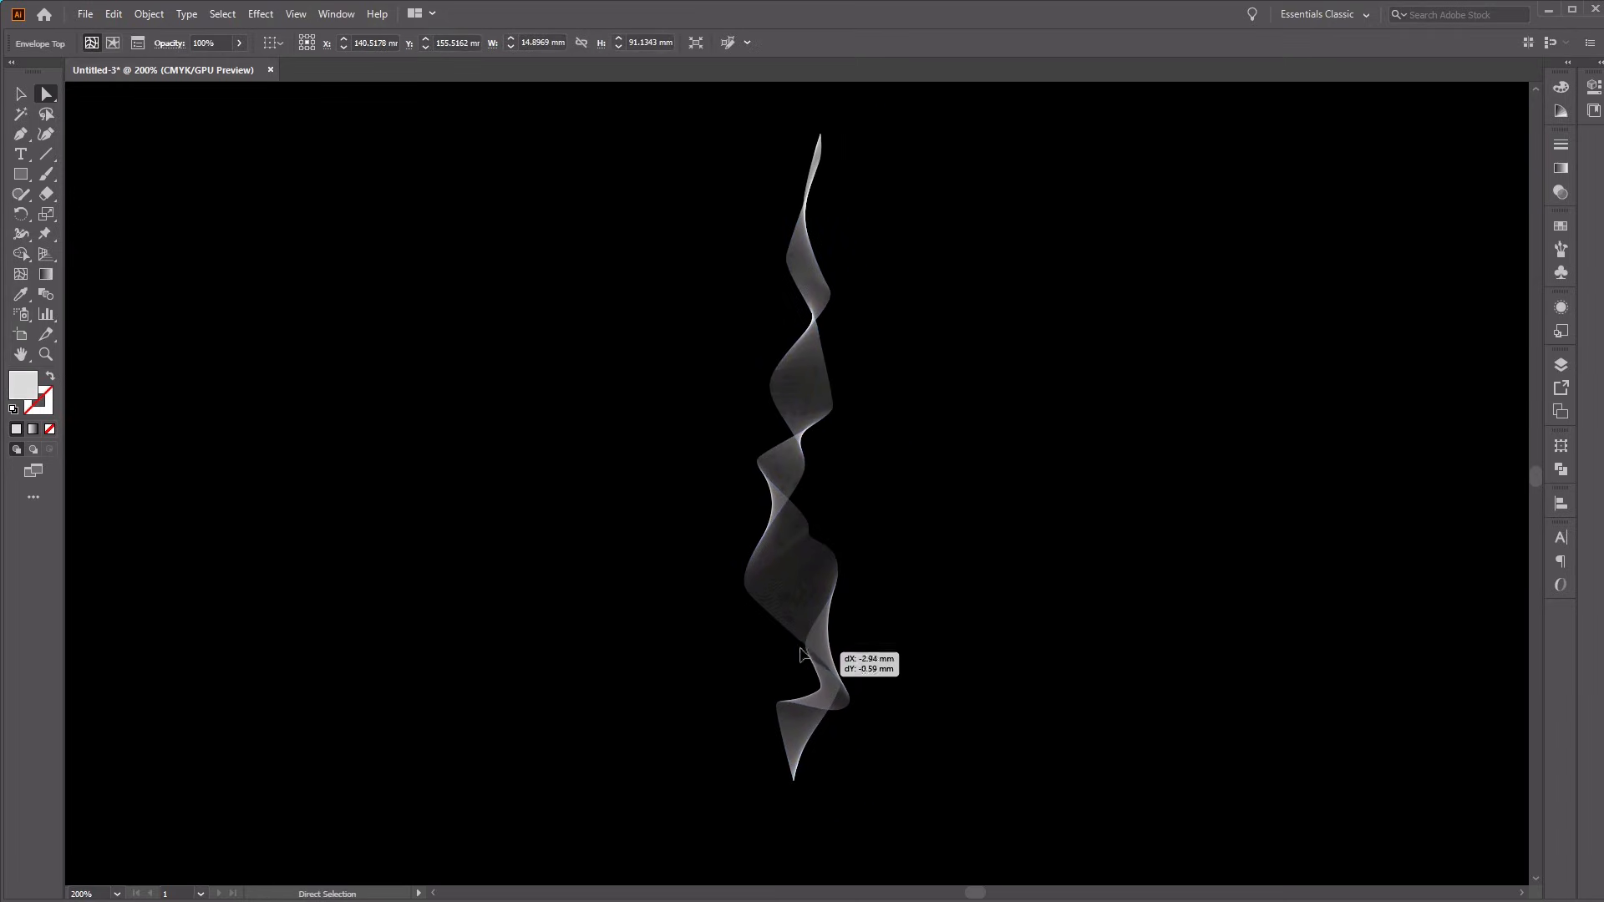
left_click_drag(803, 656, 793, 675)
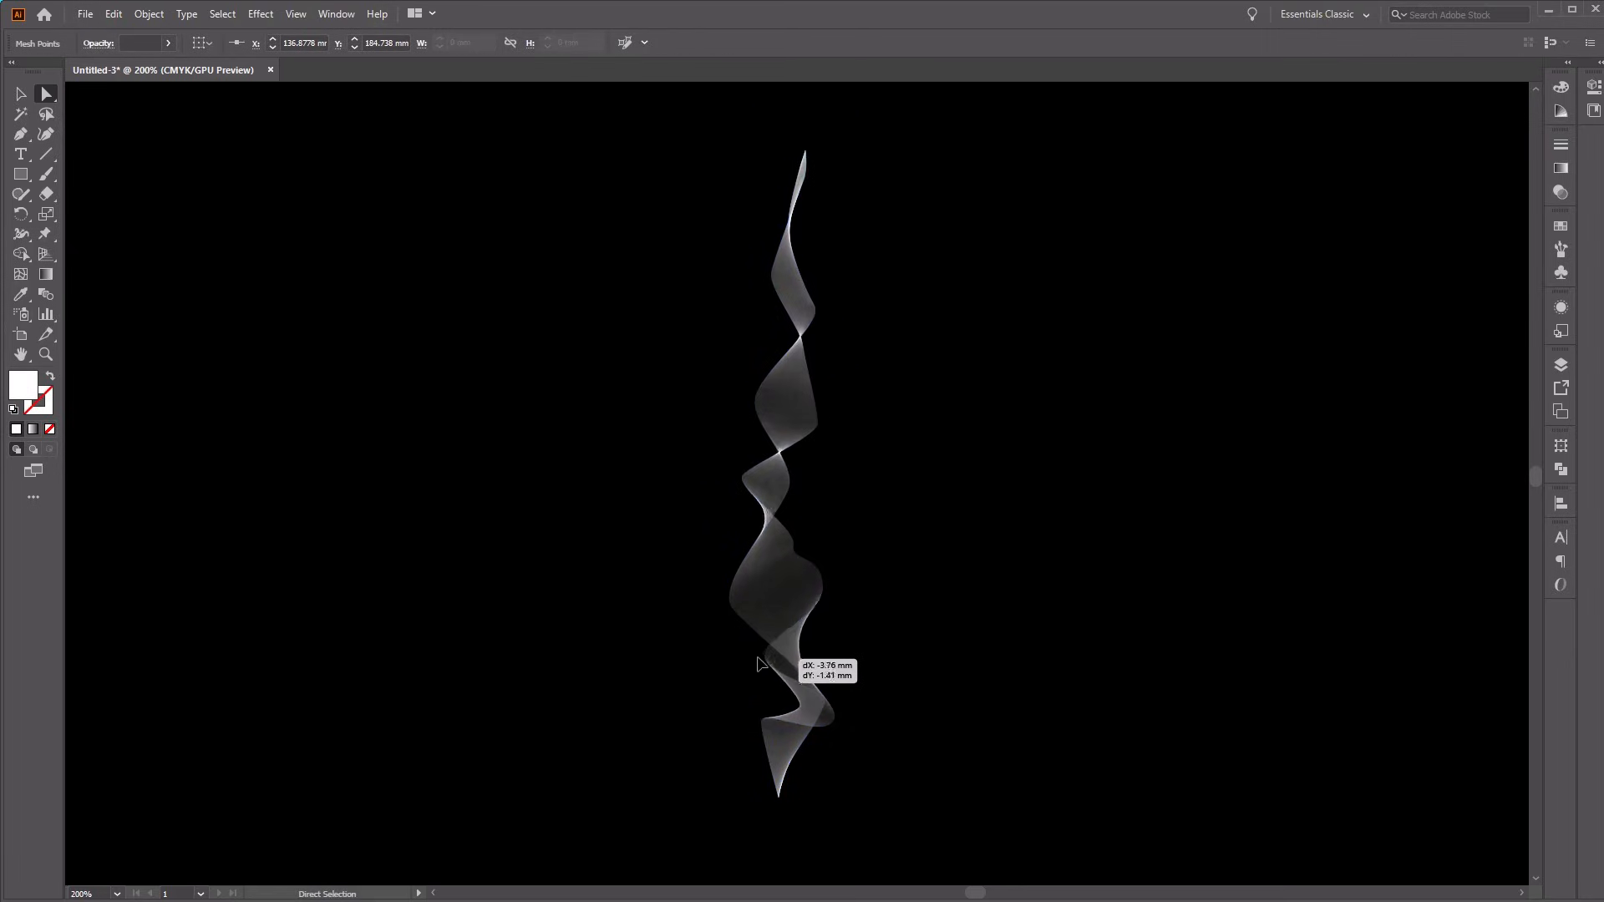
left_click_drag(757, 662, 796, 543)
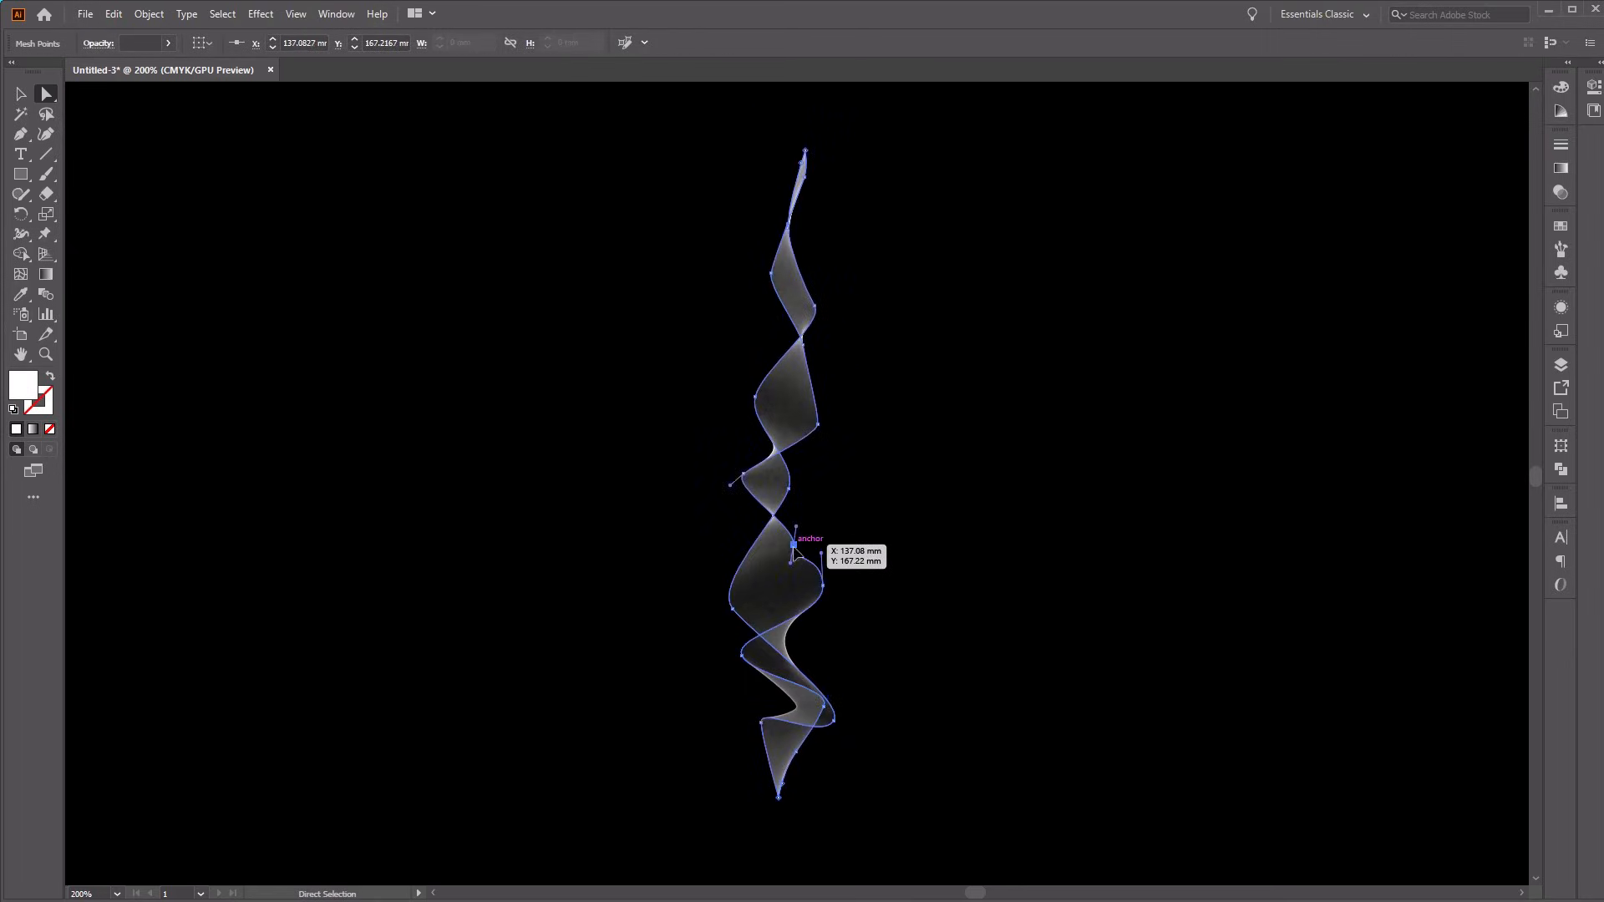
left_click_drag(796, 544, 827, 535)
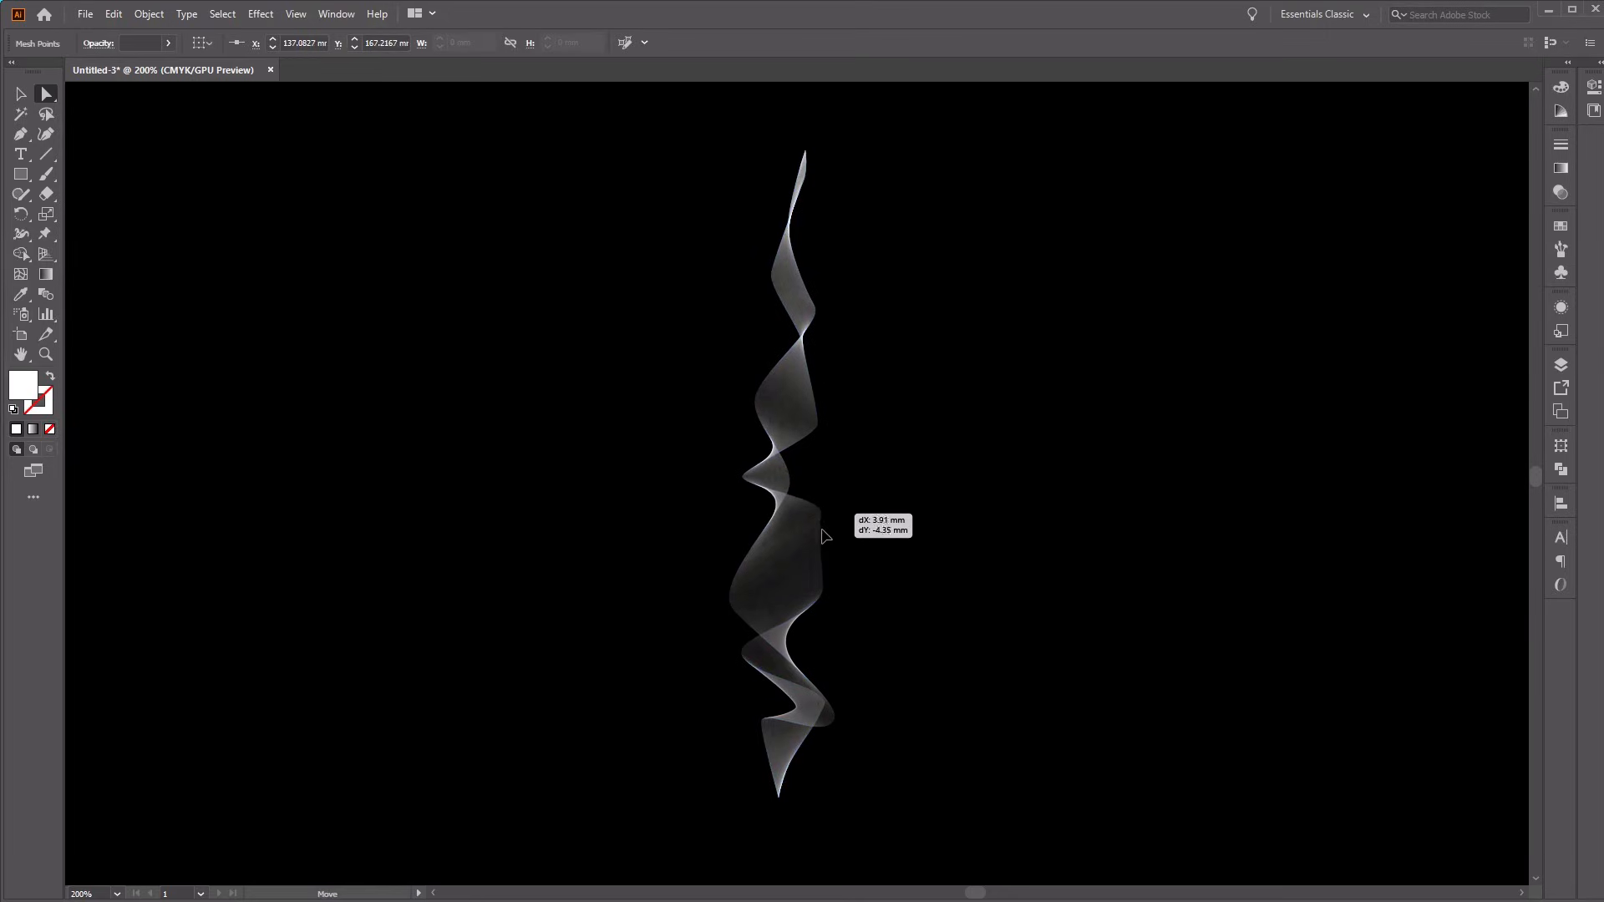
left_click_drag(827, 535, 788, 611)
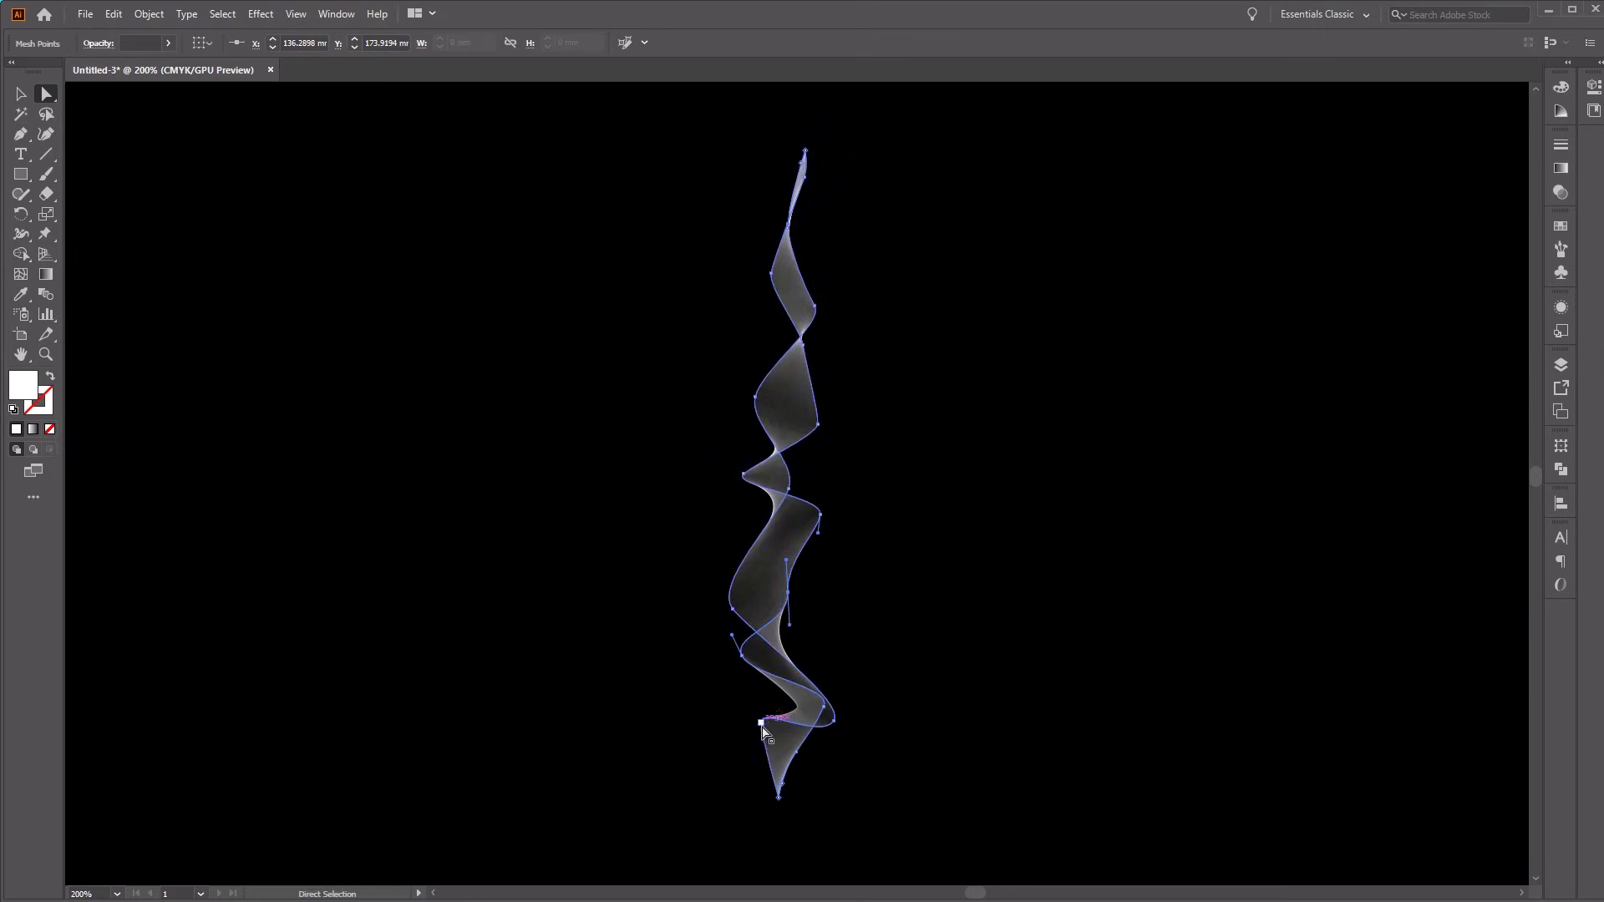
left_click_drag(762, 727, 819, 726)
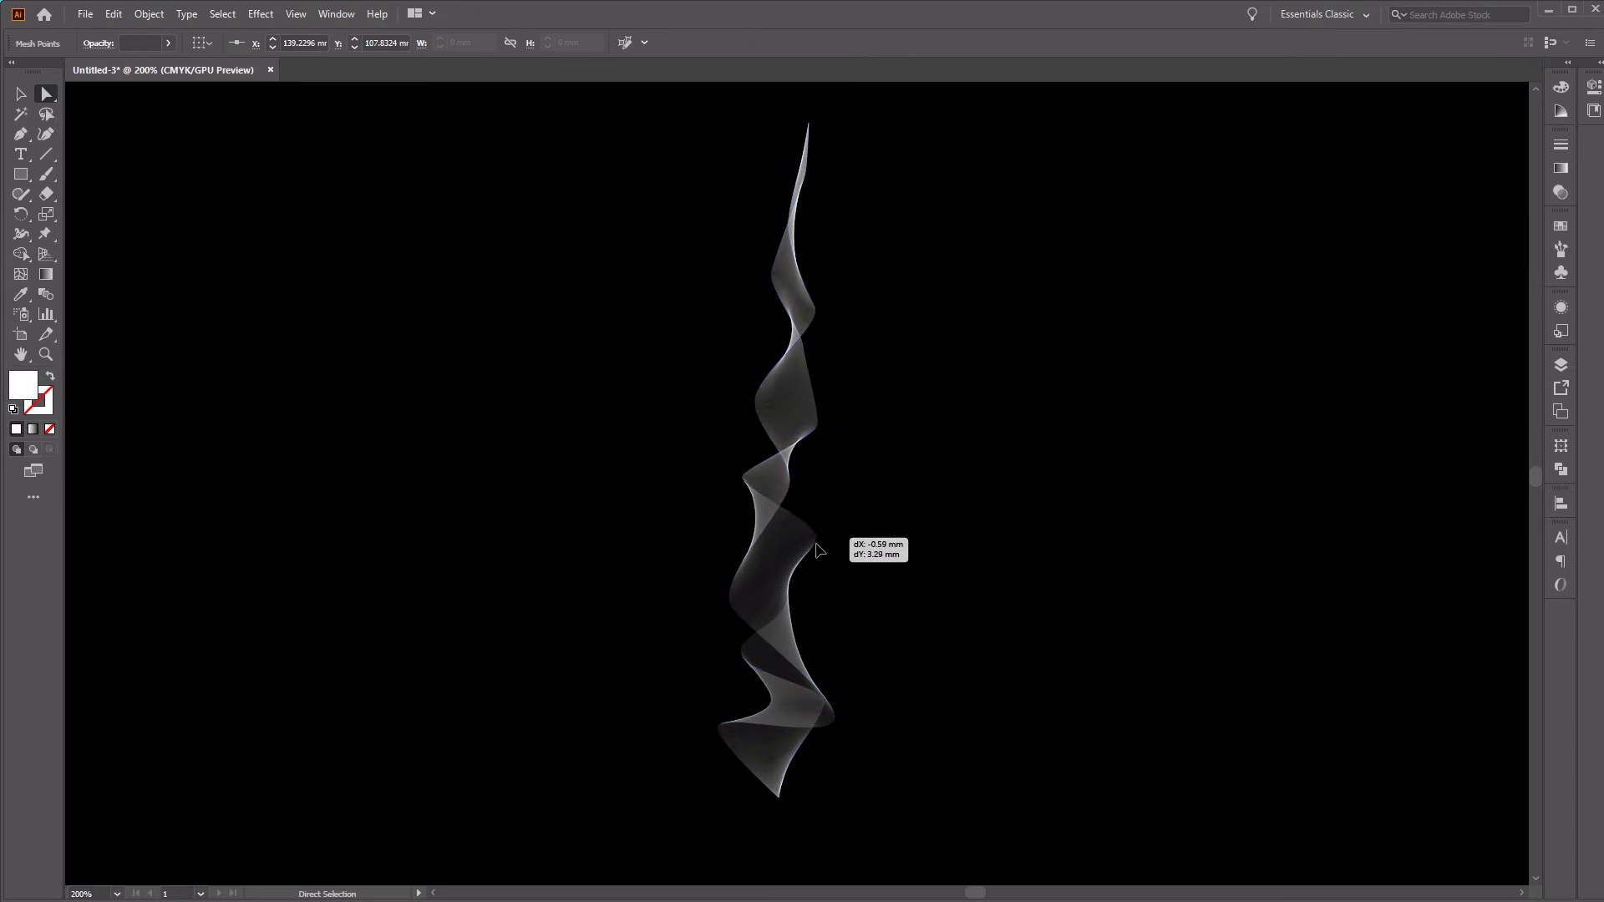
Step: Drag the bottom curl point slightly outward, then bring up the Brushes panel
left_click_drag(813, 547, 829, 553)
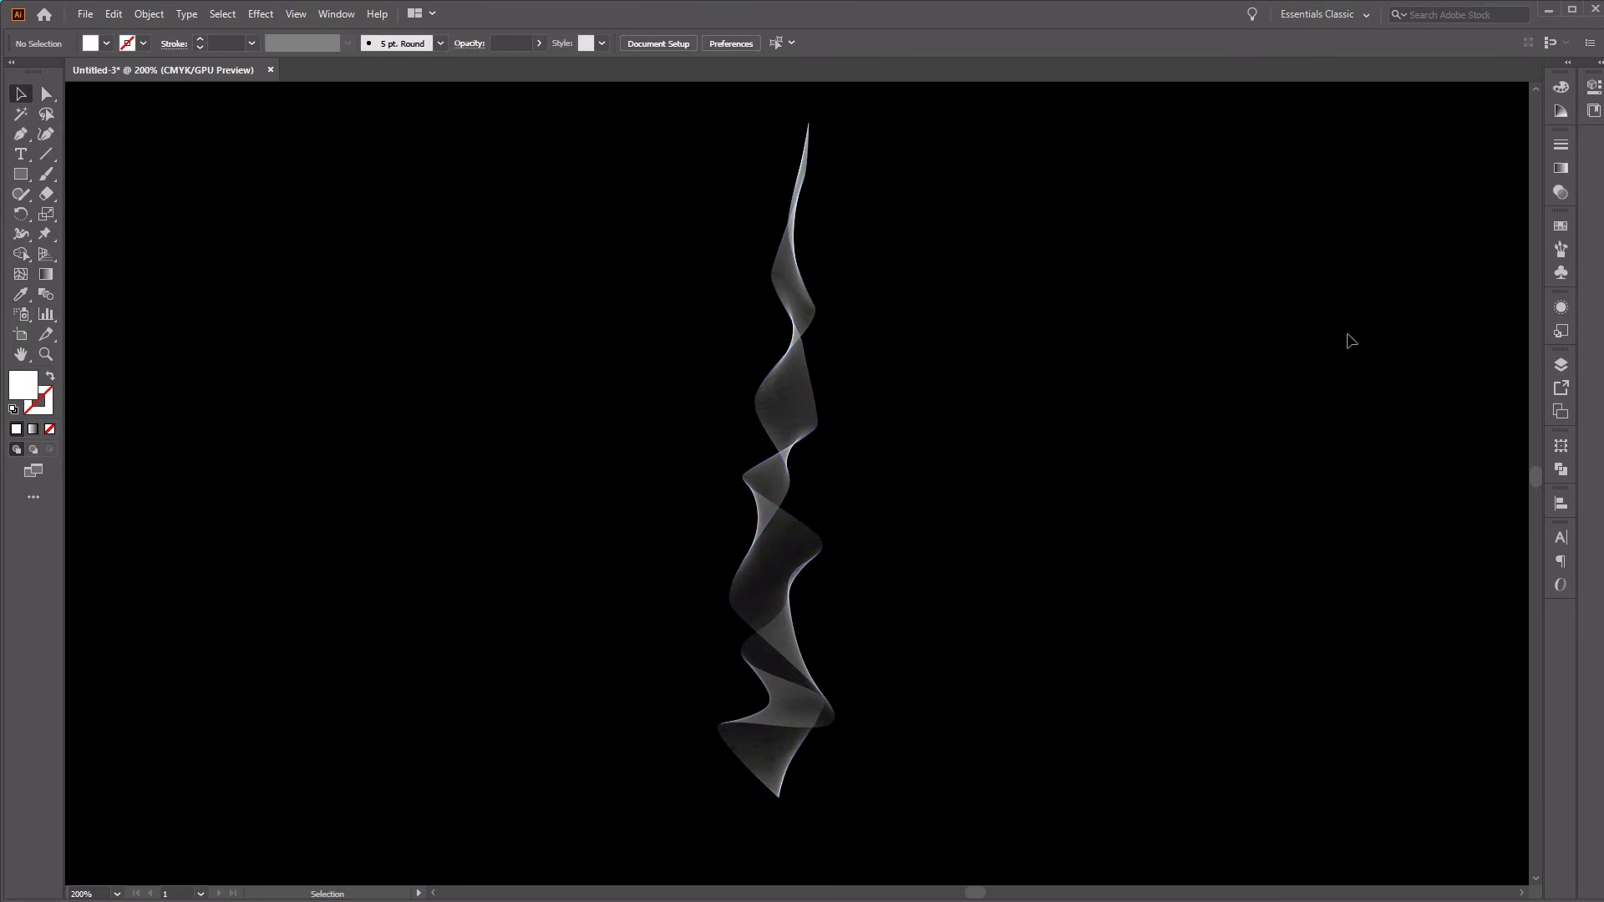
left_click(1561, 249)
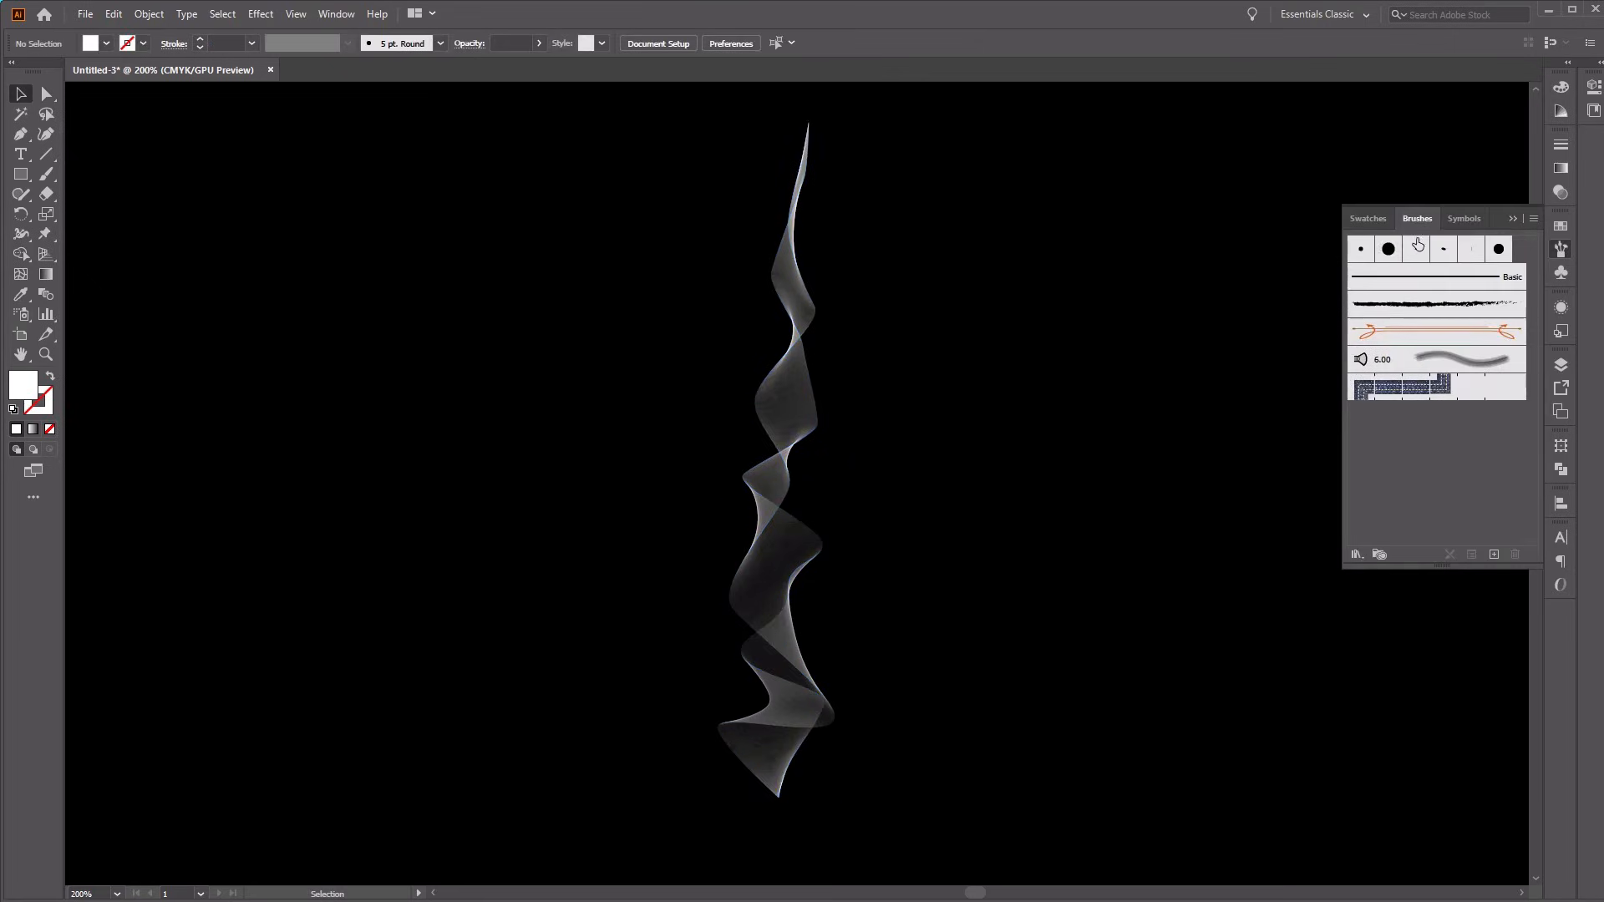
Step: Drag the smoke shape into the Brushes panel and choose Art Brush as the type
left_click(793, 420)
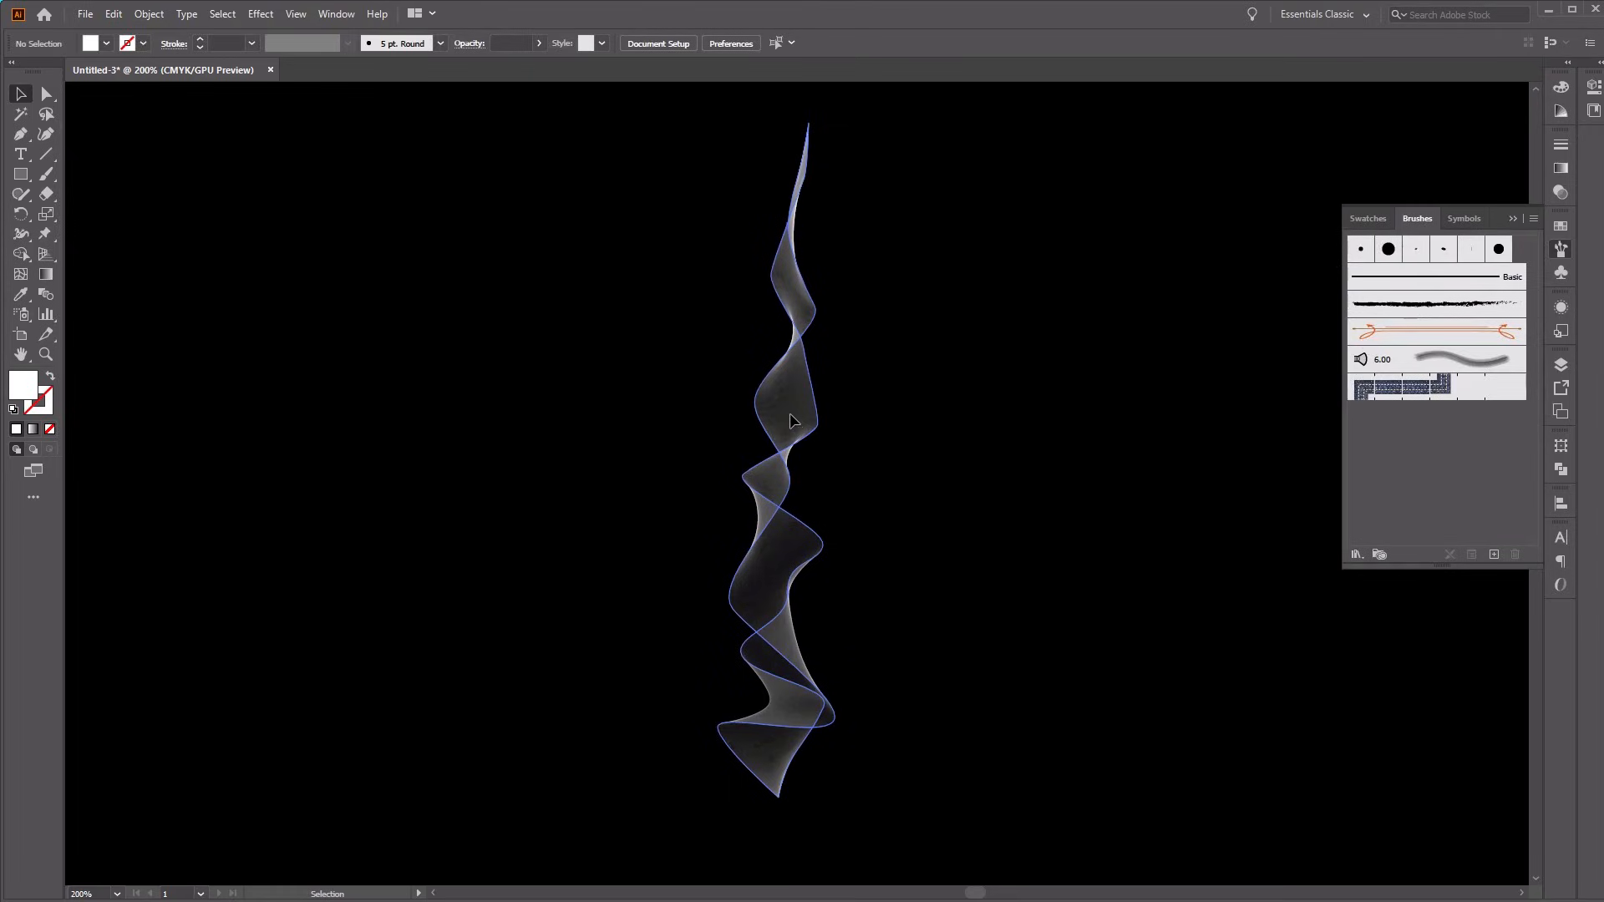
left_click_drag(793, 419, 1193, 500)
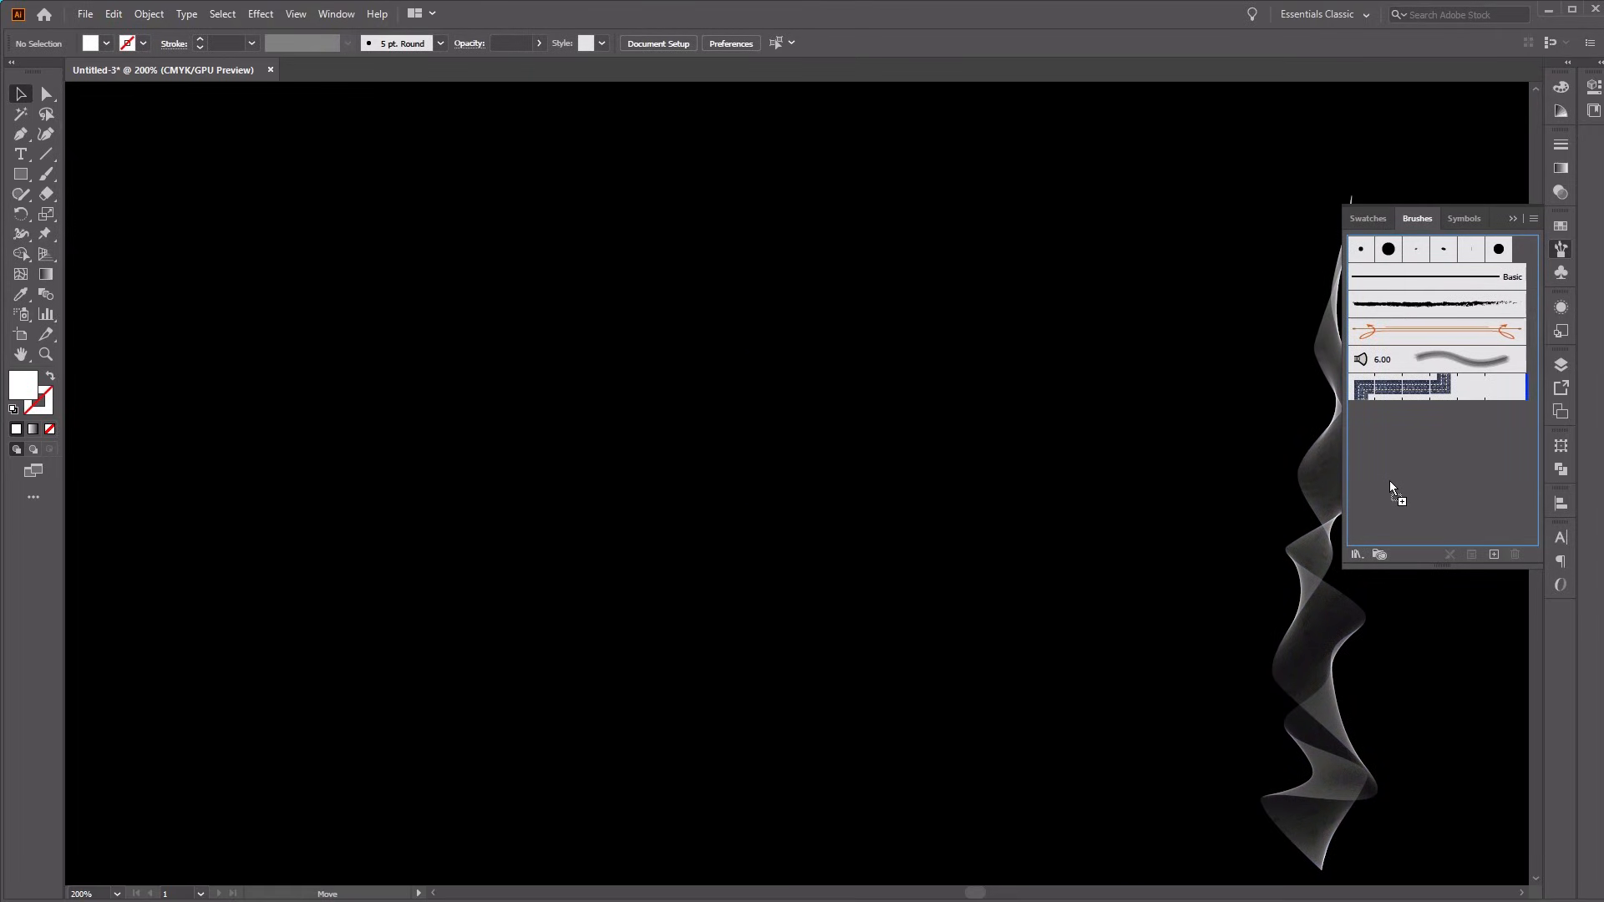
left_click(1493, 553)
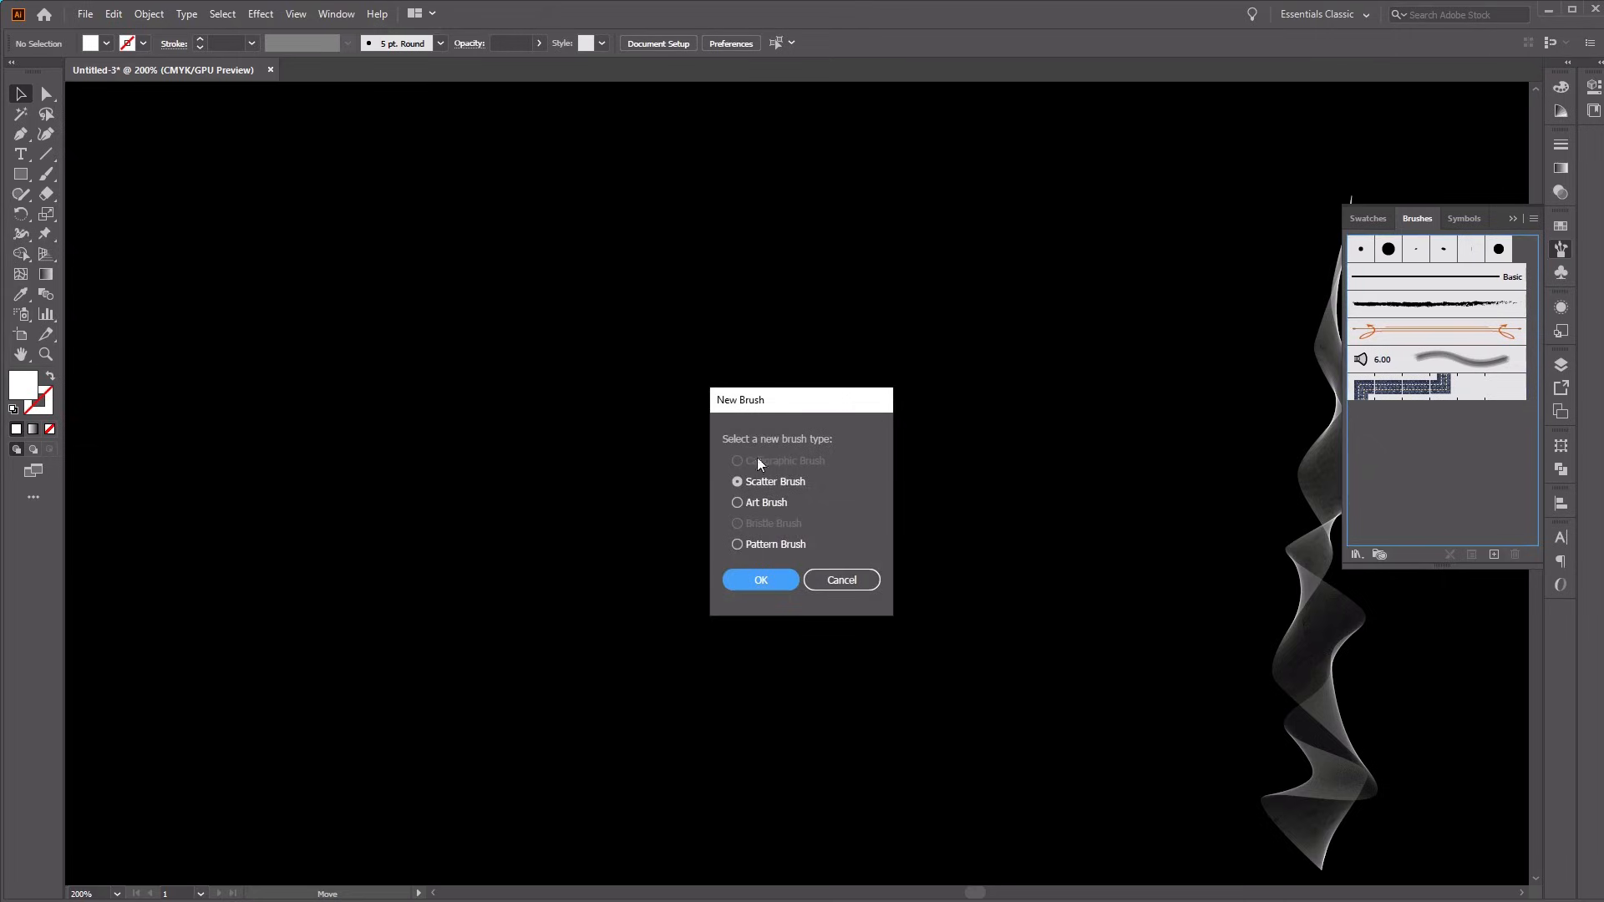
mouse_move(783, 509)
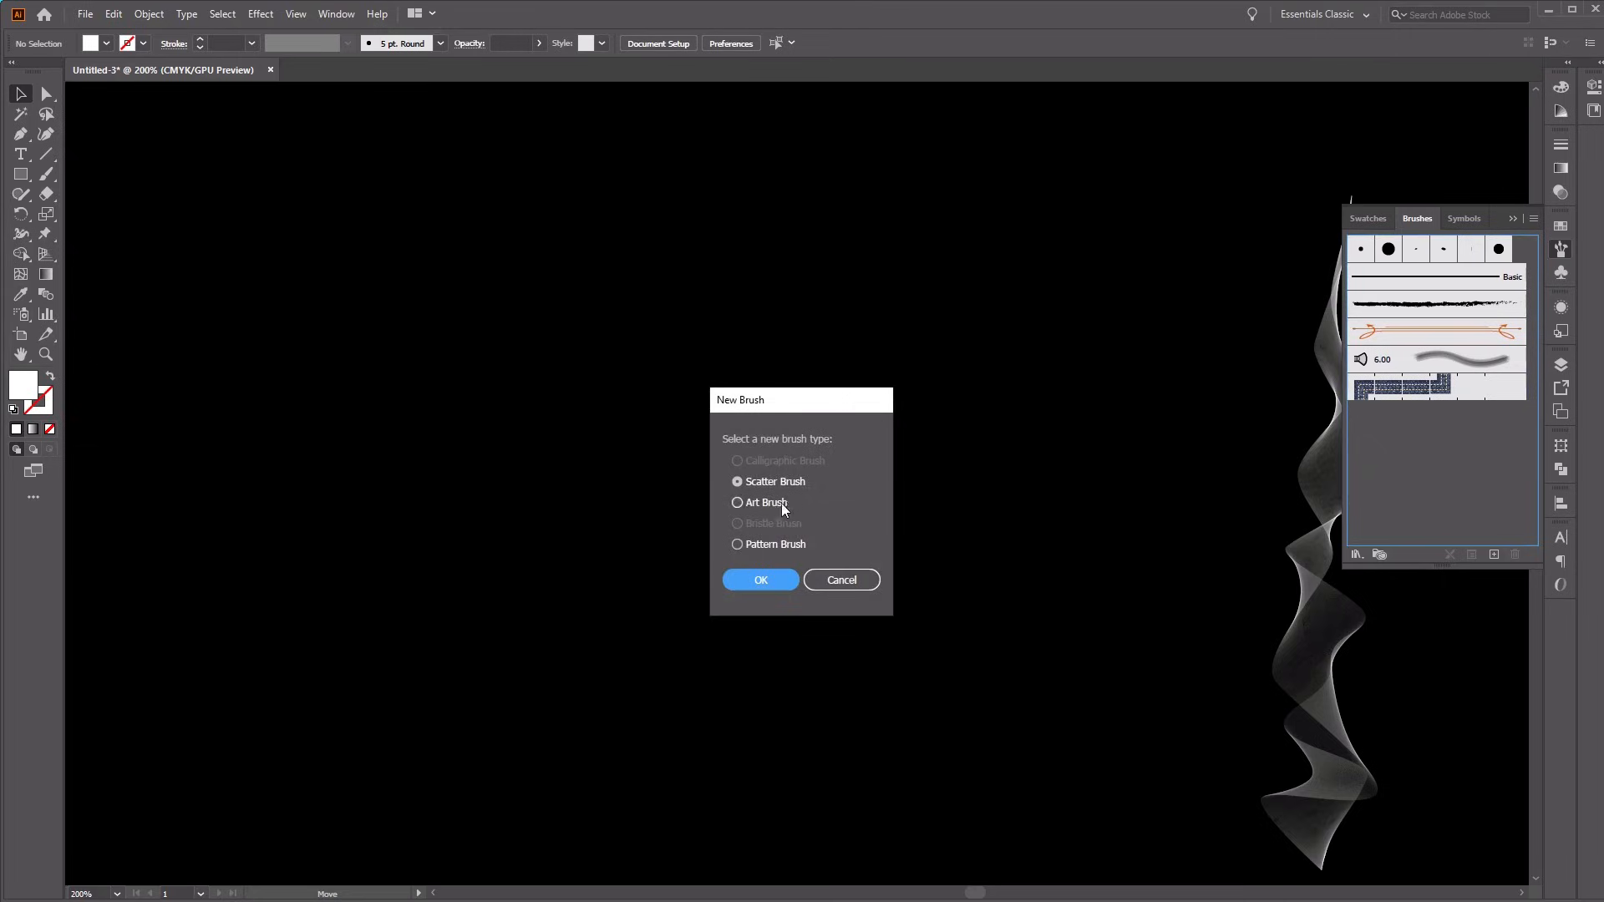
mouse_move(769, 521)
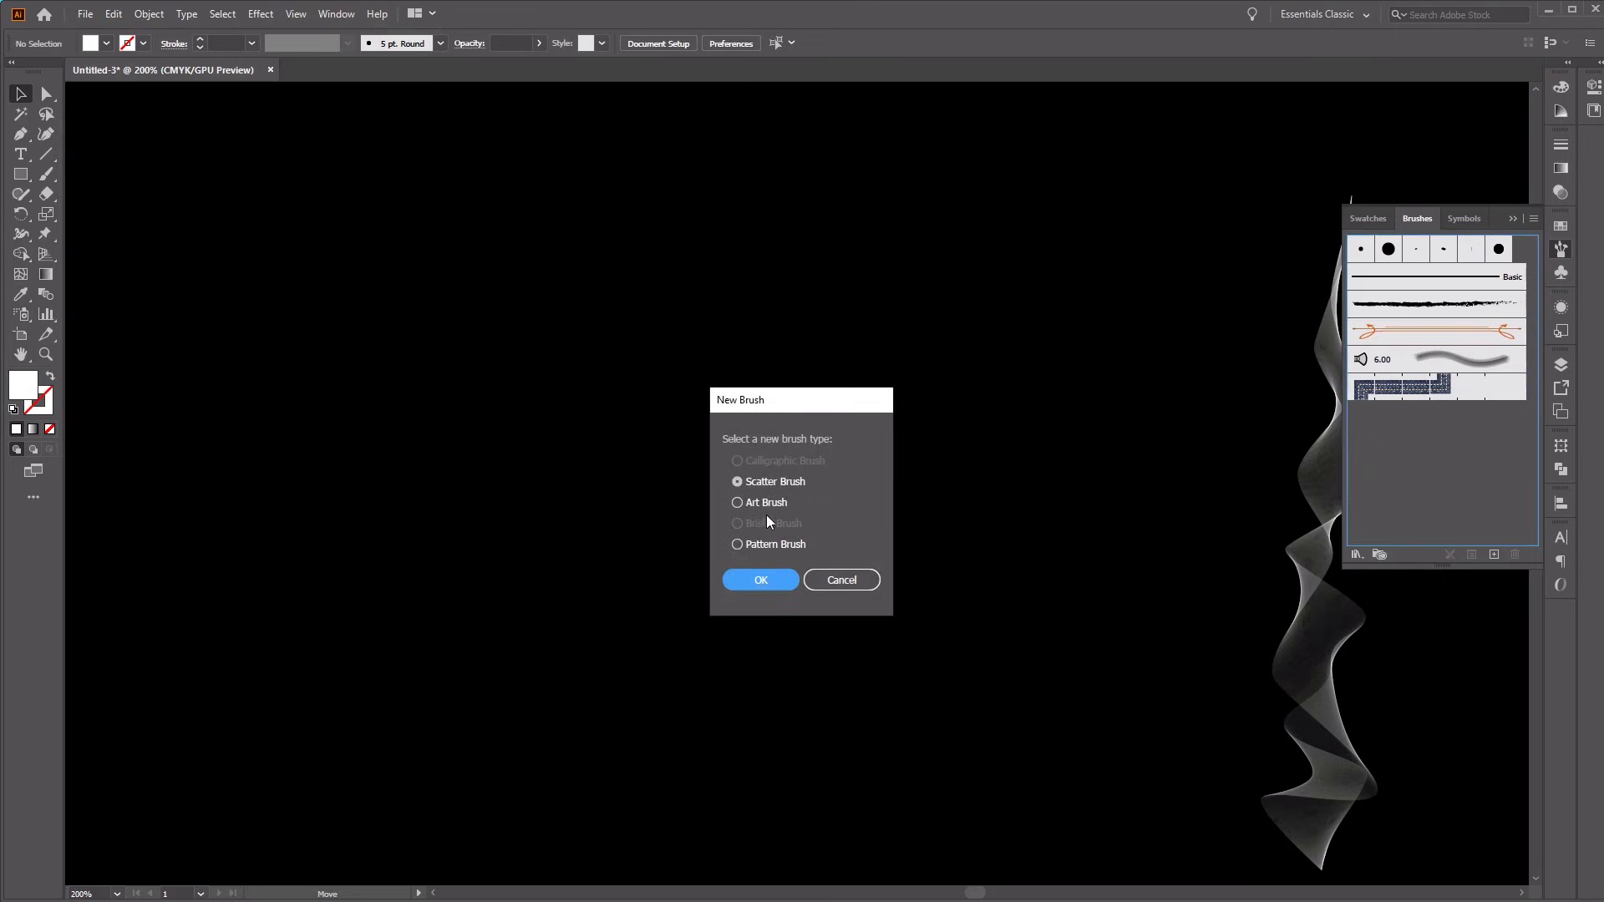
left_click(737, 502)
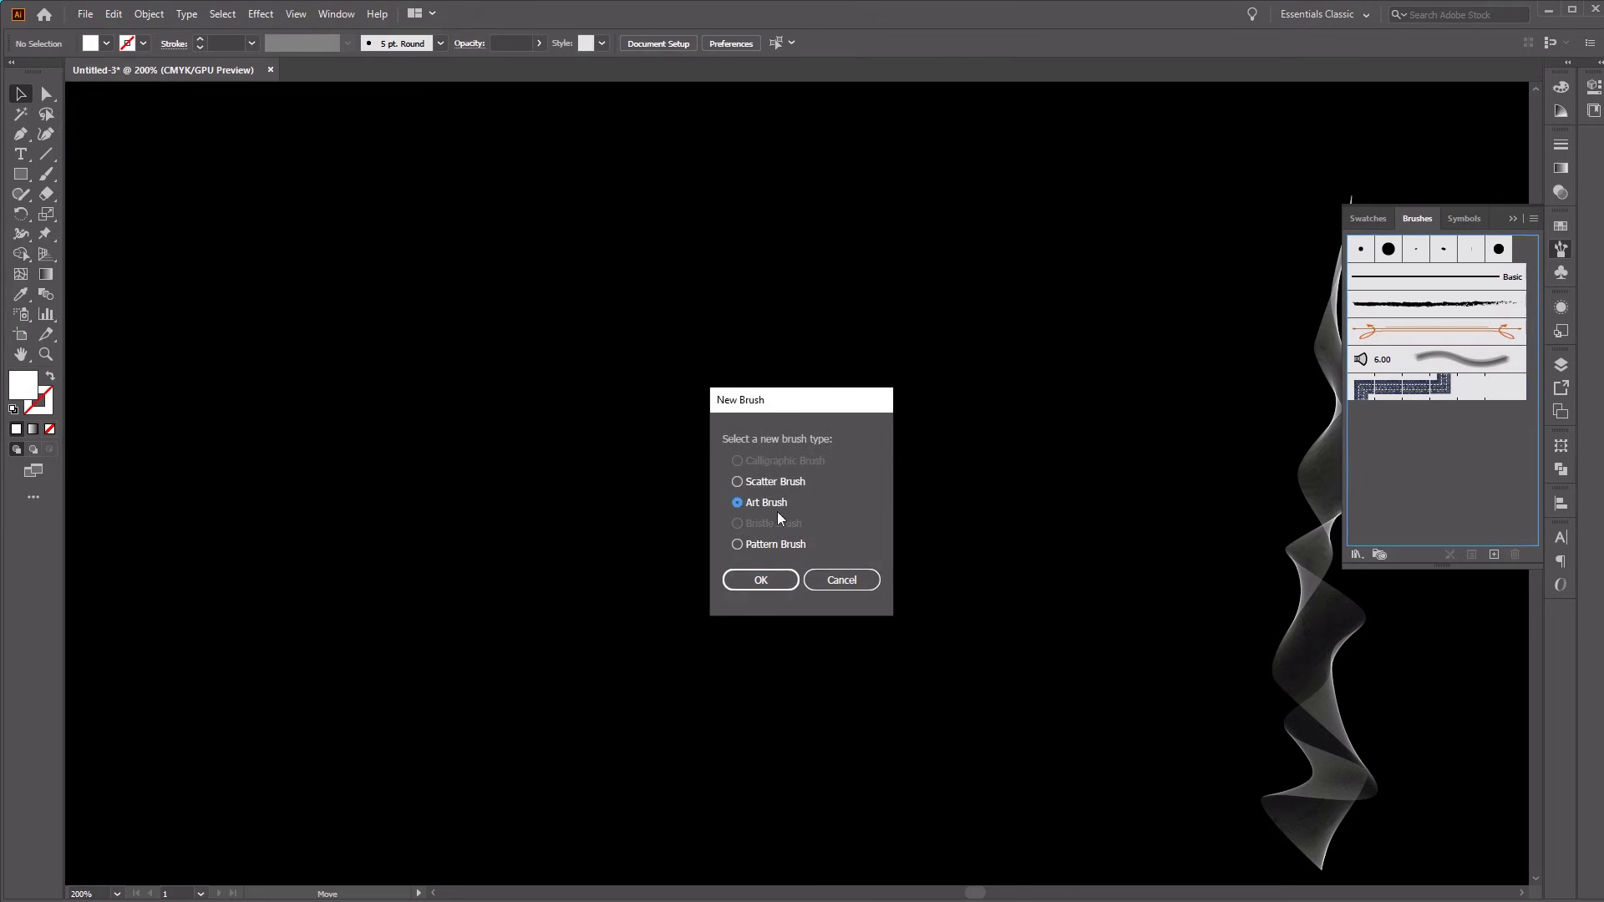
left_click(761, 579)
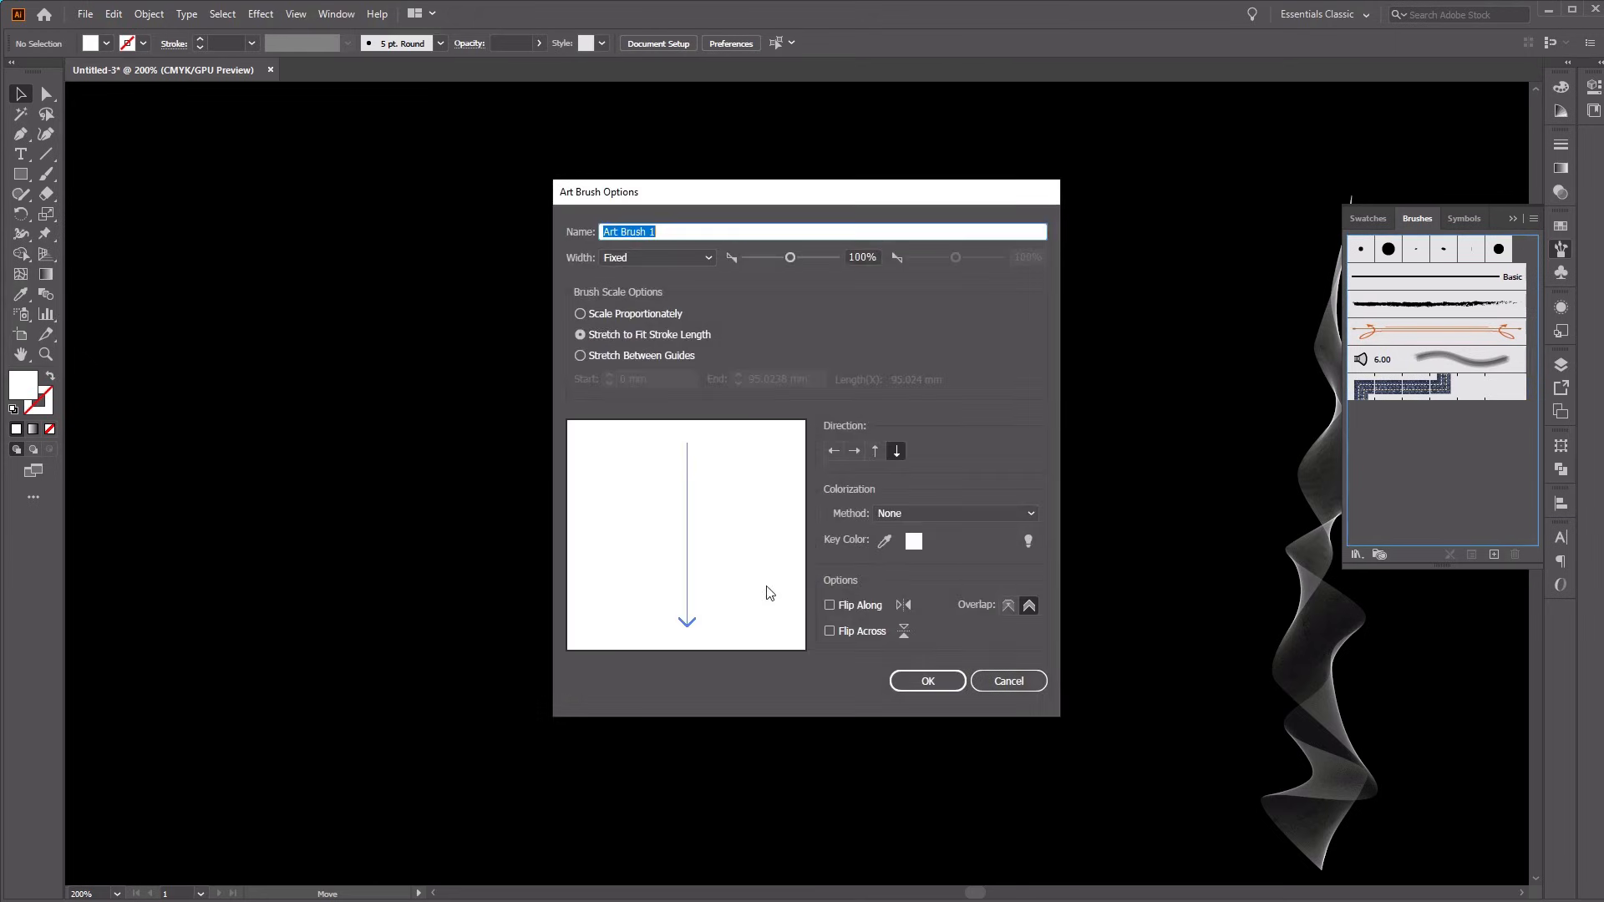
mouse_move(719, 245)
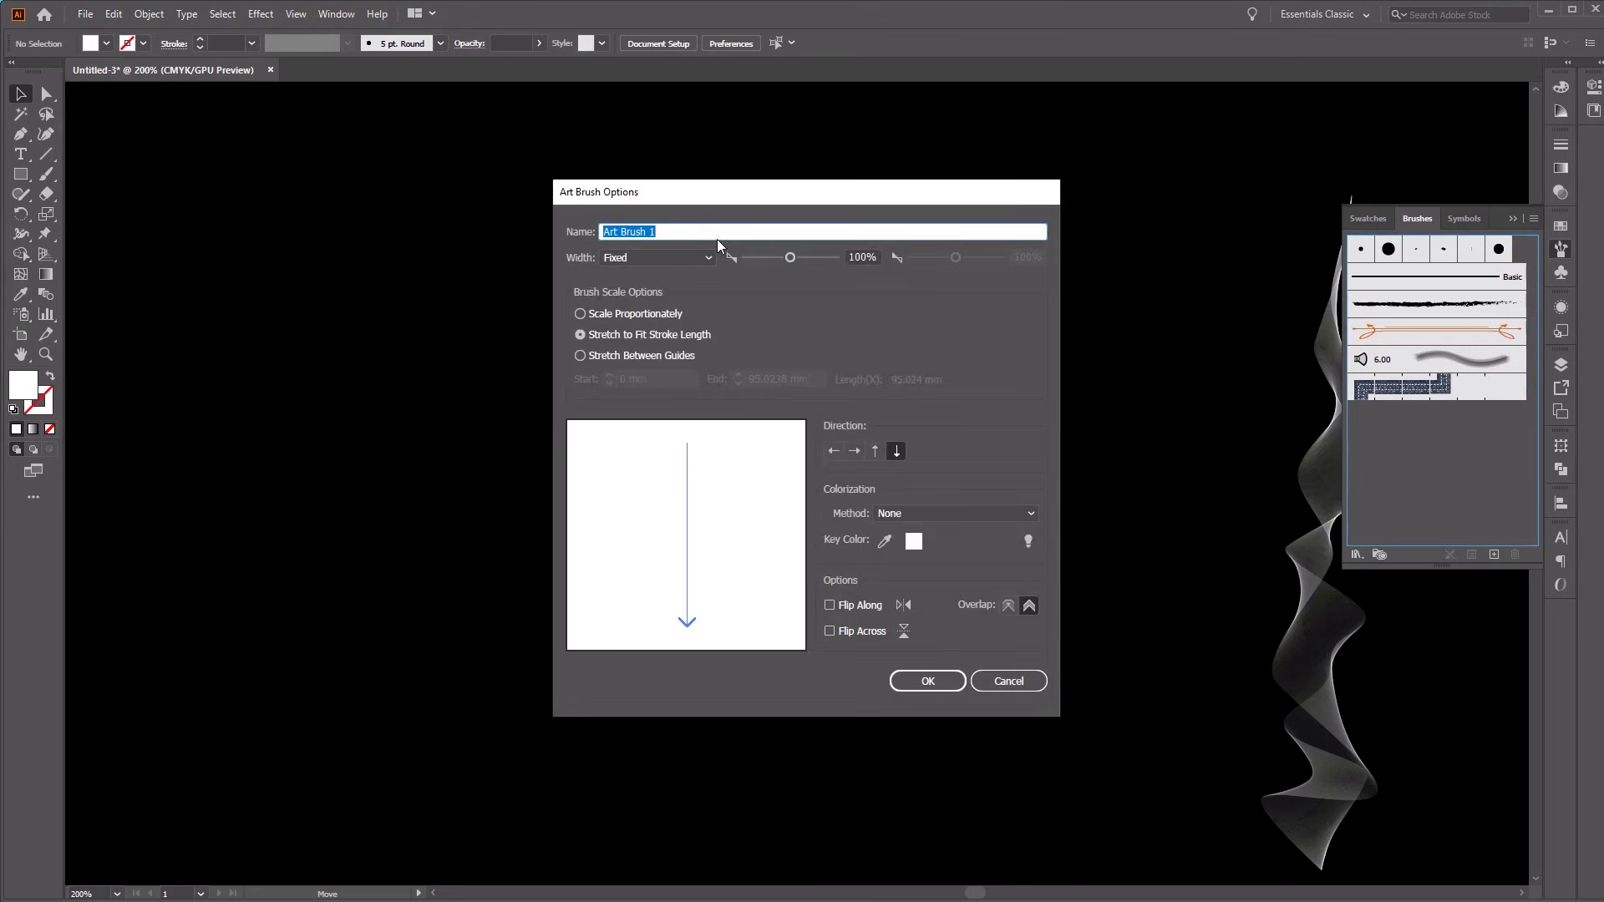
Step: Name the art brush 'Smoke Brush', point it upward, and colourise with Tints and Shades
type("Smoke Brush")
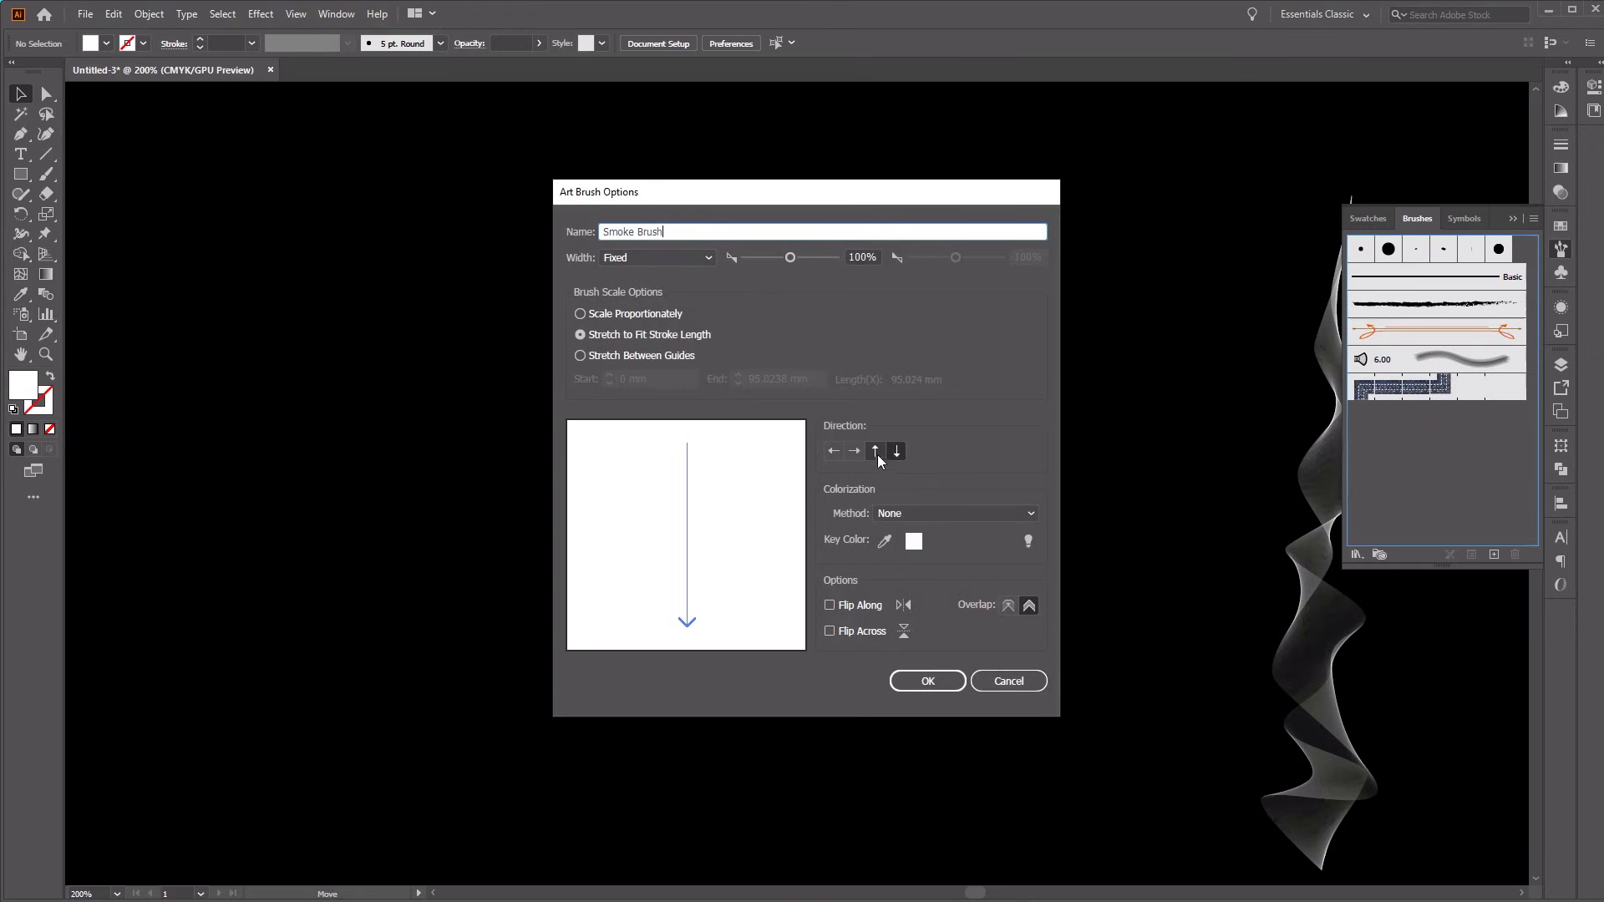
mouse_move(875, 453)
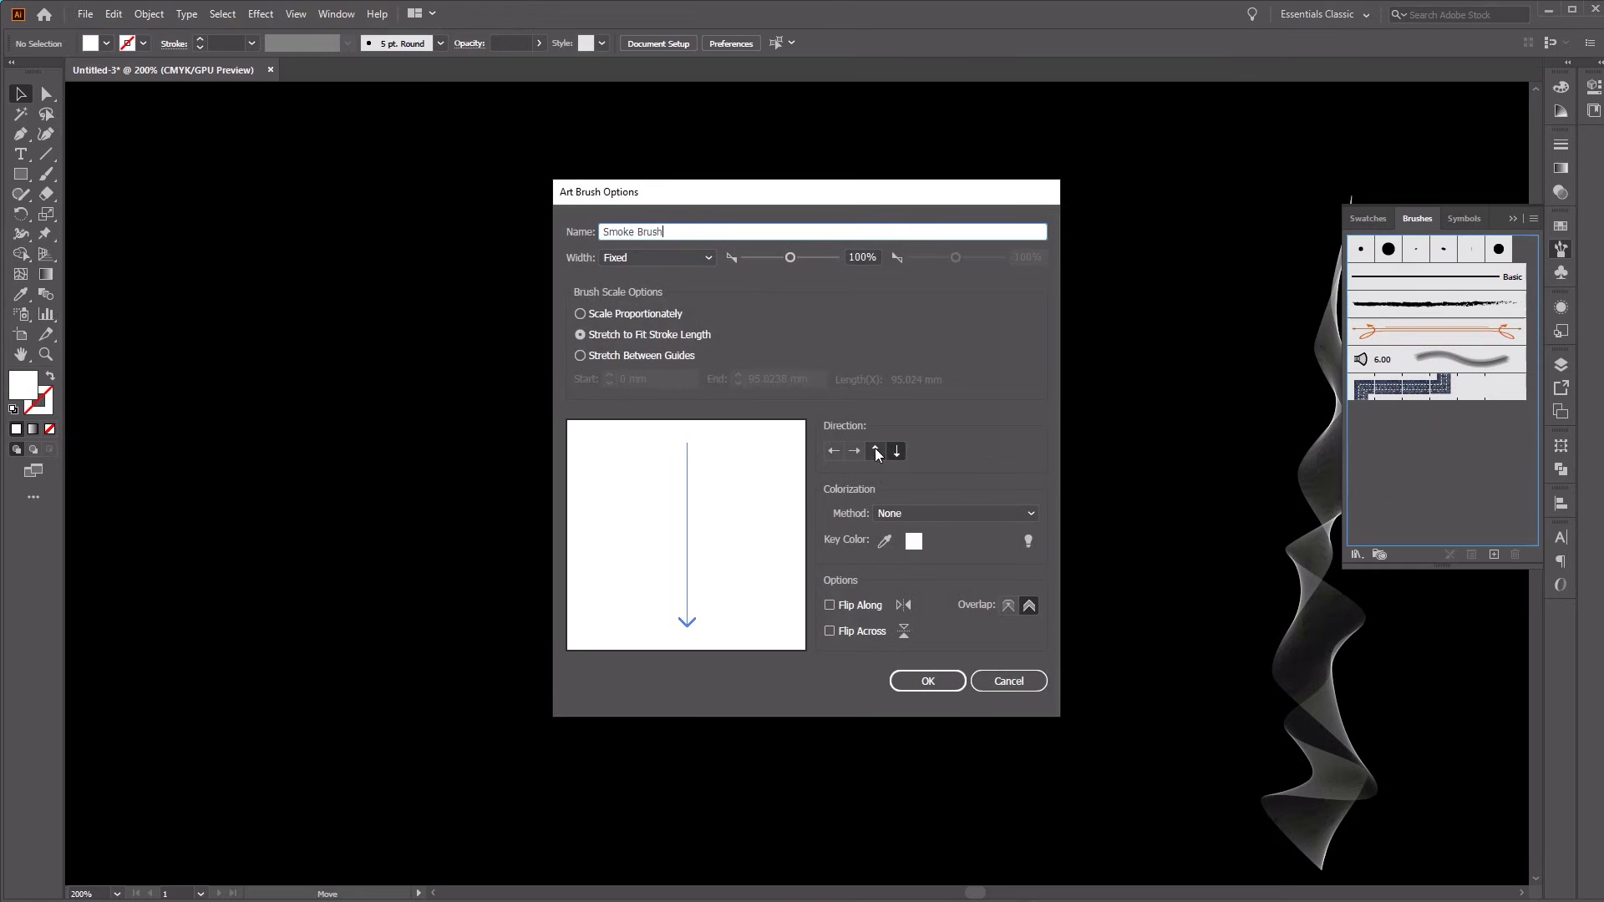
left_click(875, 451)
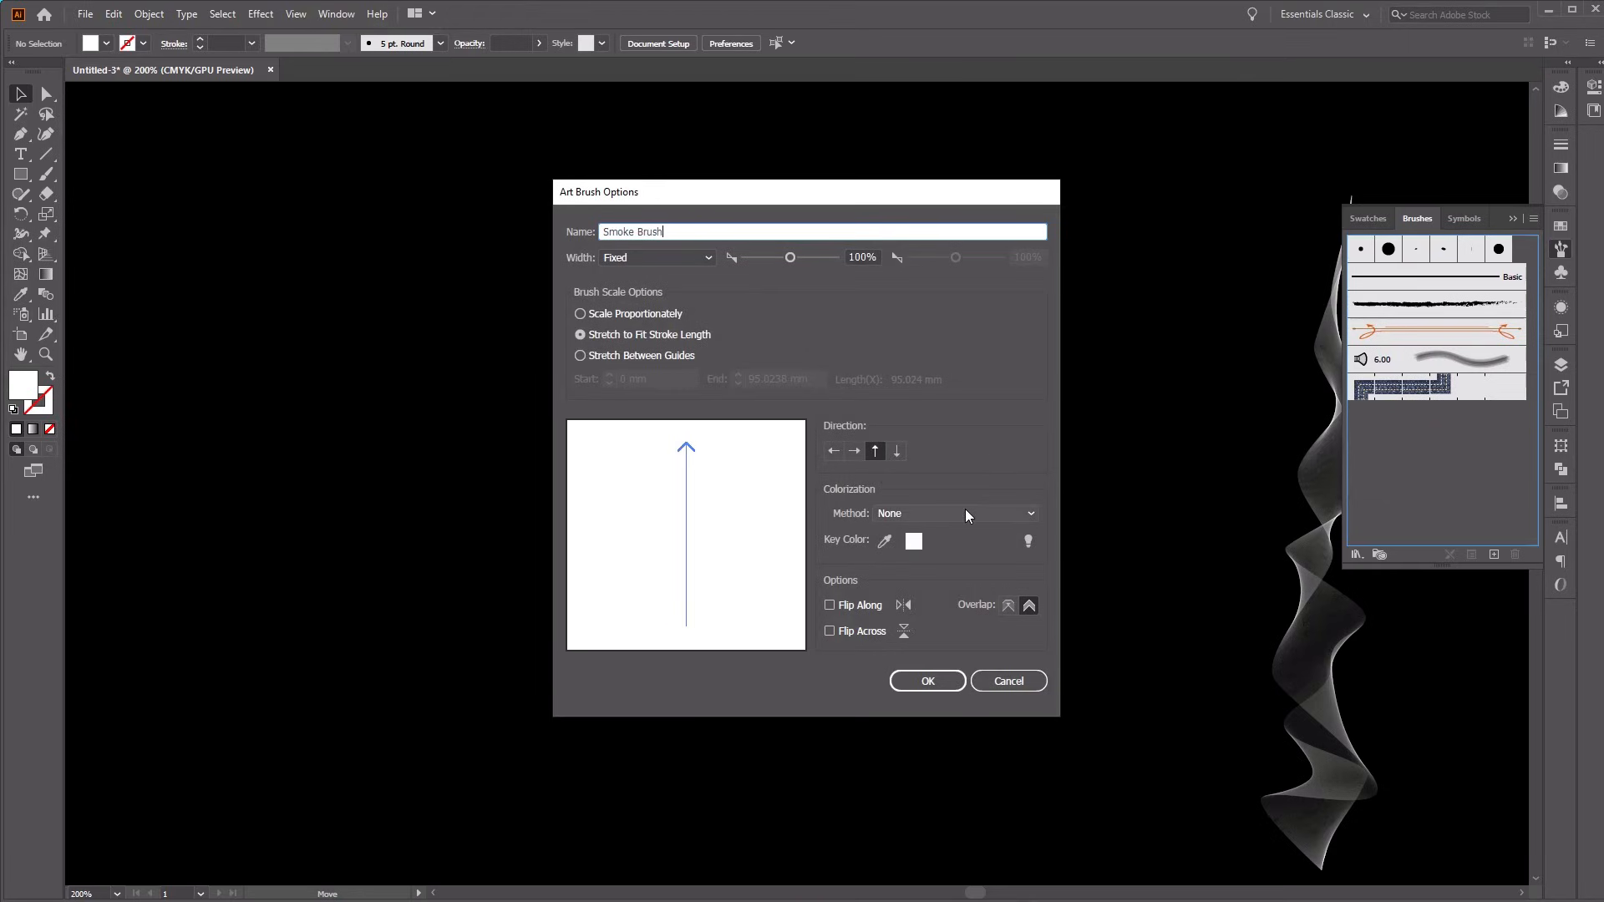
left_click(957, 512)
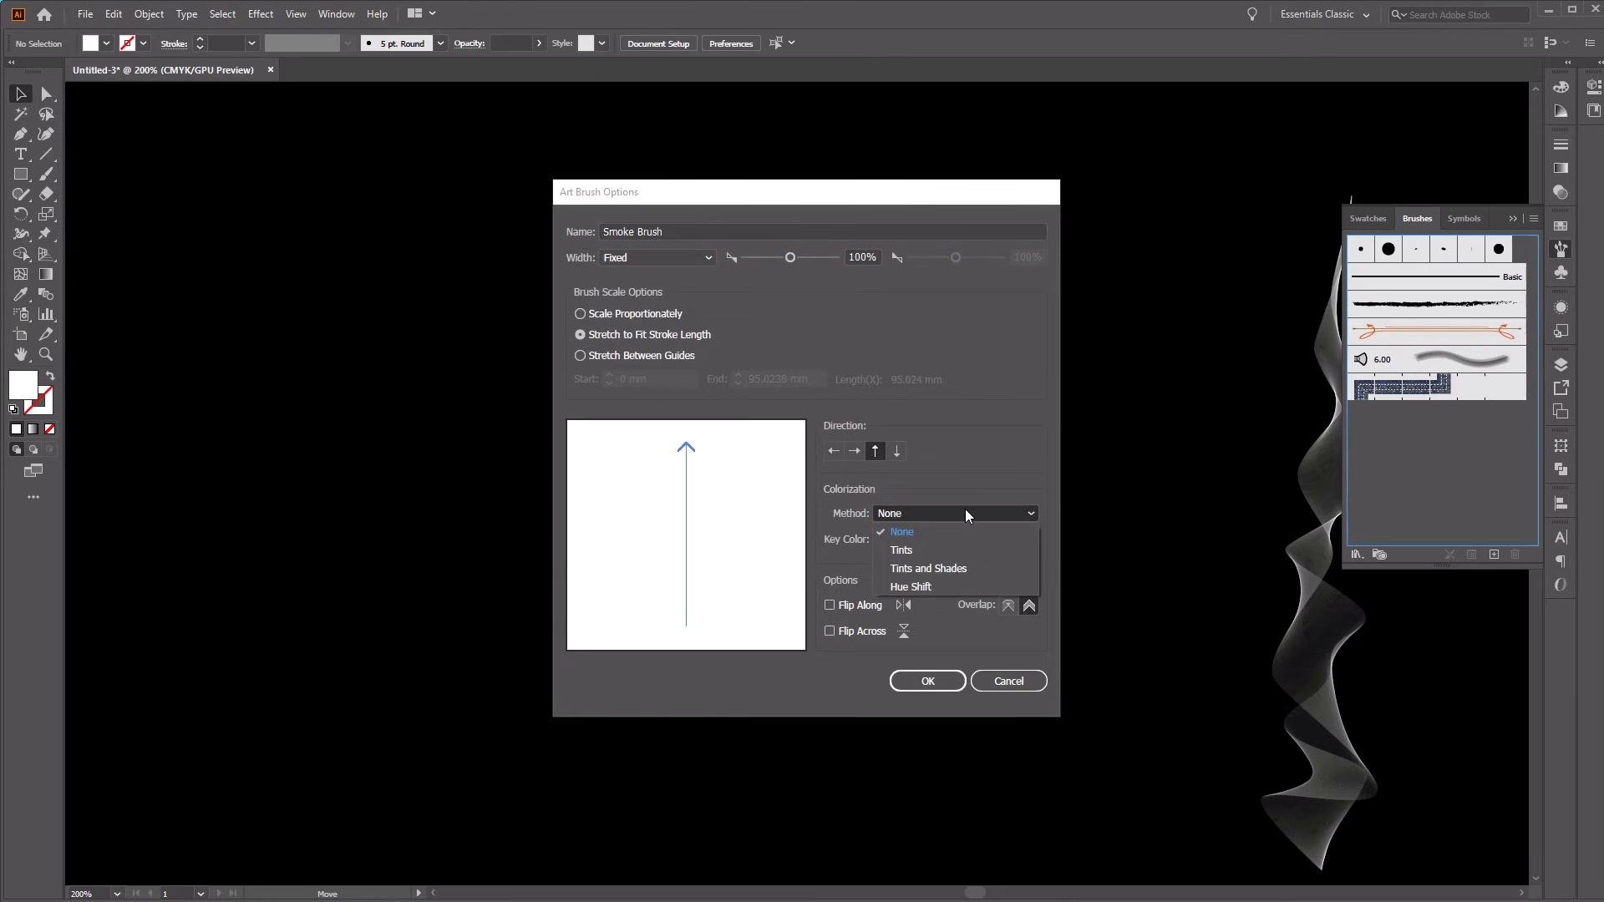
mouse_move(957, 568)
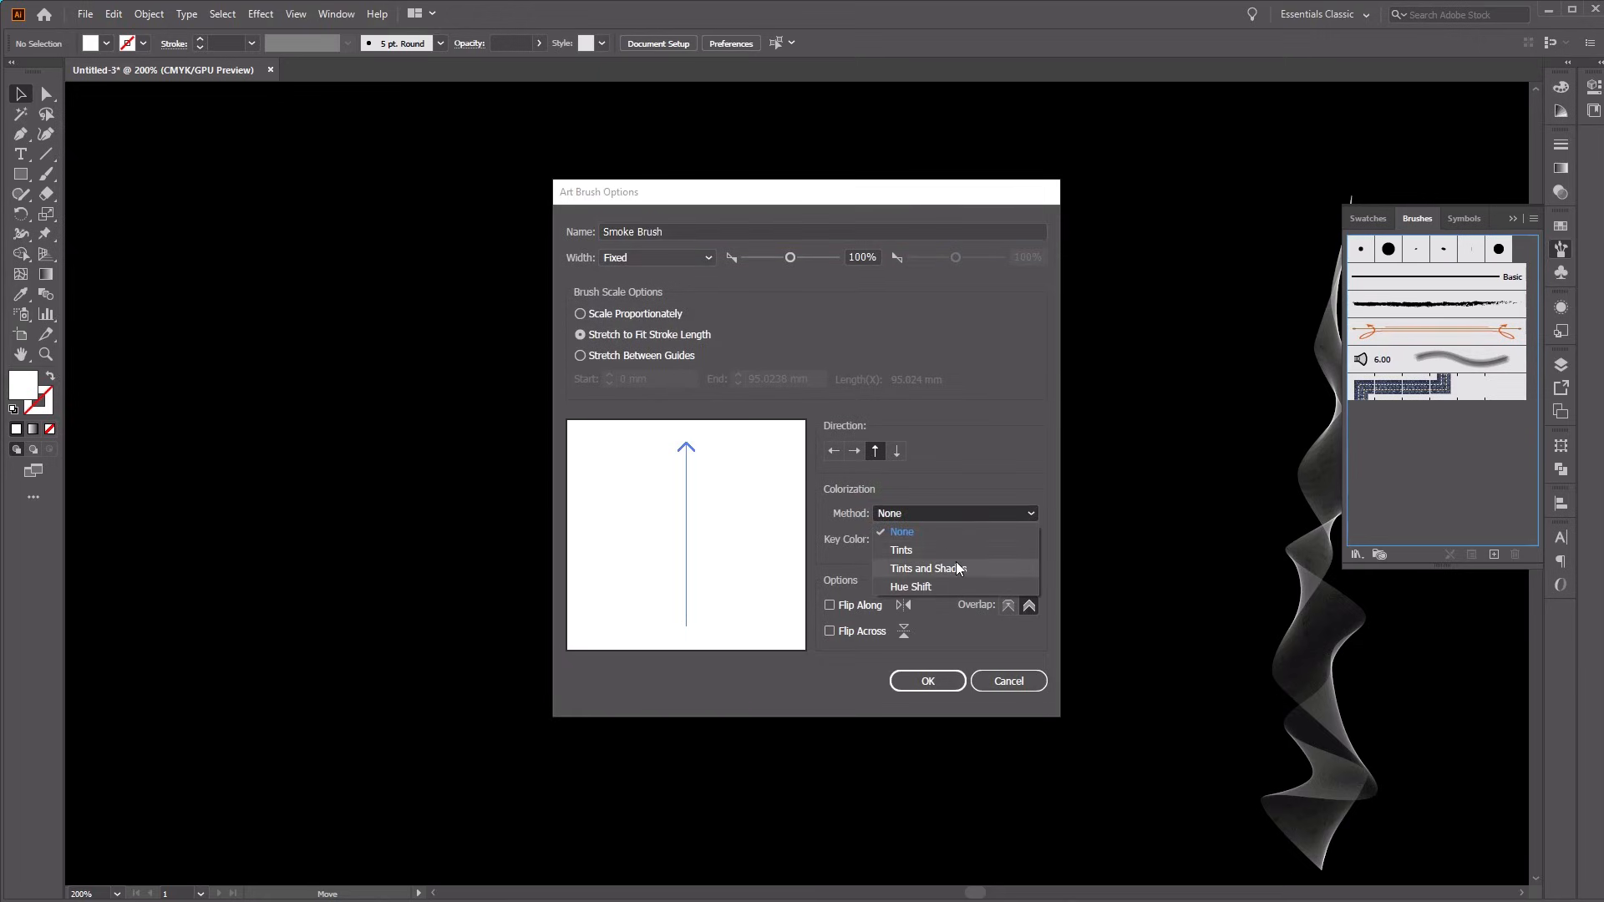
left_click(927, 568)
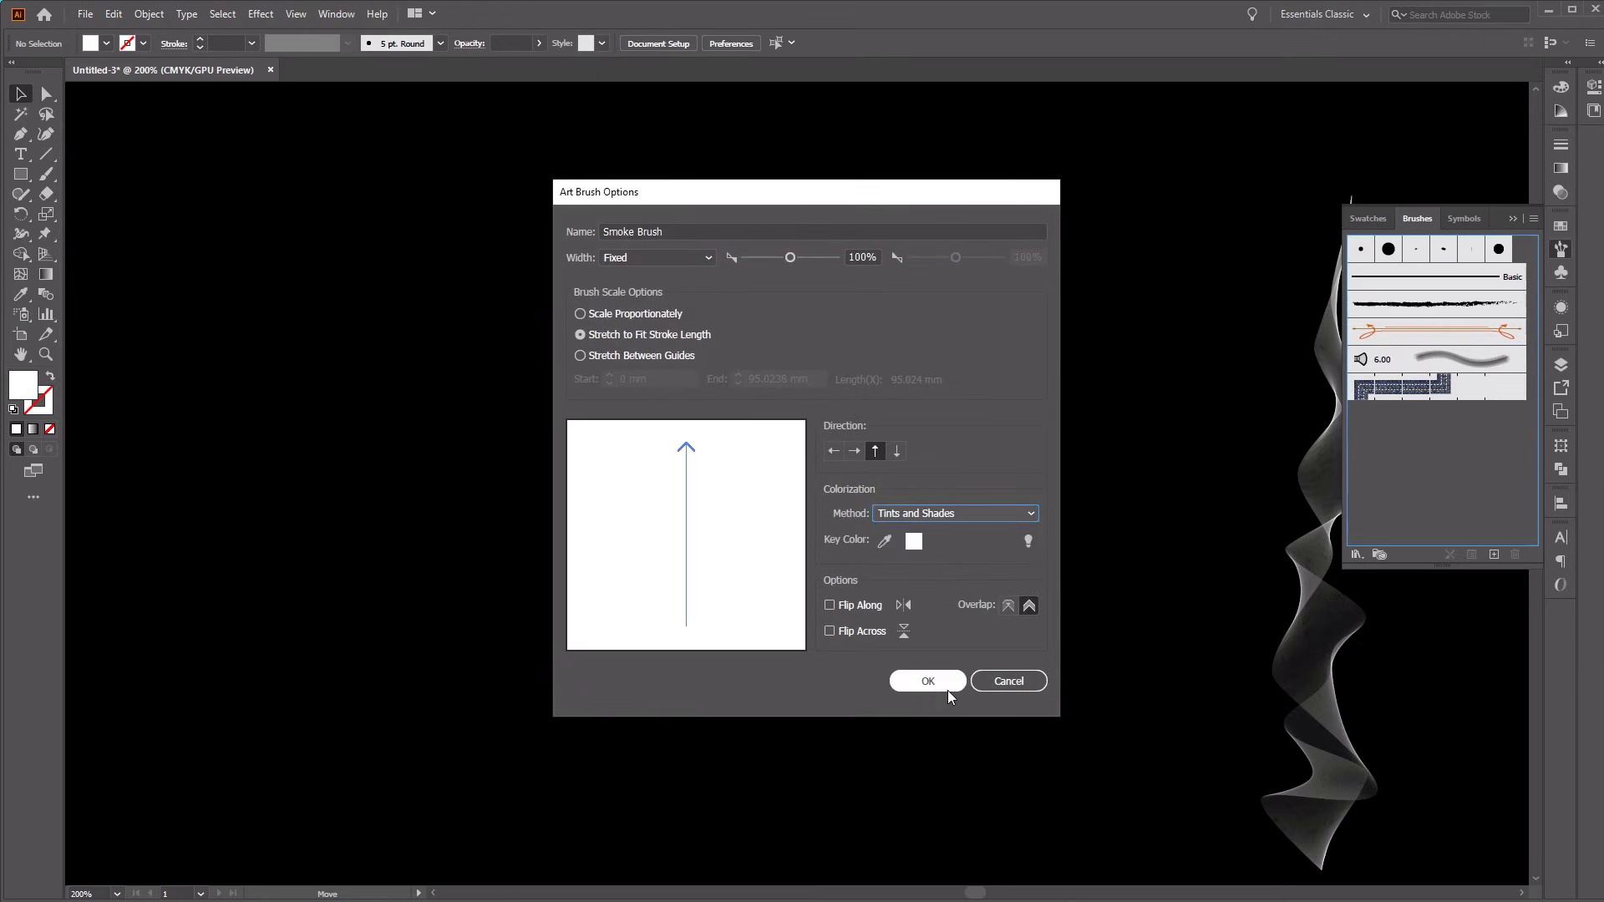
left_click(926, 680)
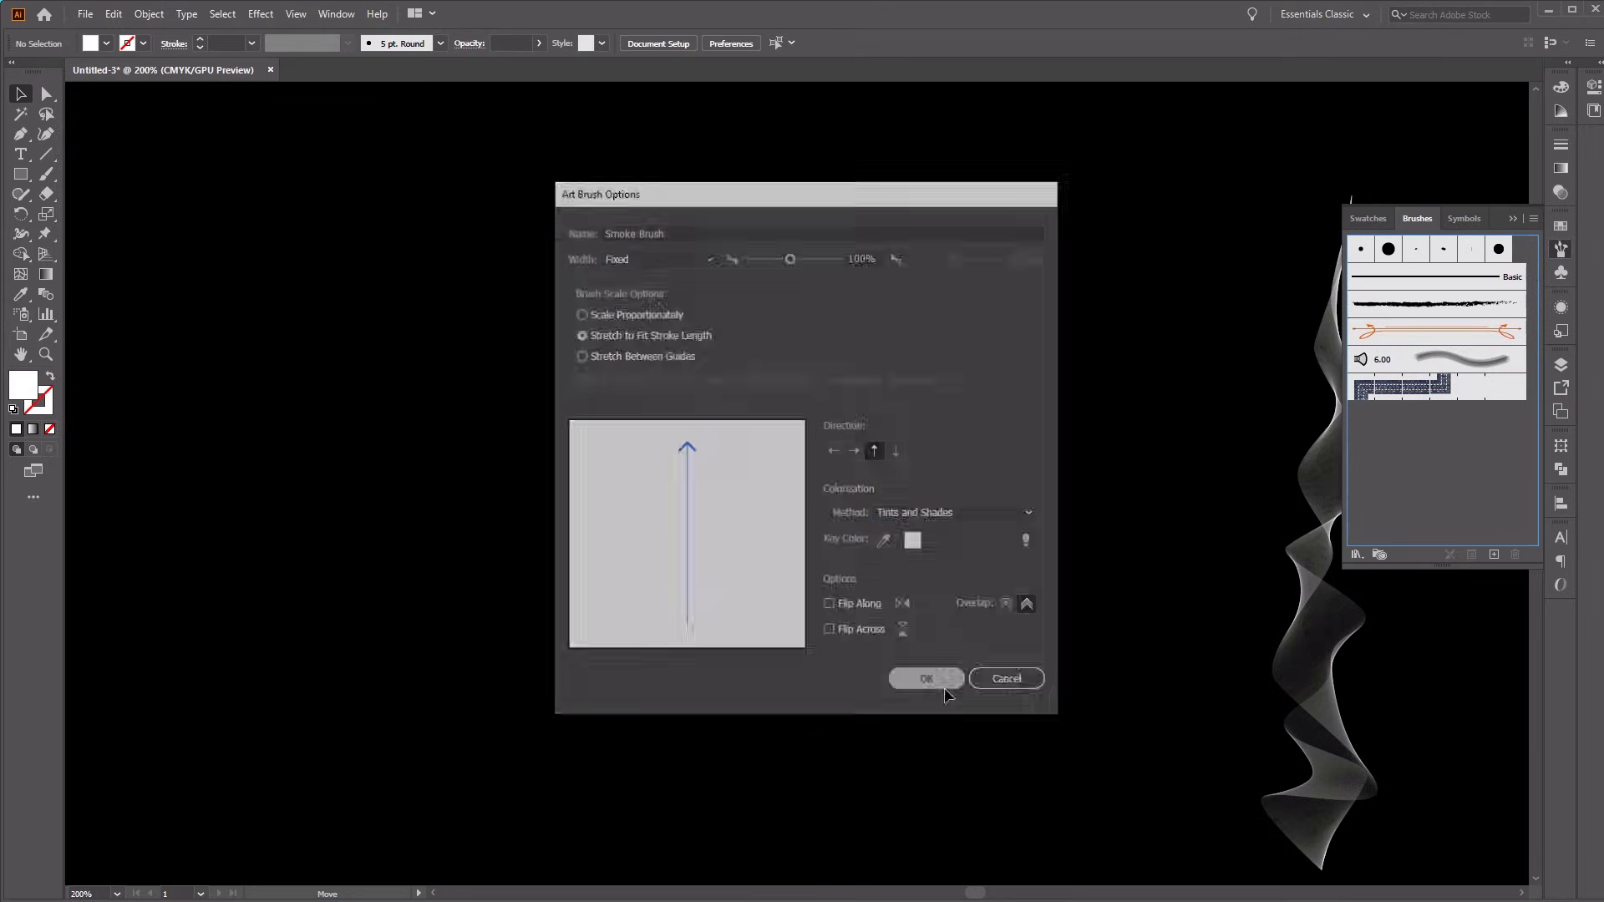
left_click(924, 679)
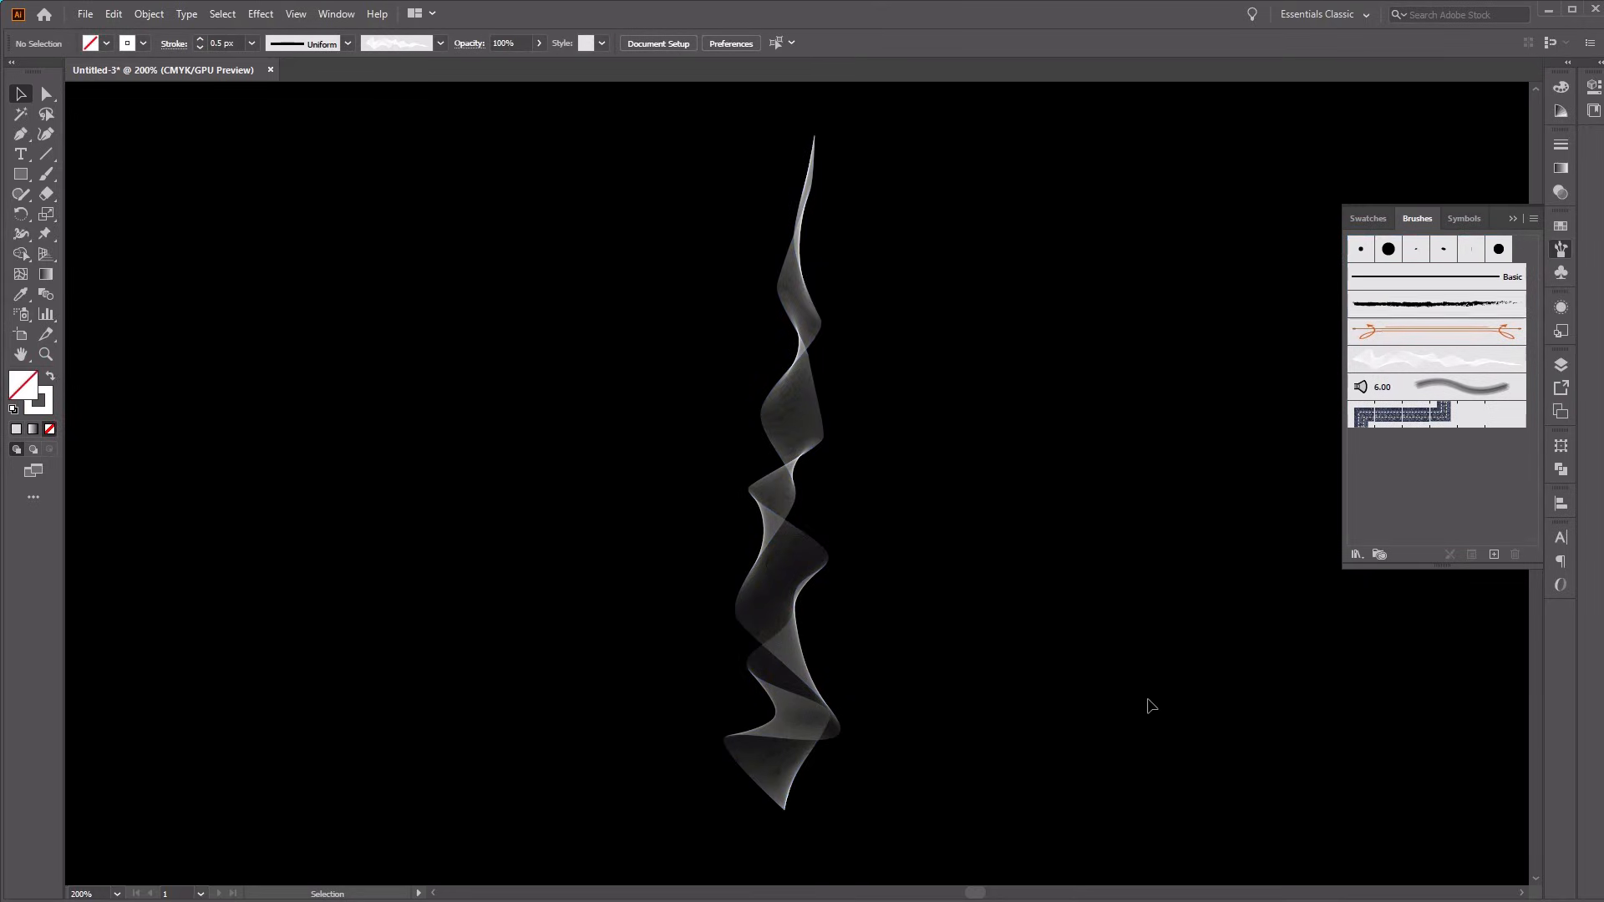
mouse_move(886, 597)
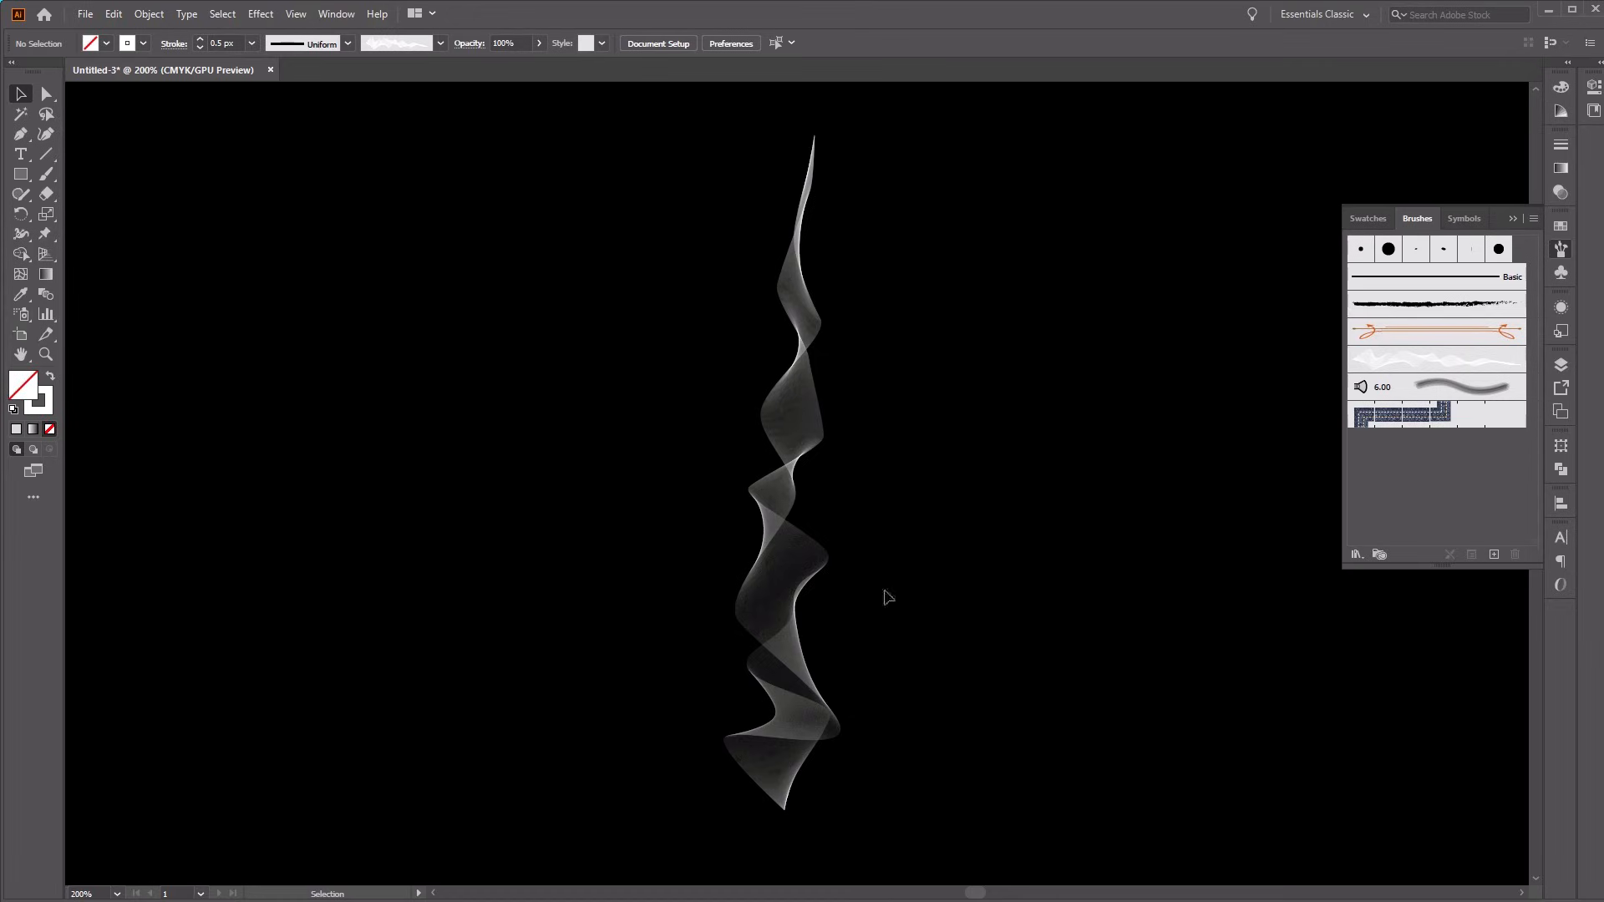
Step: Switch to the freeform path-drawing tool
left_click(20, 133)
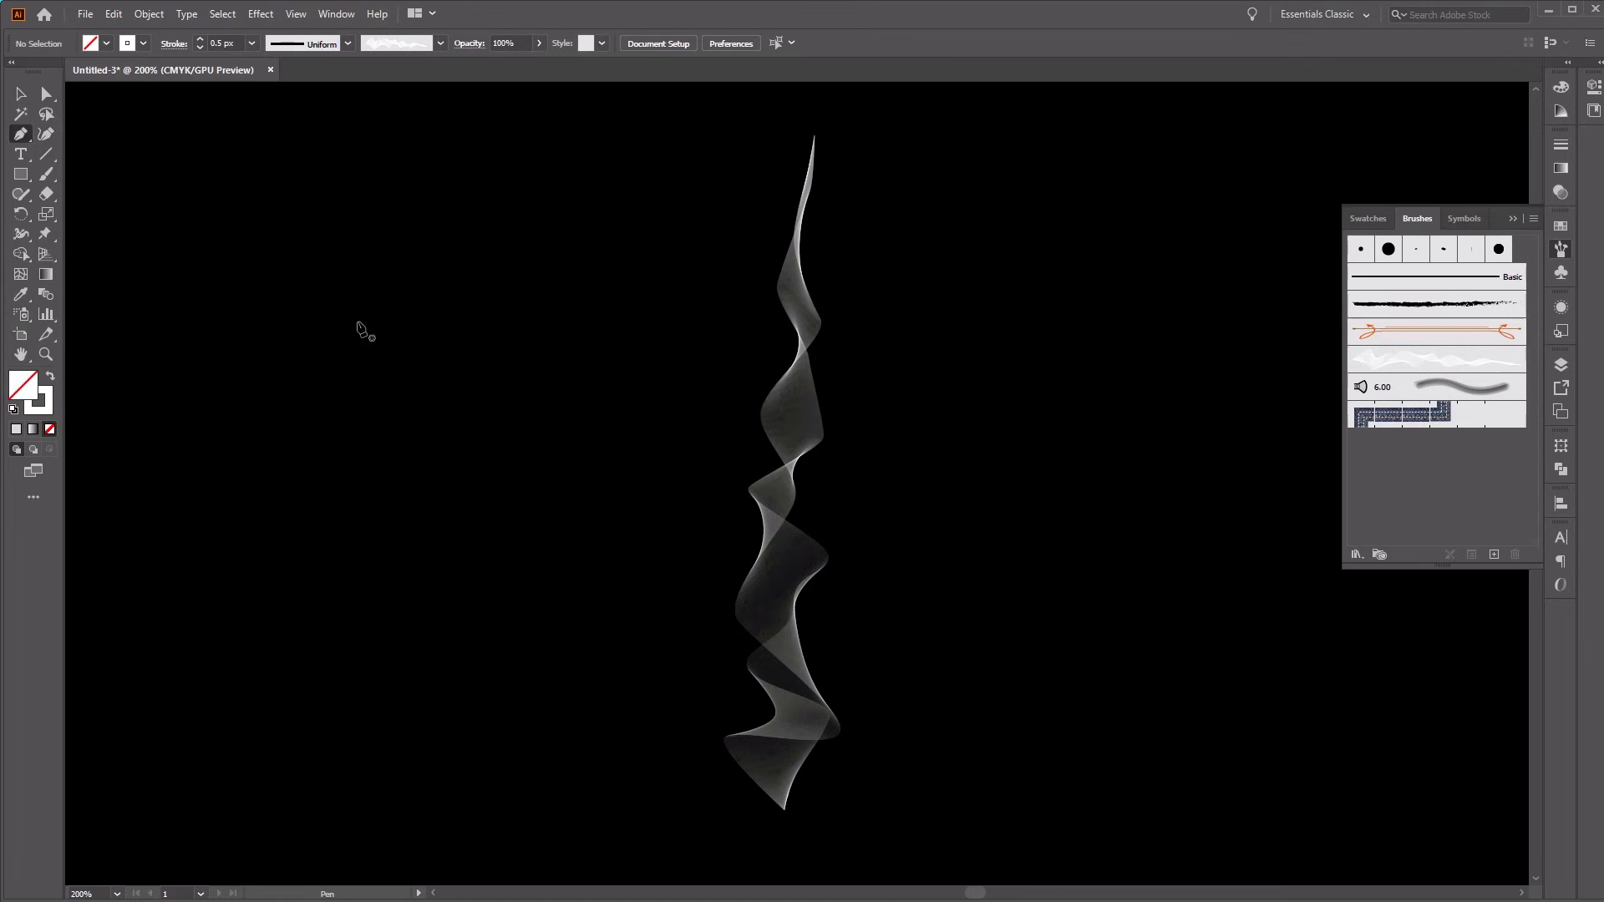
mouse_move(488, 455)
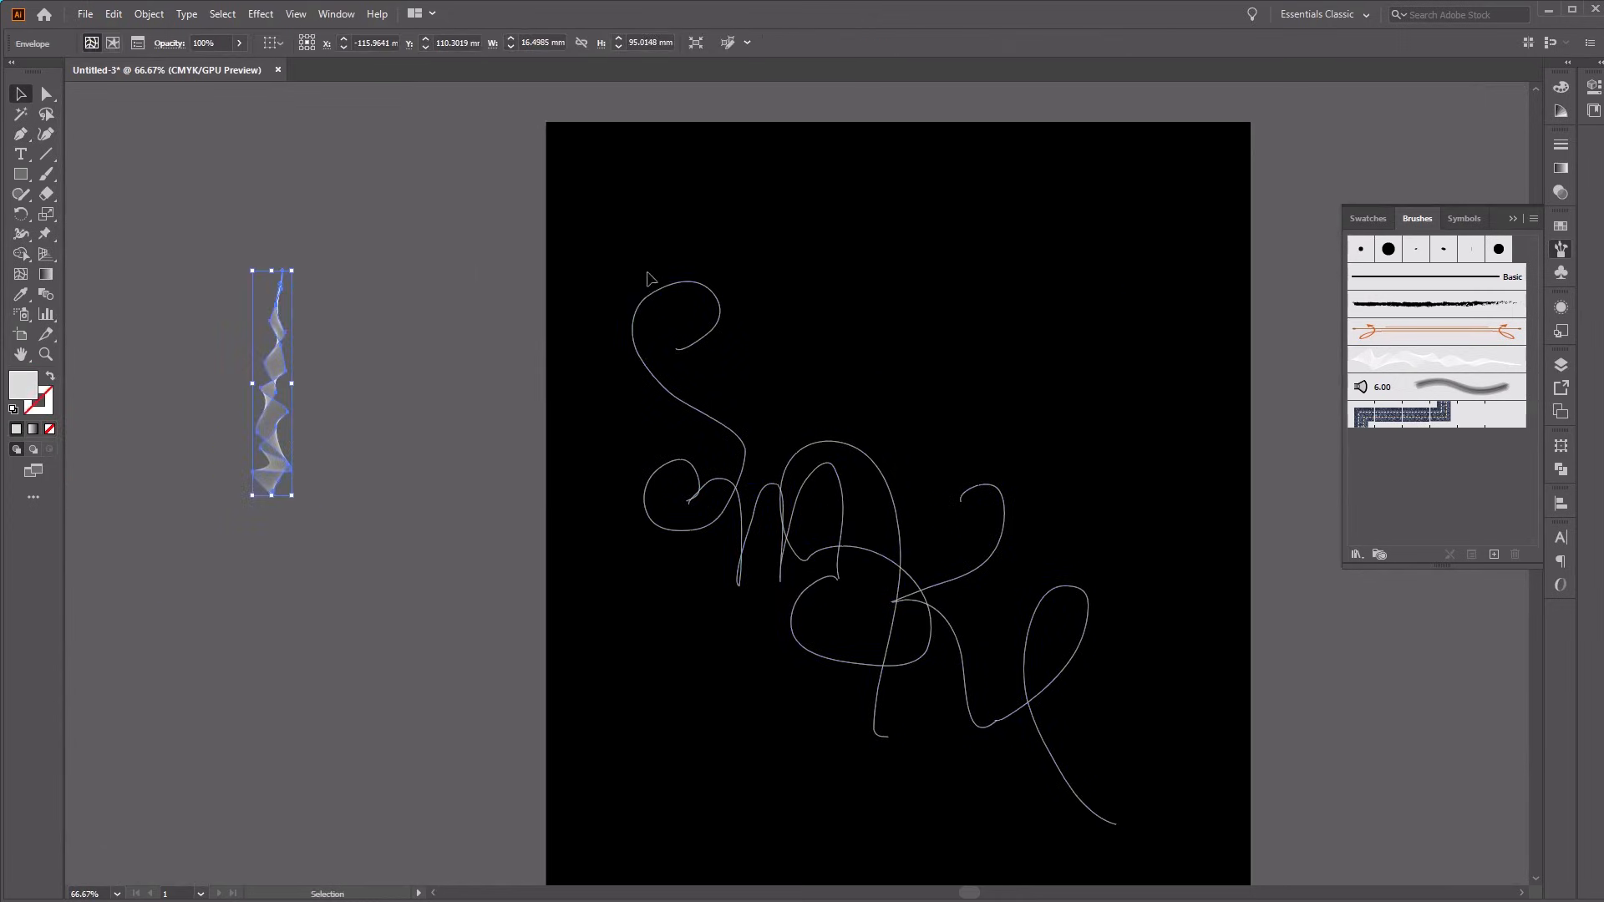
mouse_move(700, 305)
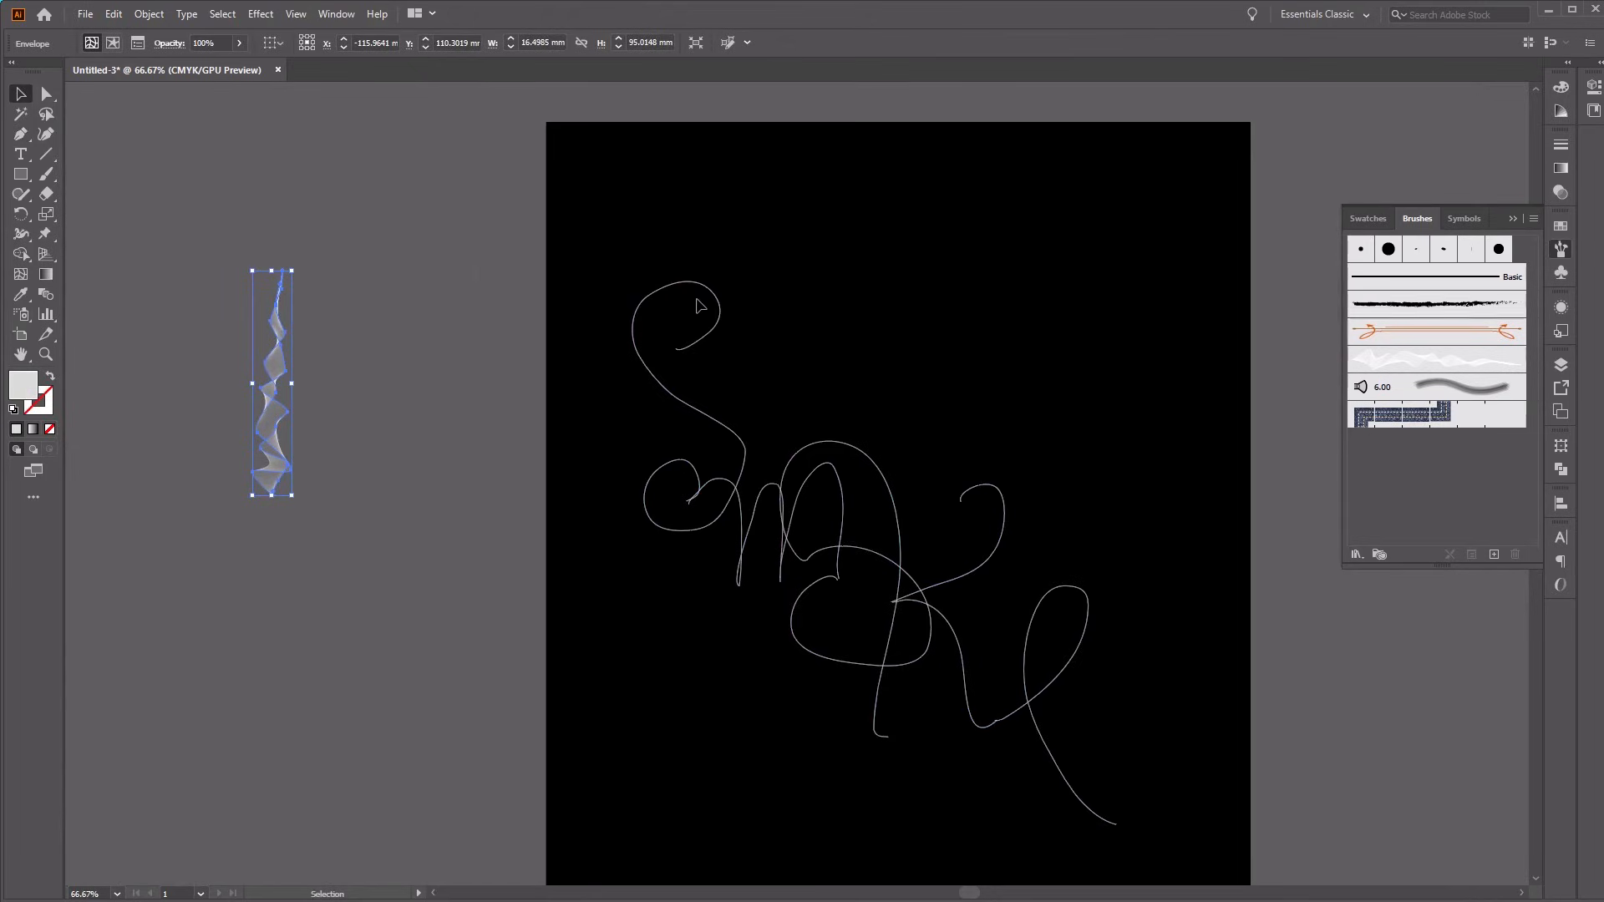
mouse_move(1002, 610)
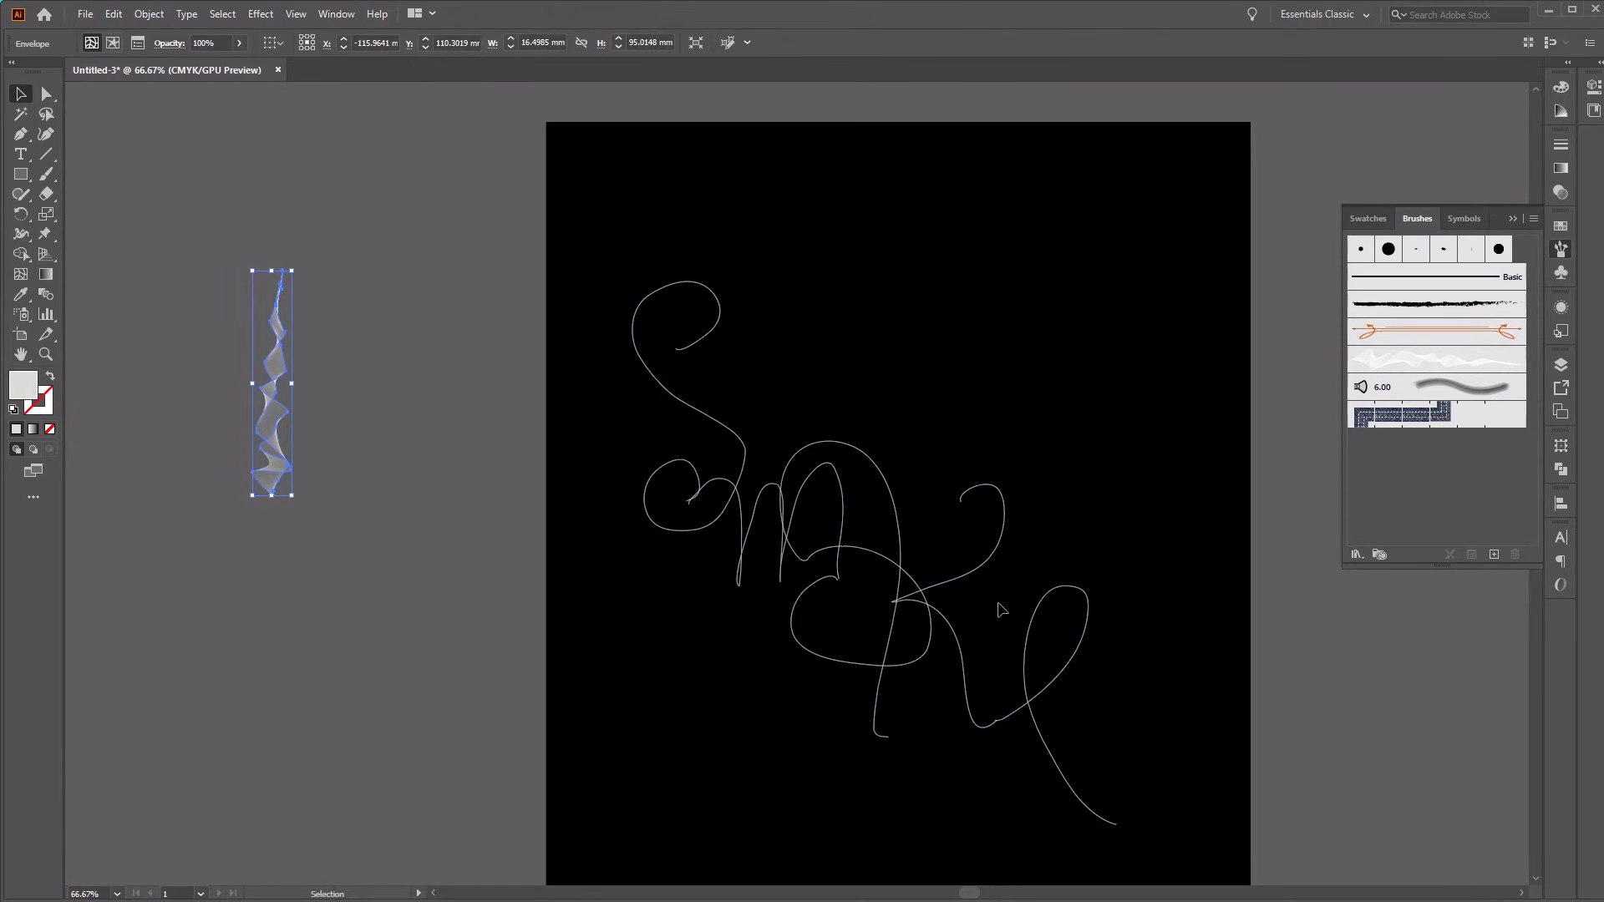
mouse_move(591, 256)
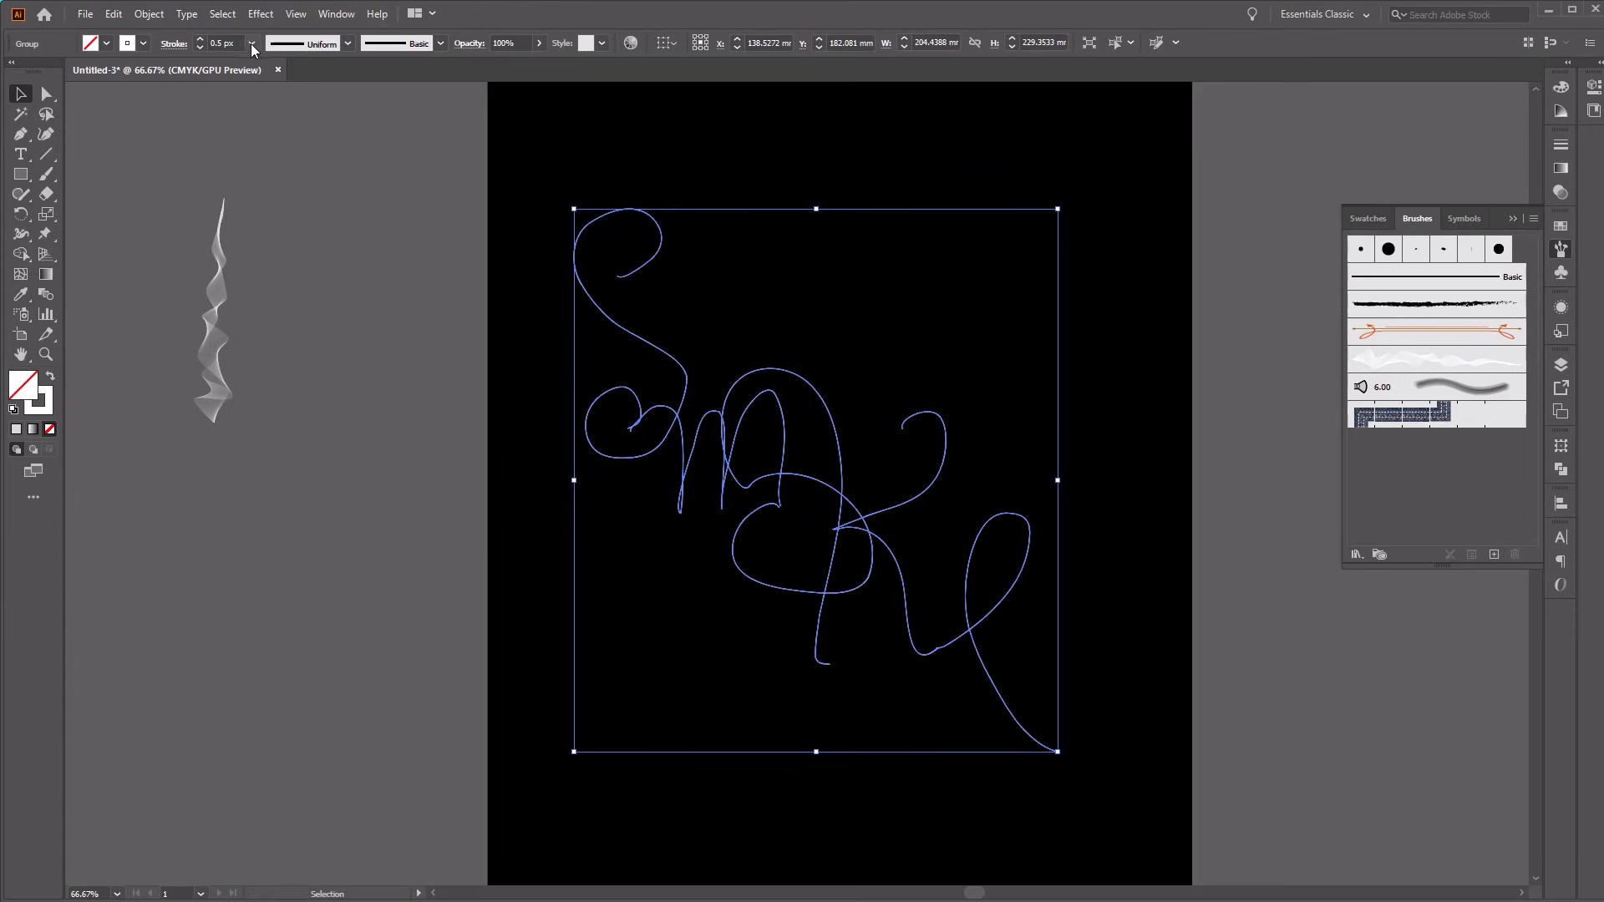
Step: Give the lettering a 3 px stroke and a 7-pixel Gaussian blur
left_click(251, 43)
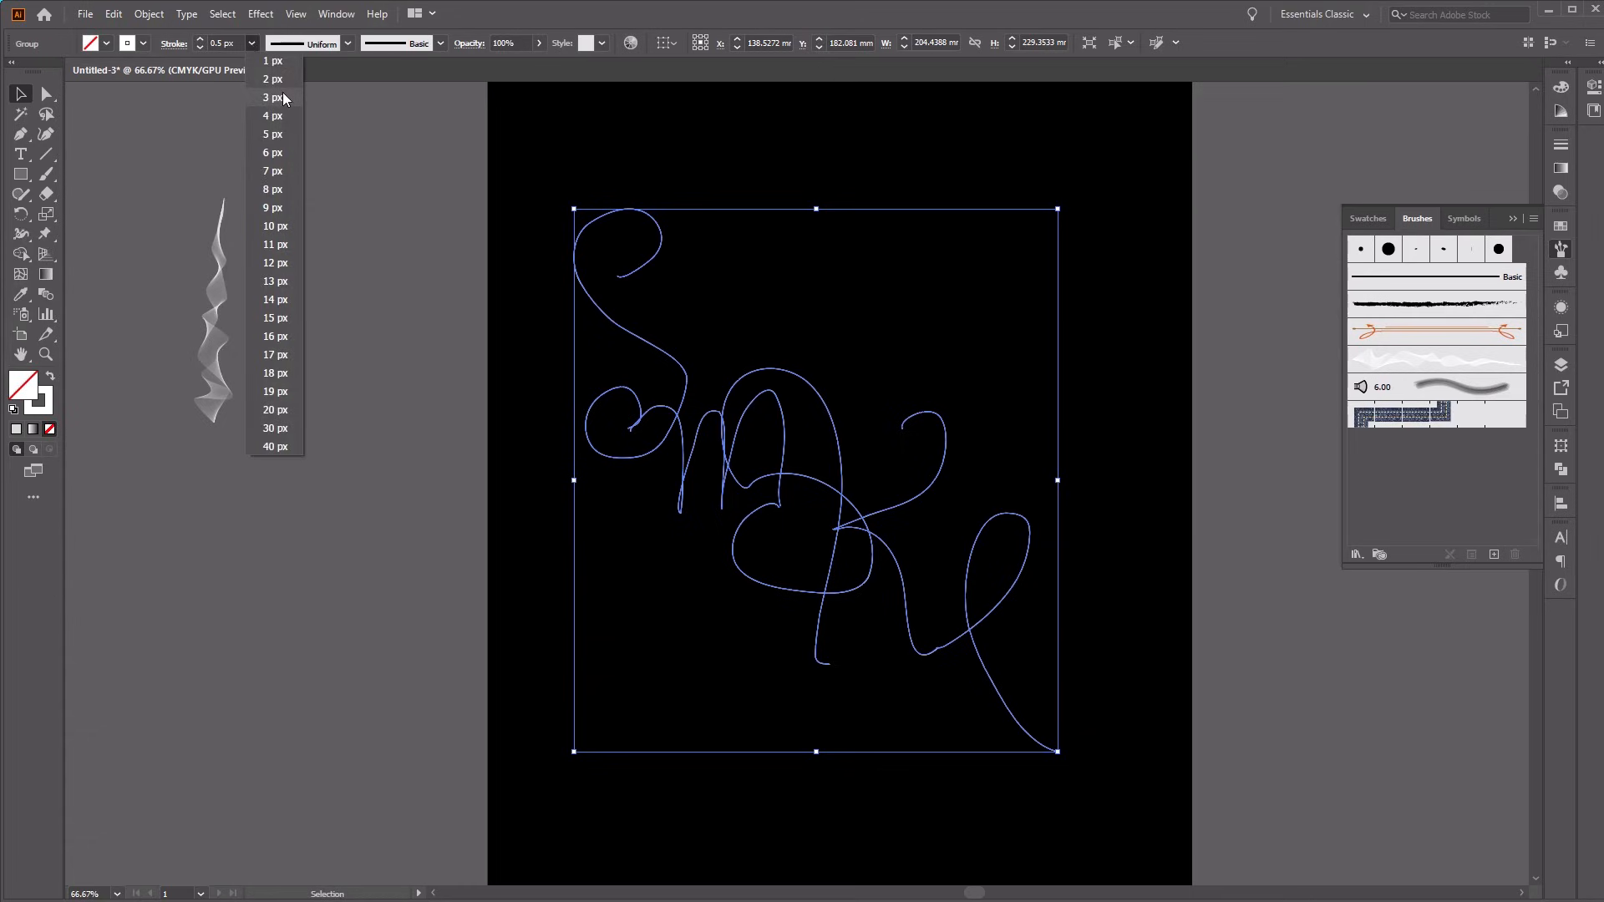
left_click(273, 96)
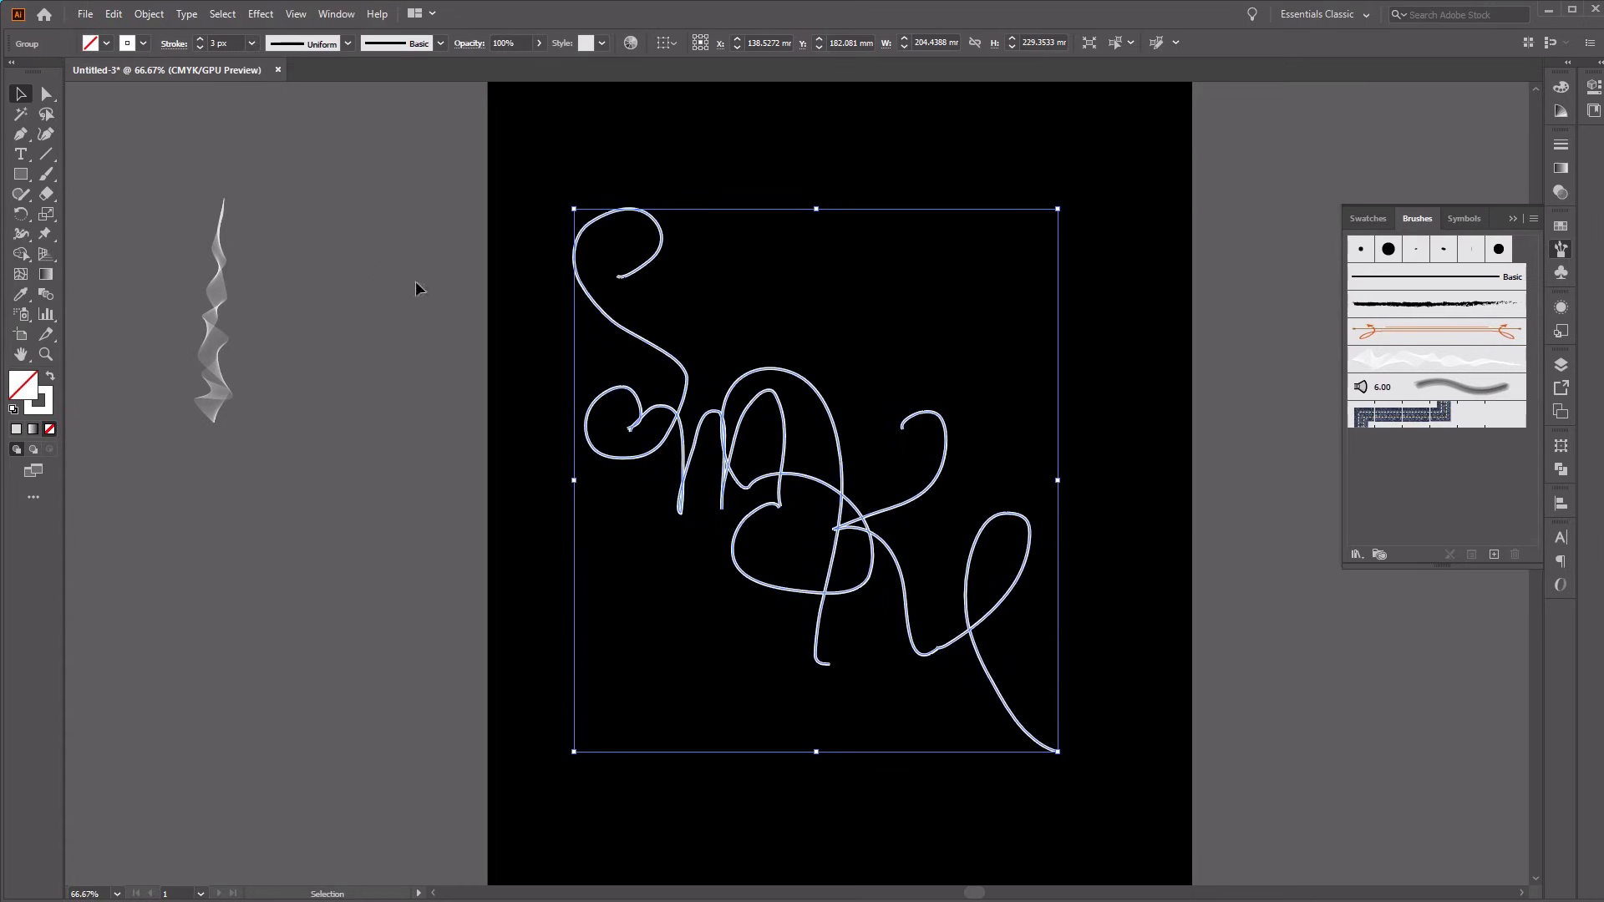
left_click(260, 14)
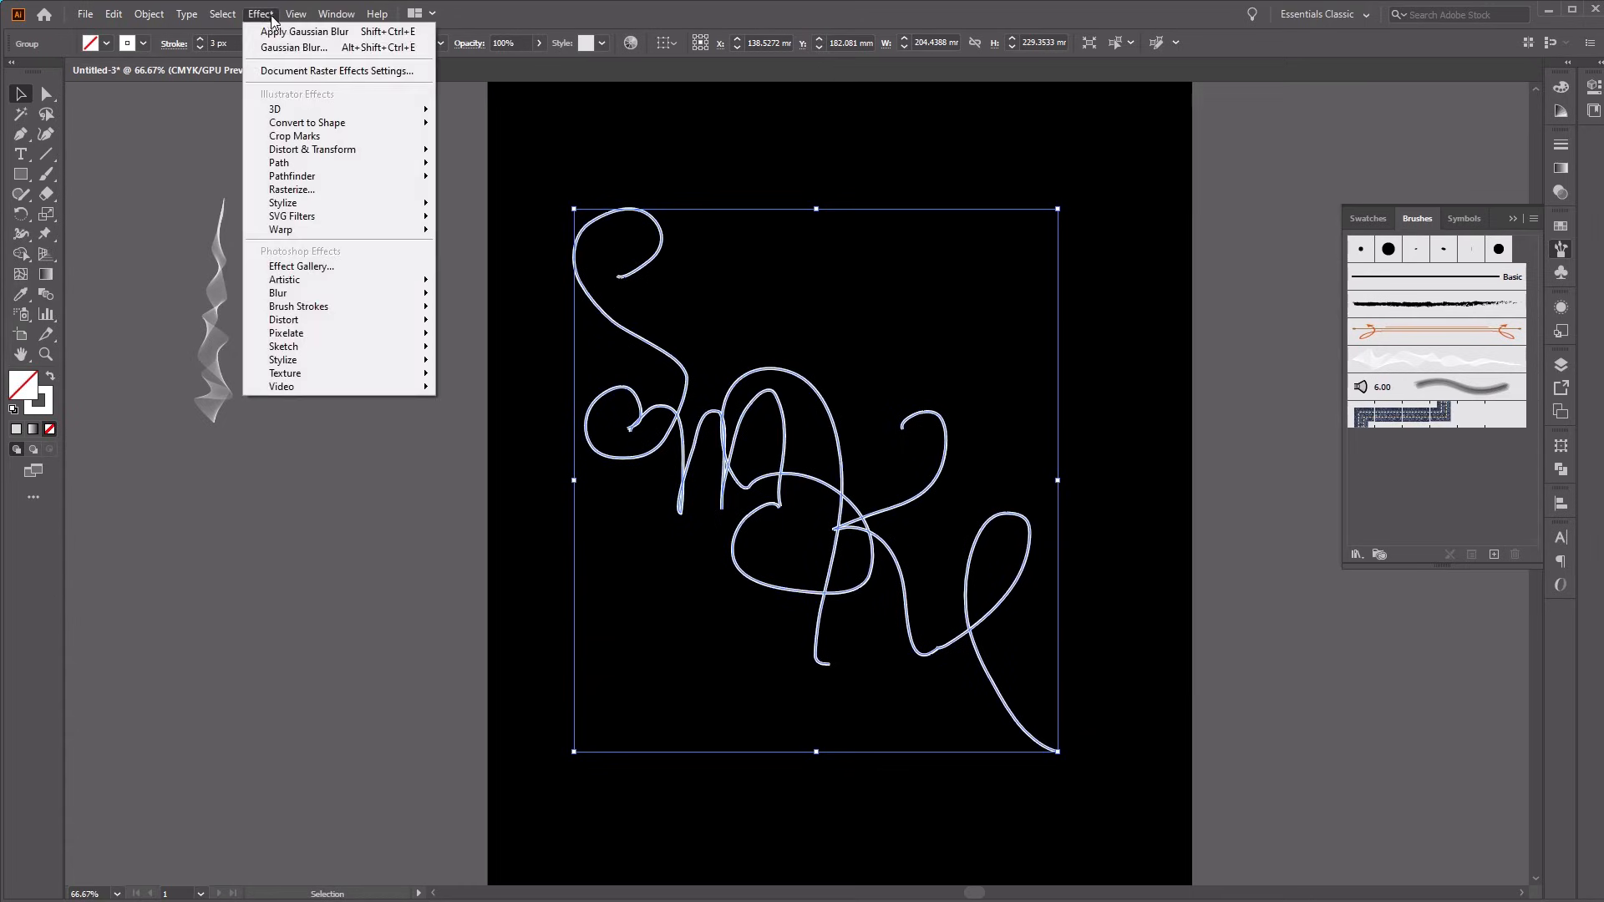
mouse_move(278, 294)
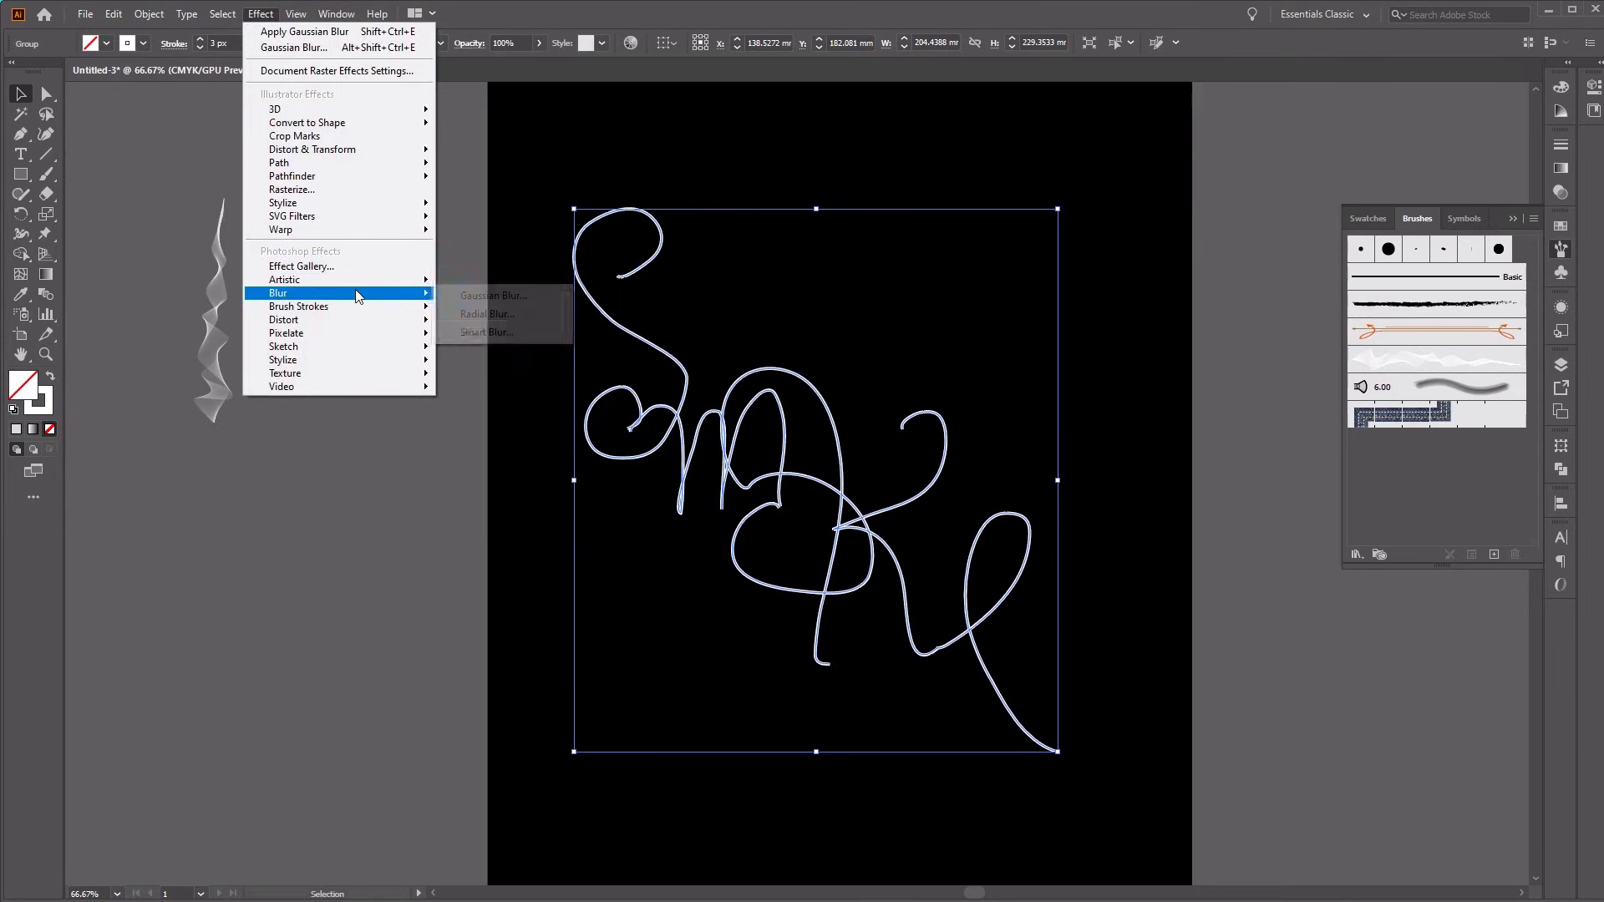
mouse_move(481, 301)
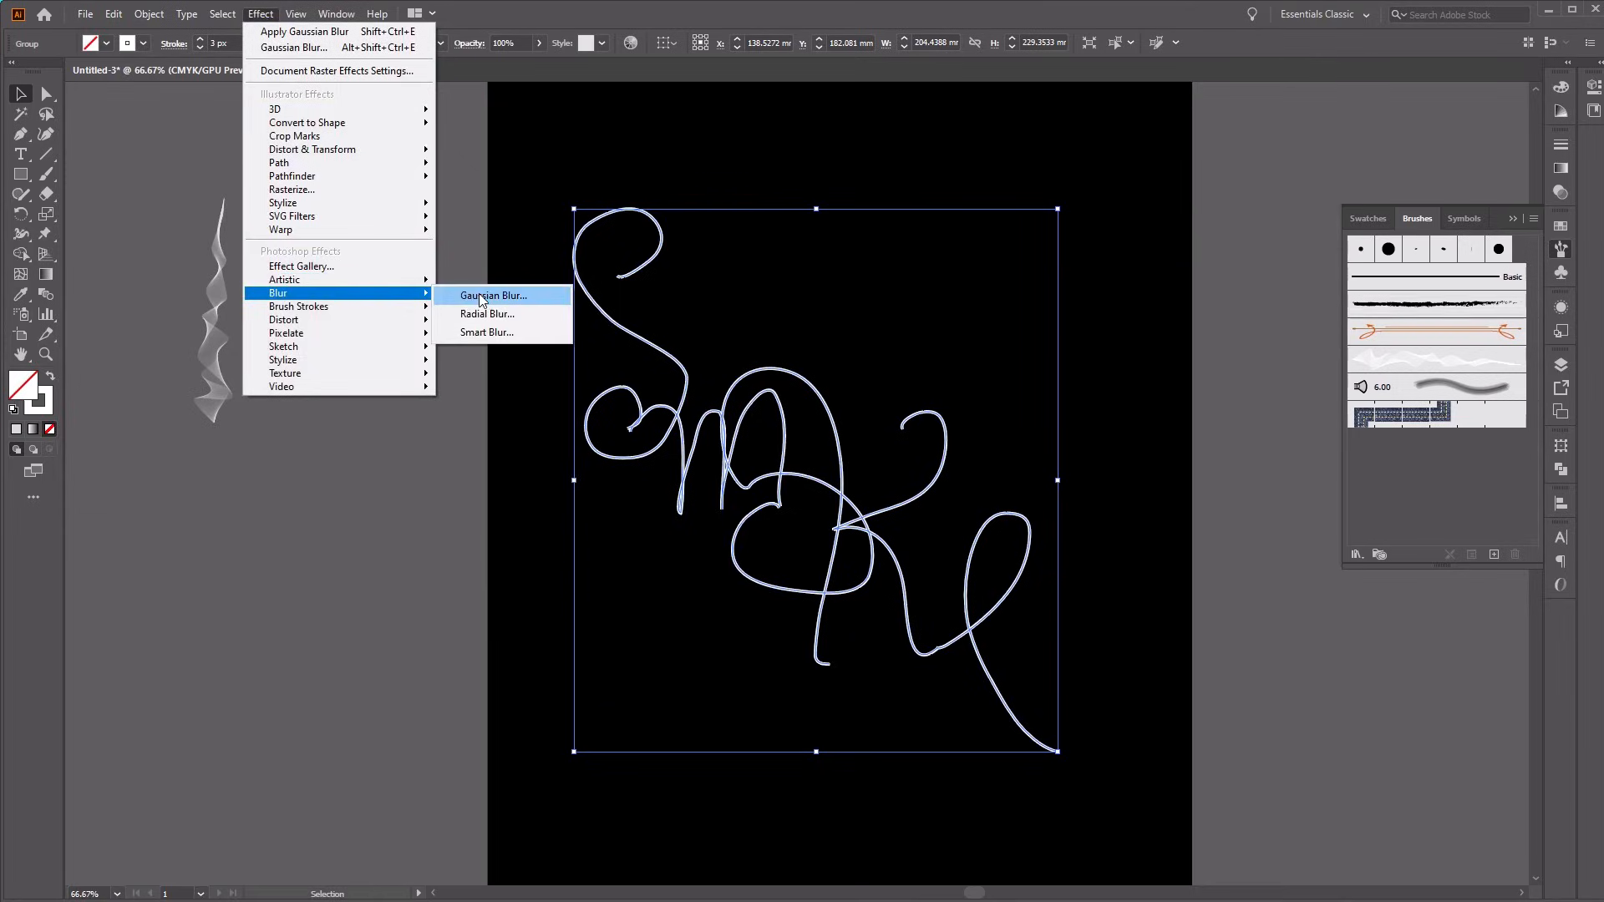
left_click(492, 296)
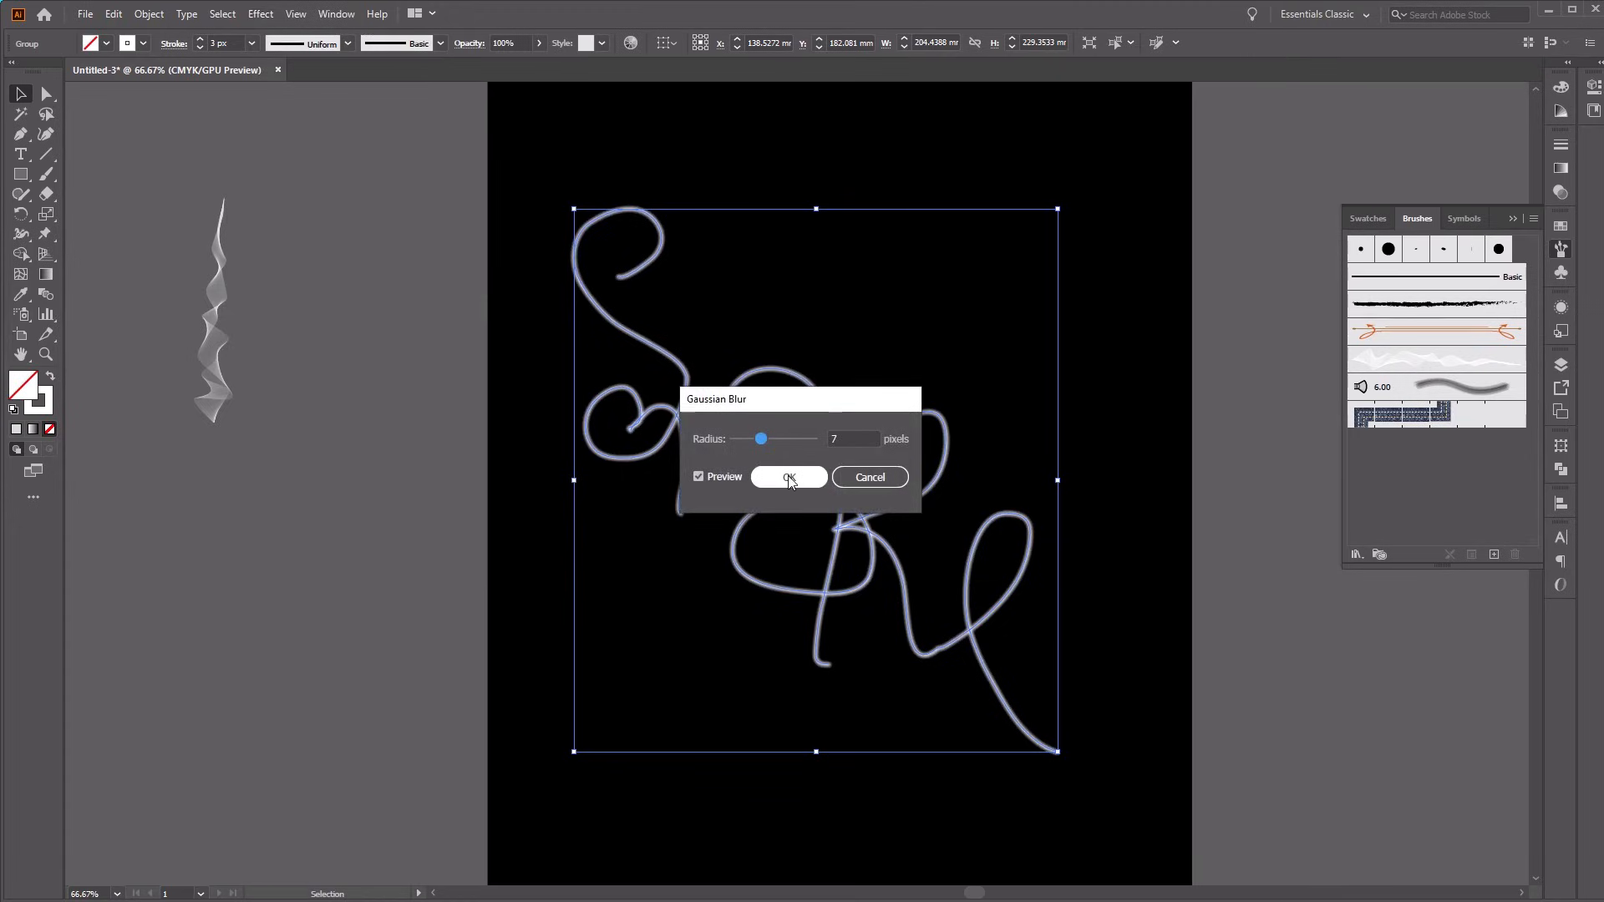
left_click(788, 477)
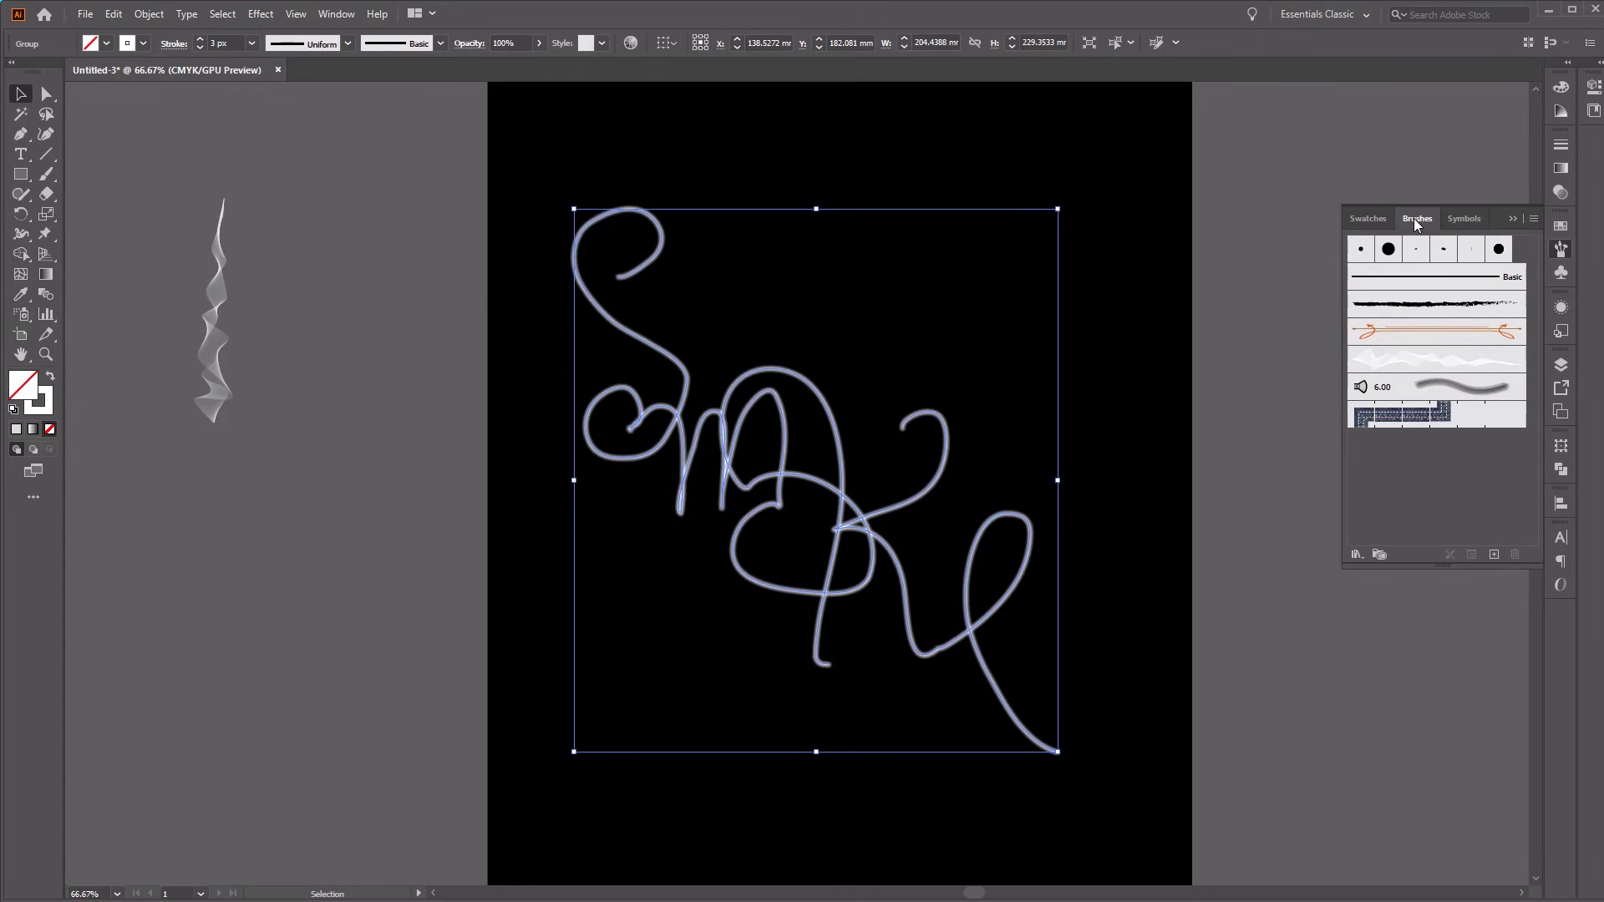
mouse_move(1471, 366)
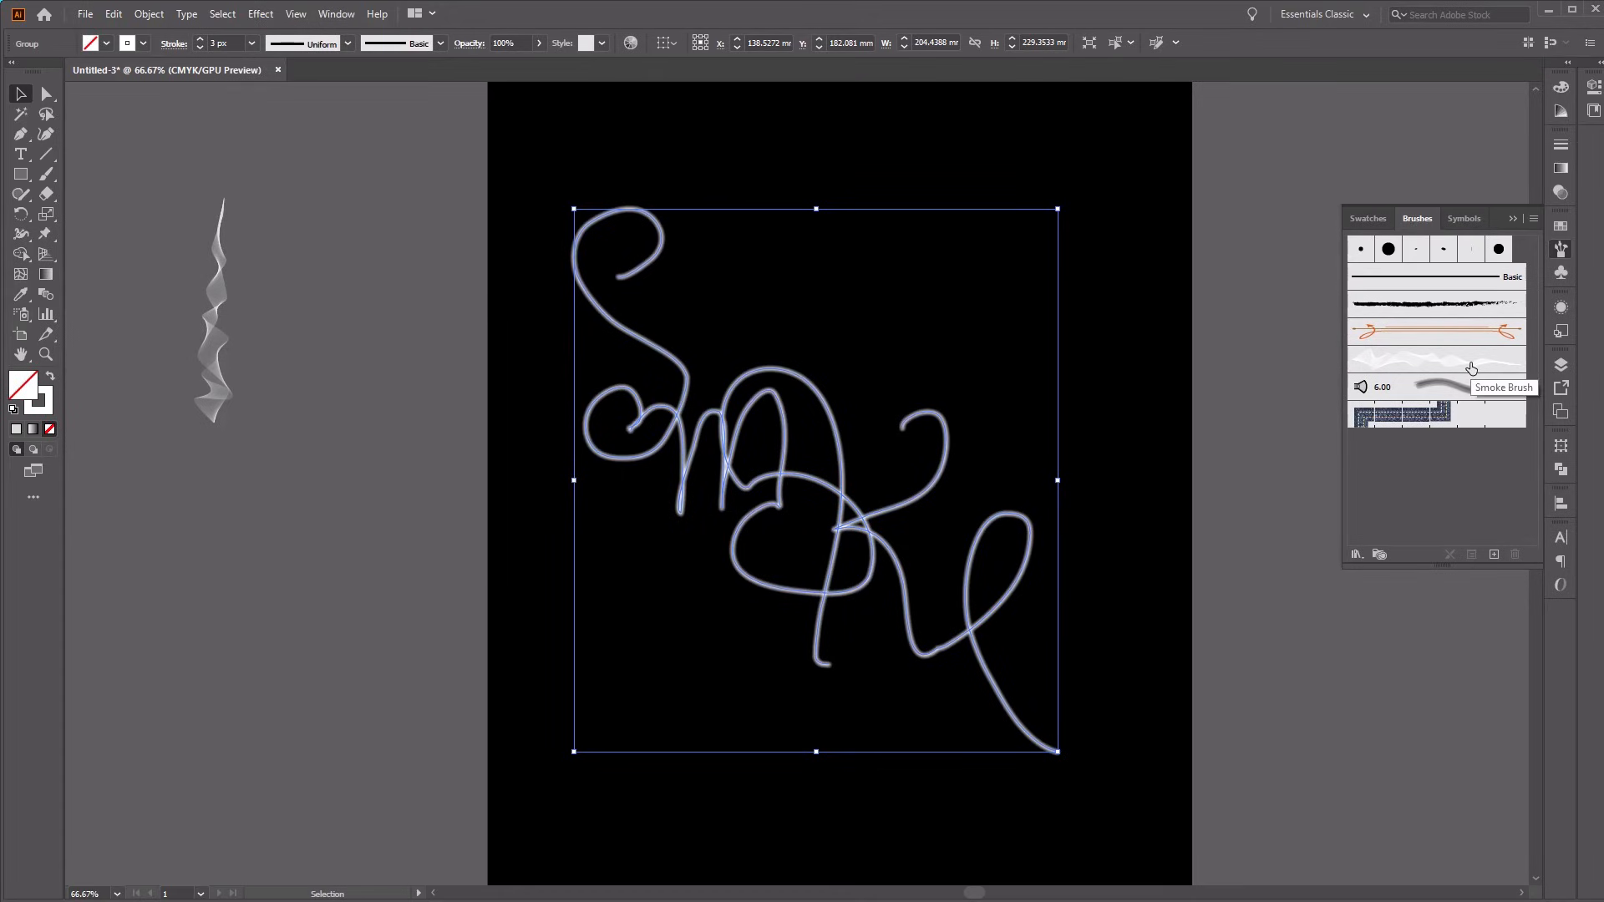
Step: Apply Smoke Brush from the Brushes panel to the selected Smoke lettering
left_click(1437, 357)
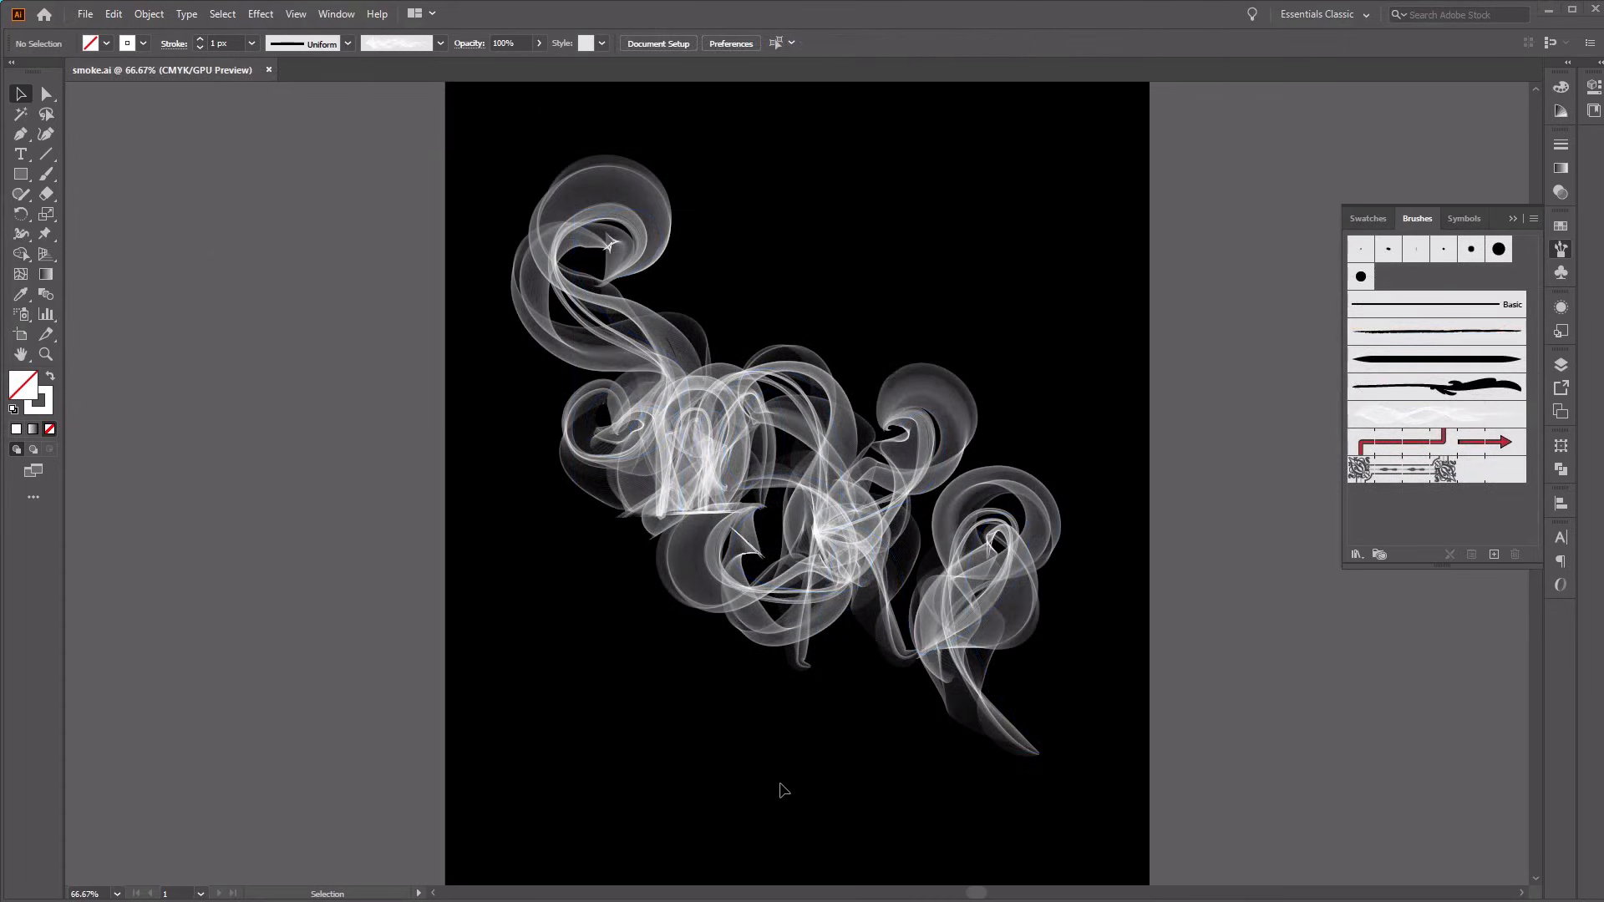
mouse_move(780, 790)
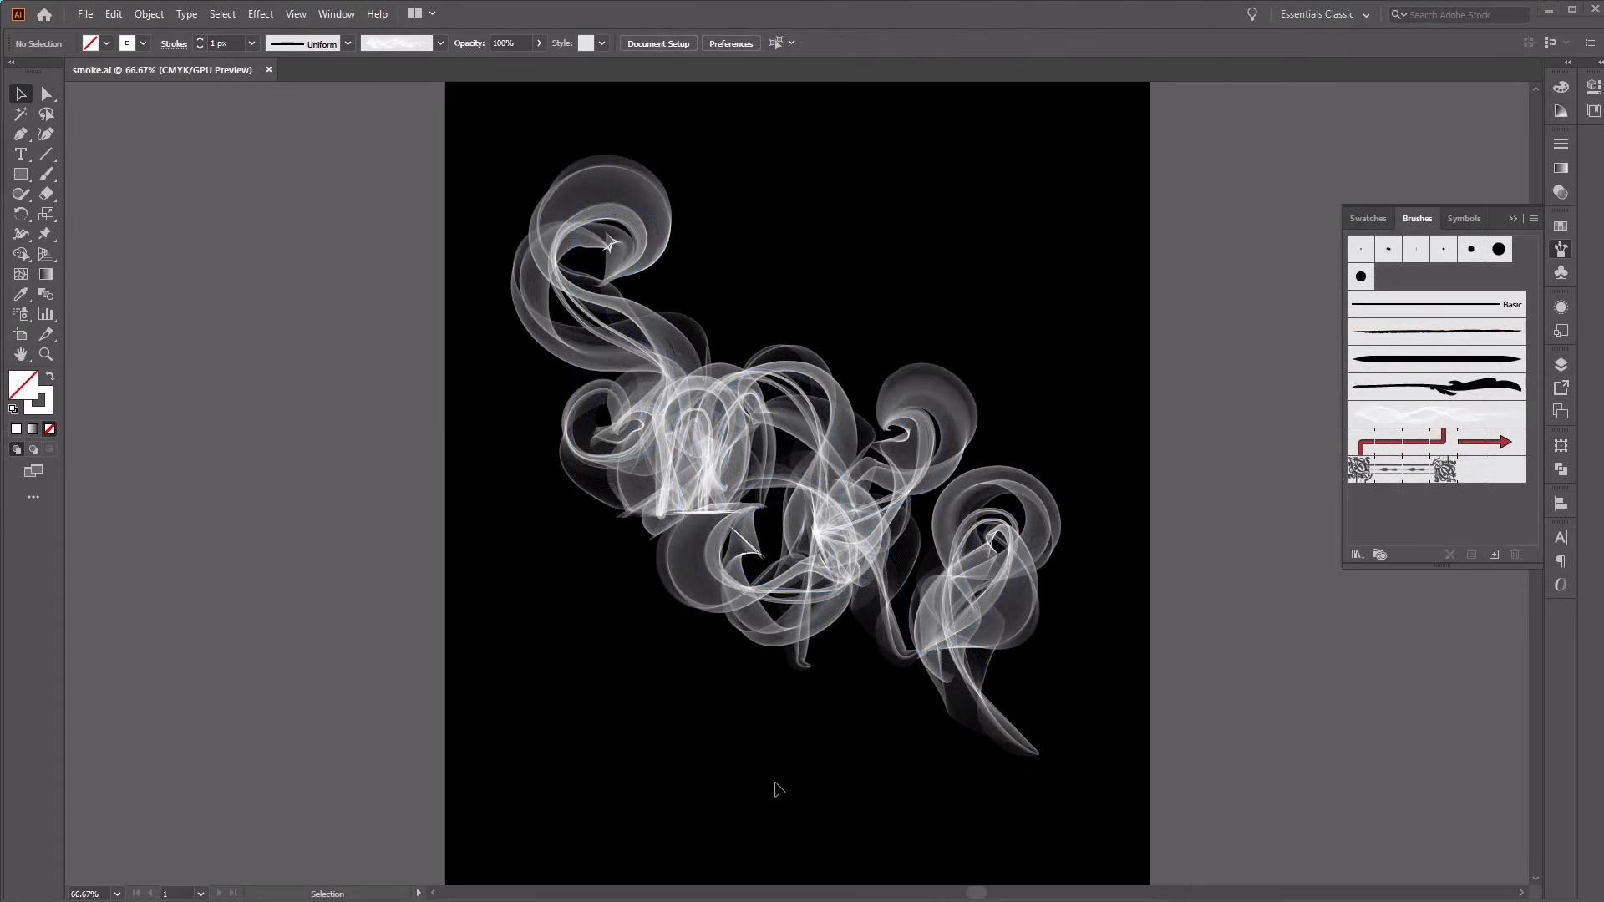